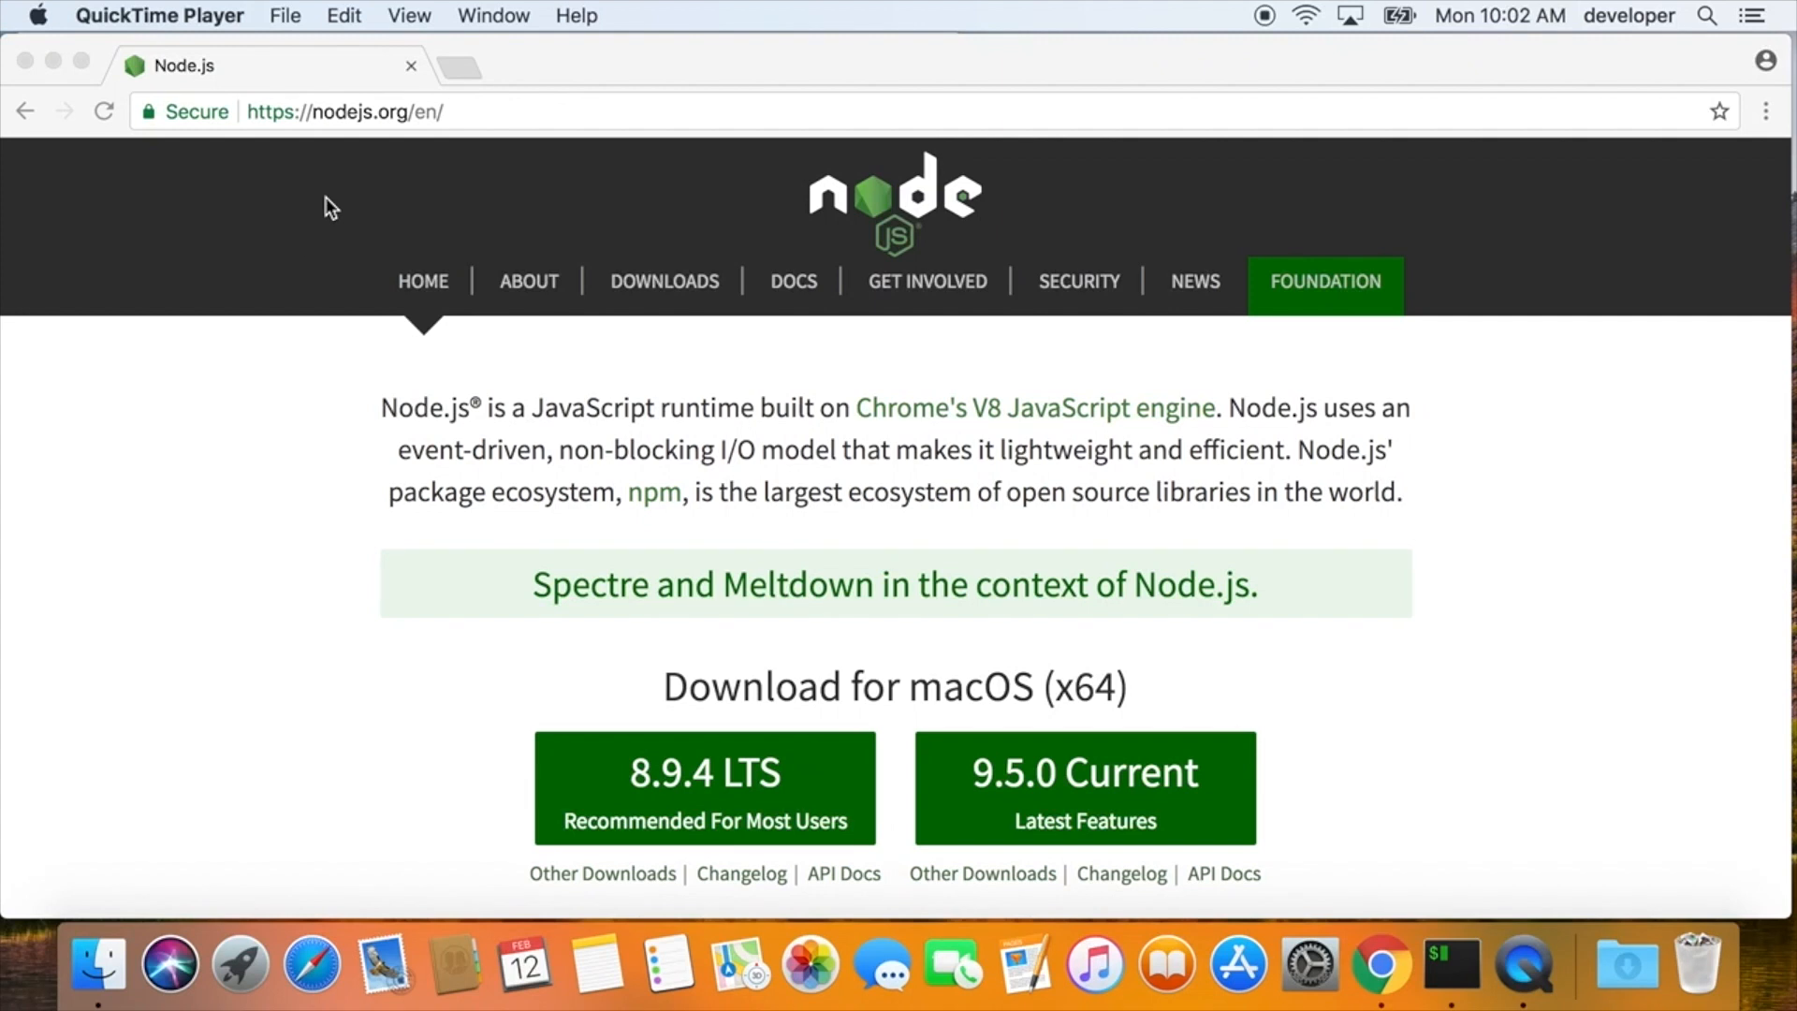
mouse_move(381, 391)
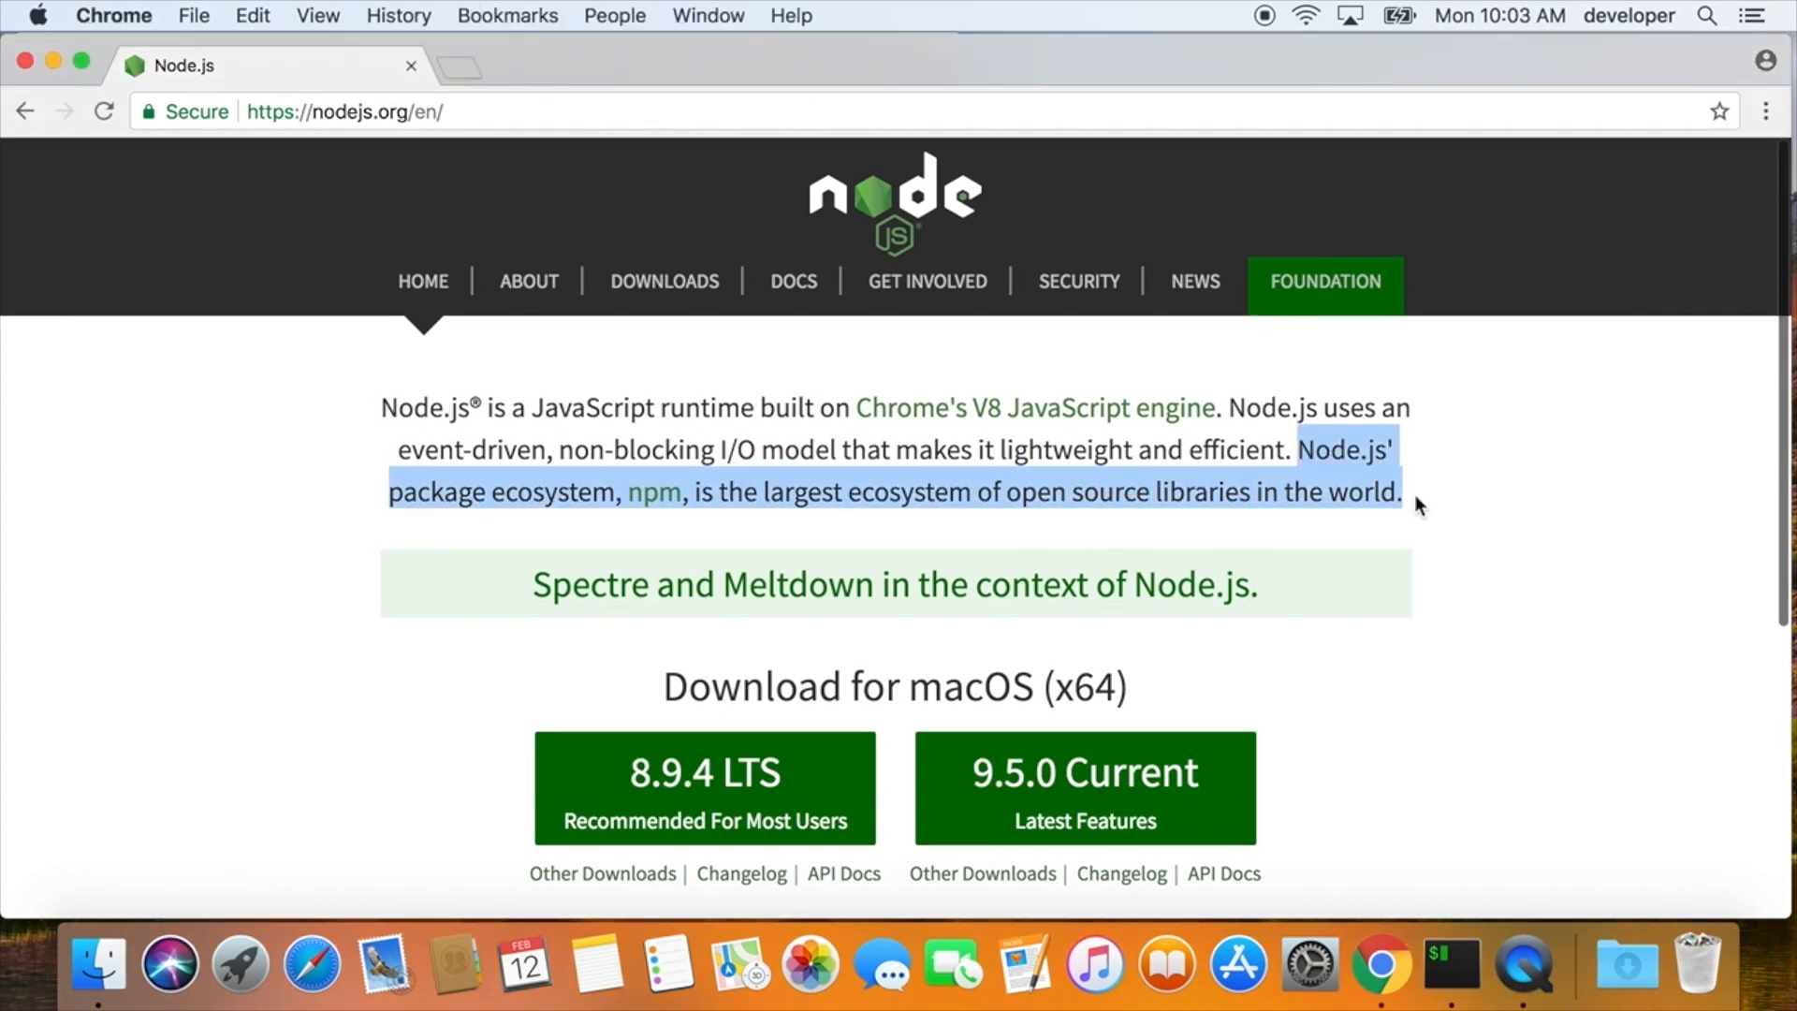
- Browse the npmjs.com home page from nodejs.org down past pricing to the most depended-upon packages
left_click(653, 492)
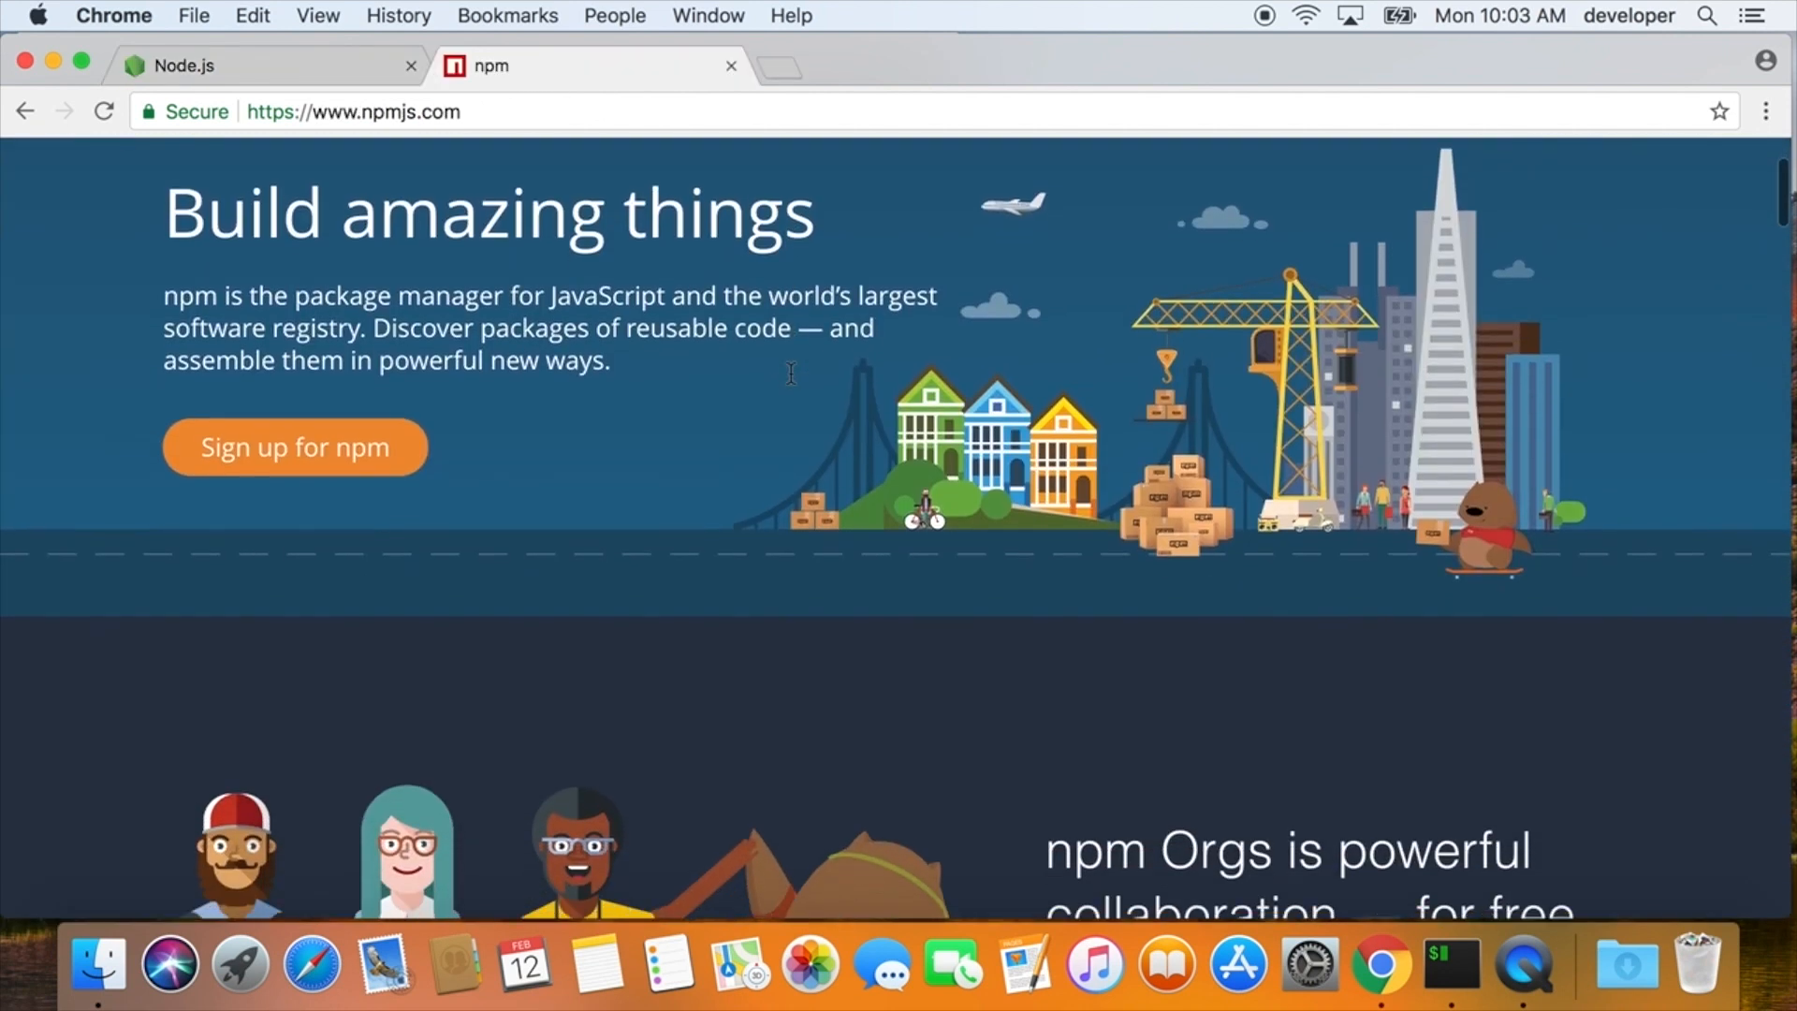
scroll("down", 3)
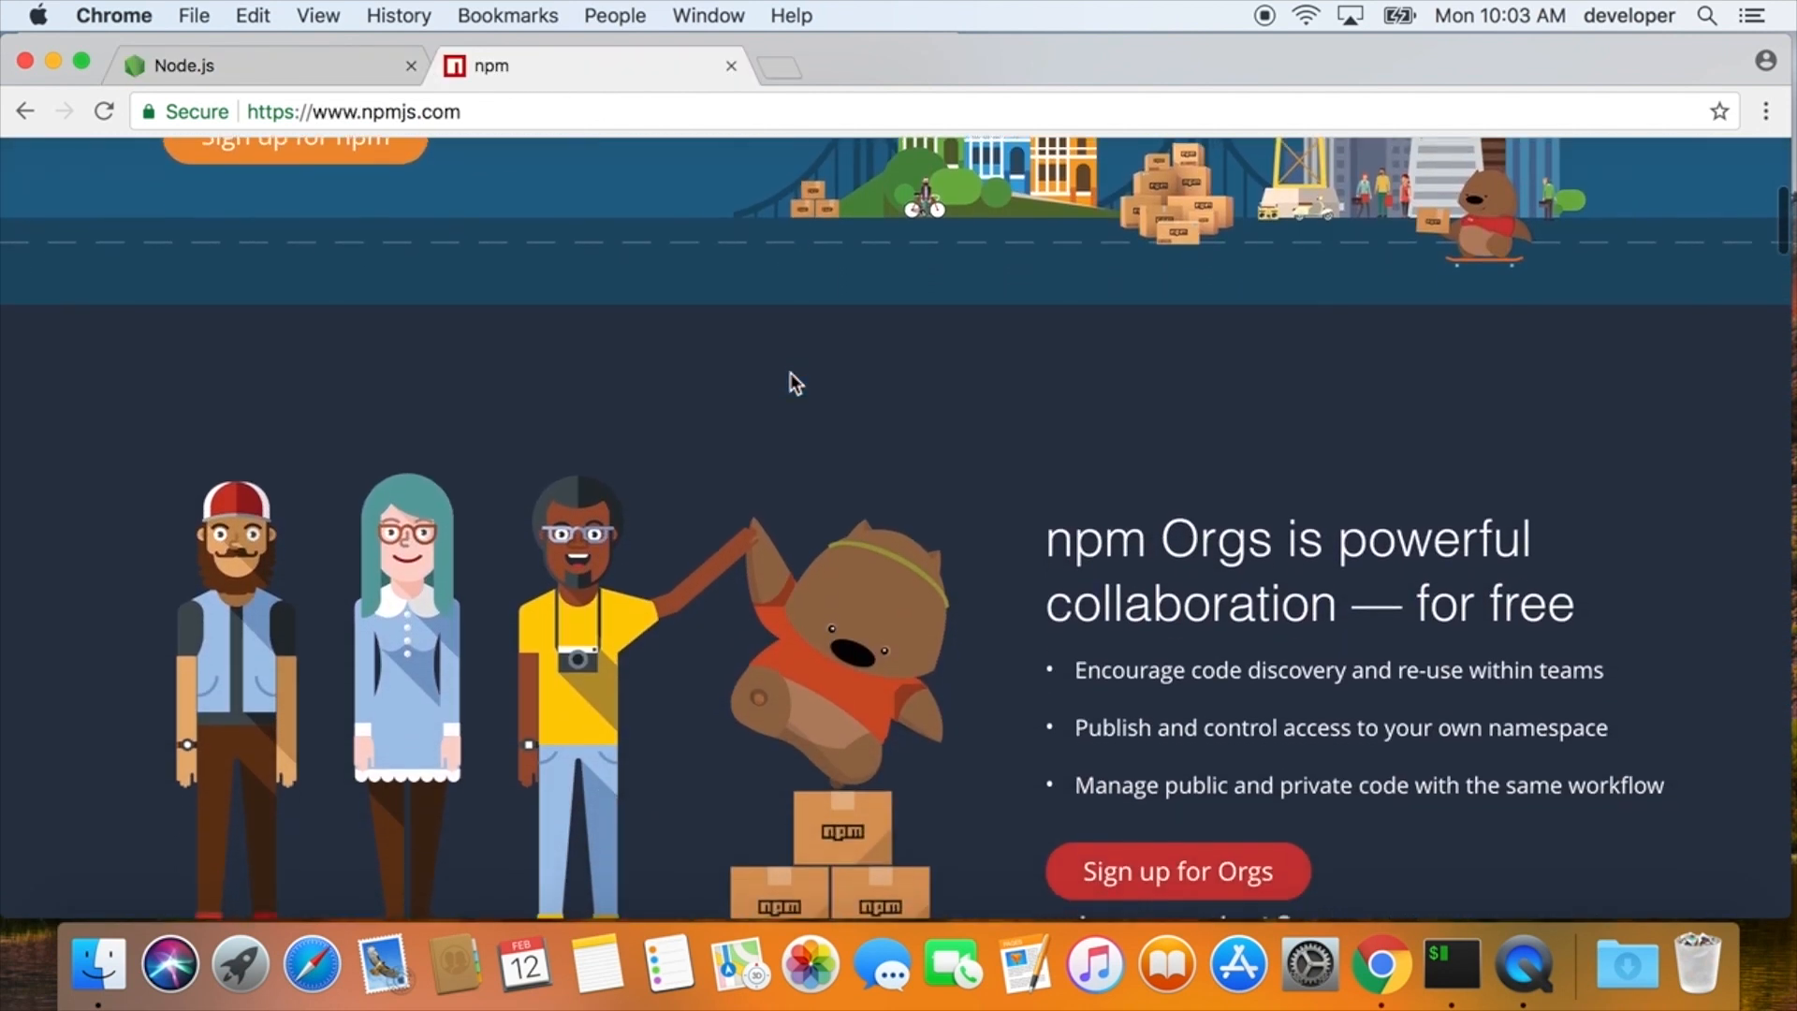
scroll("down", 3)
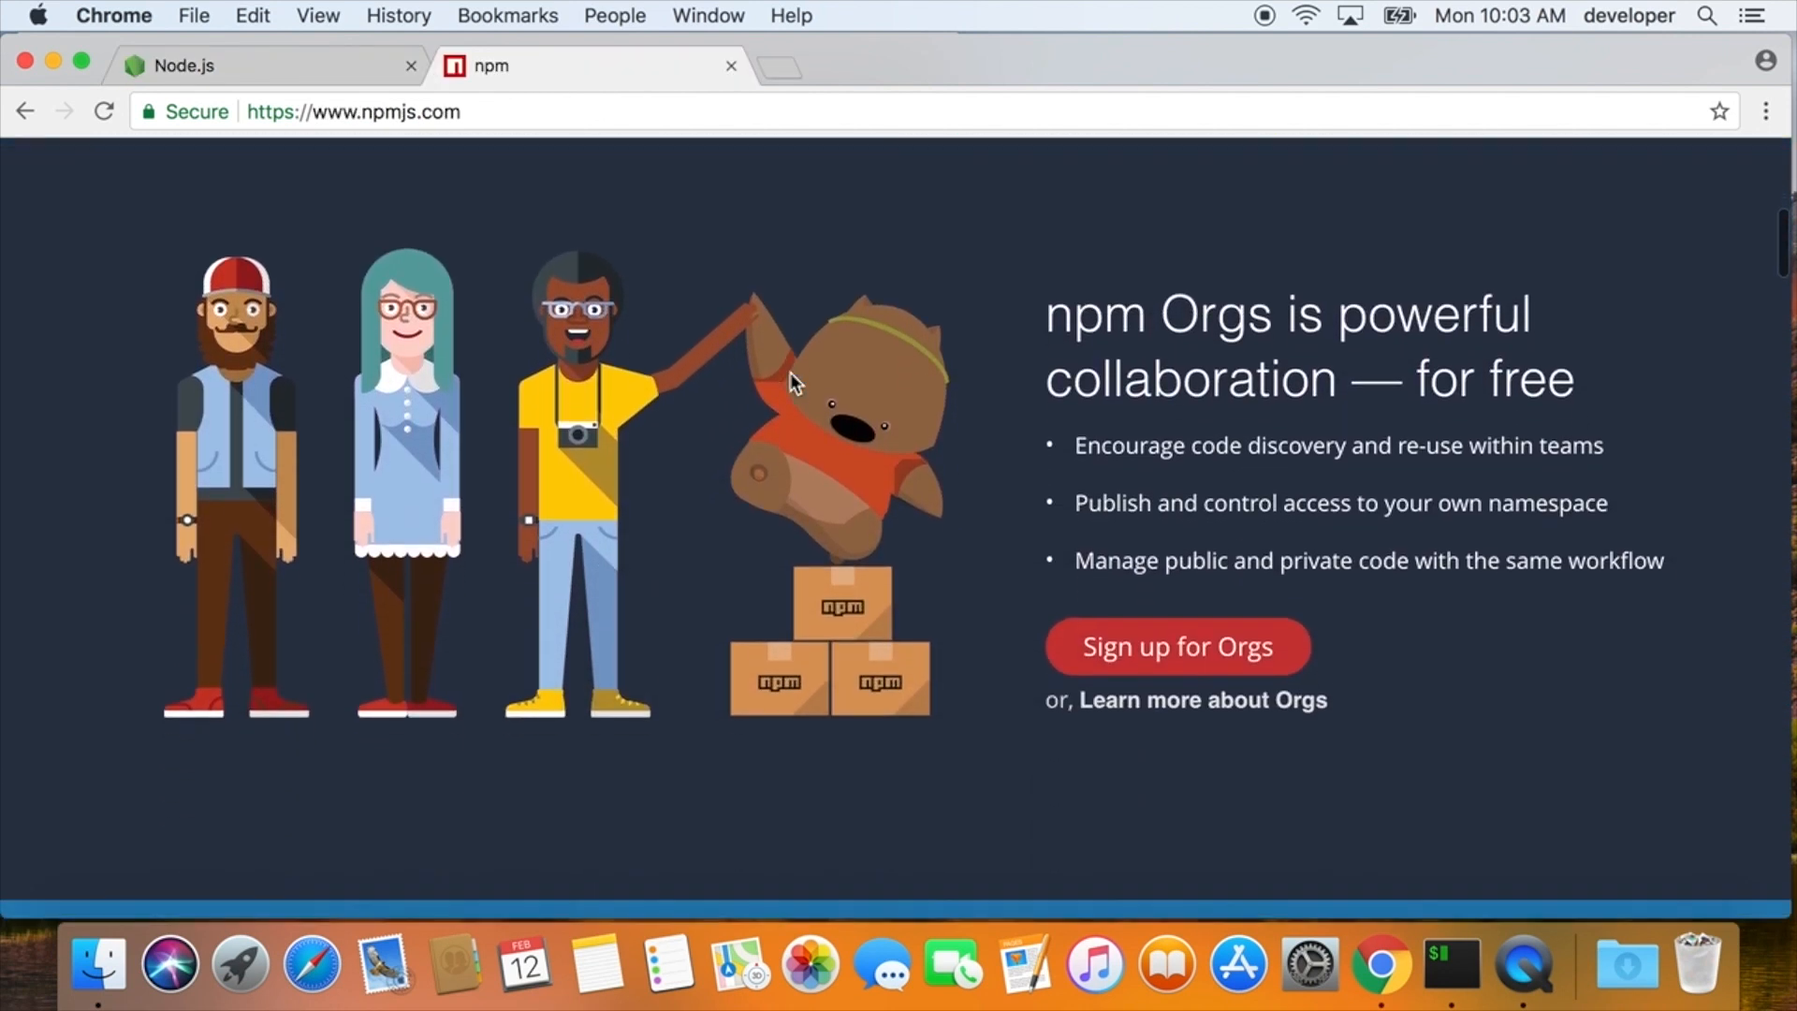
scroll("down", 3)
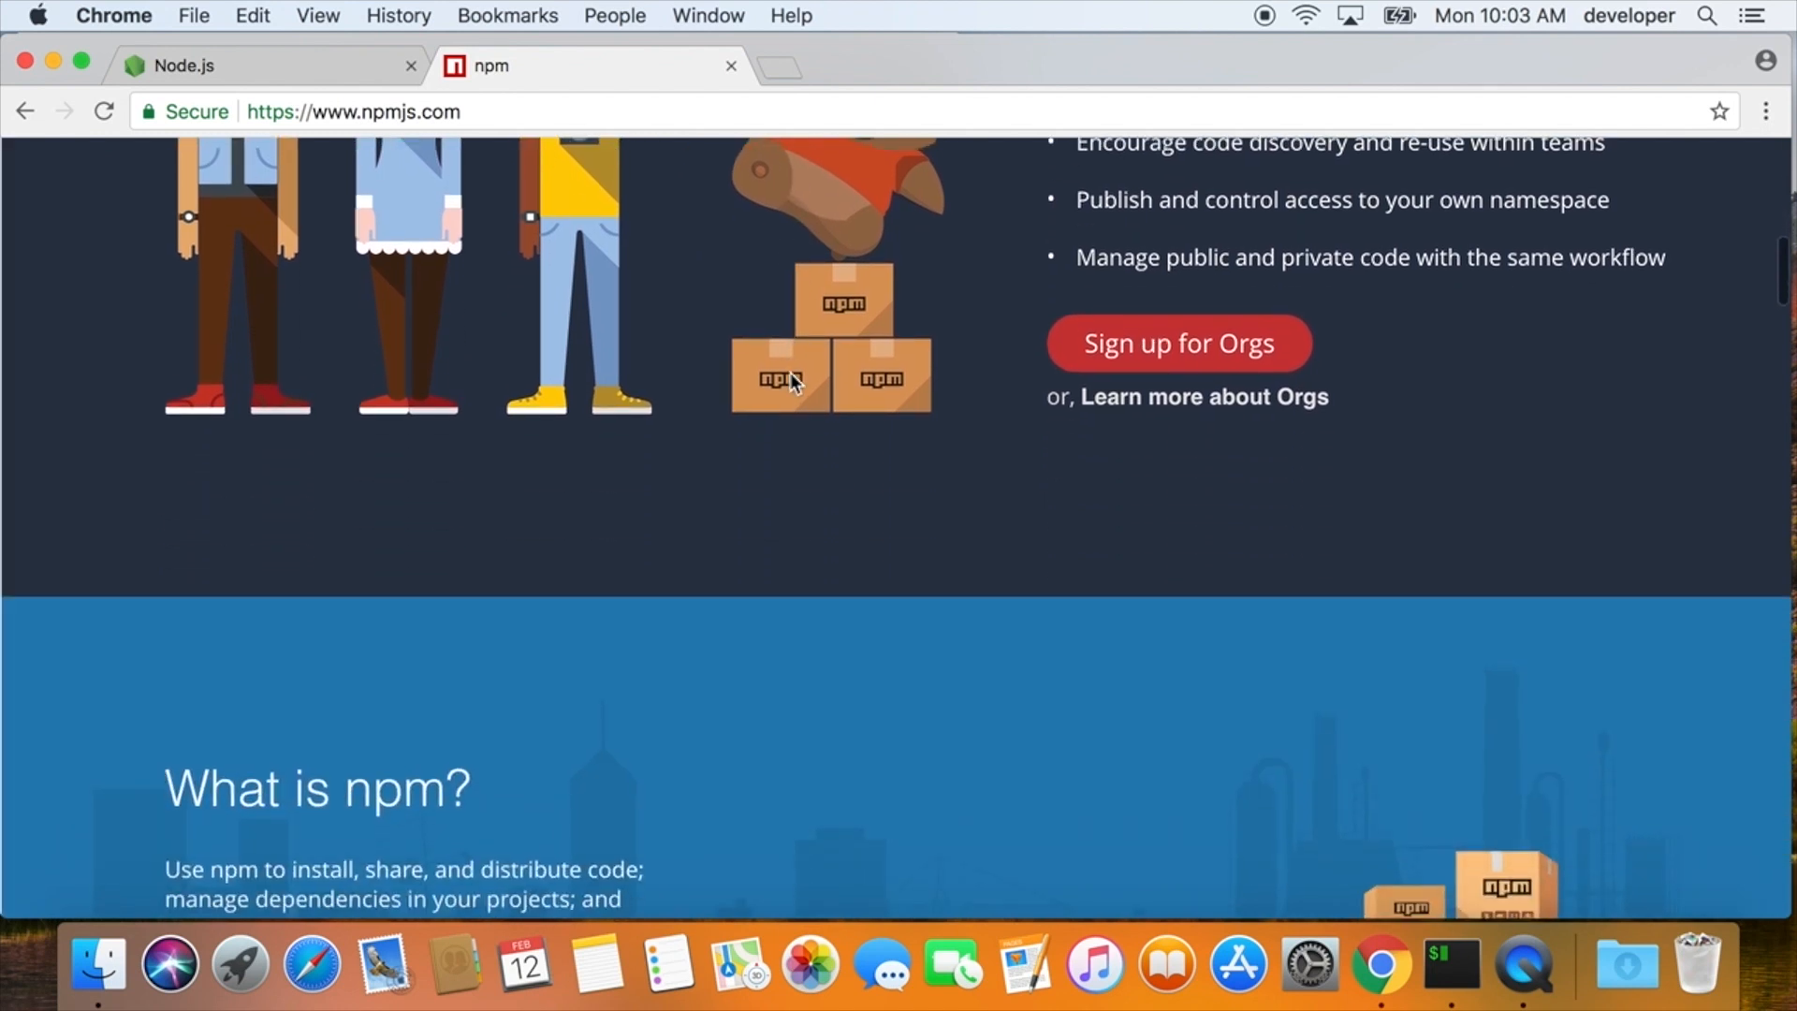
scroll("down", 3)
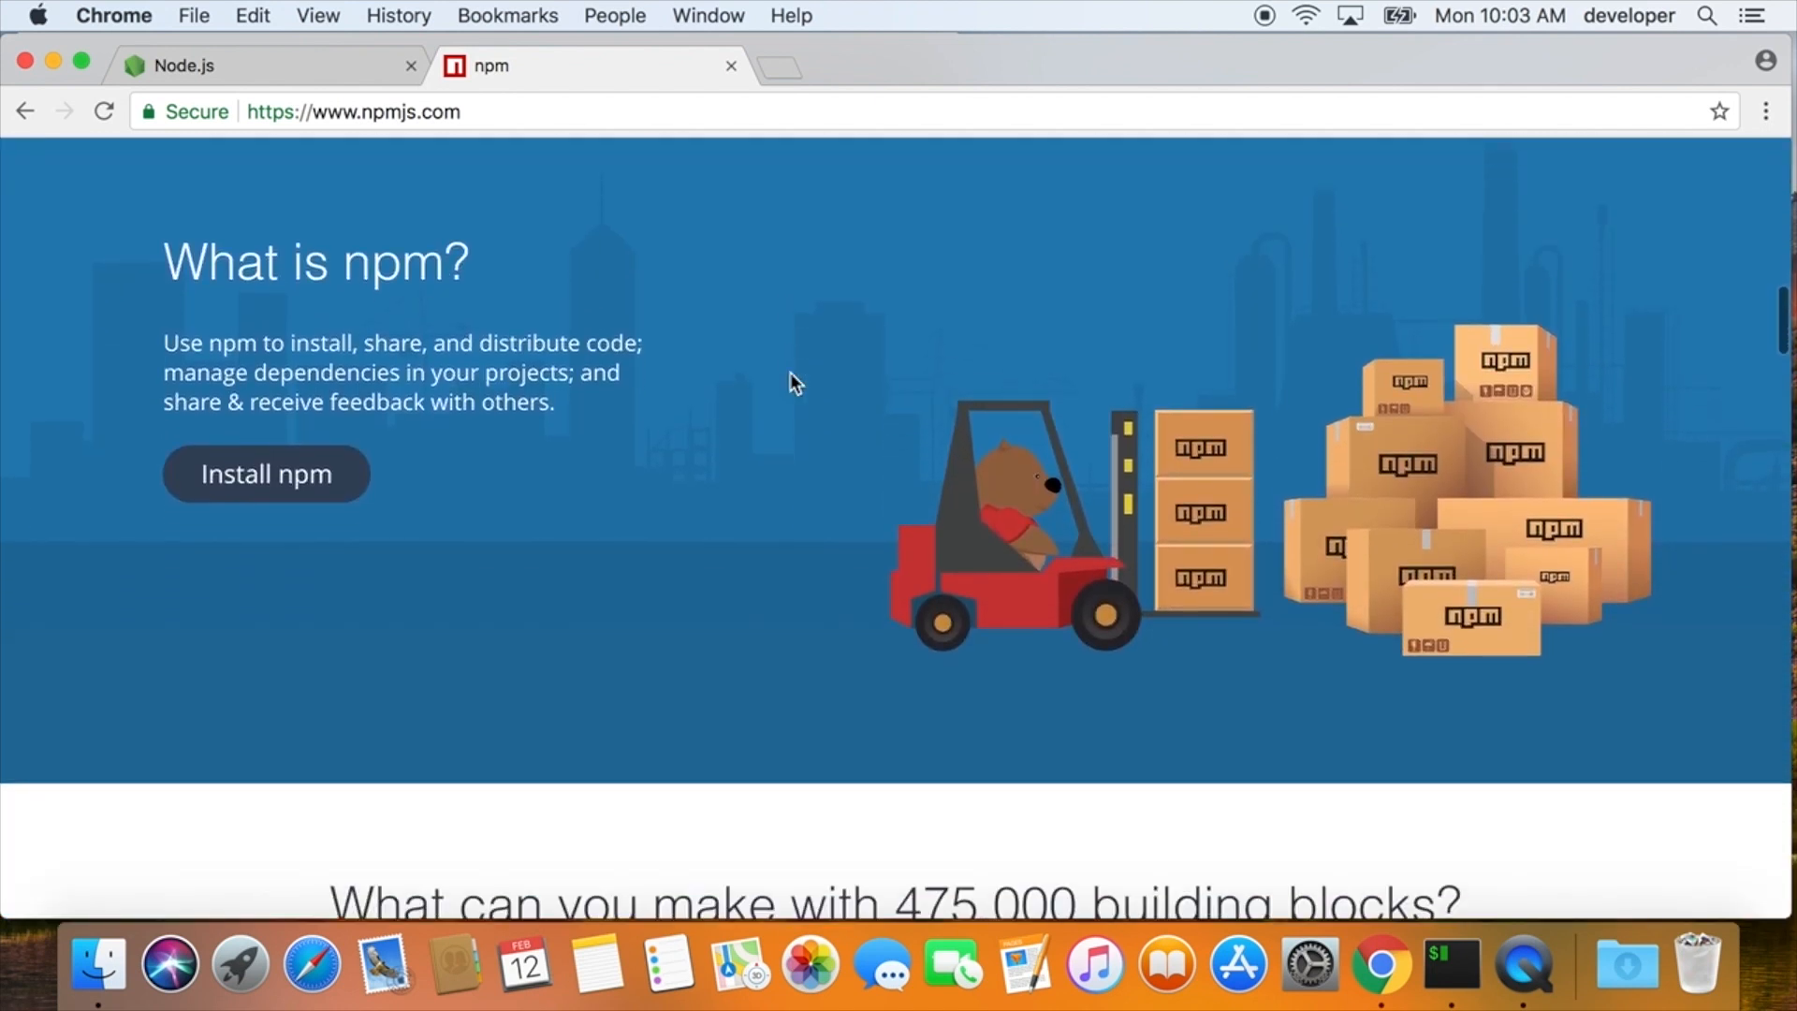
scroll("down", 3)
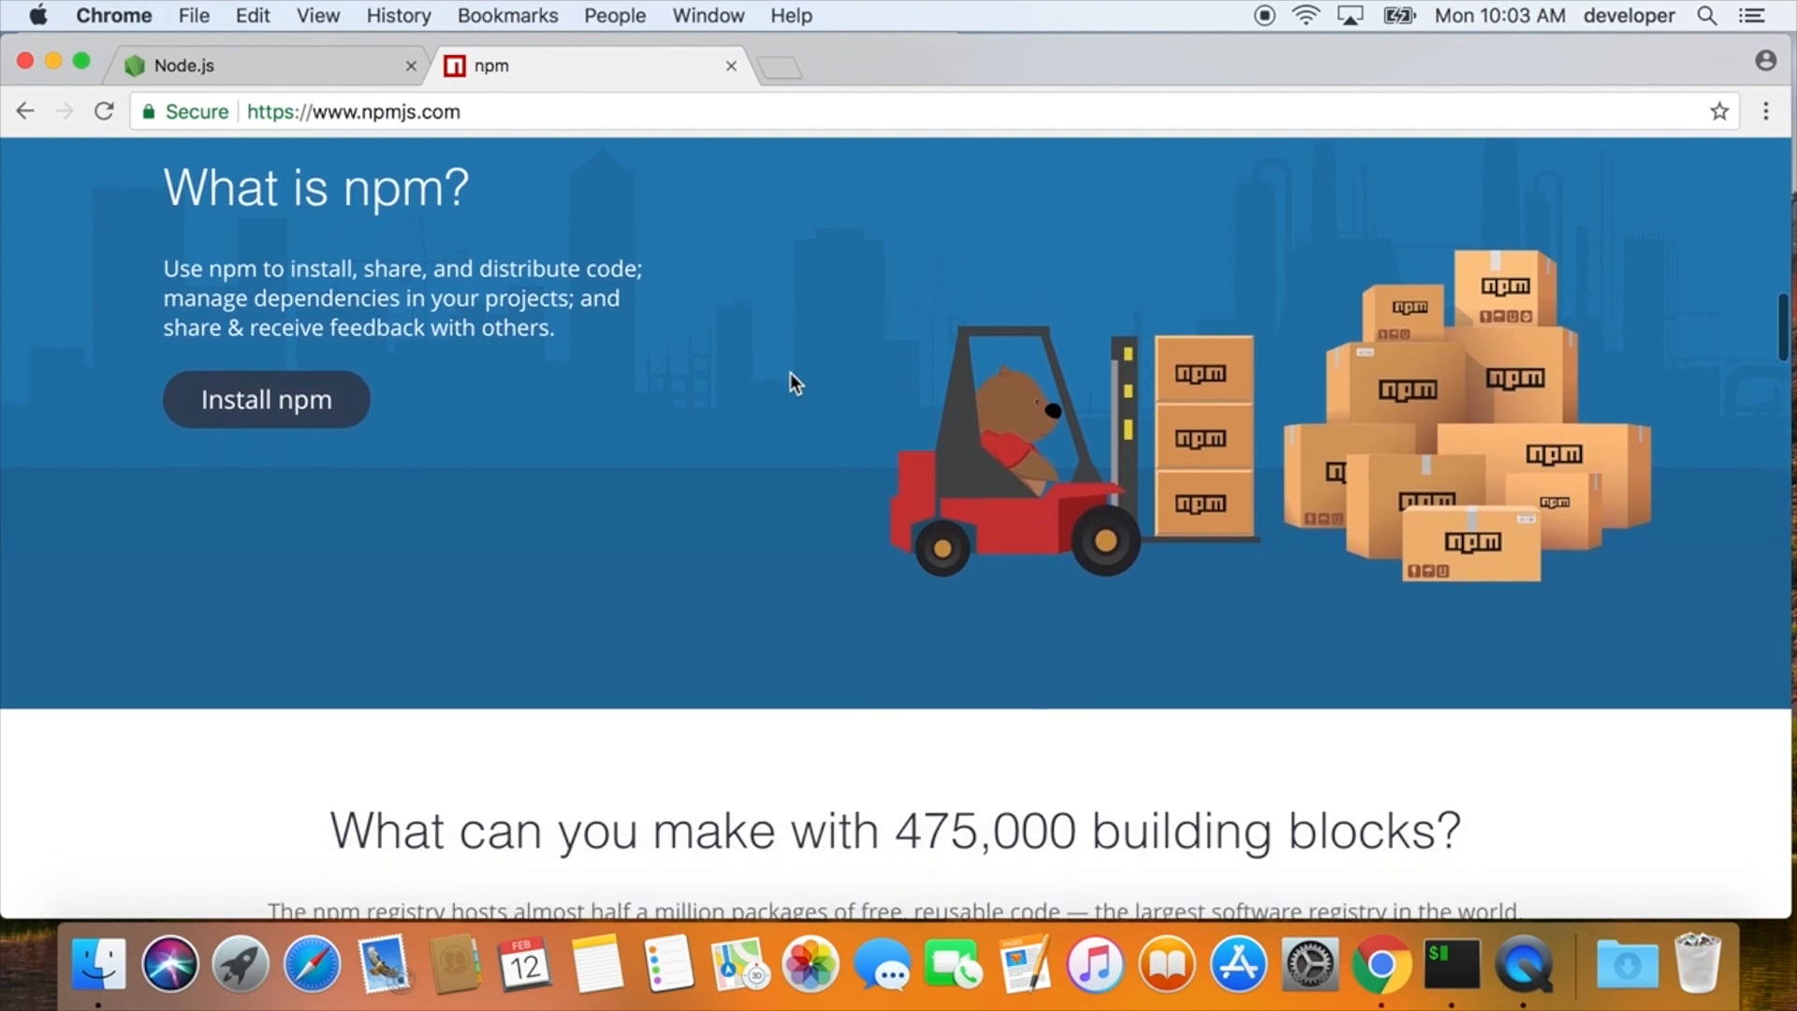
scroll("down", 3)
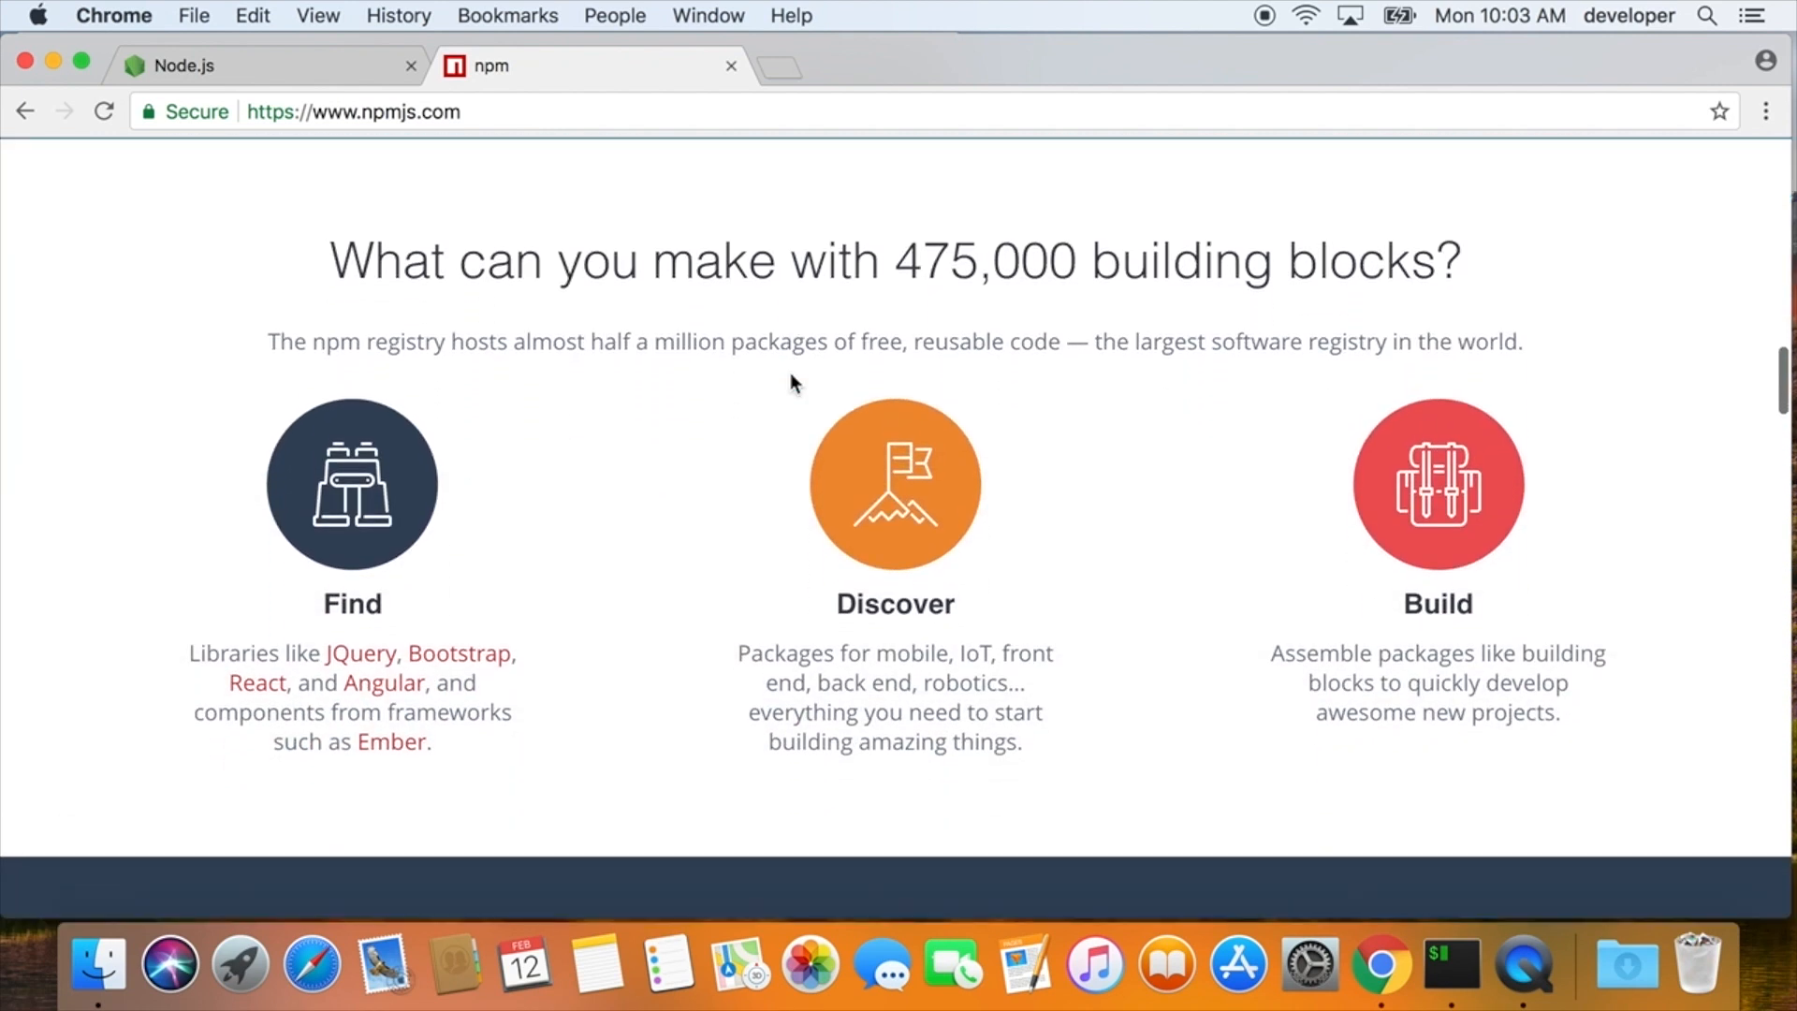
scroll("down", 3)
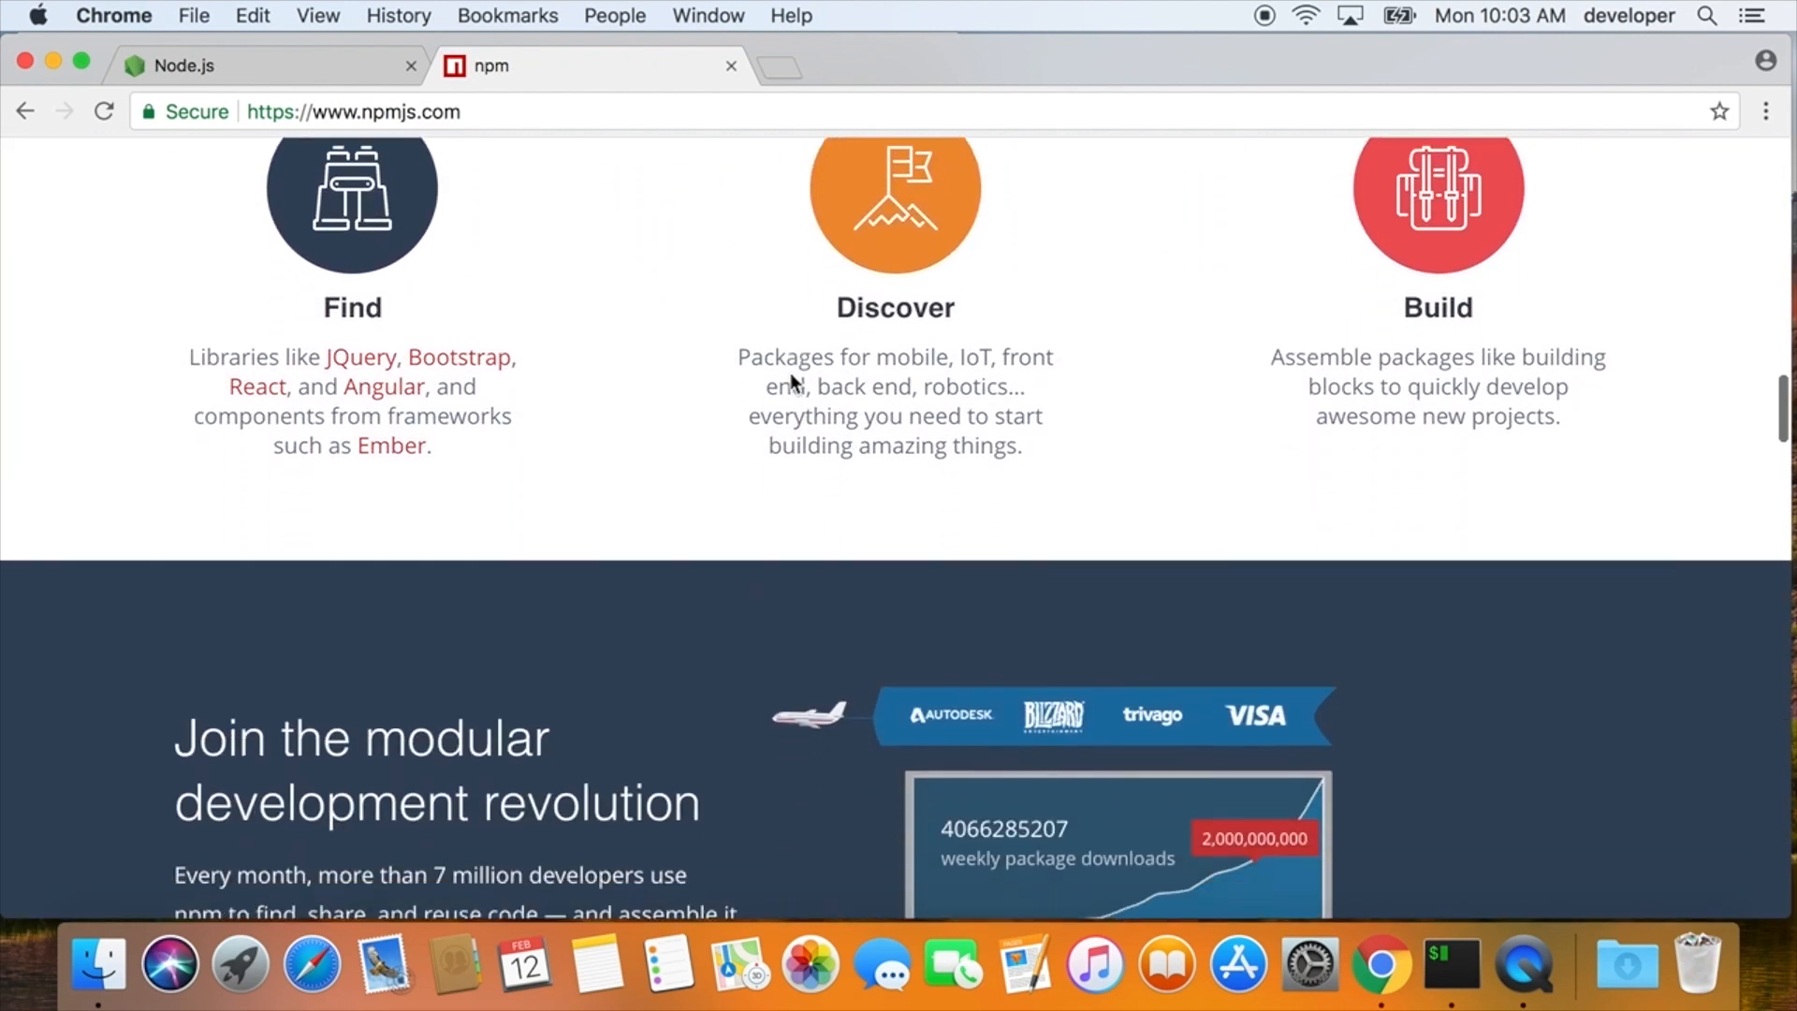
scroll("down", 3)
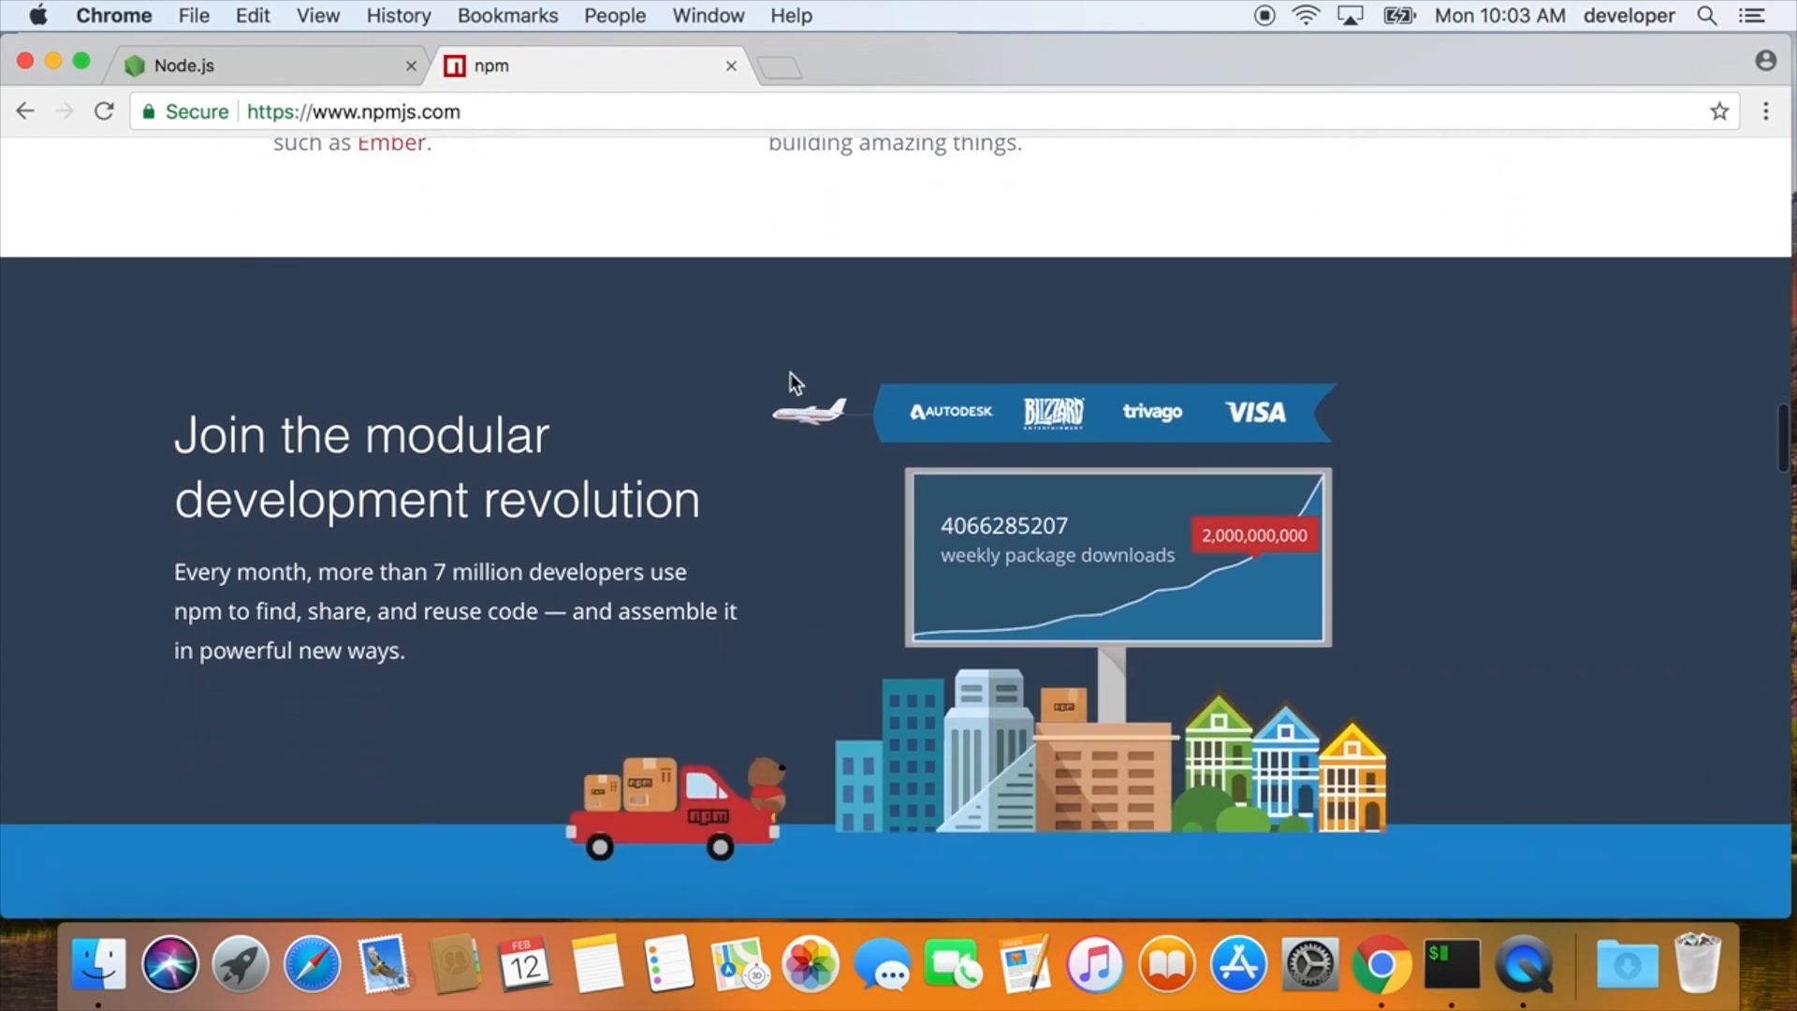
scroll("down", 3)
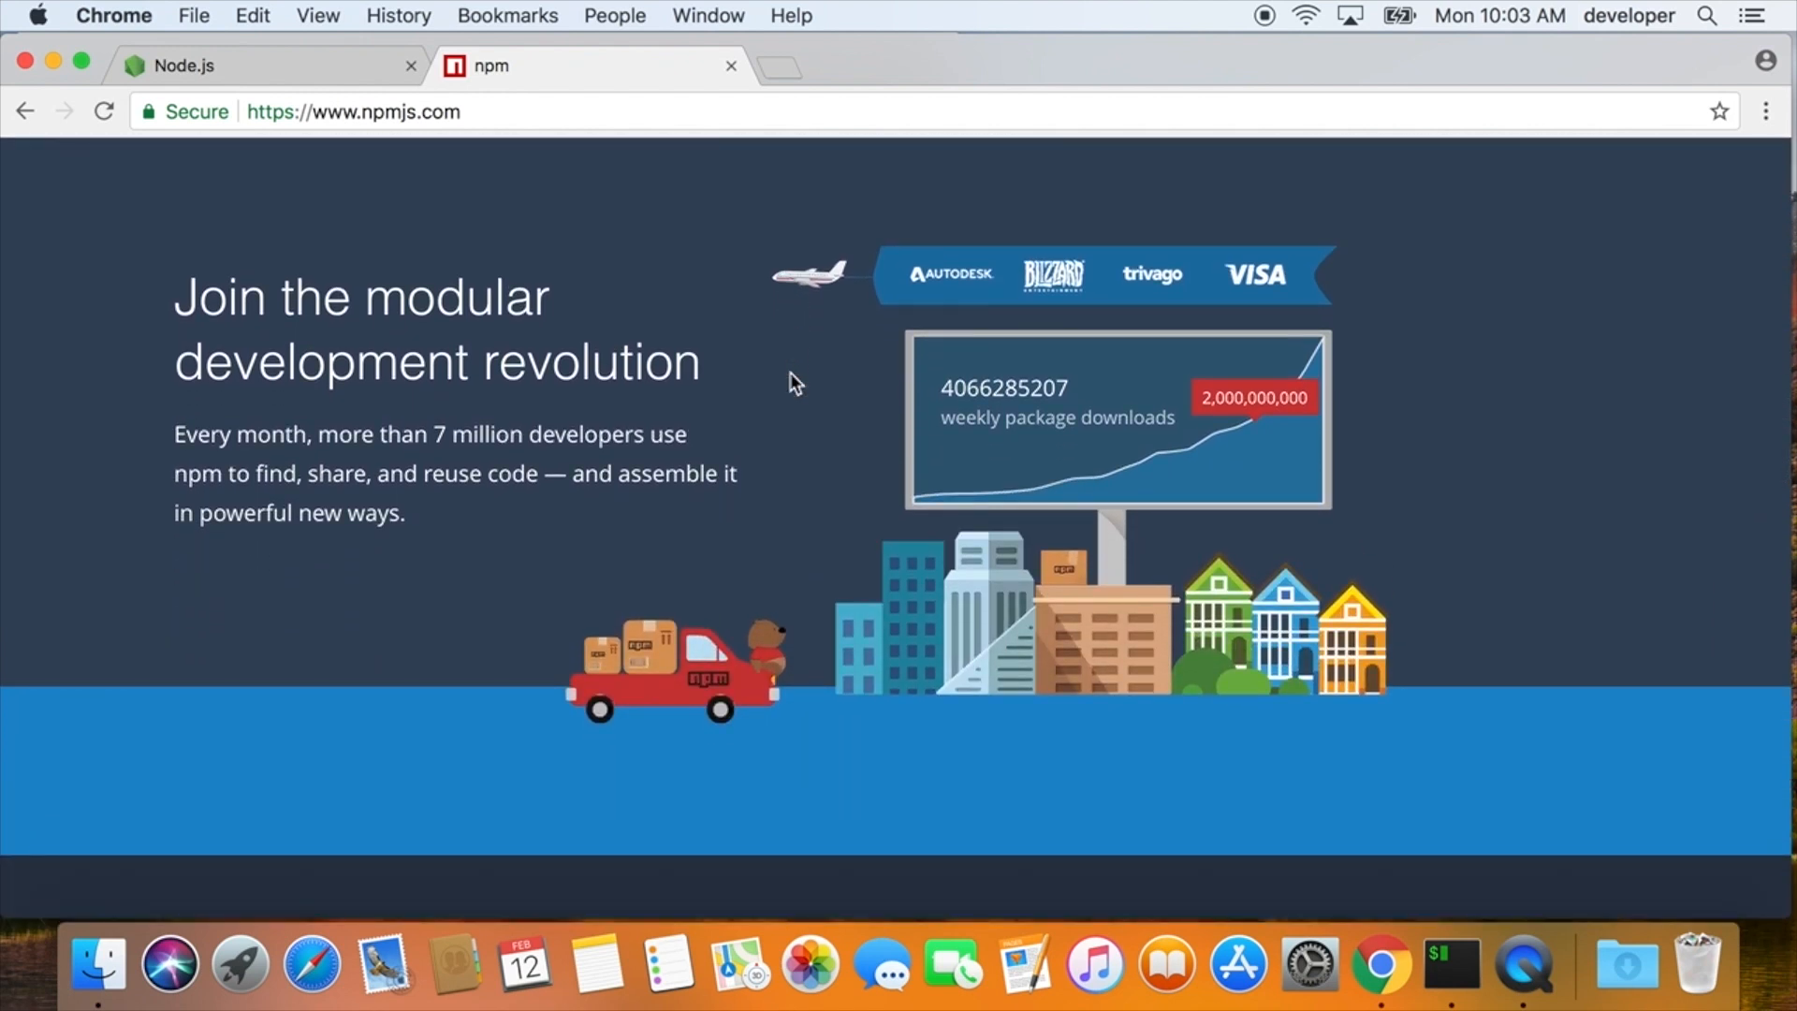
scroll("down", 3)
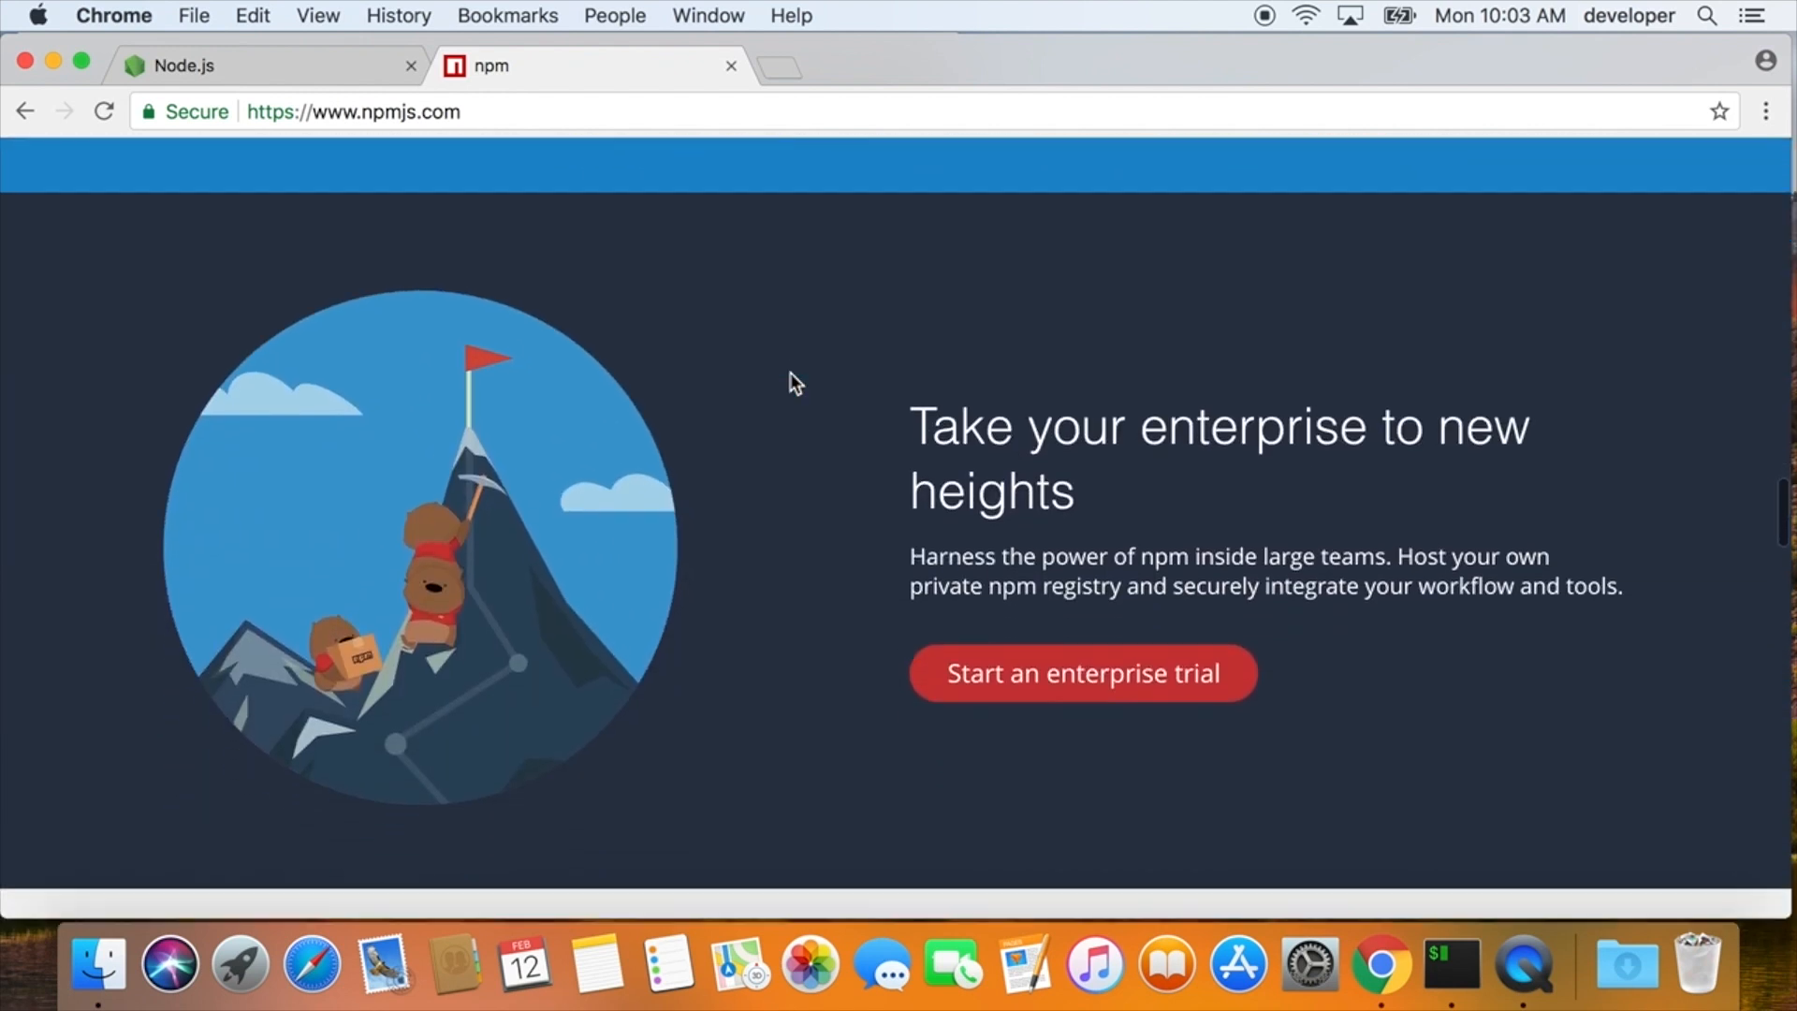
scroll("down", 3)
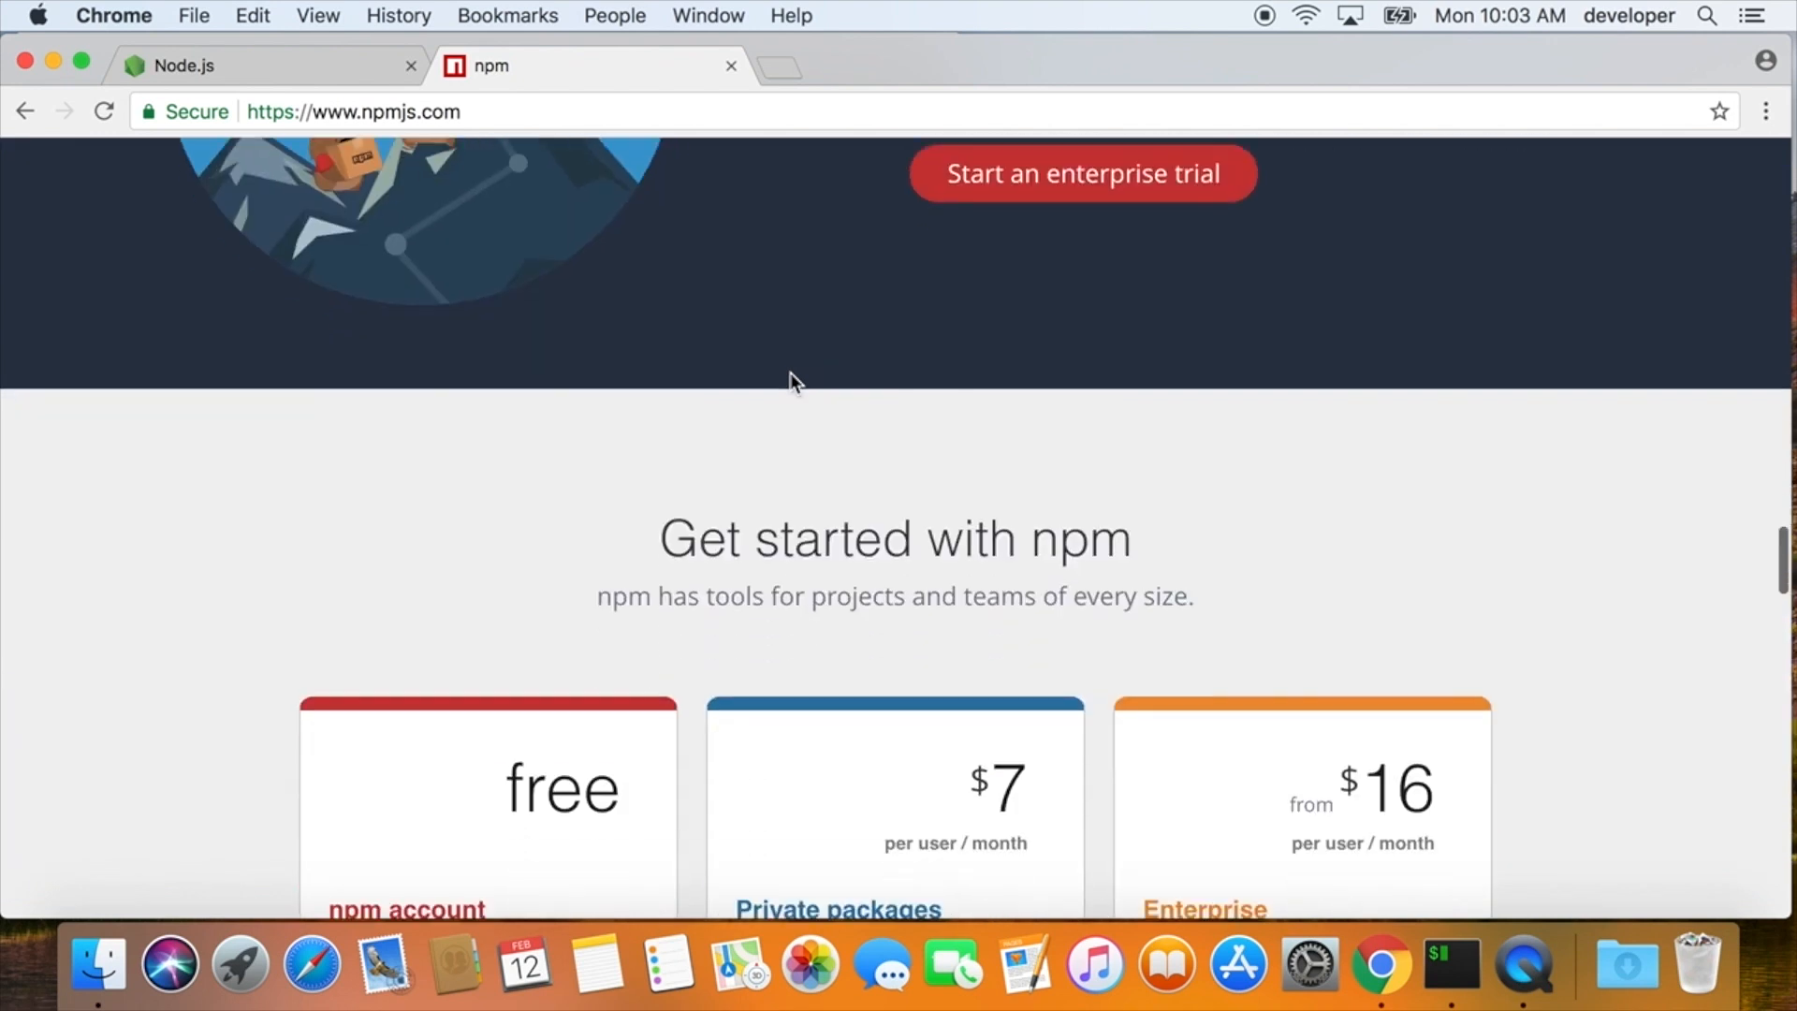
scroll("down", 3)
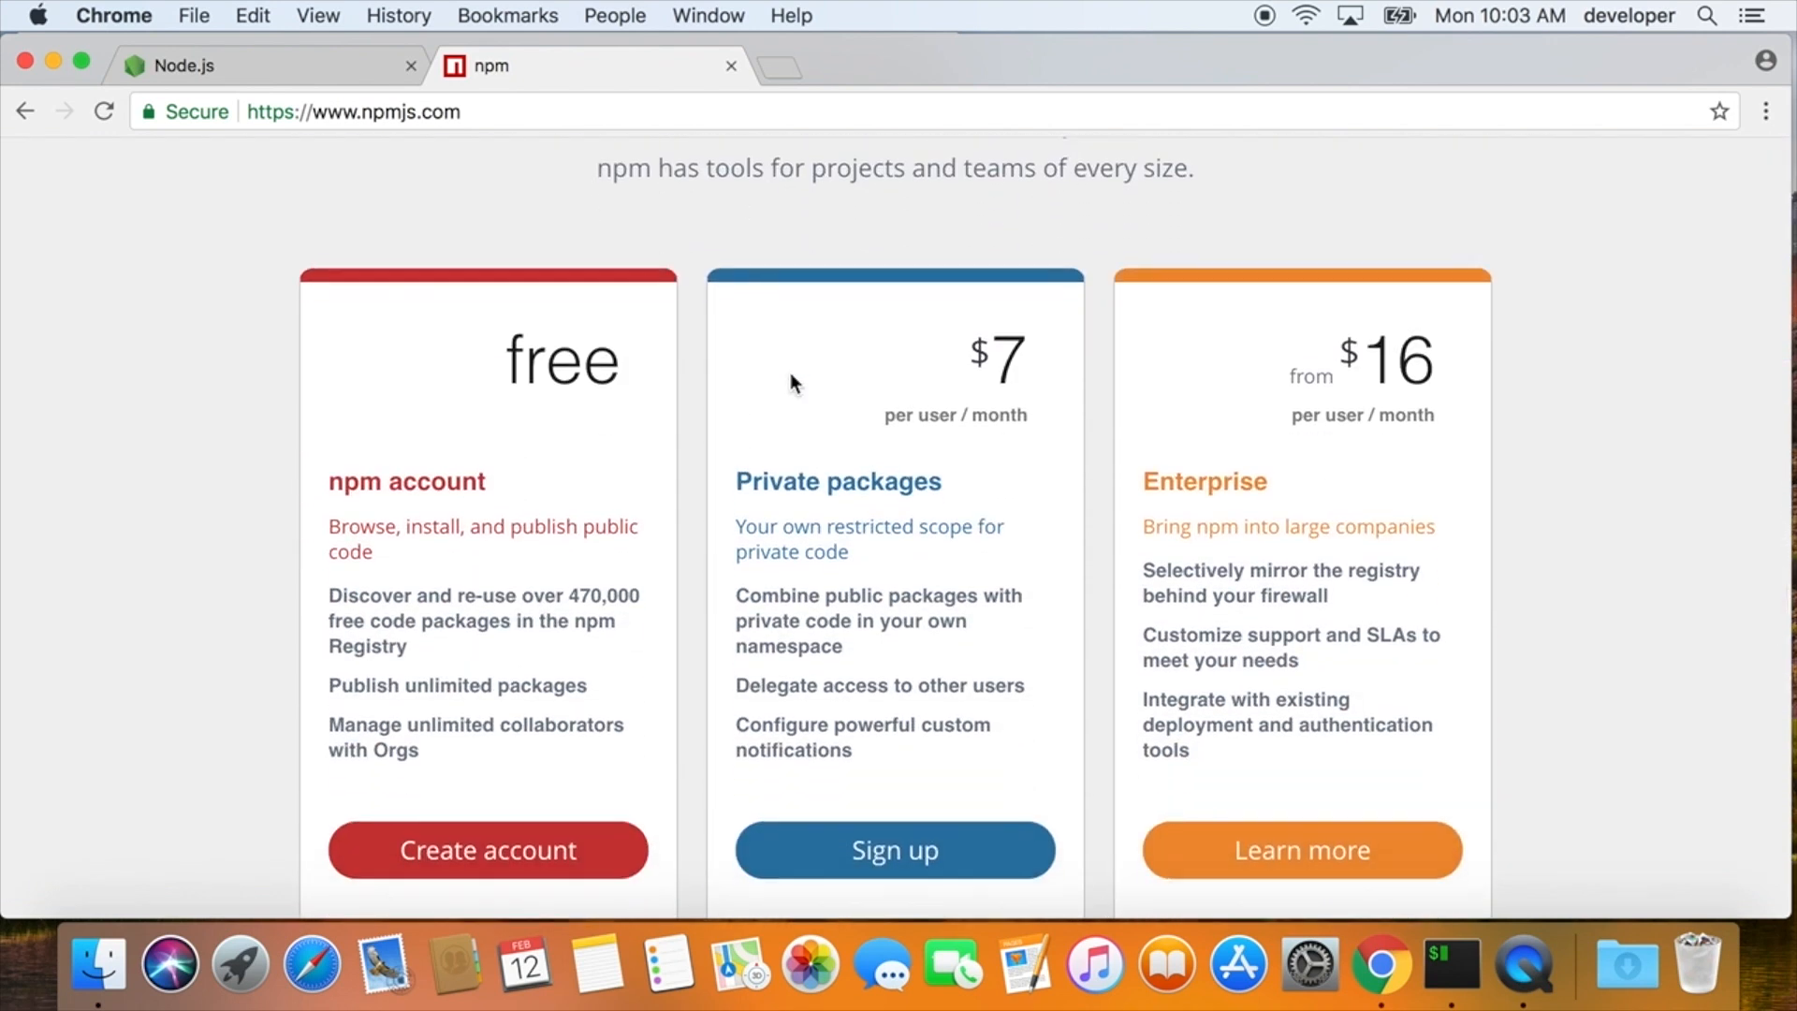
scroll("down", 3)
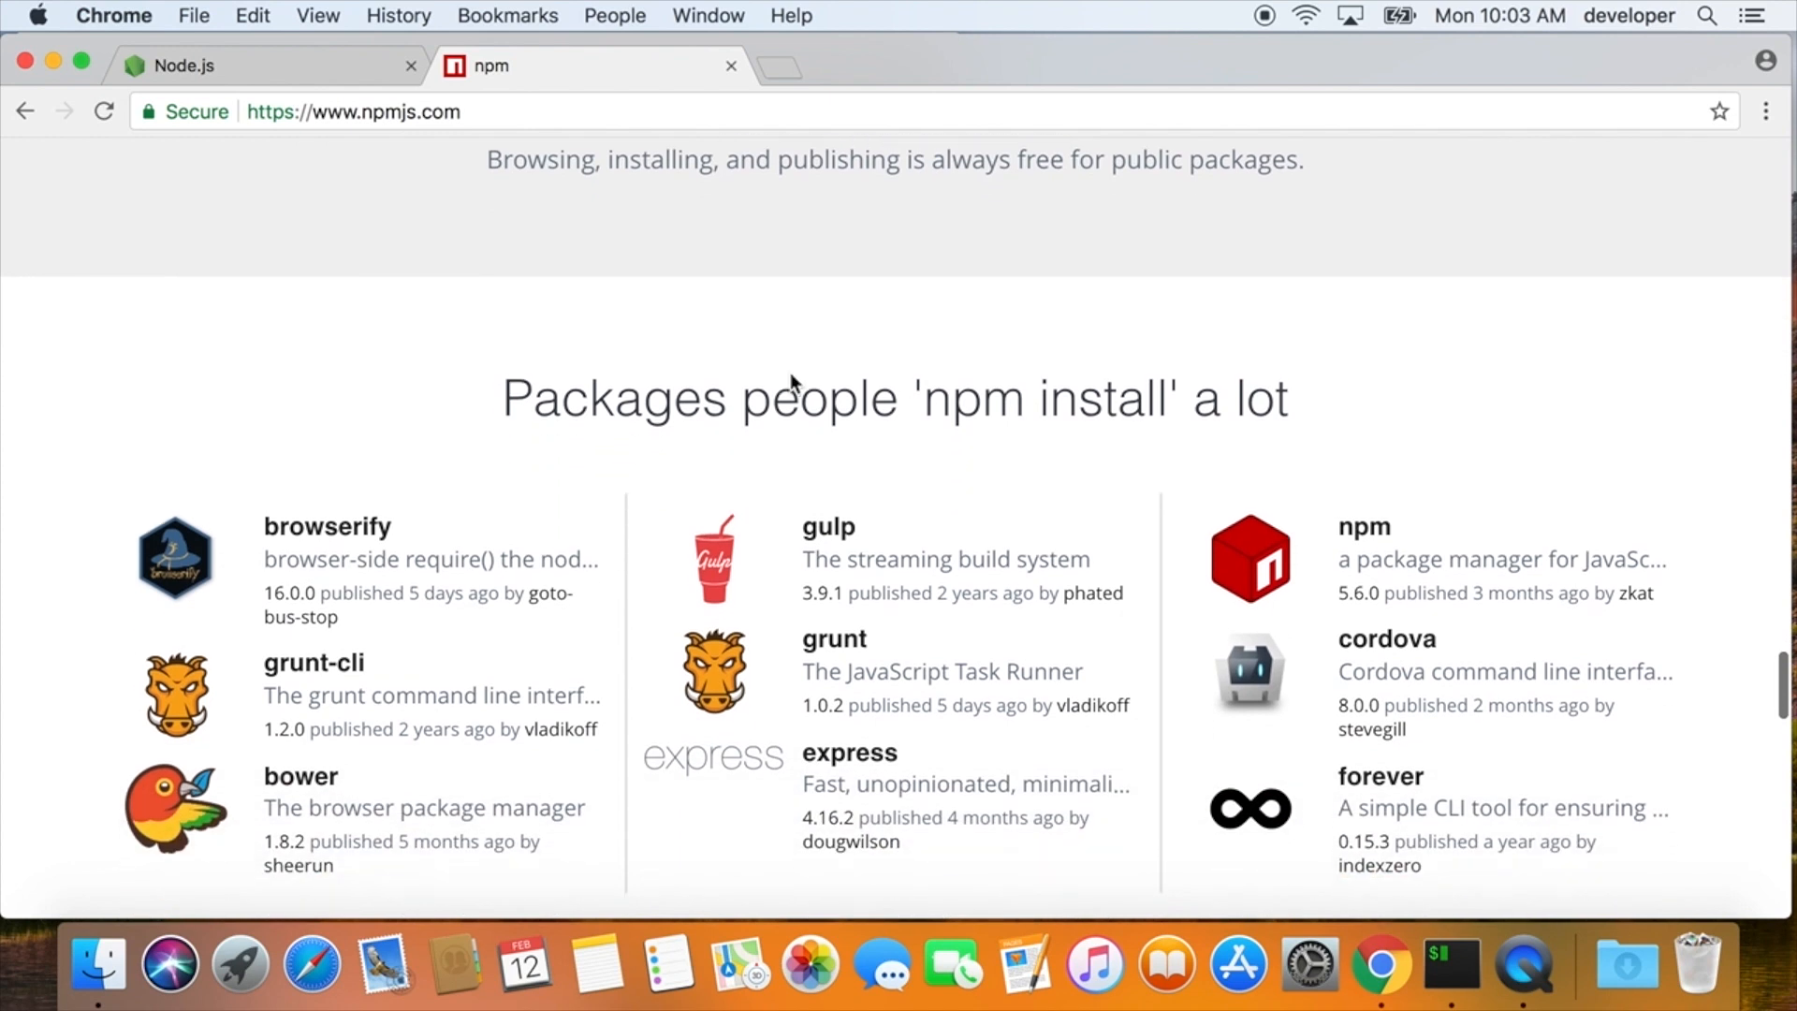
scroll("down", 3)
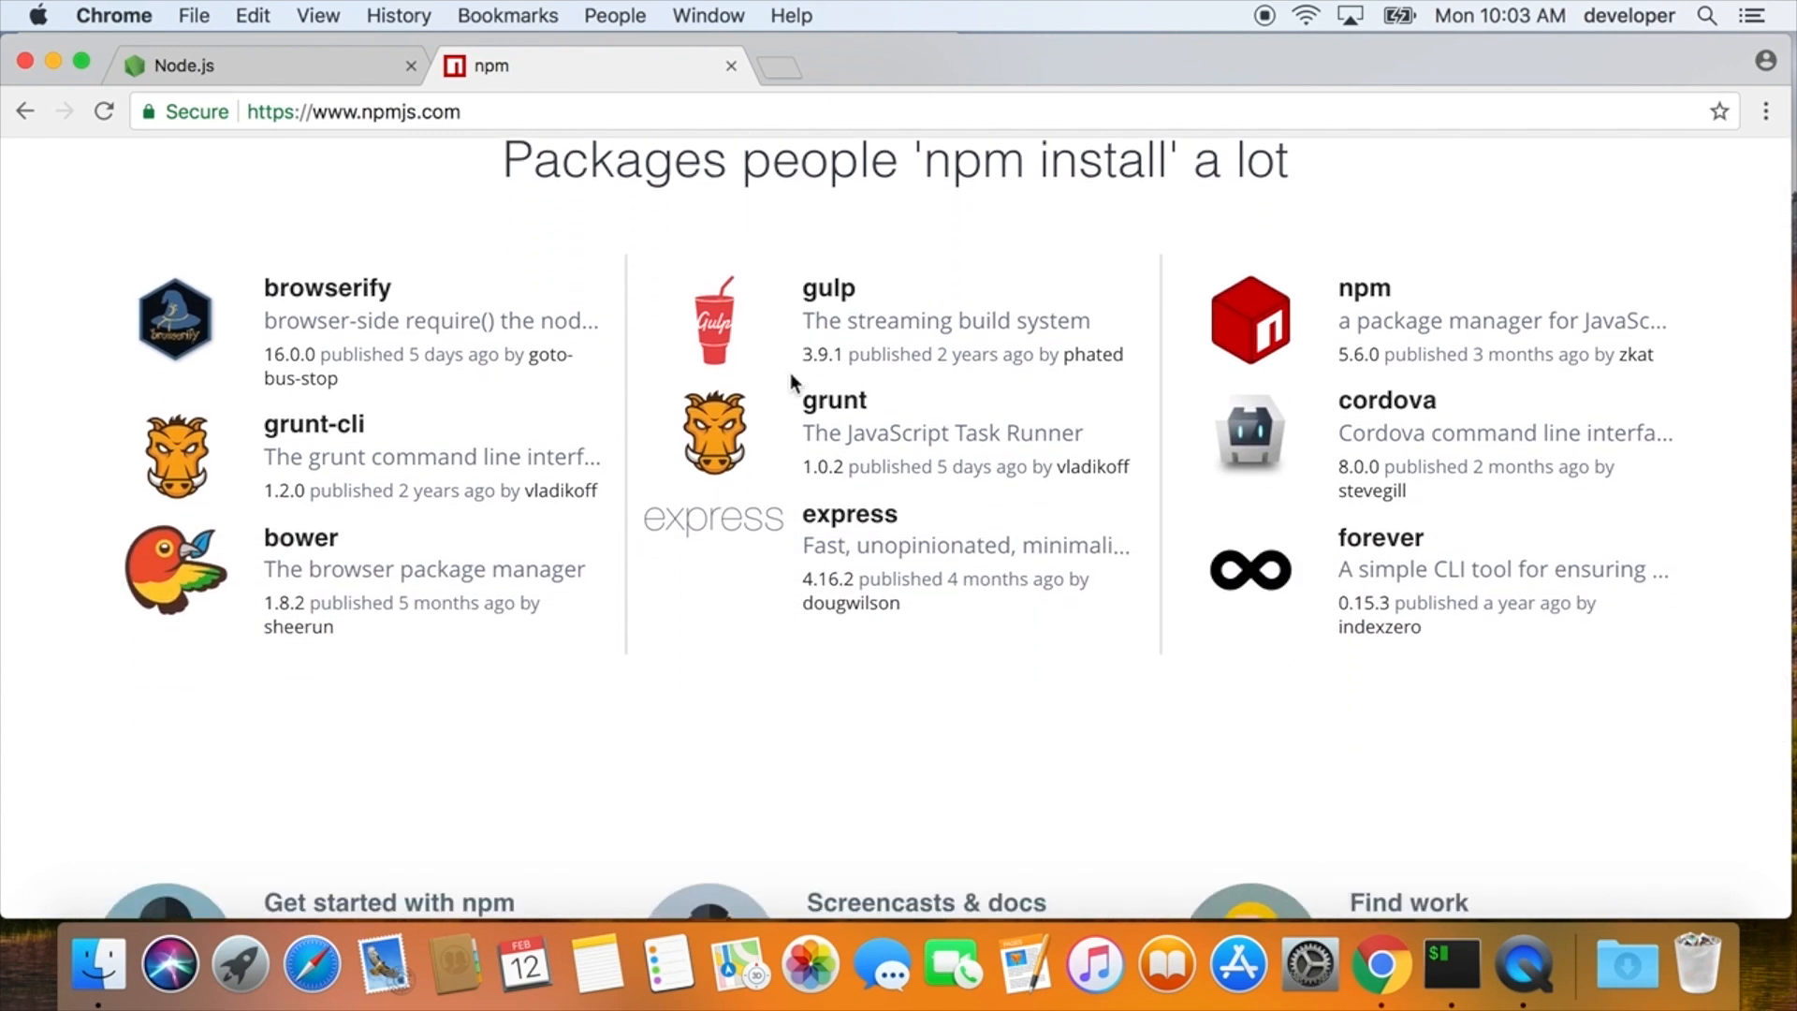
scroll("down", 3)
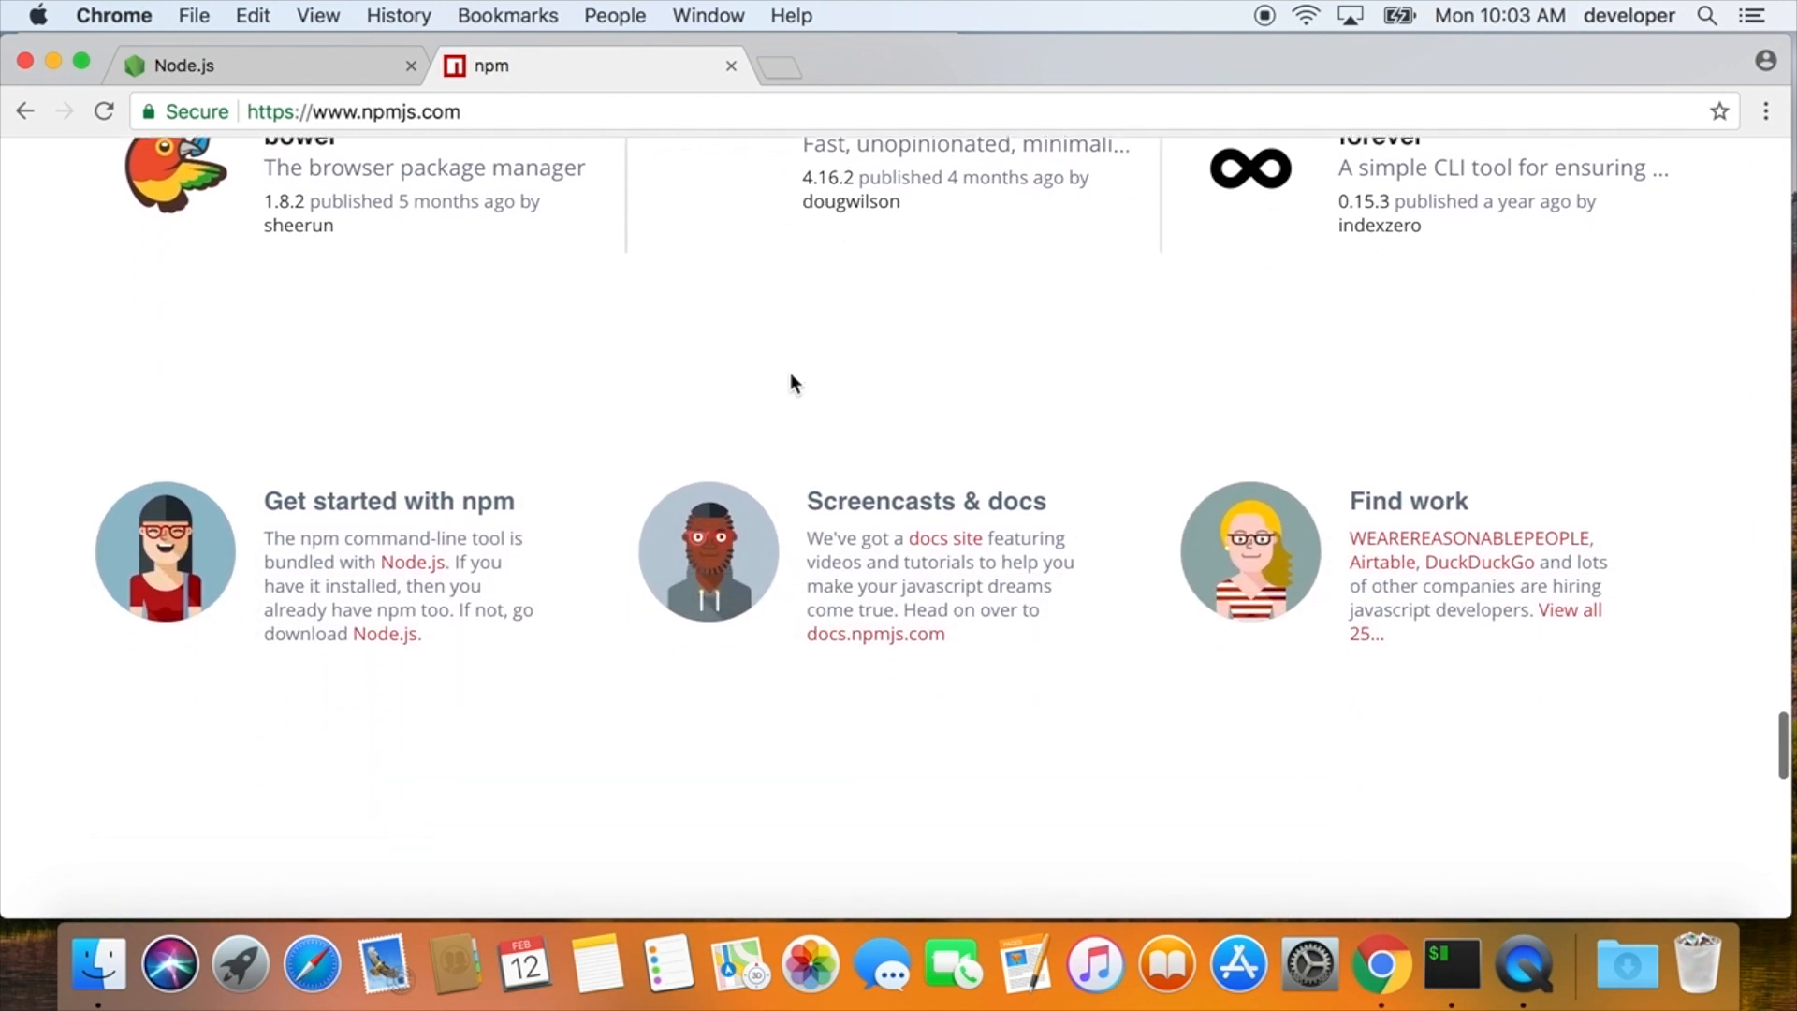
scroll("up", 3)
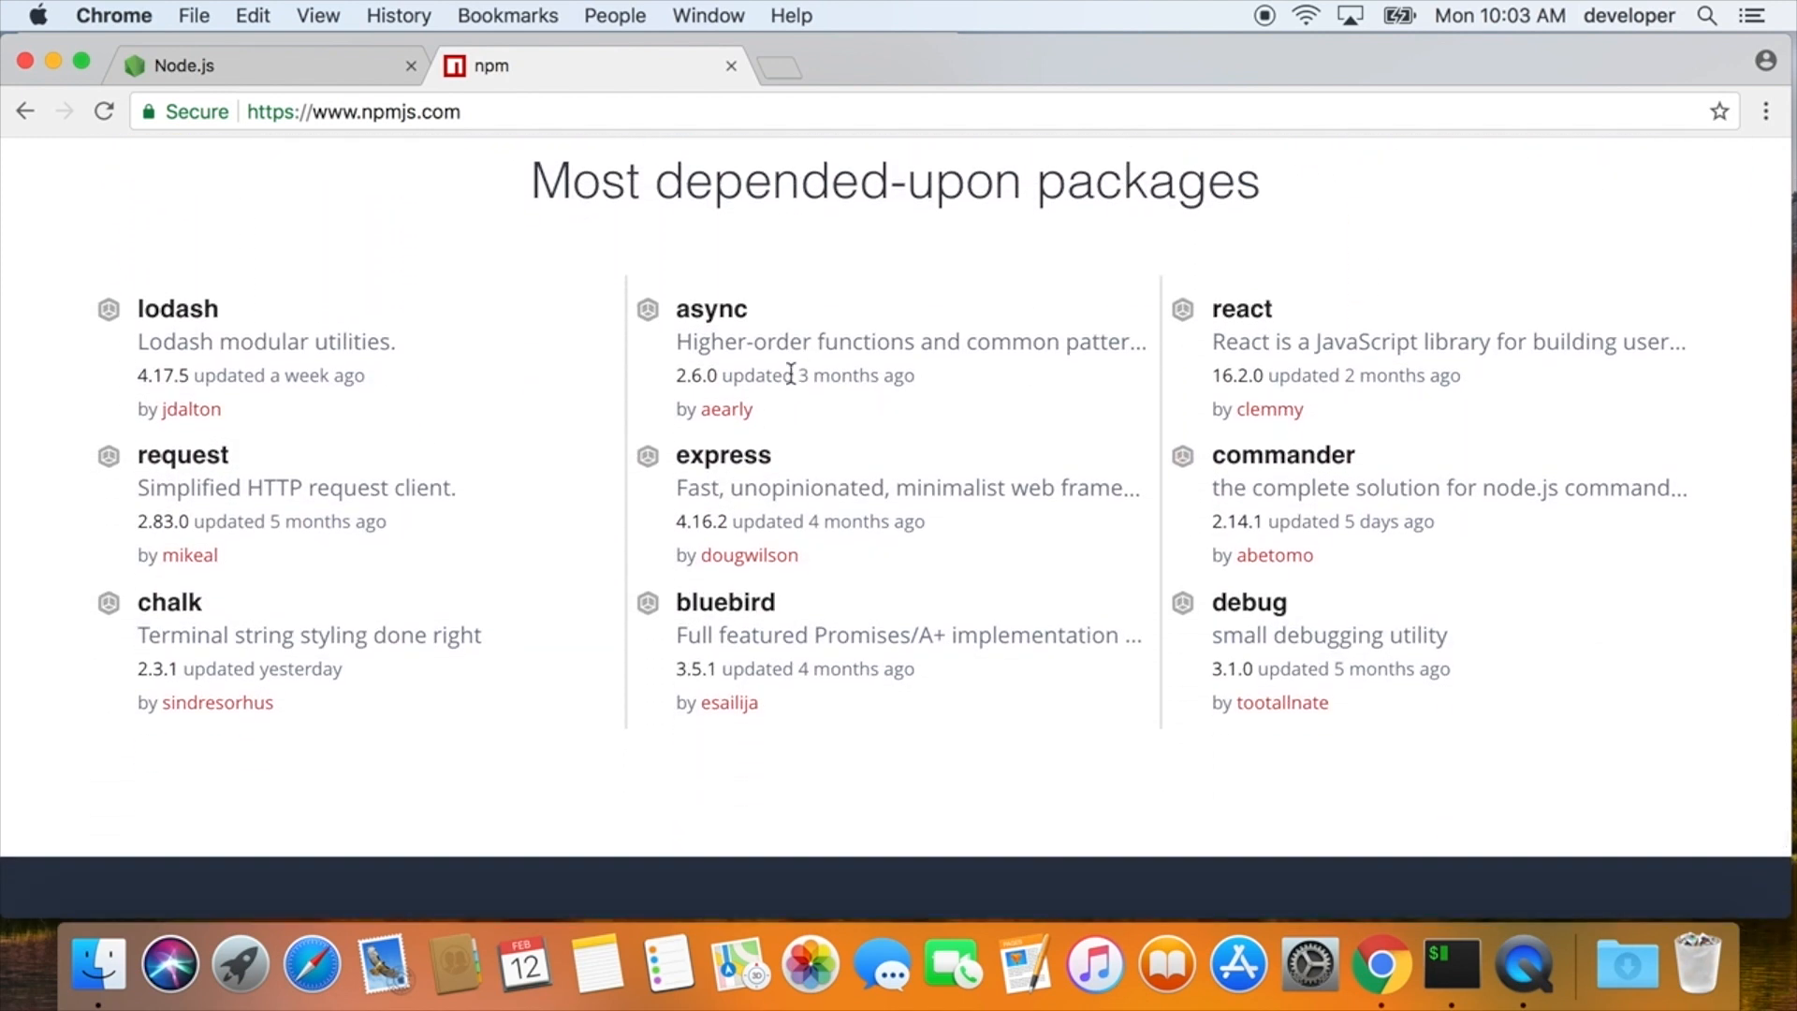
mouse_move(1241, 309)
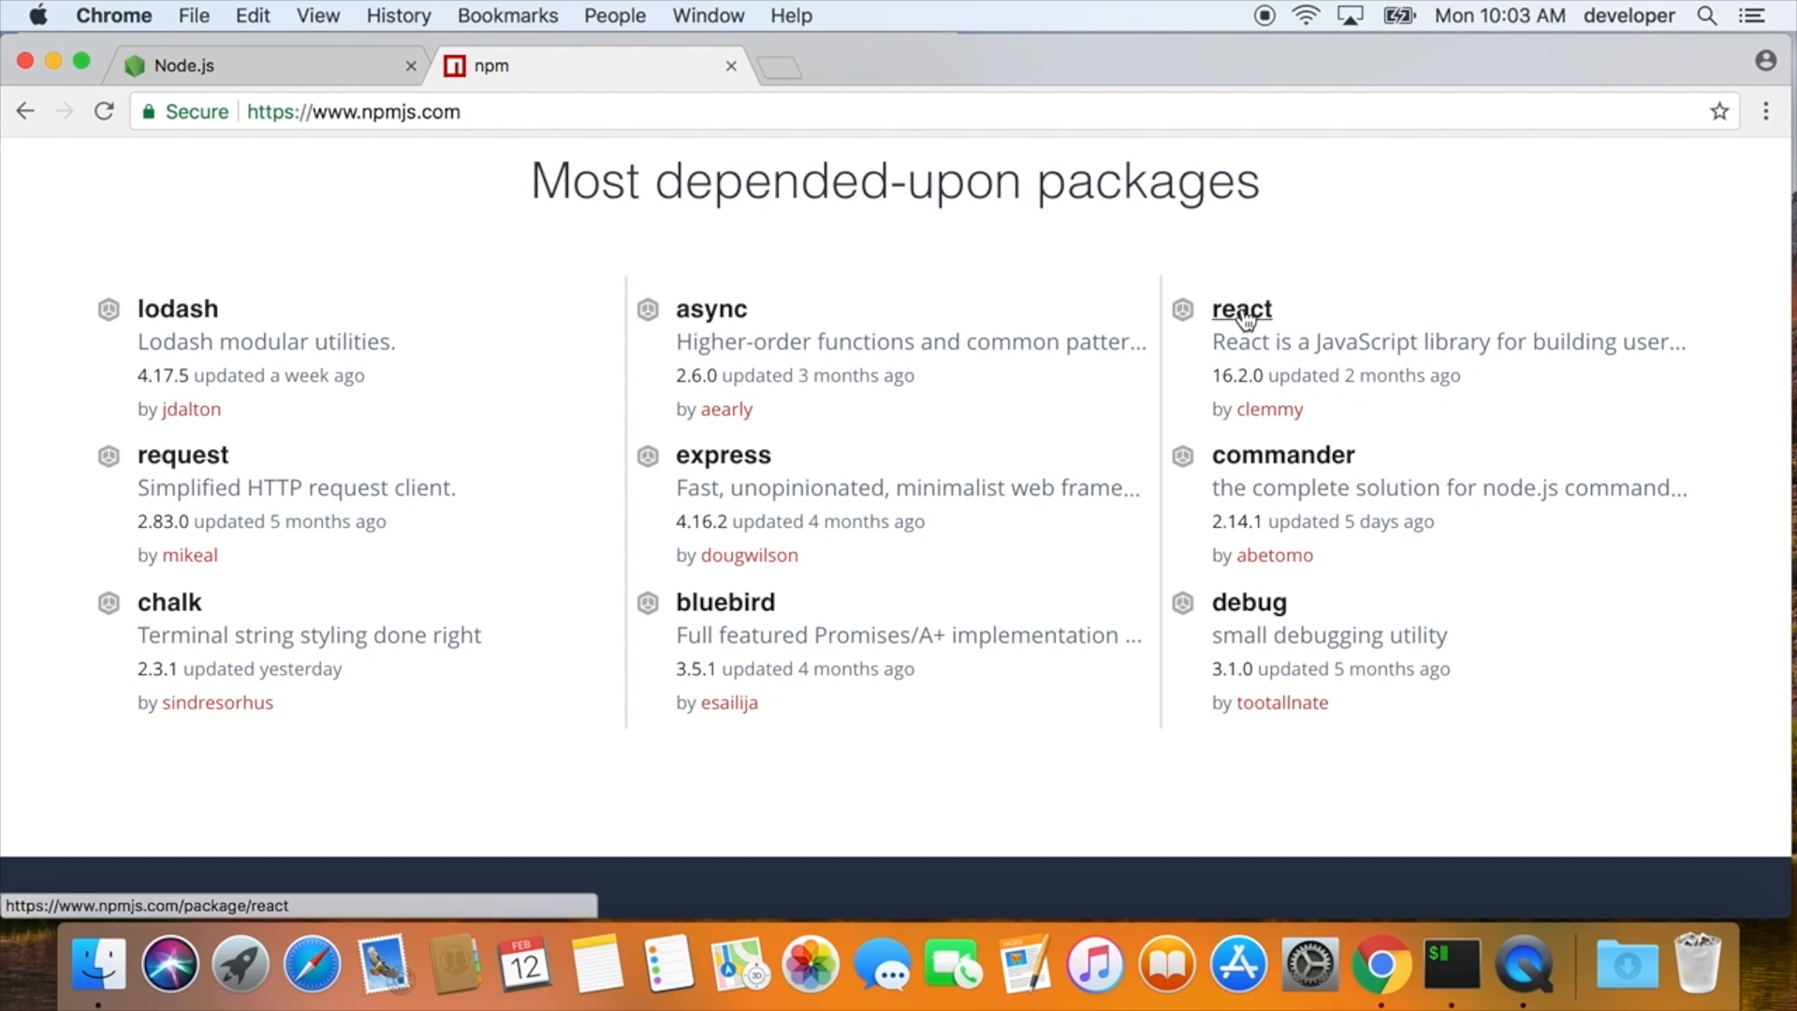
- View the react package and its facebook/react GitHub README, then return to the Node.js page
left_click(1241, 309)
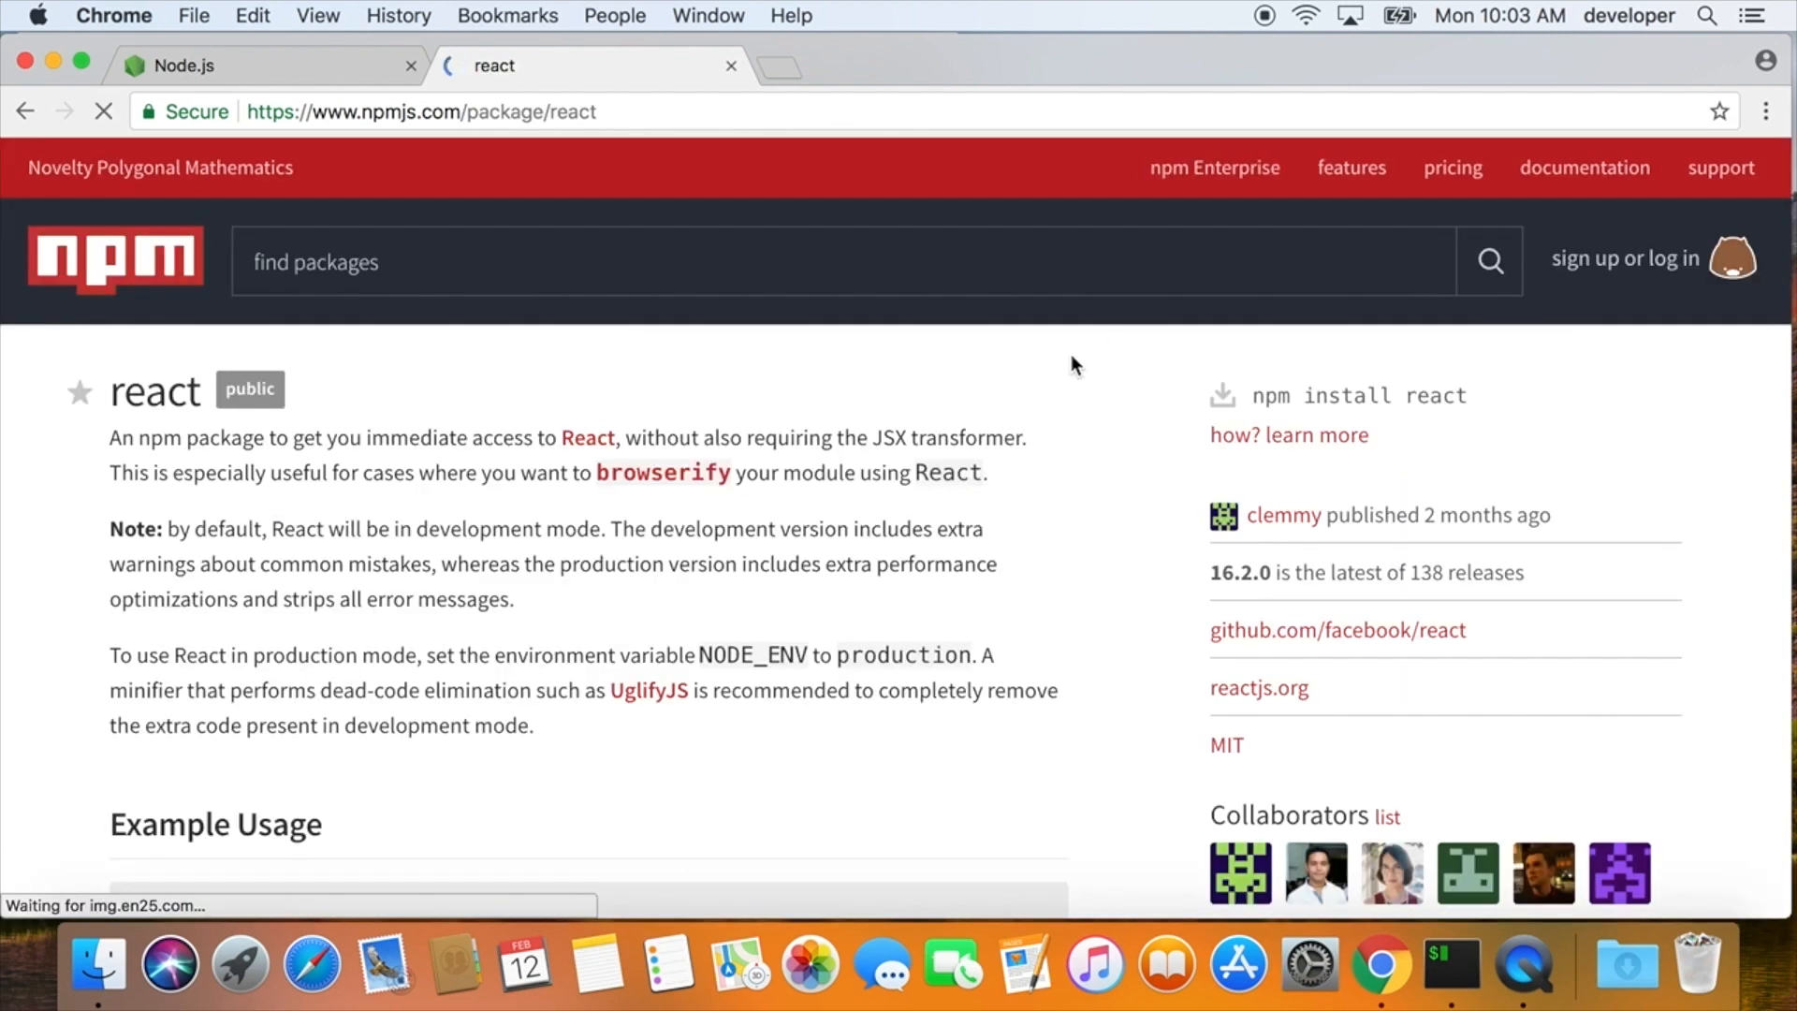
left_click(1337, 629)
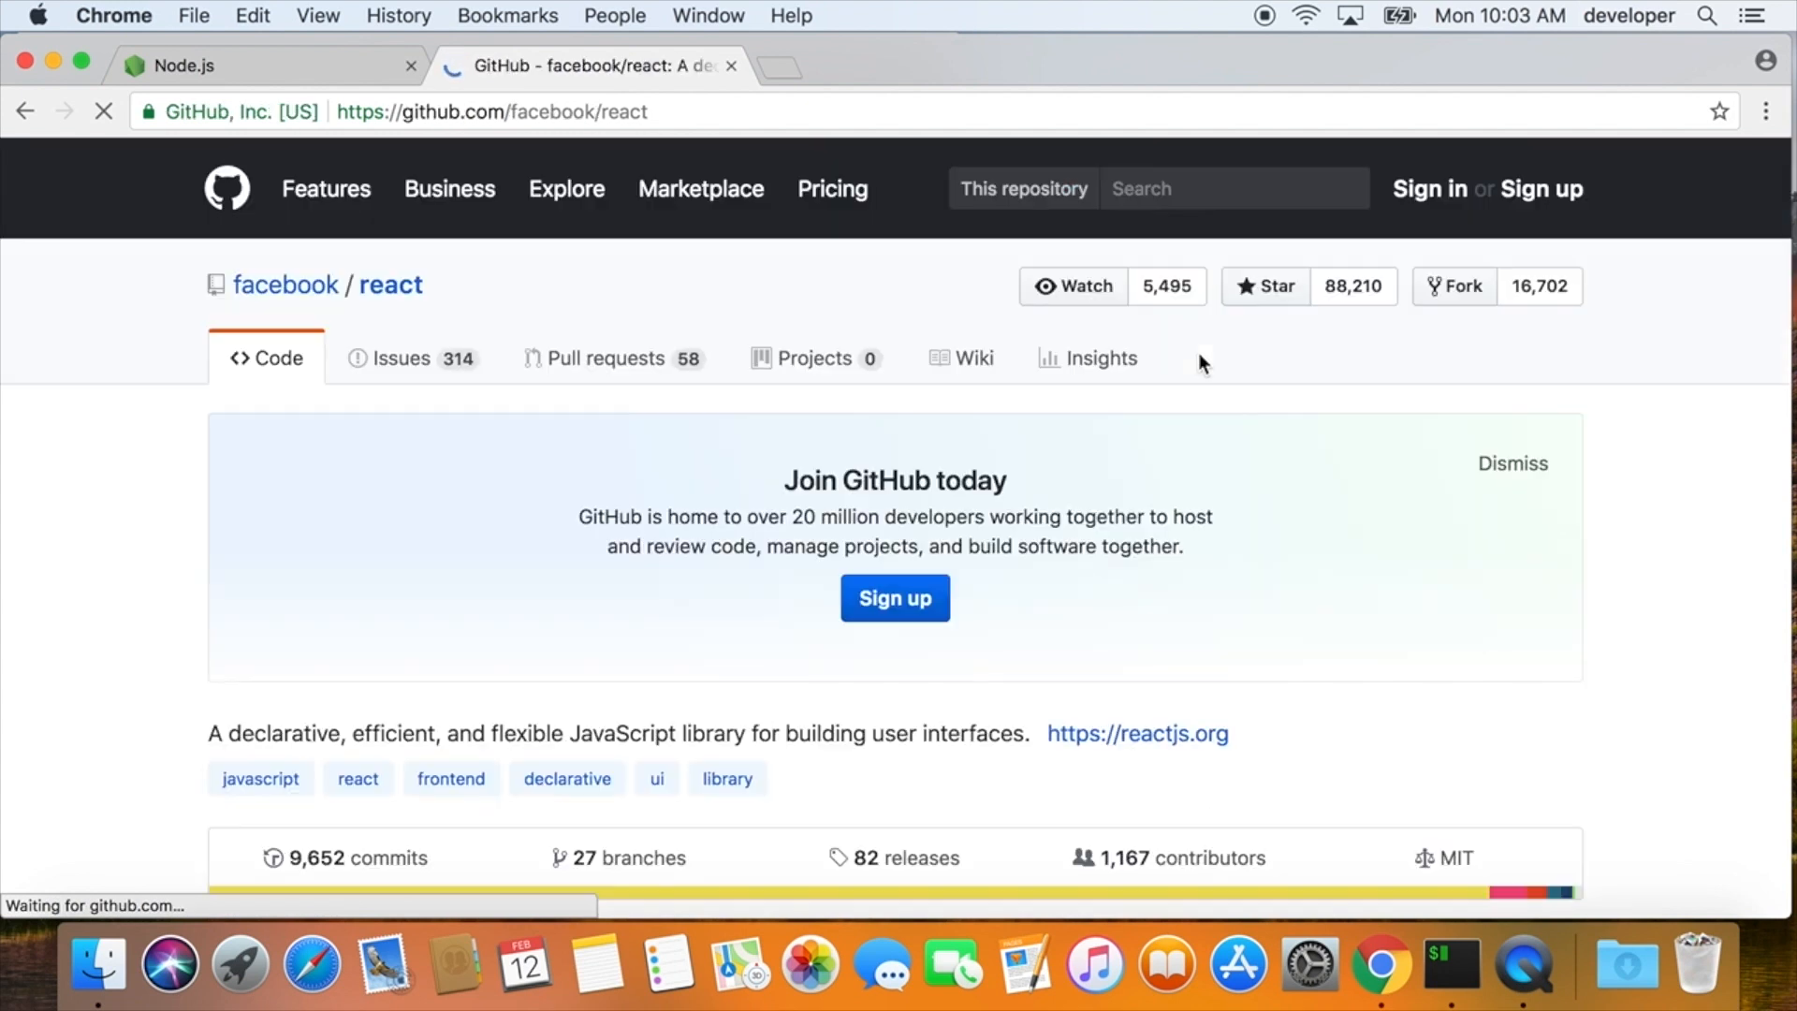
scroll("down", 3)
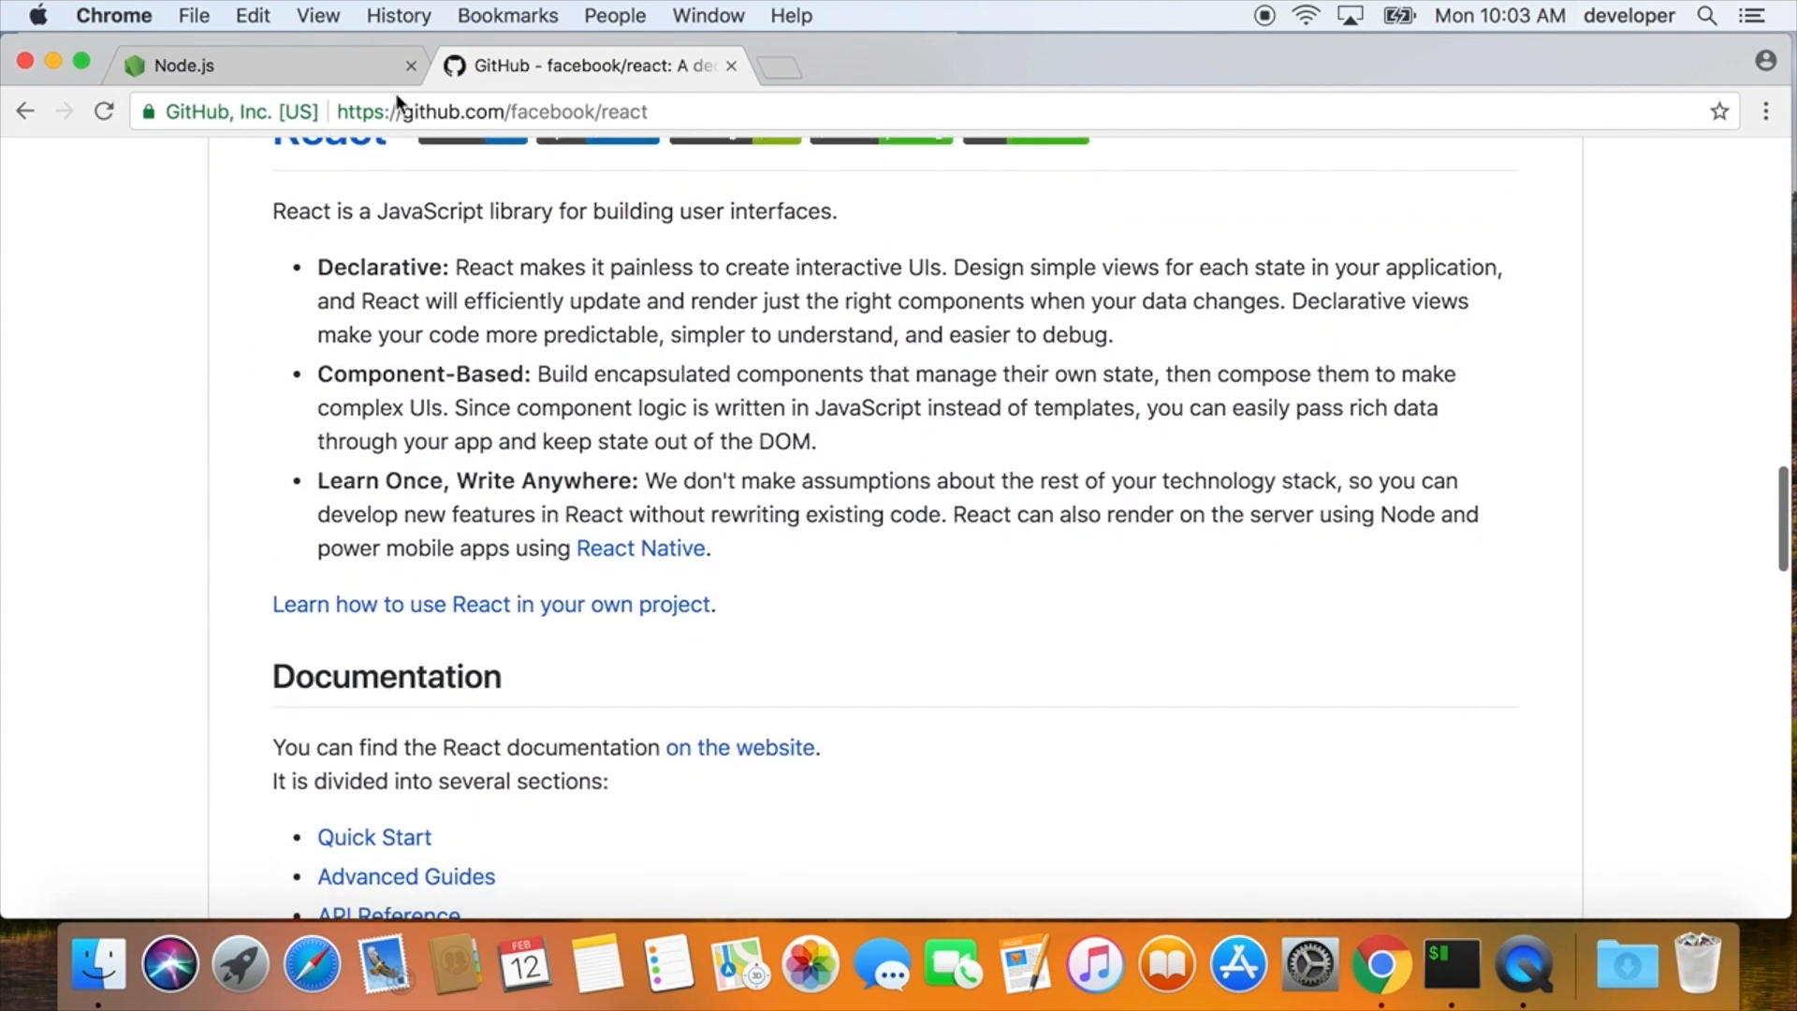
left_click(183, 64)
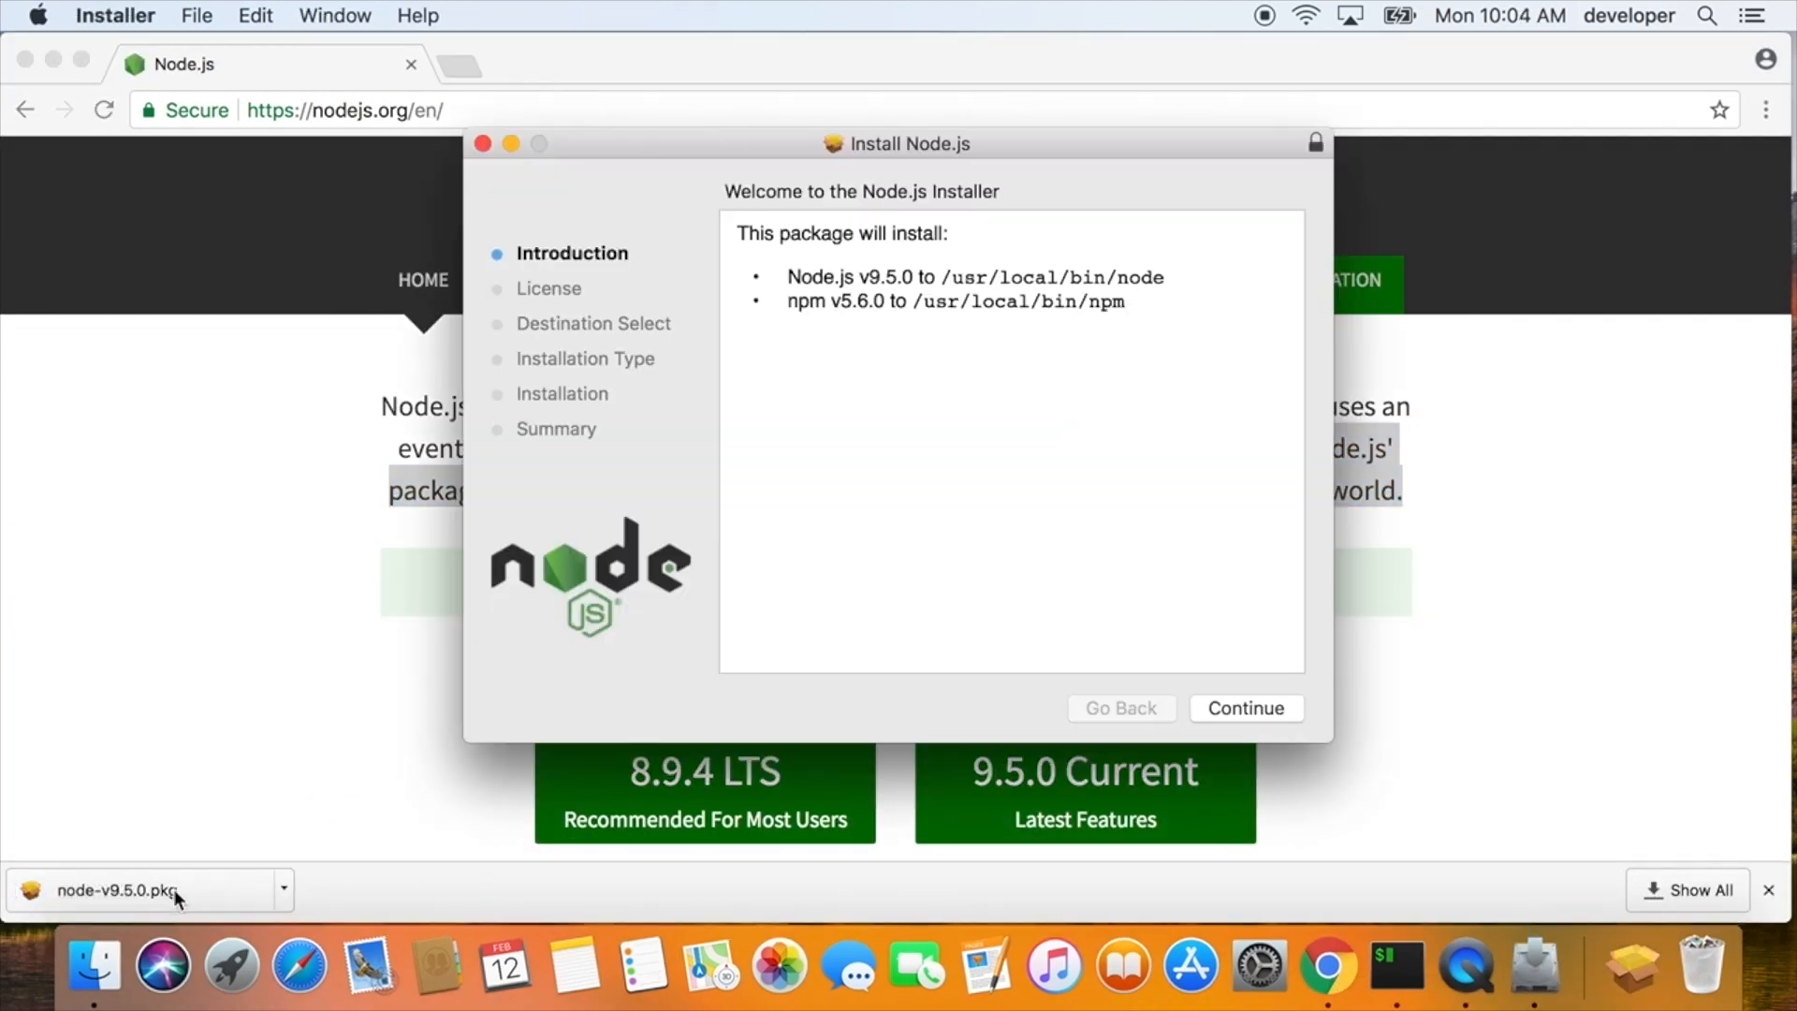
- Agree to the license and install Node.js v9.5.0 with npm v5.6.0 on Macintosh HD
left_click(1245, 707)
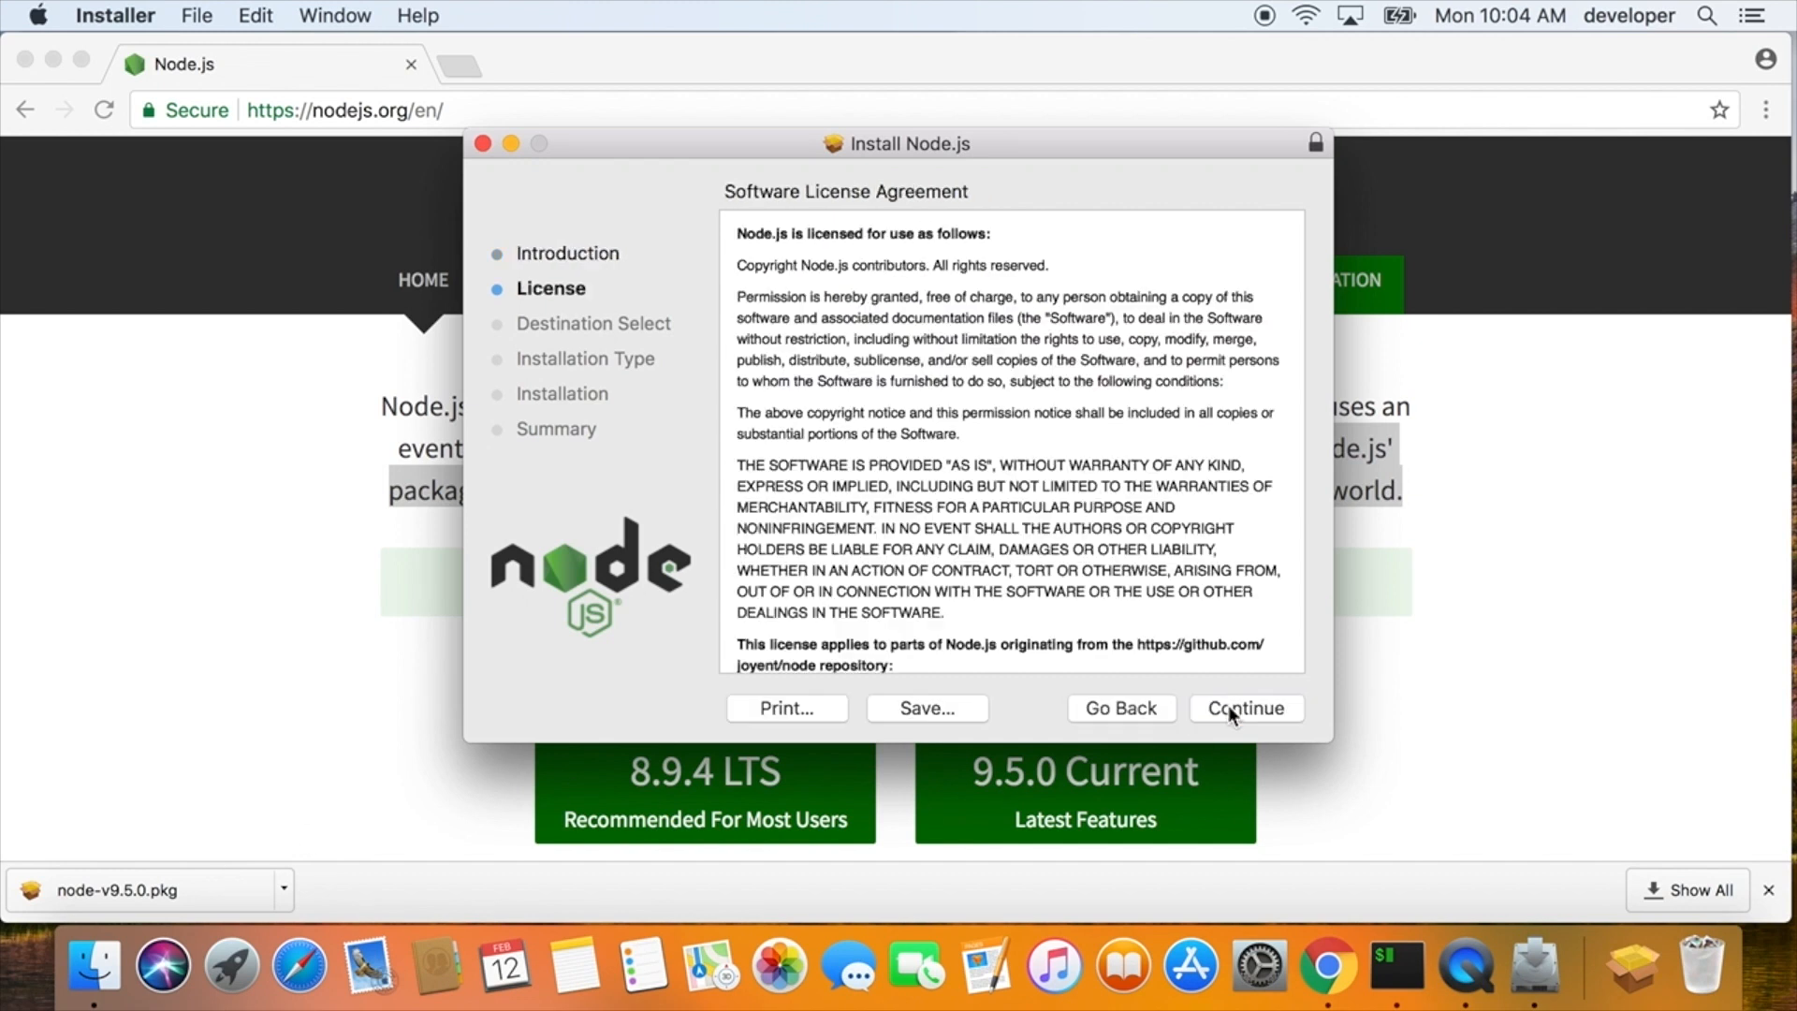
left_click(1245, 708)
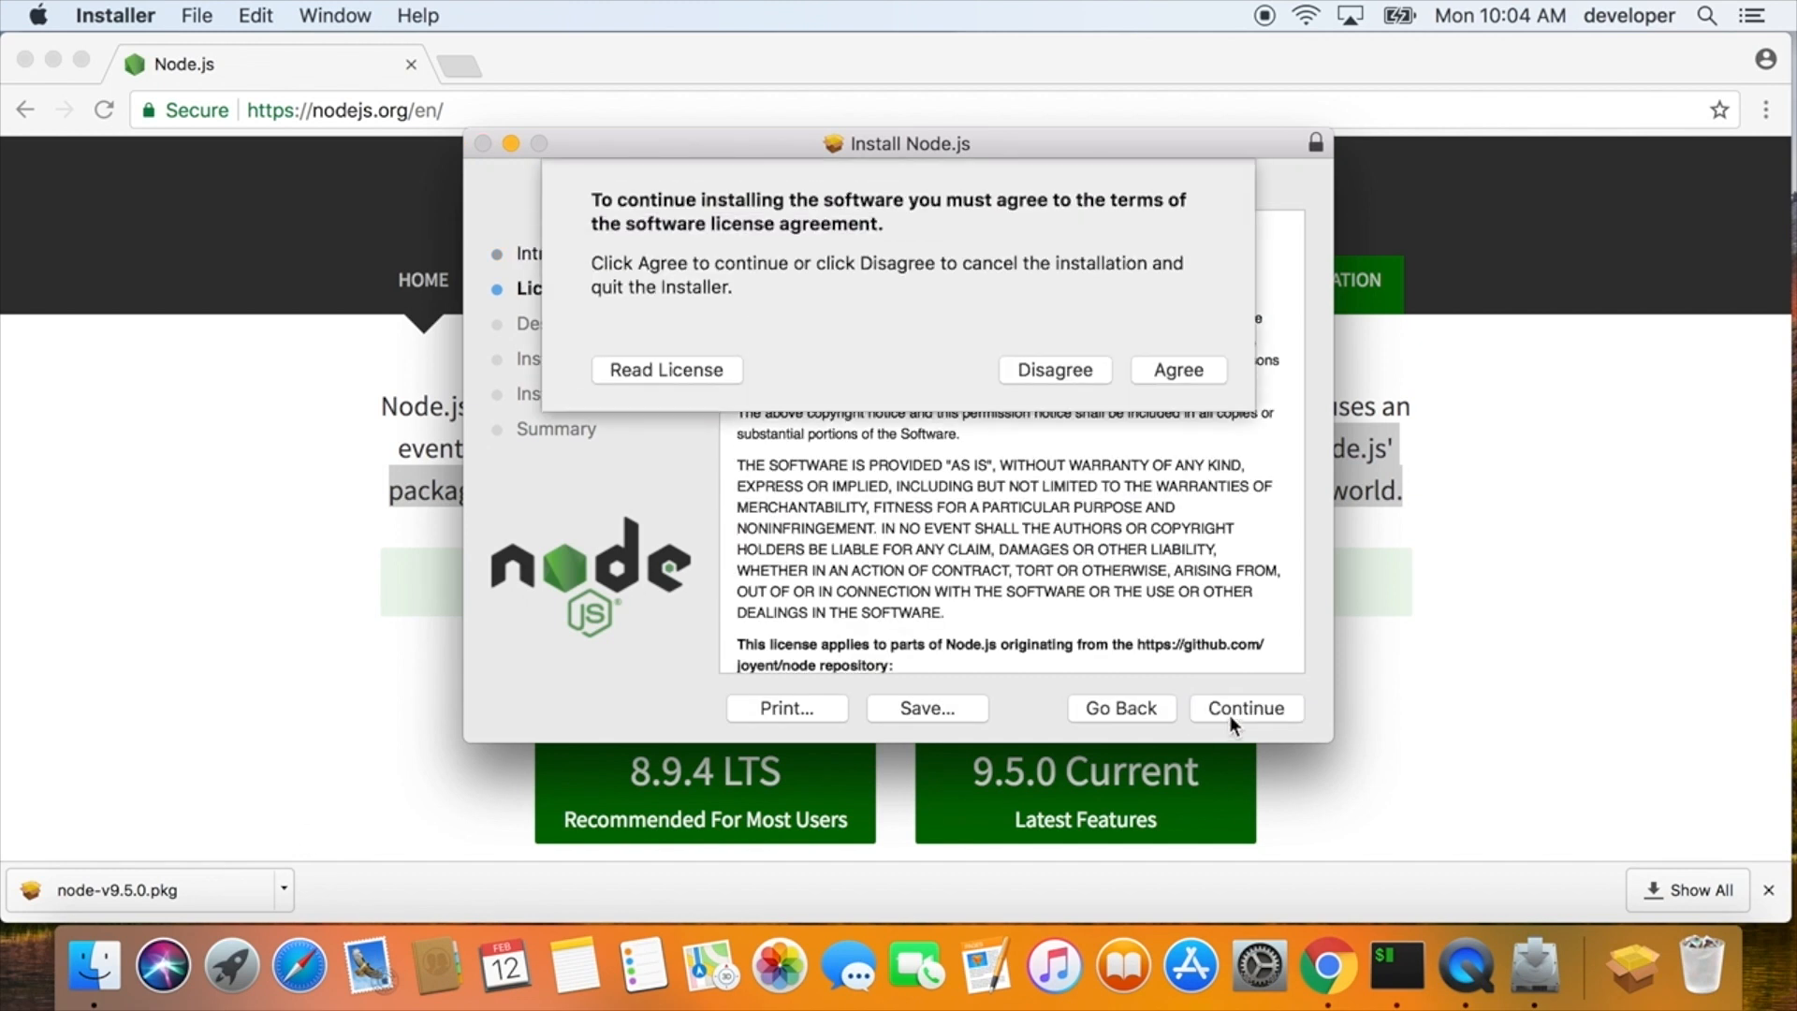
left_click(1176, 369)
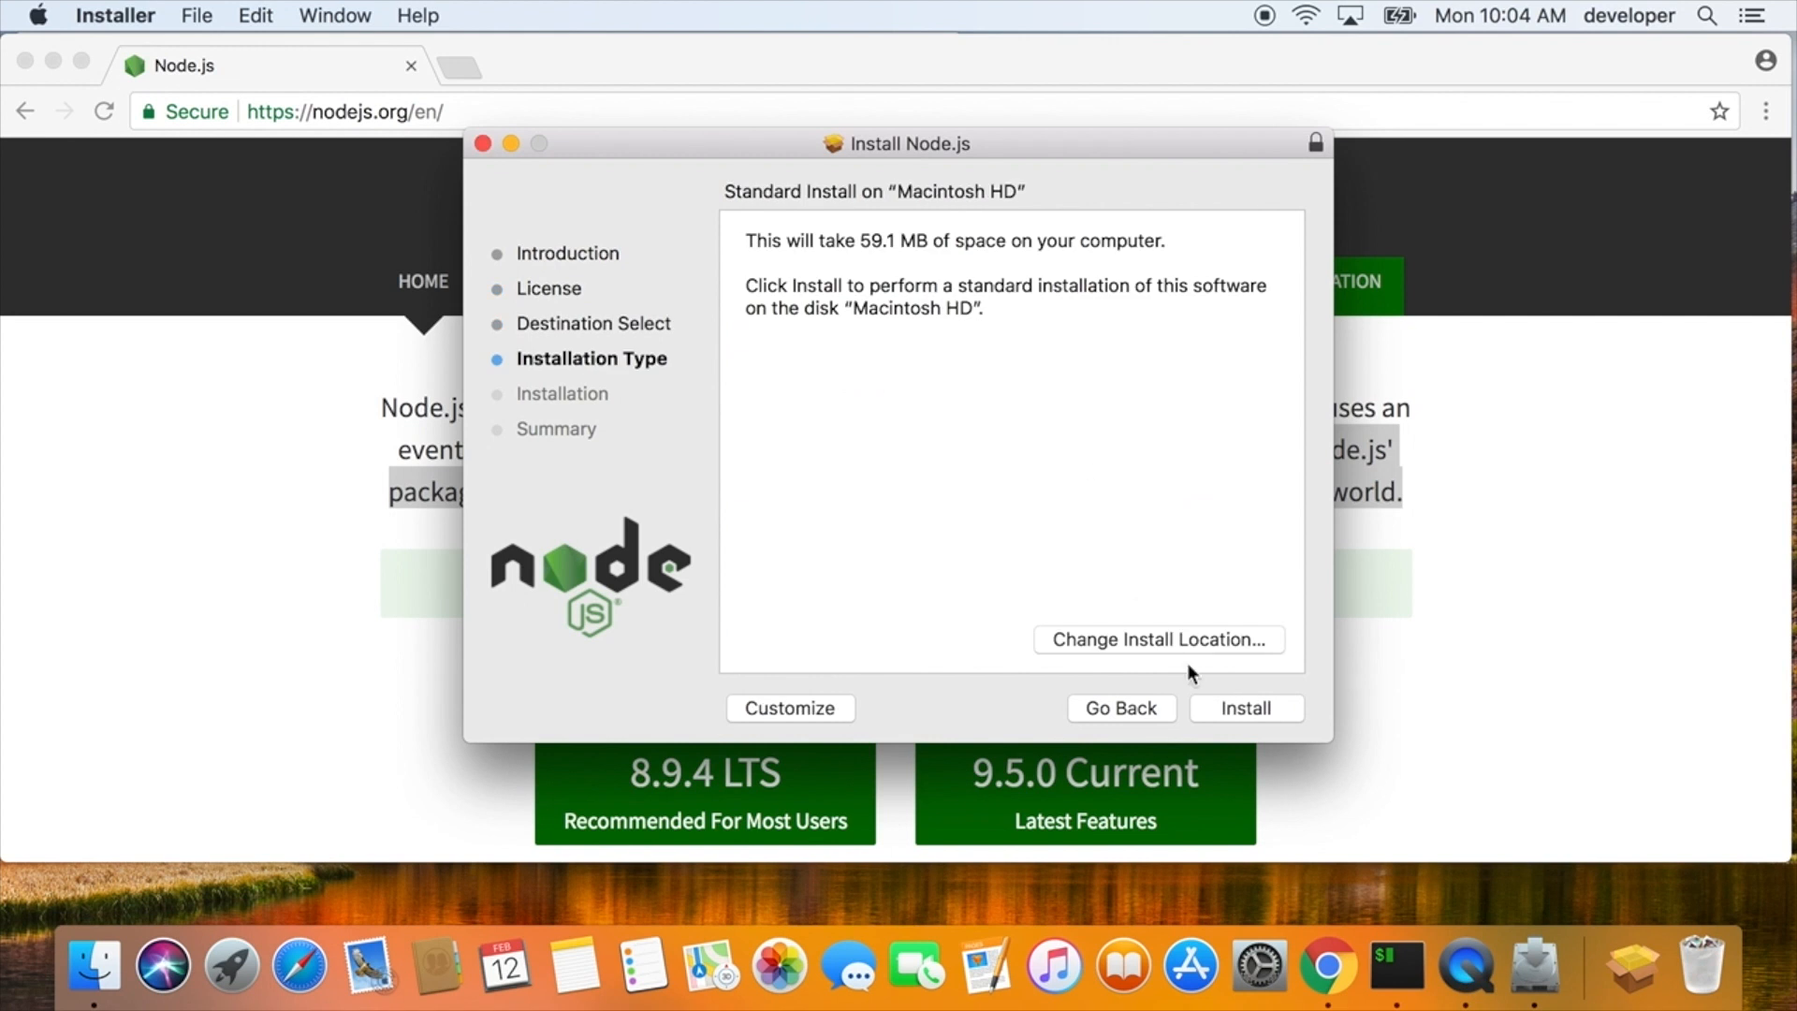
left_click(1245, 708)
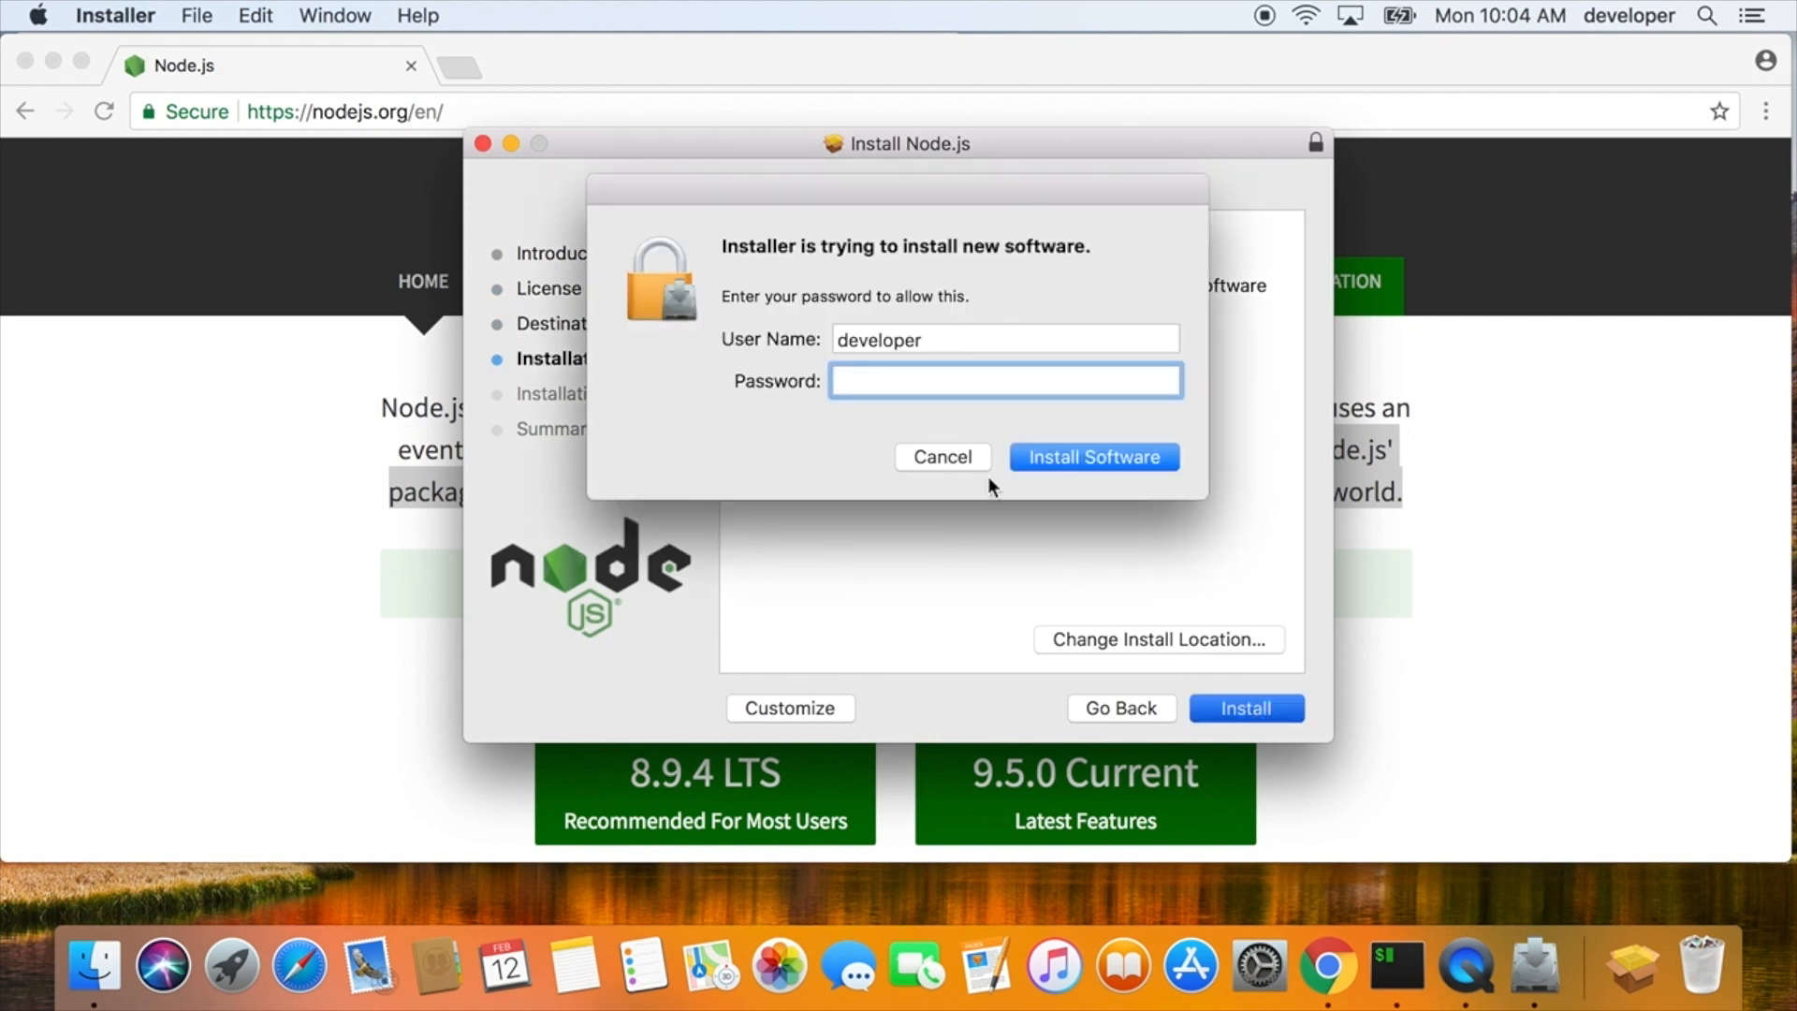
left_click(1092, 457)
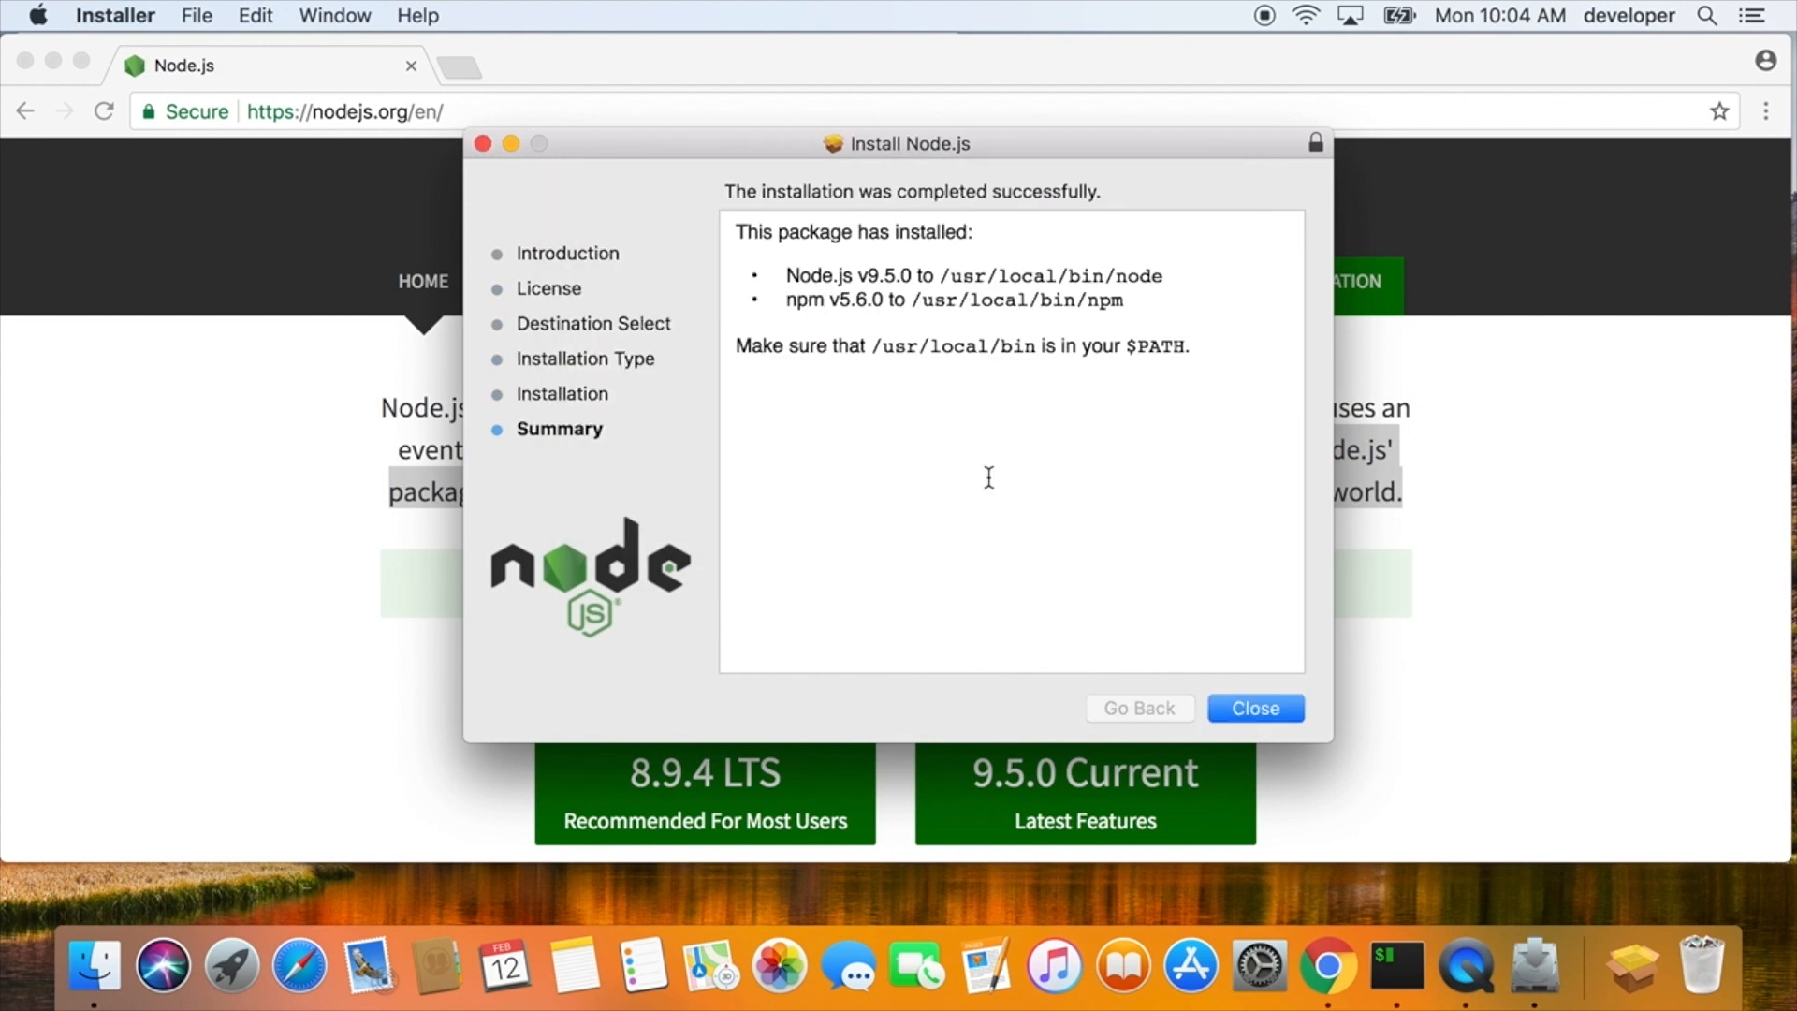
left_click(1396, 966)
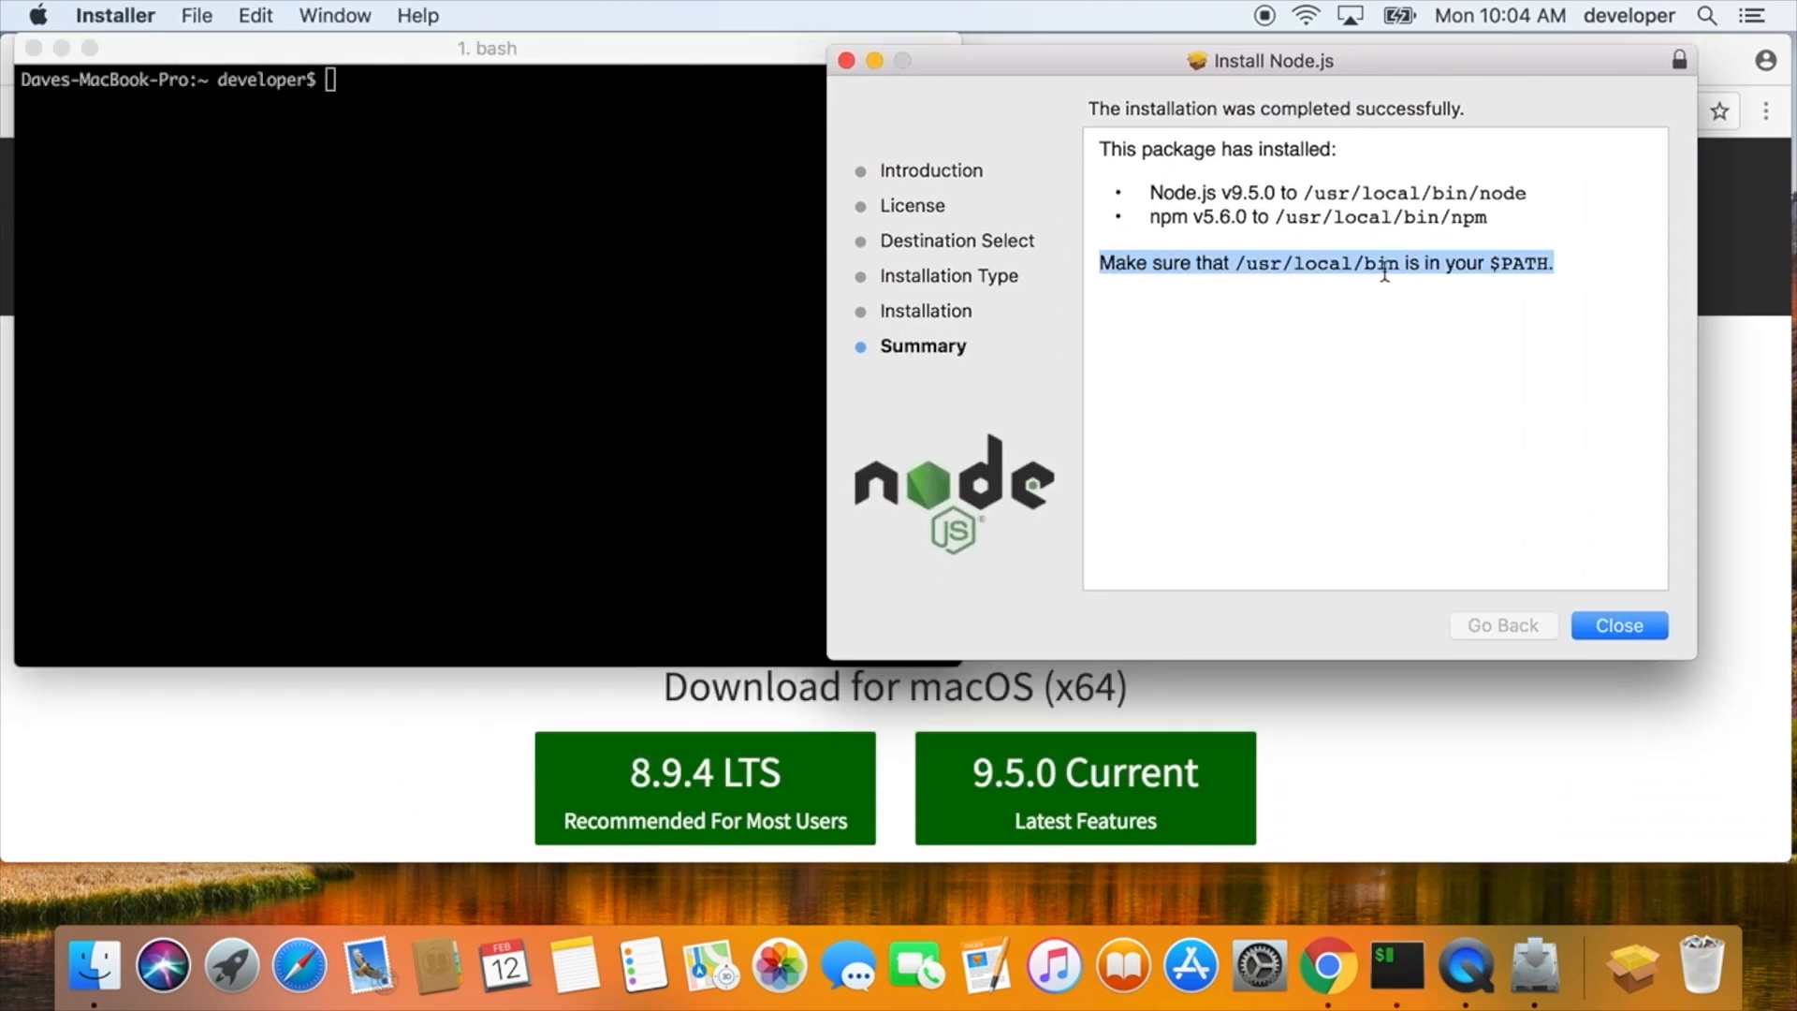
- Echo $PATH and confirm with which that node and npm resolve to /usr/local/bin
type("echo")
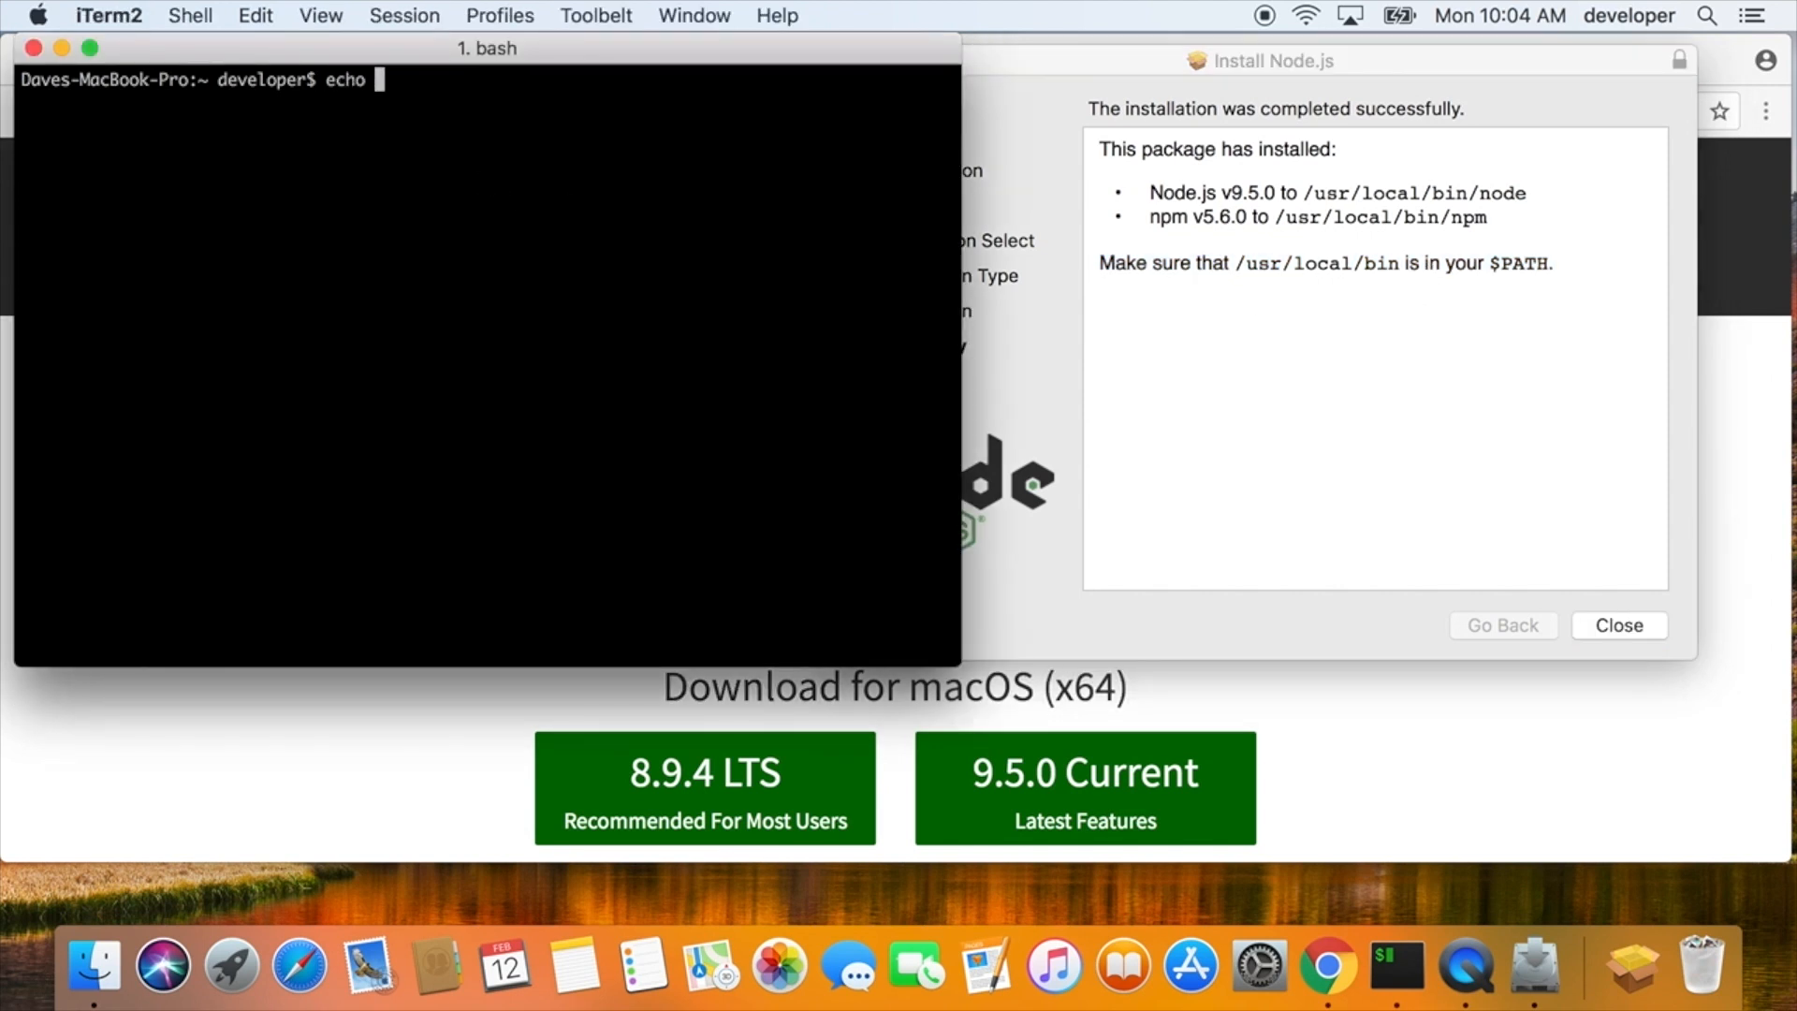
key("Return")
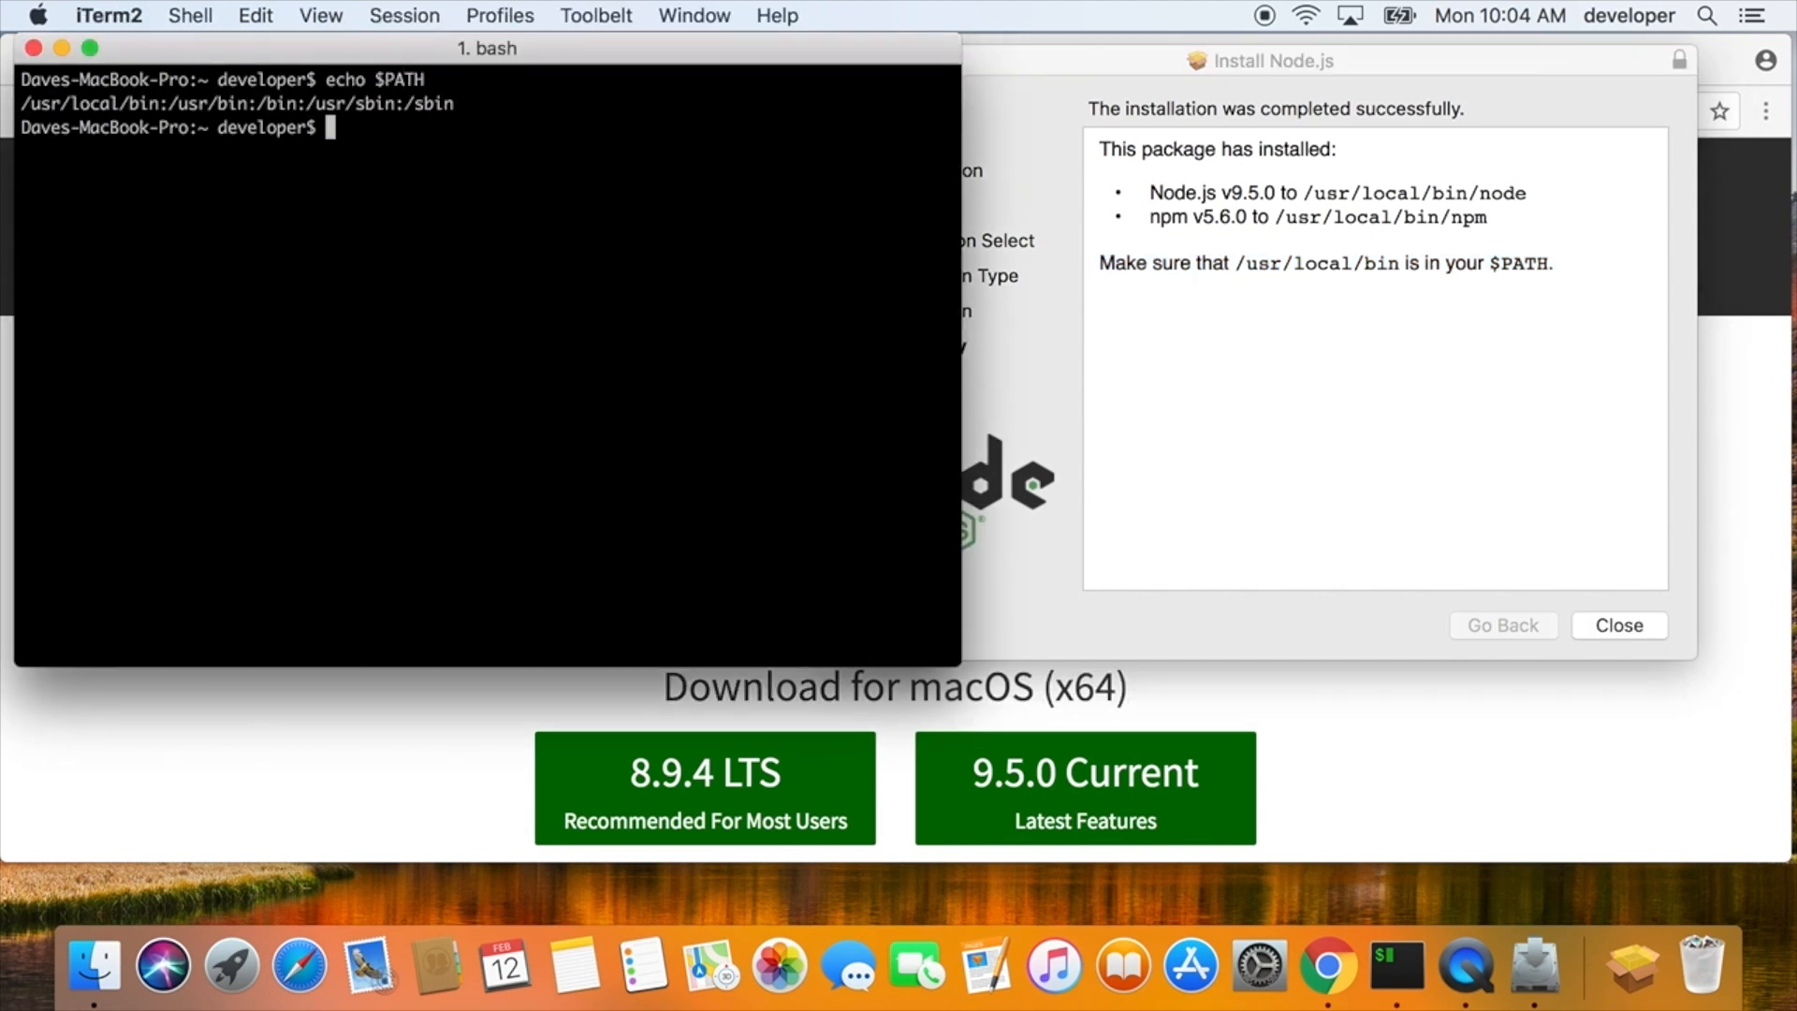
type("which n")
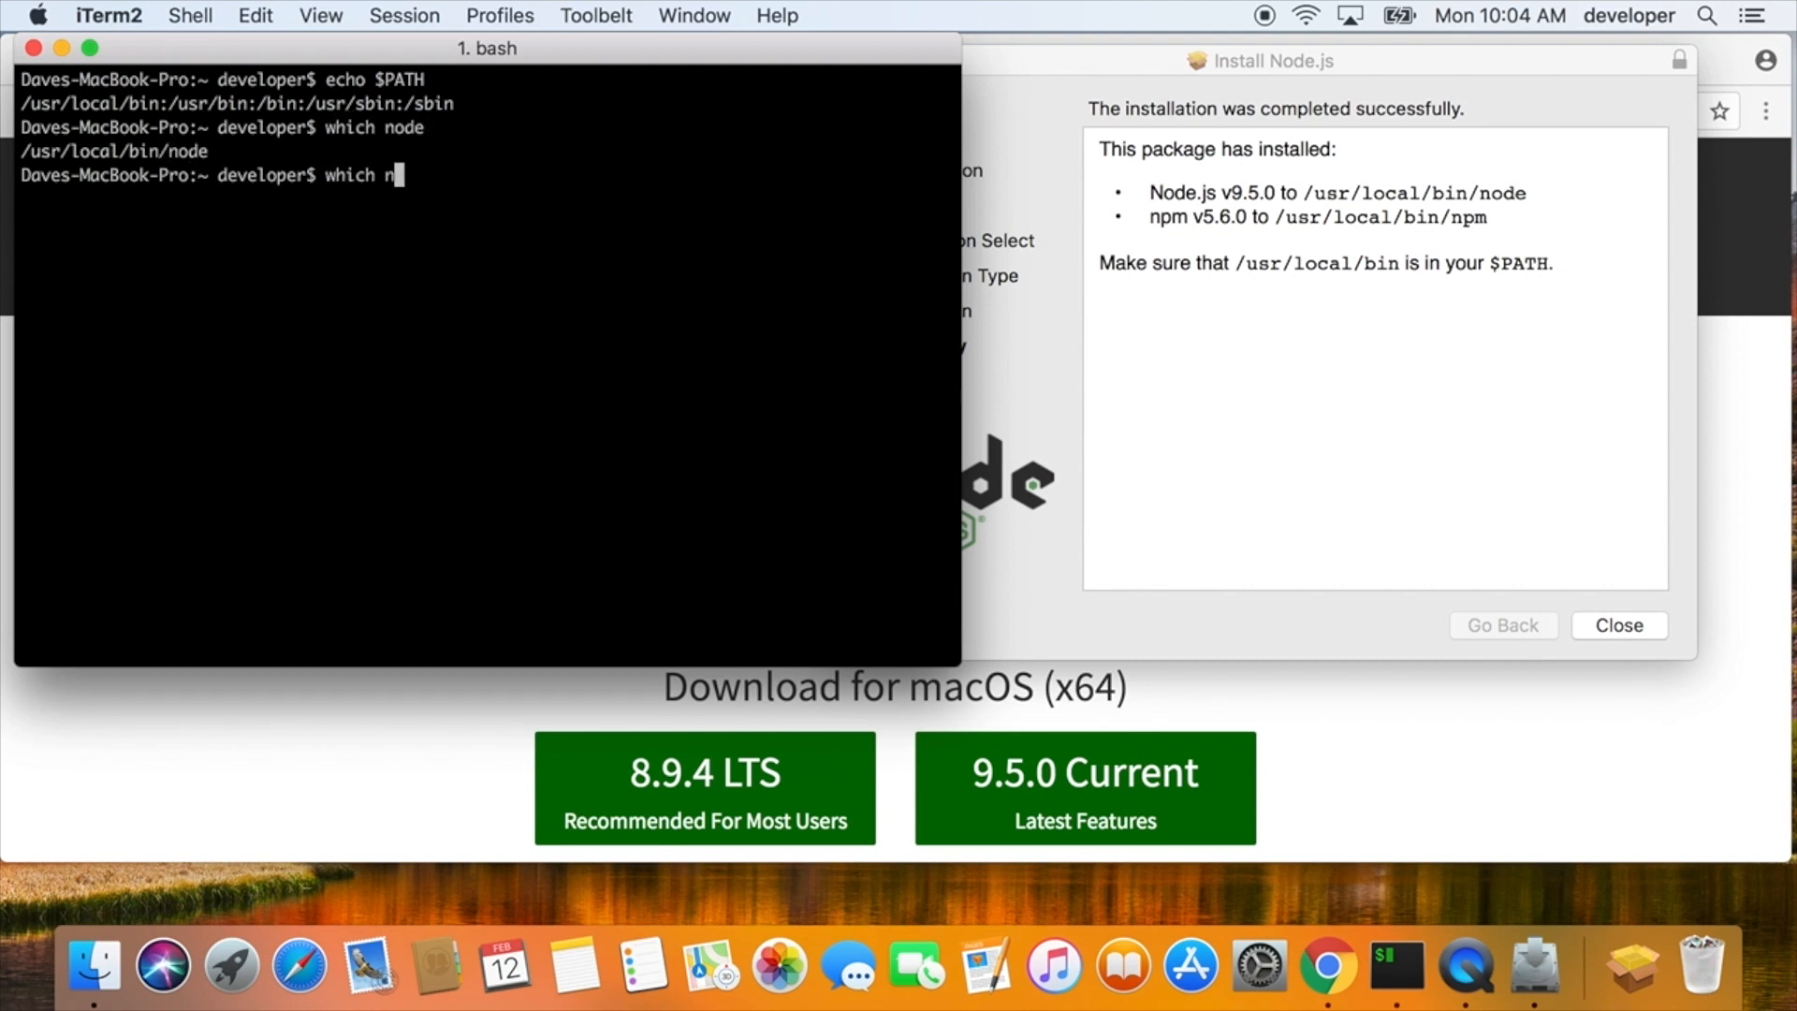
key("Return")
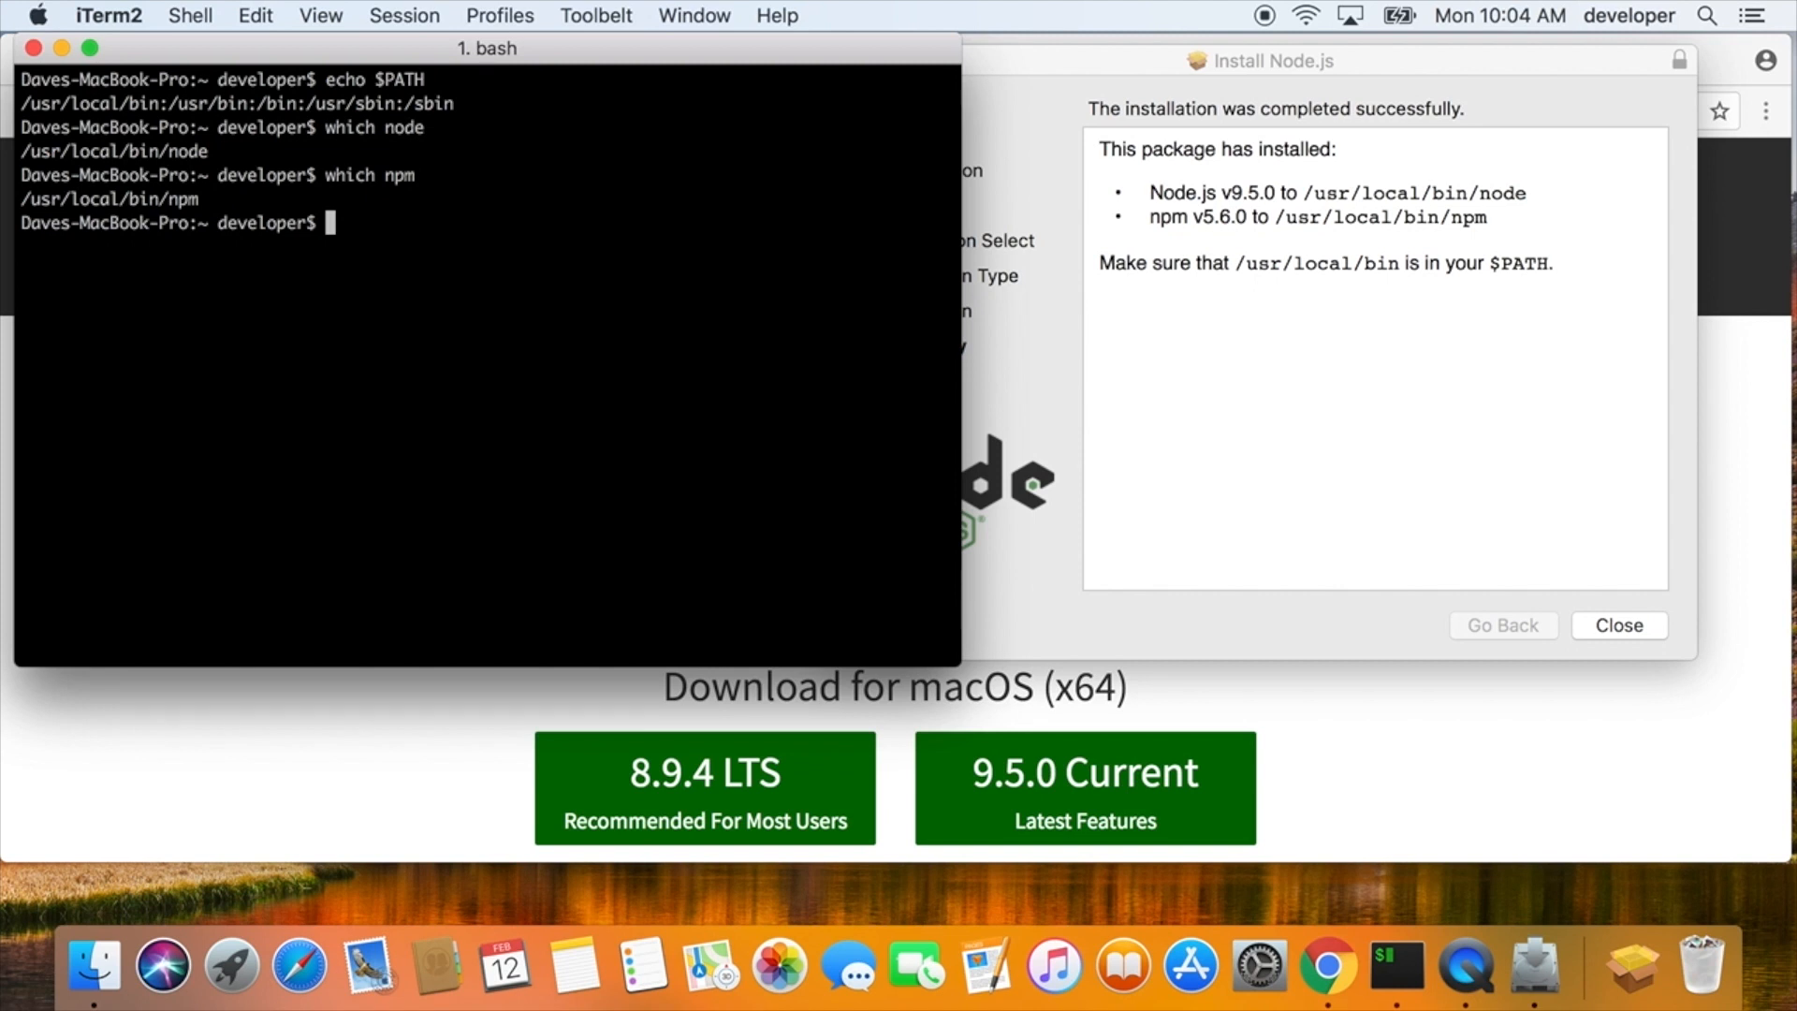
mouse_move(882, 369)
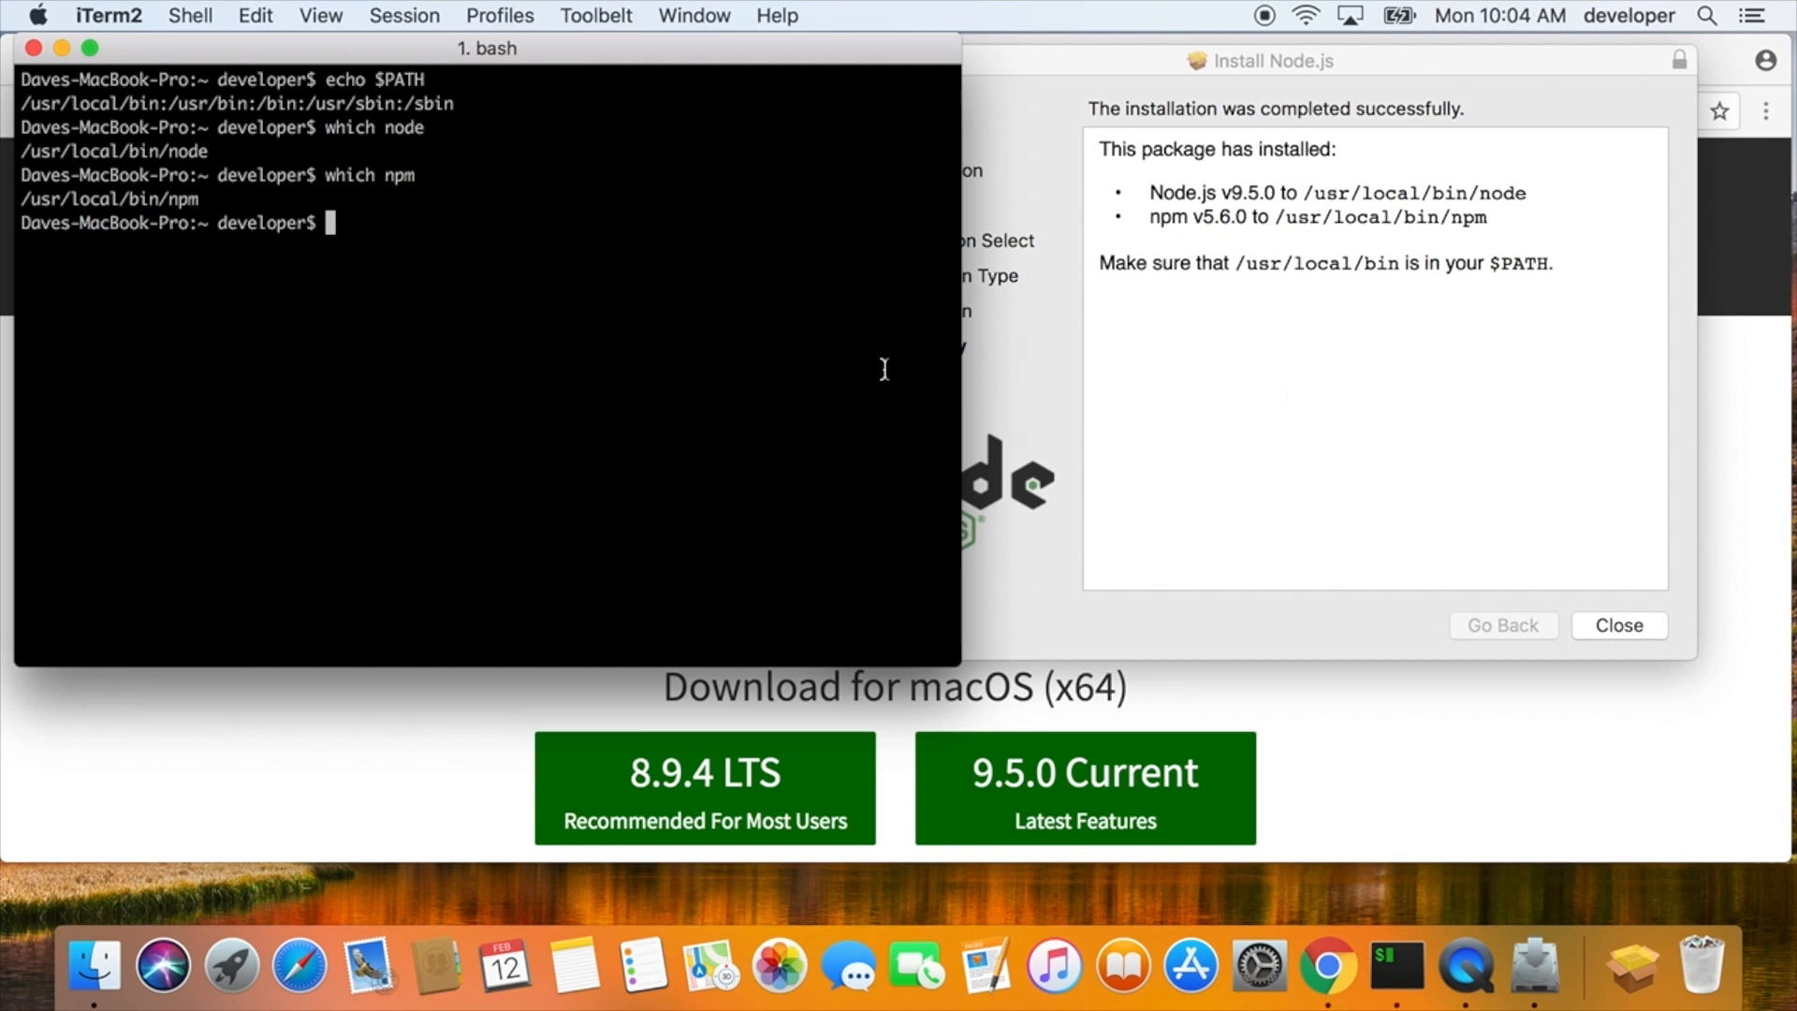
- Run npm install -g create-react-app, hitting EACCES errors, and begin npm list -g --depth=0
type("npm install -g")
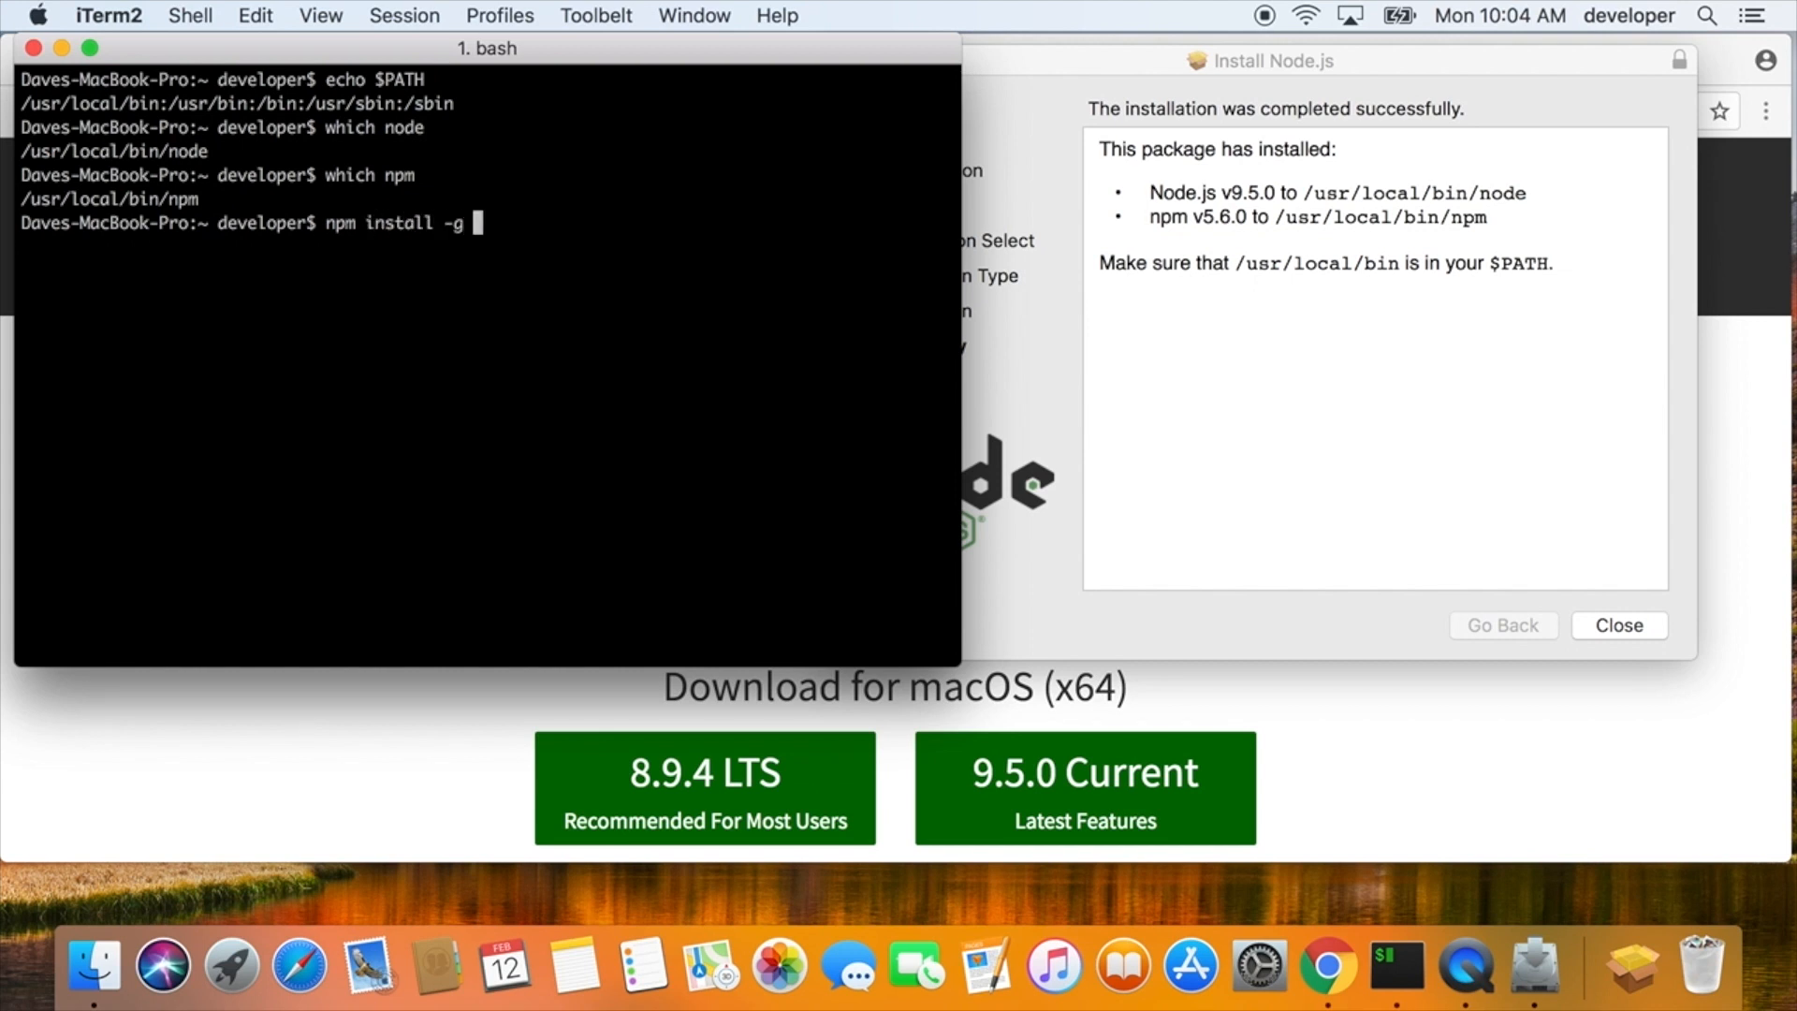
type("create-react-app")
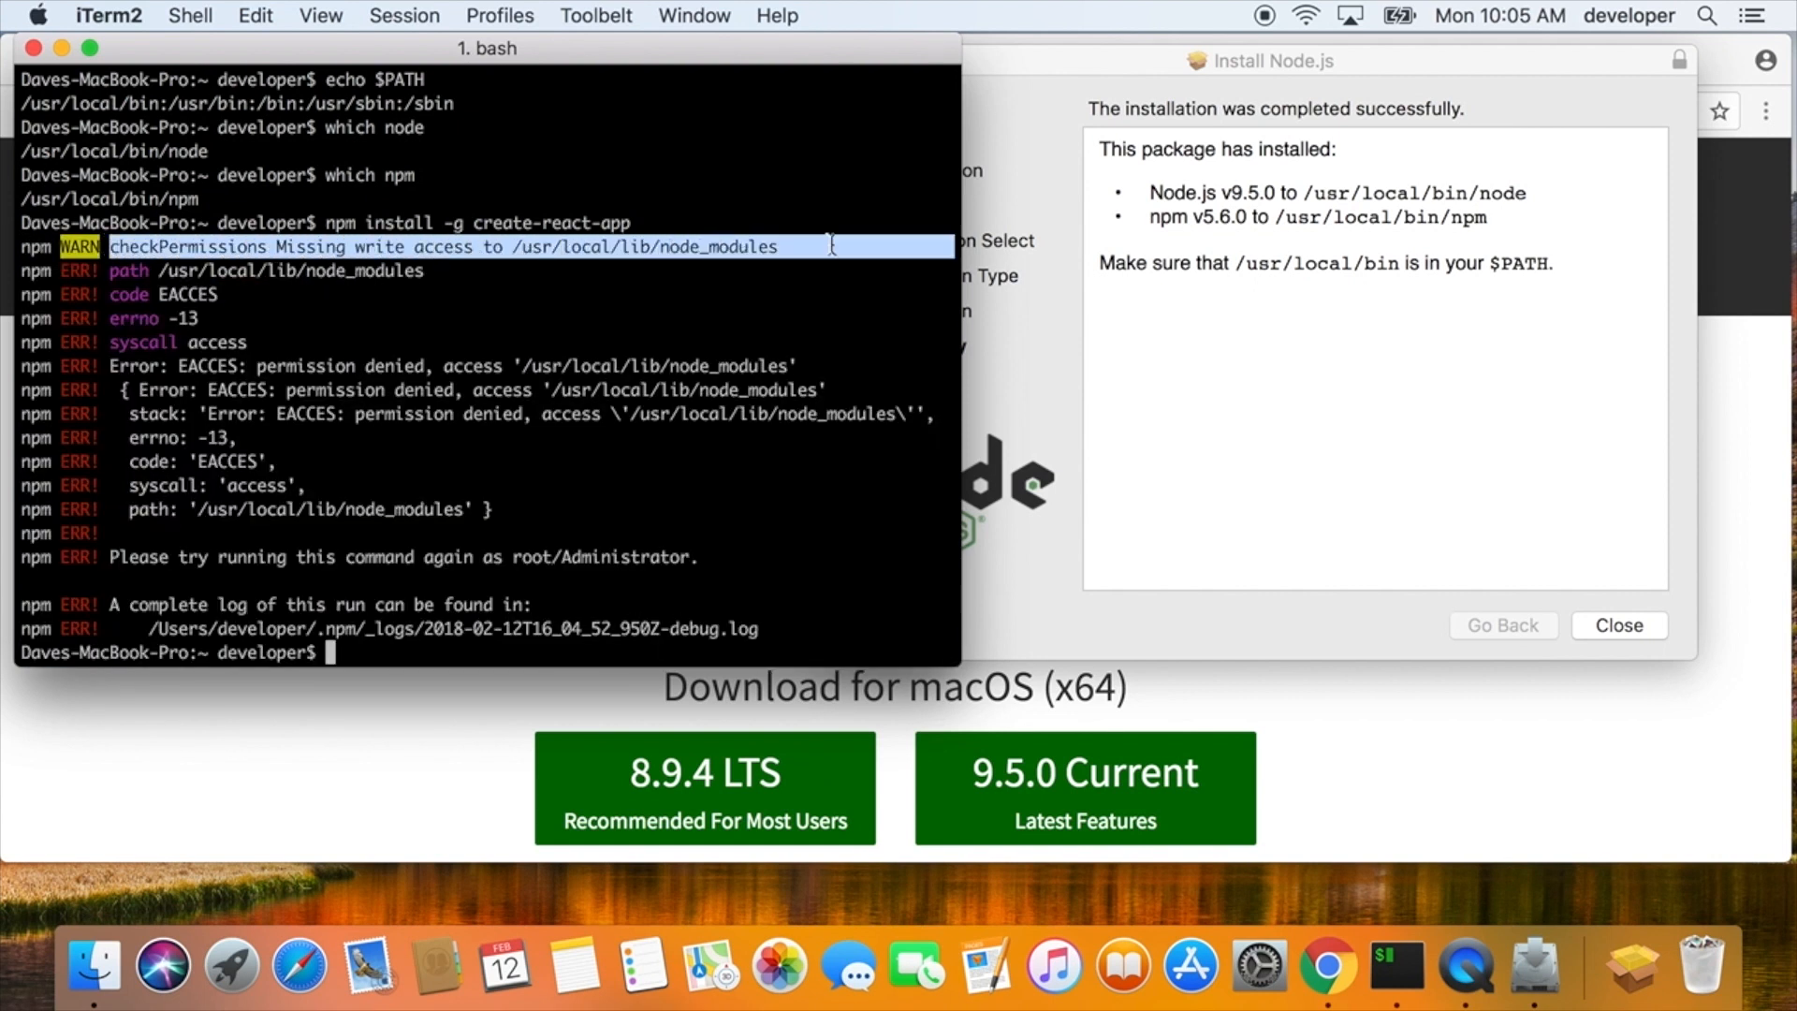
mouse_move(767, 326)
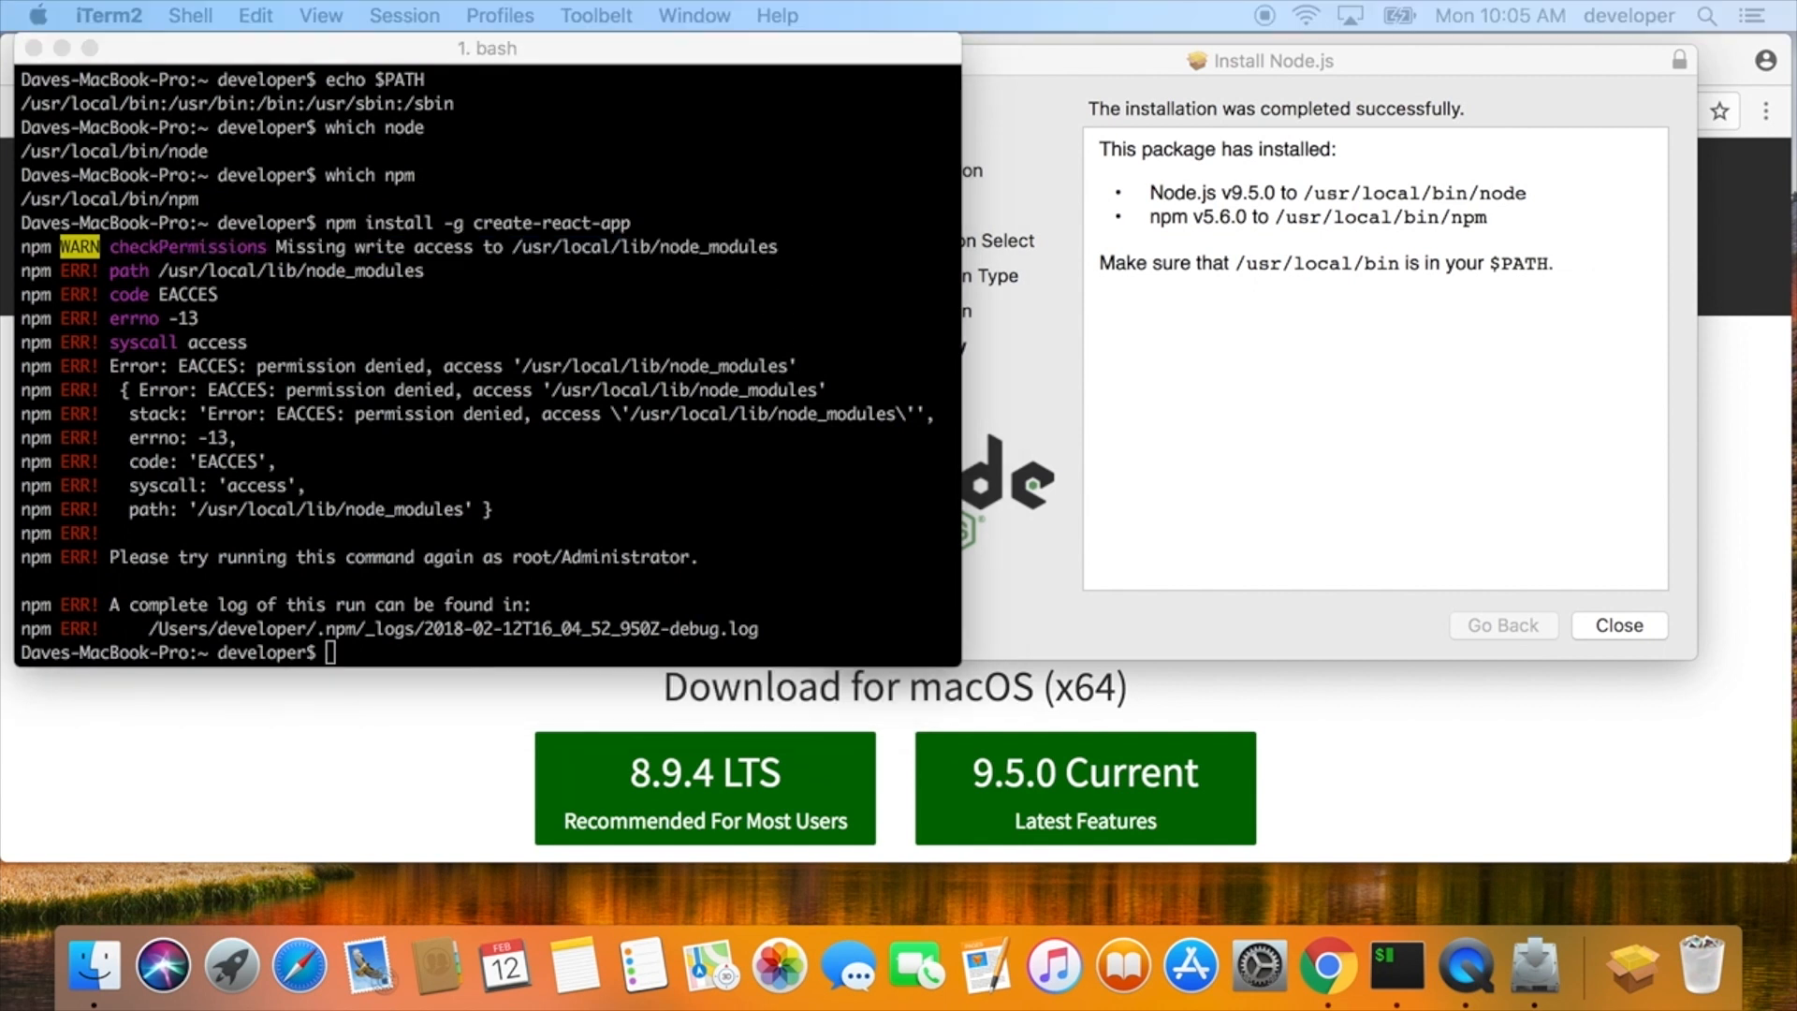
mouse_move(893, 599)
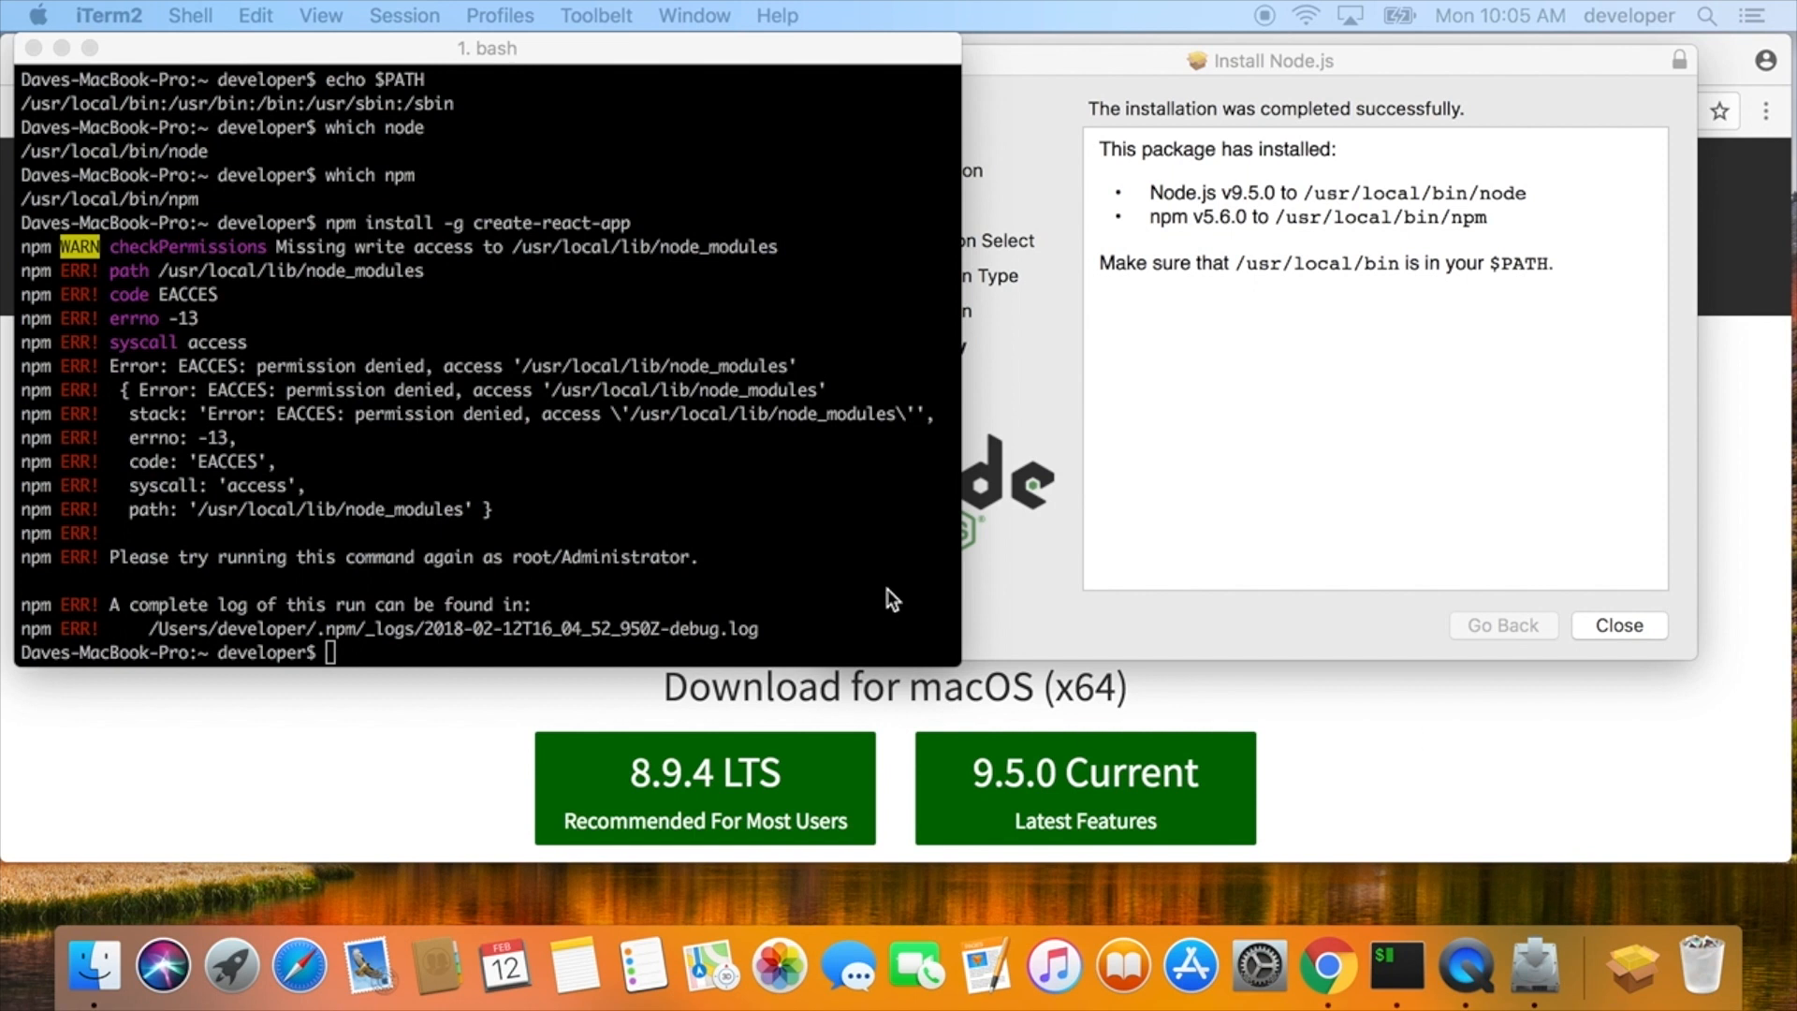
type("npm list")
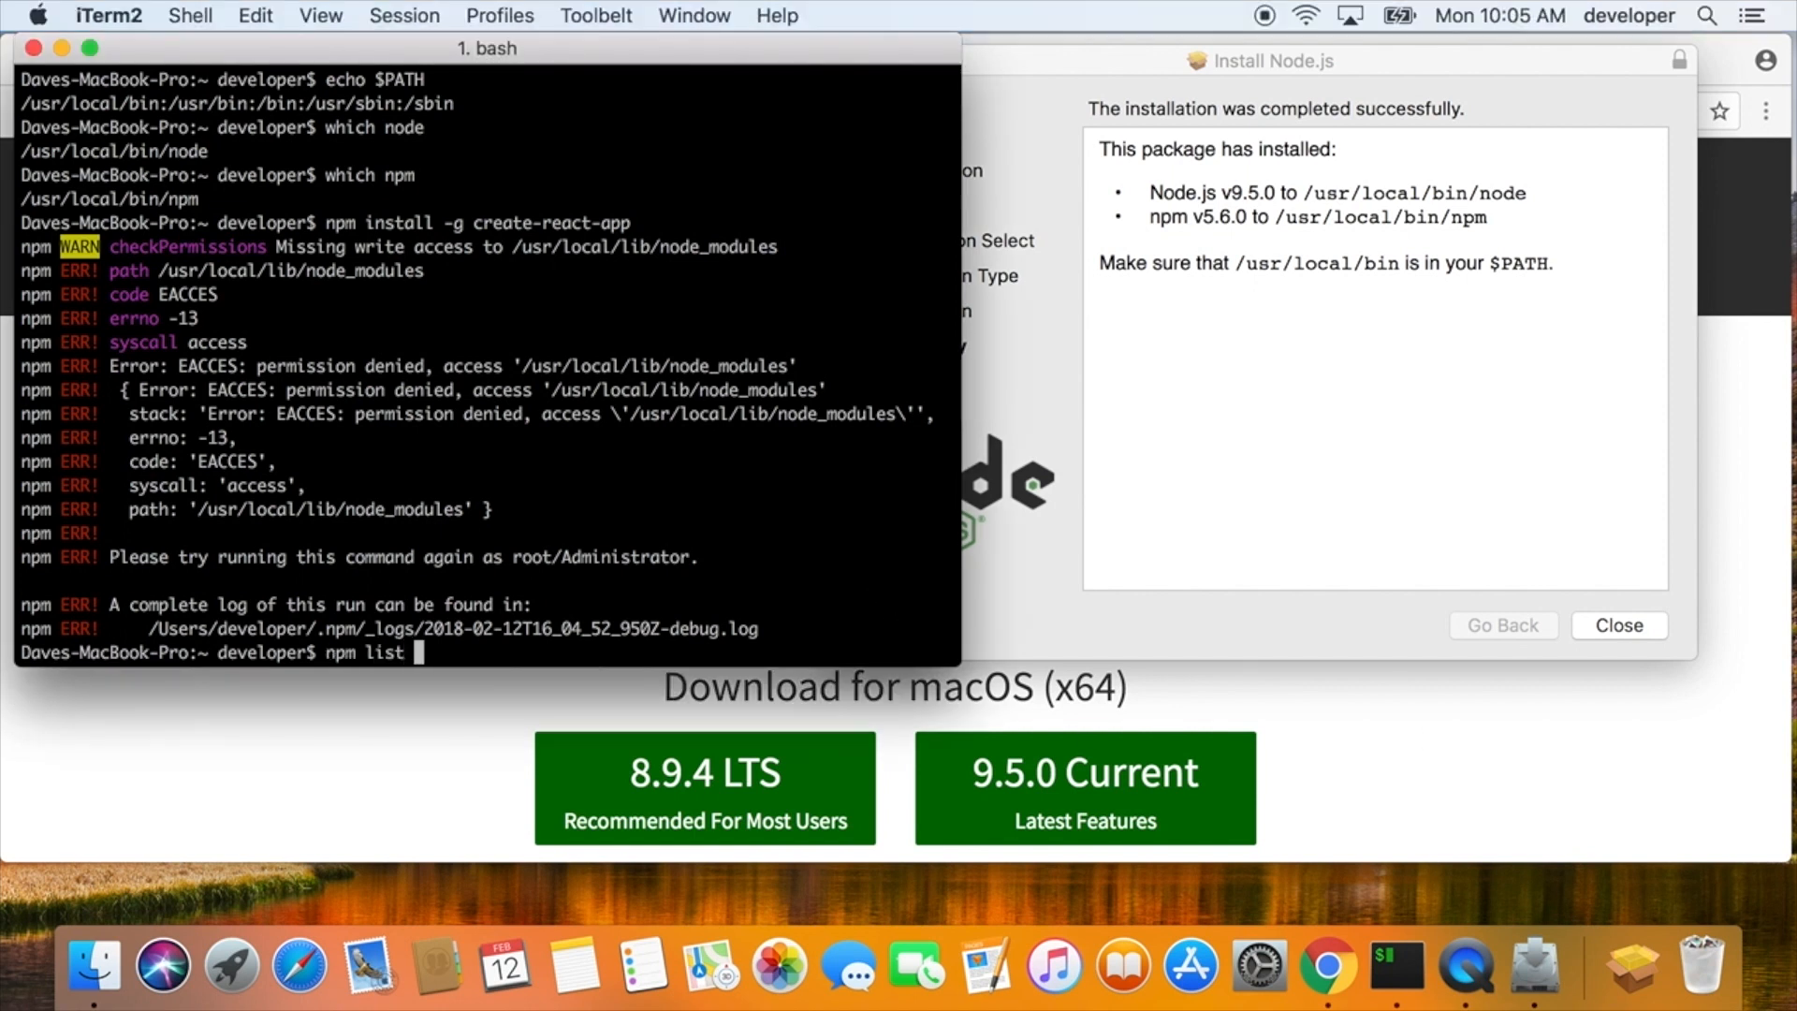
type("-g --dep")
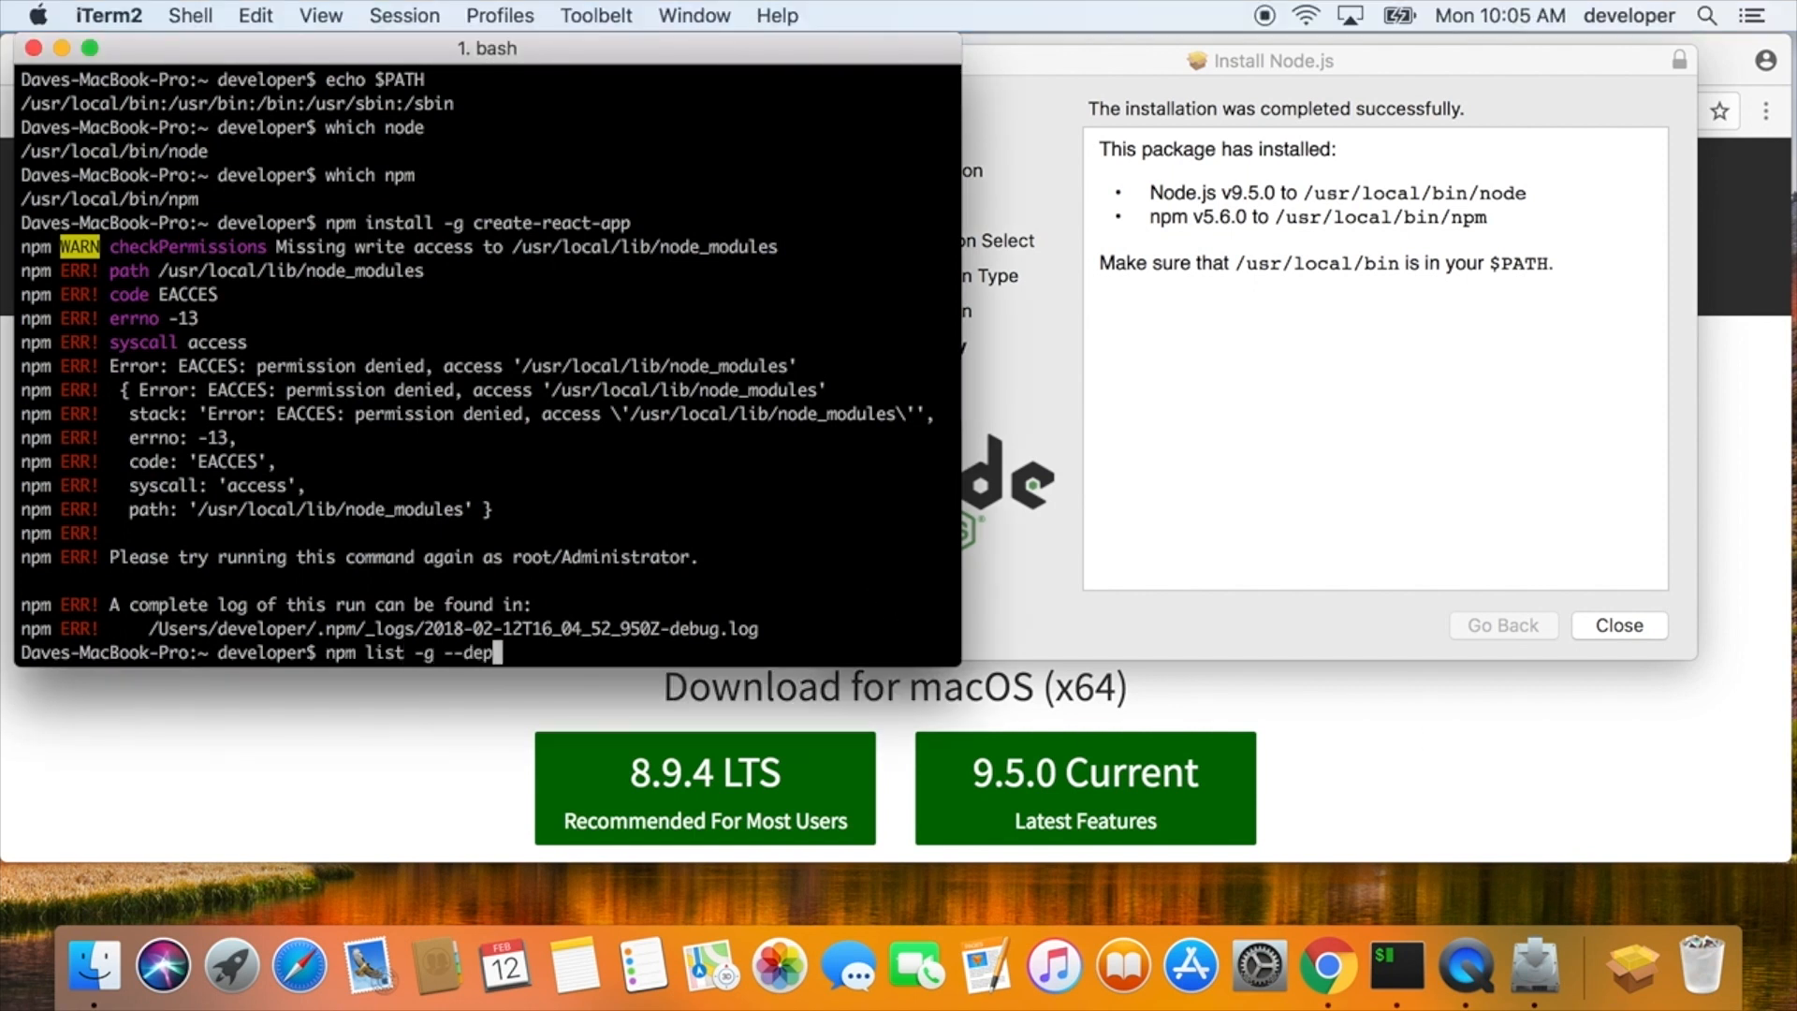
- List the globally installed packages with npm list -g --depth=0
type("th=0")
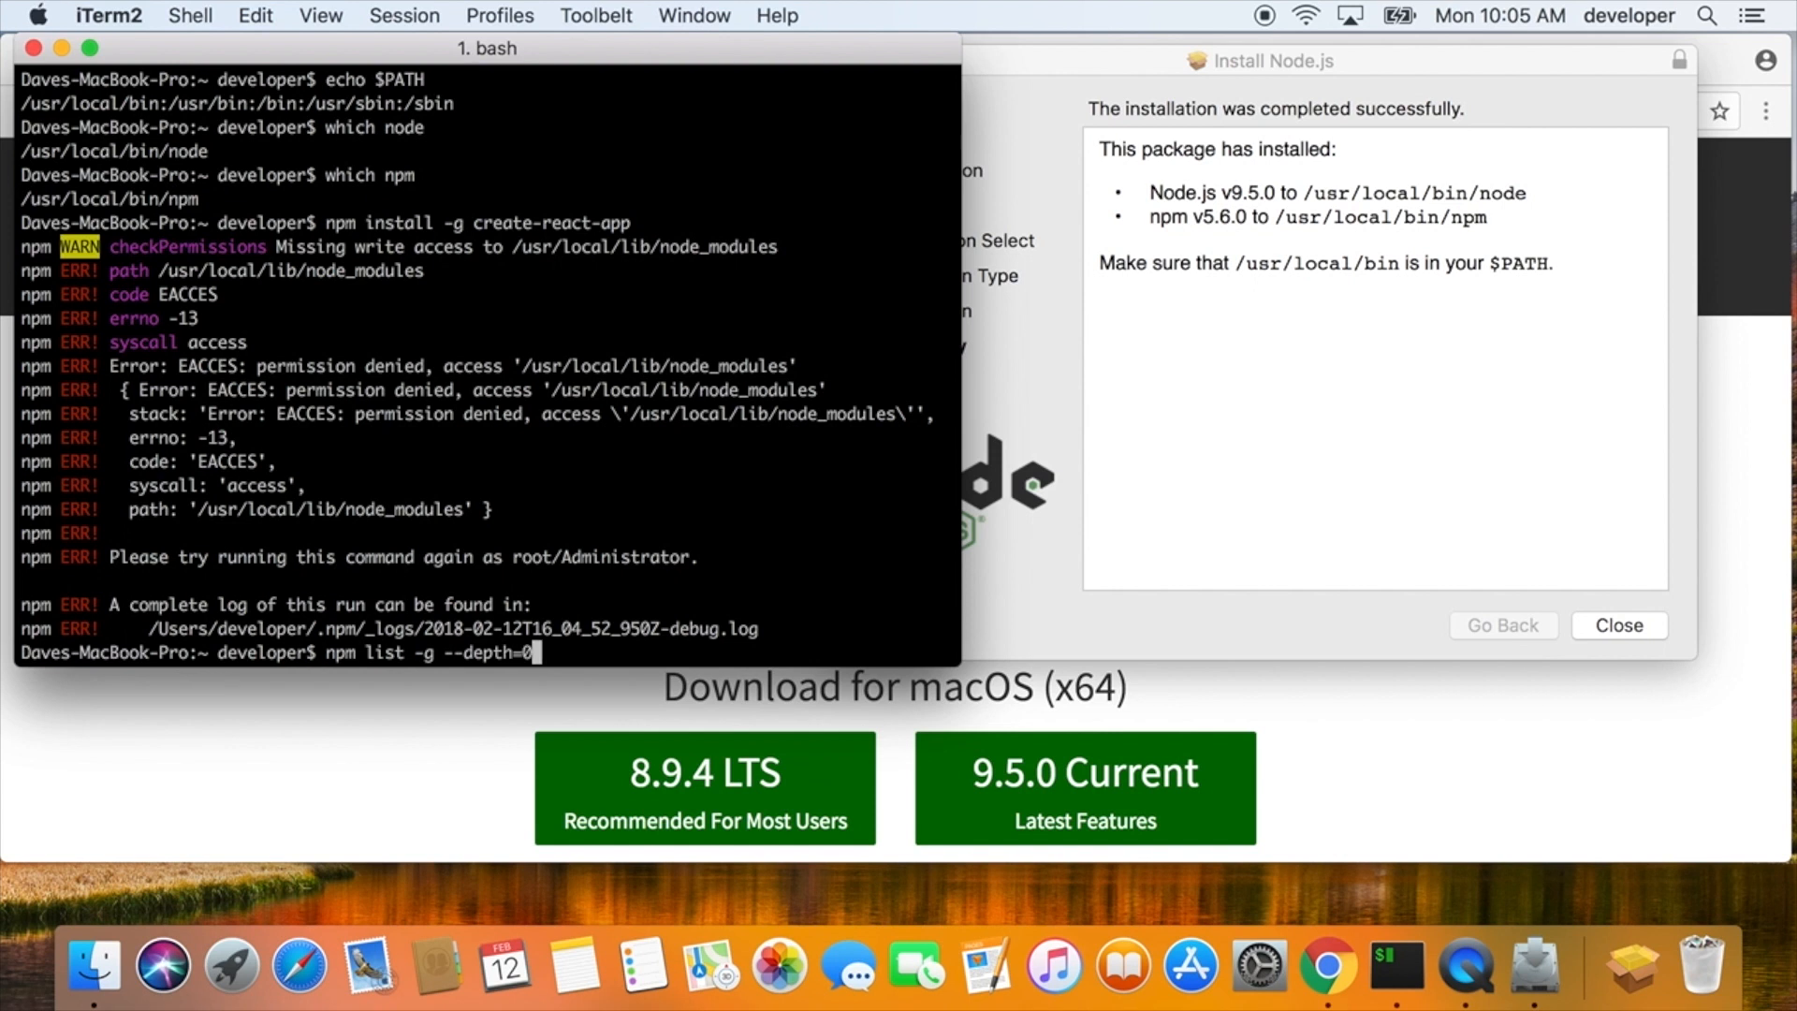
key("Return")
type("s")
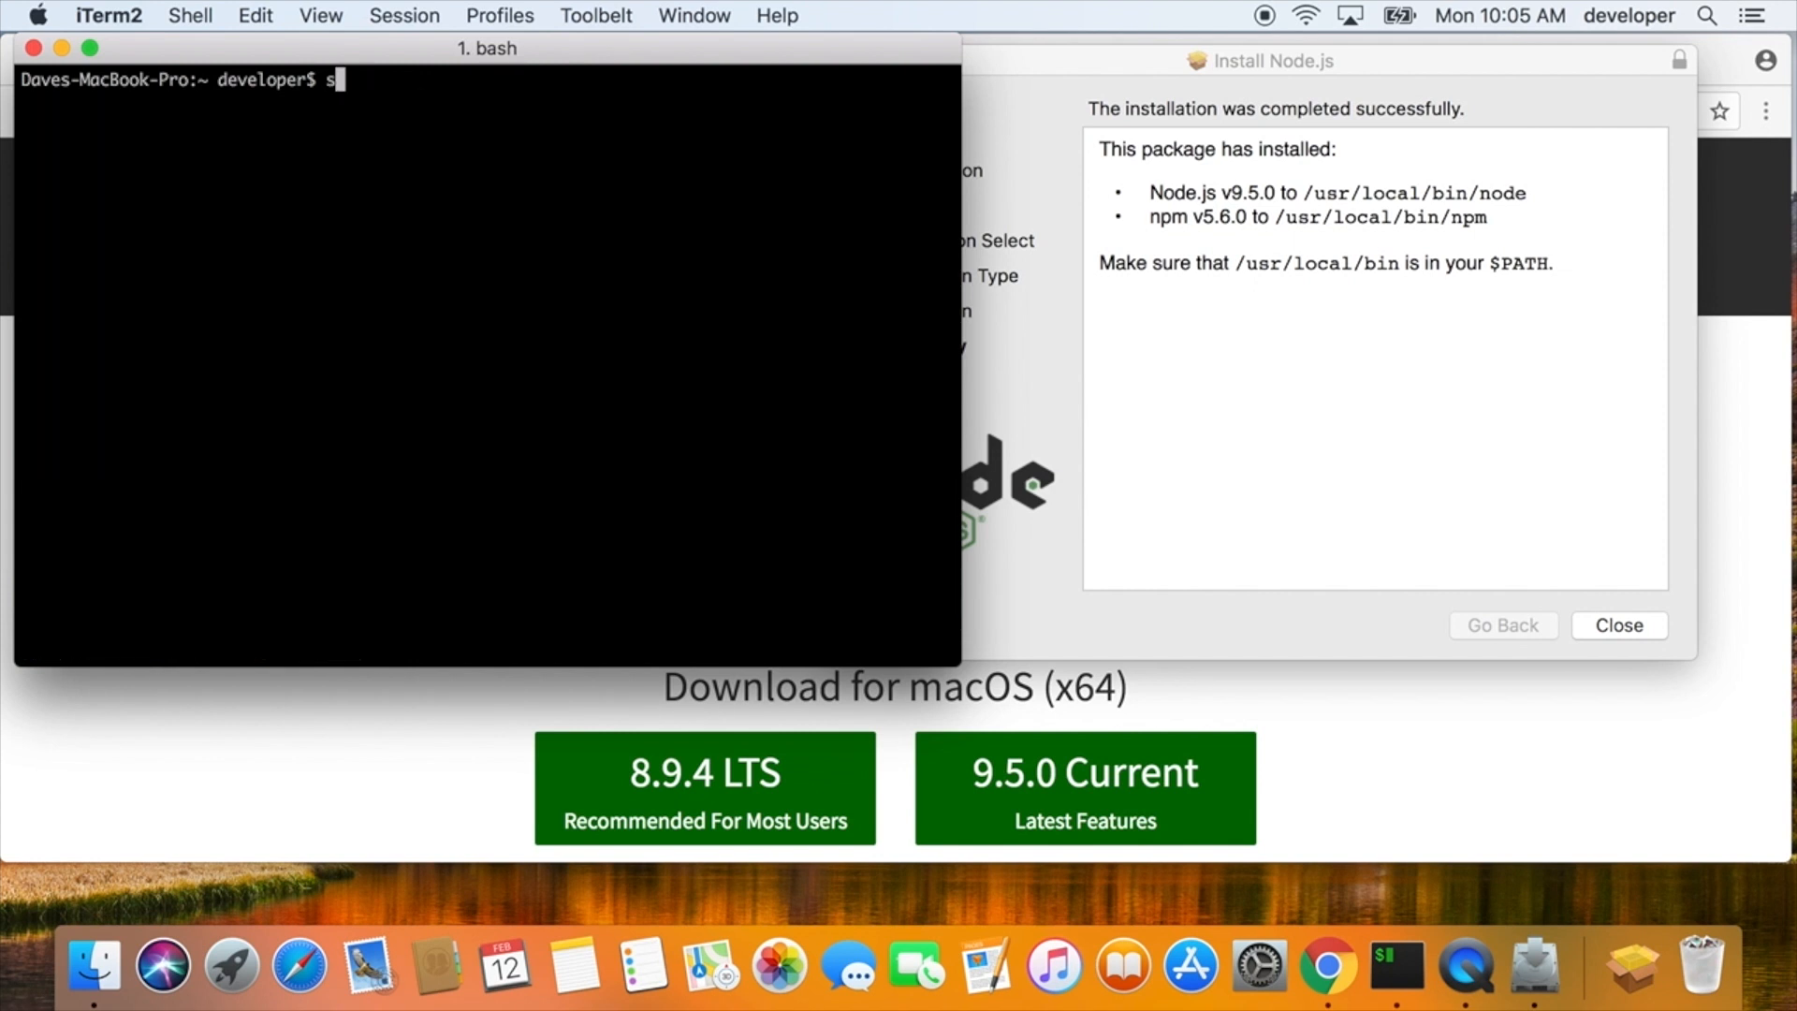
- Install create-react-app 1.5.2 globally with sudo, adding 111 packages
type("udo npm")
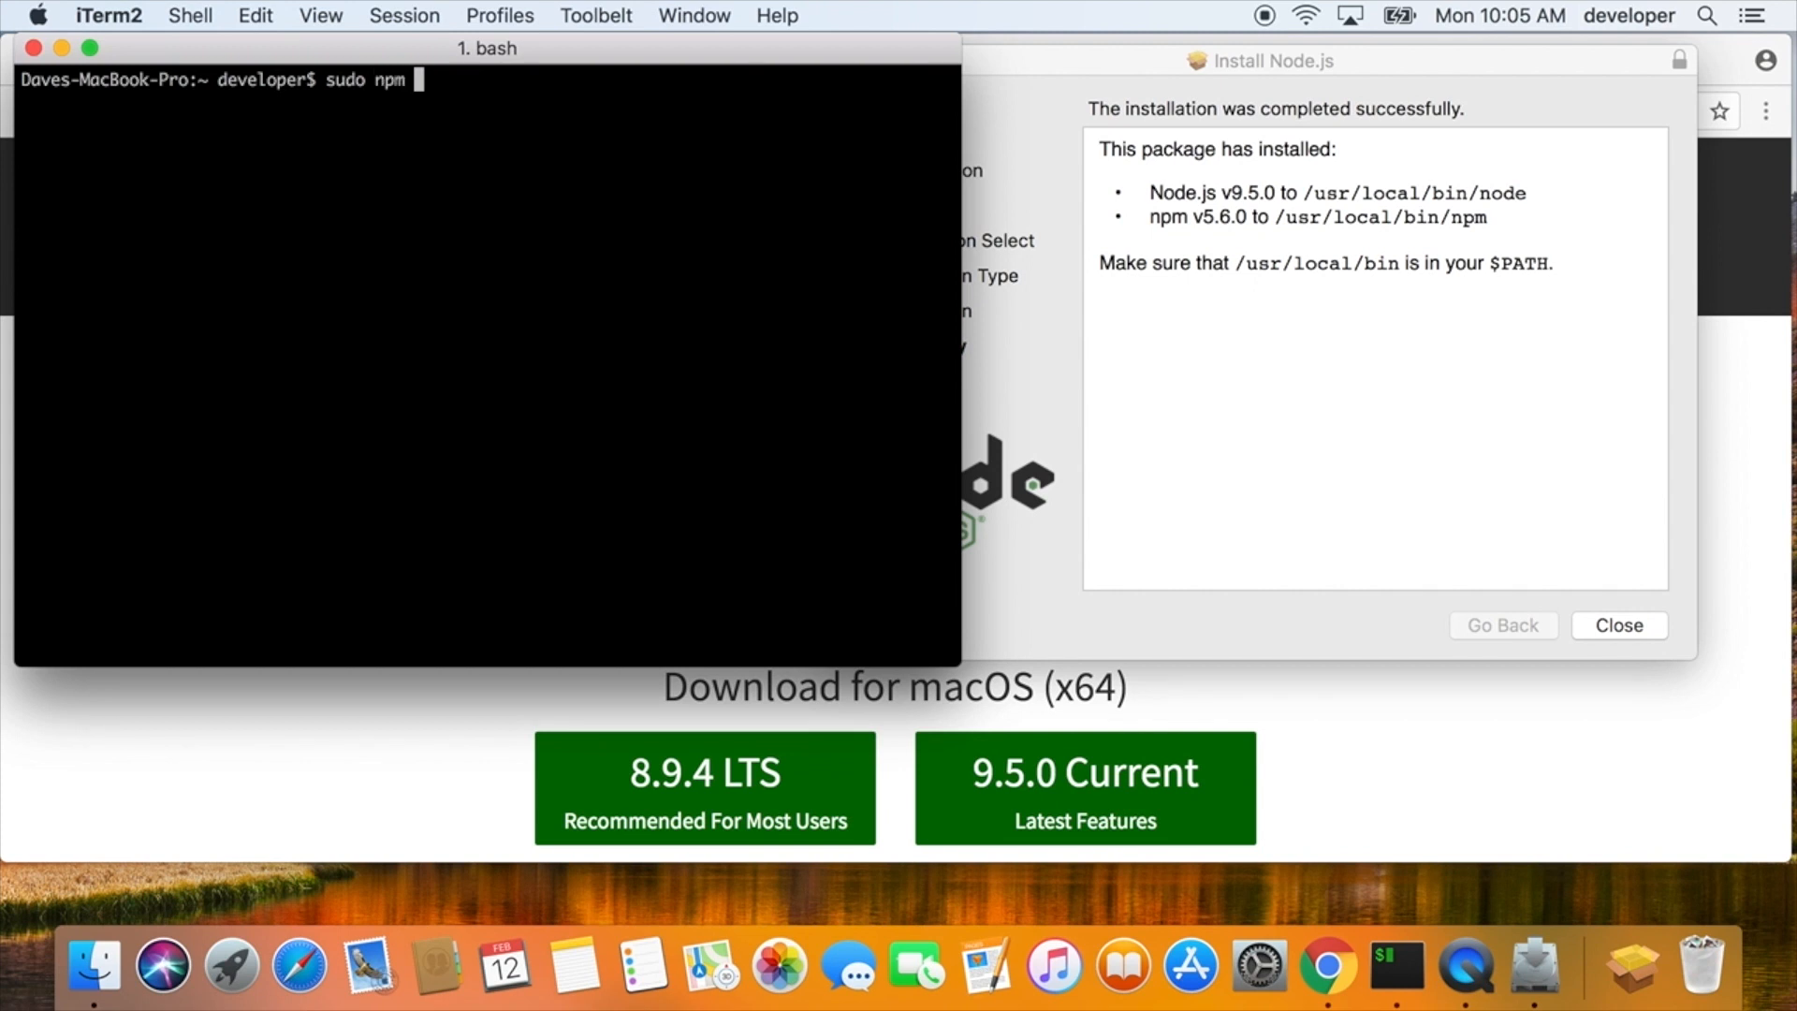
type("install")
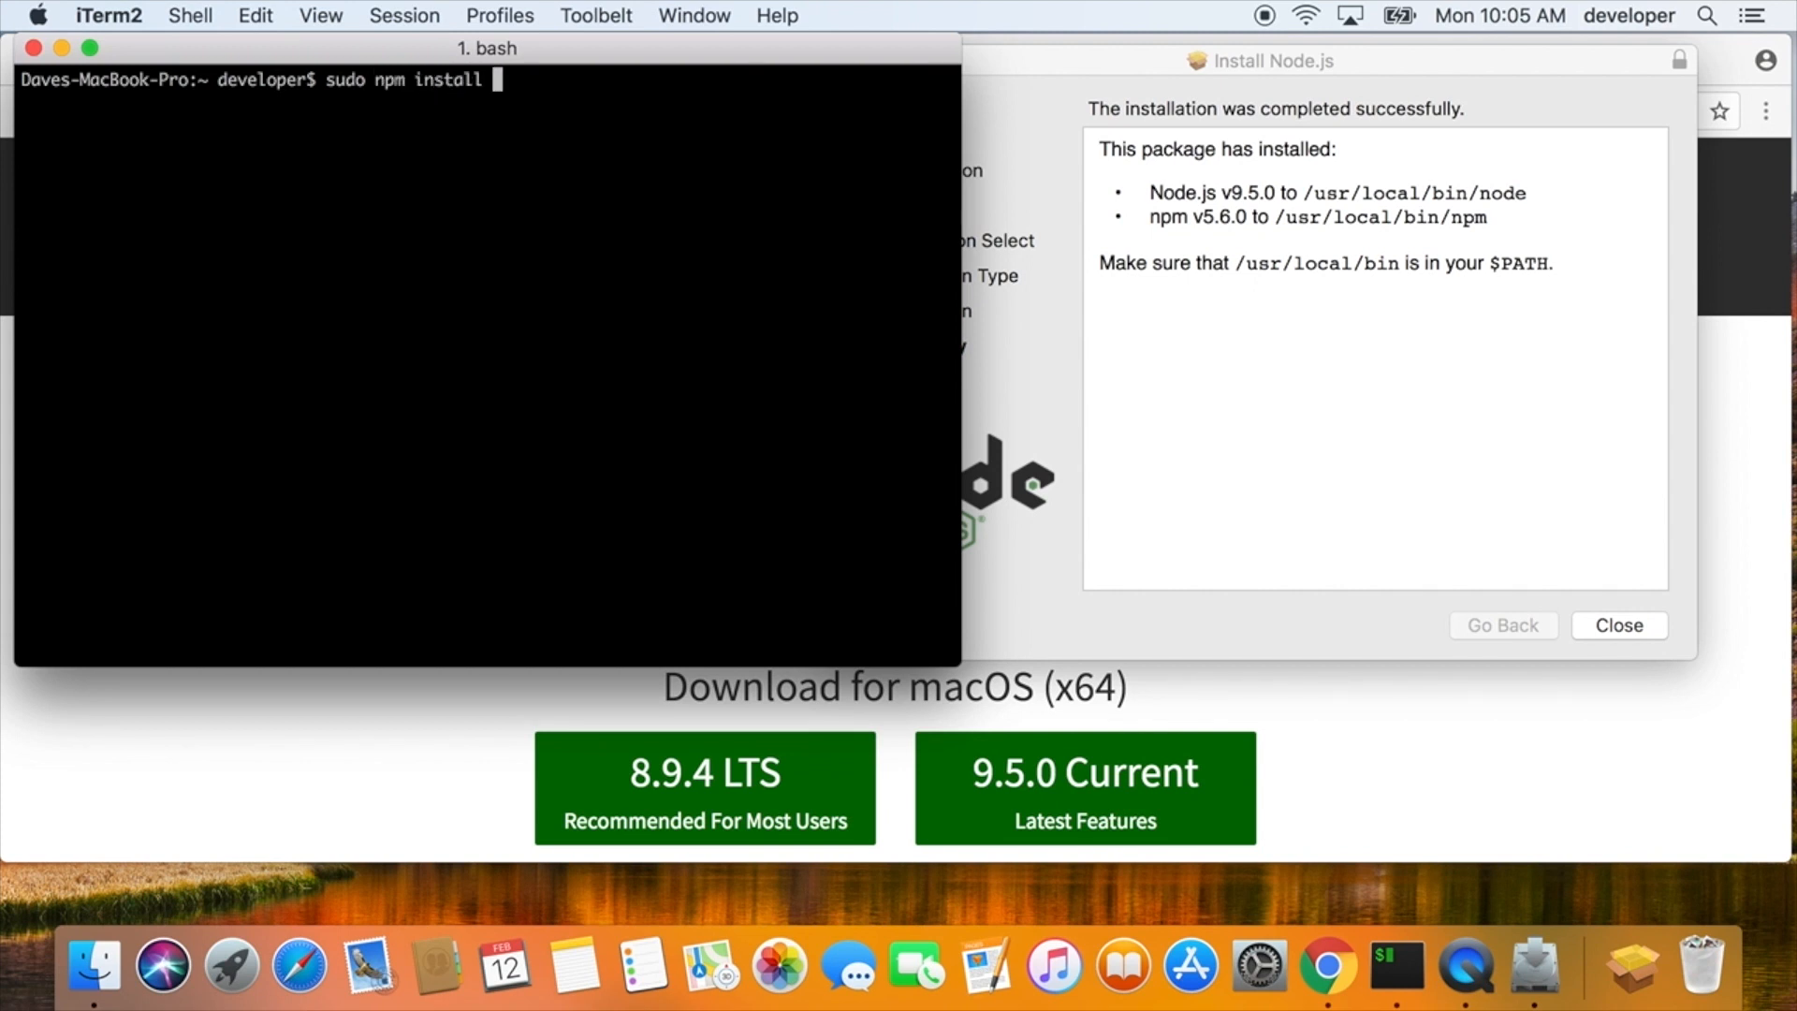
type("-g")
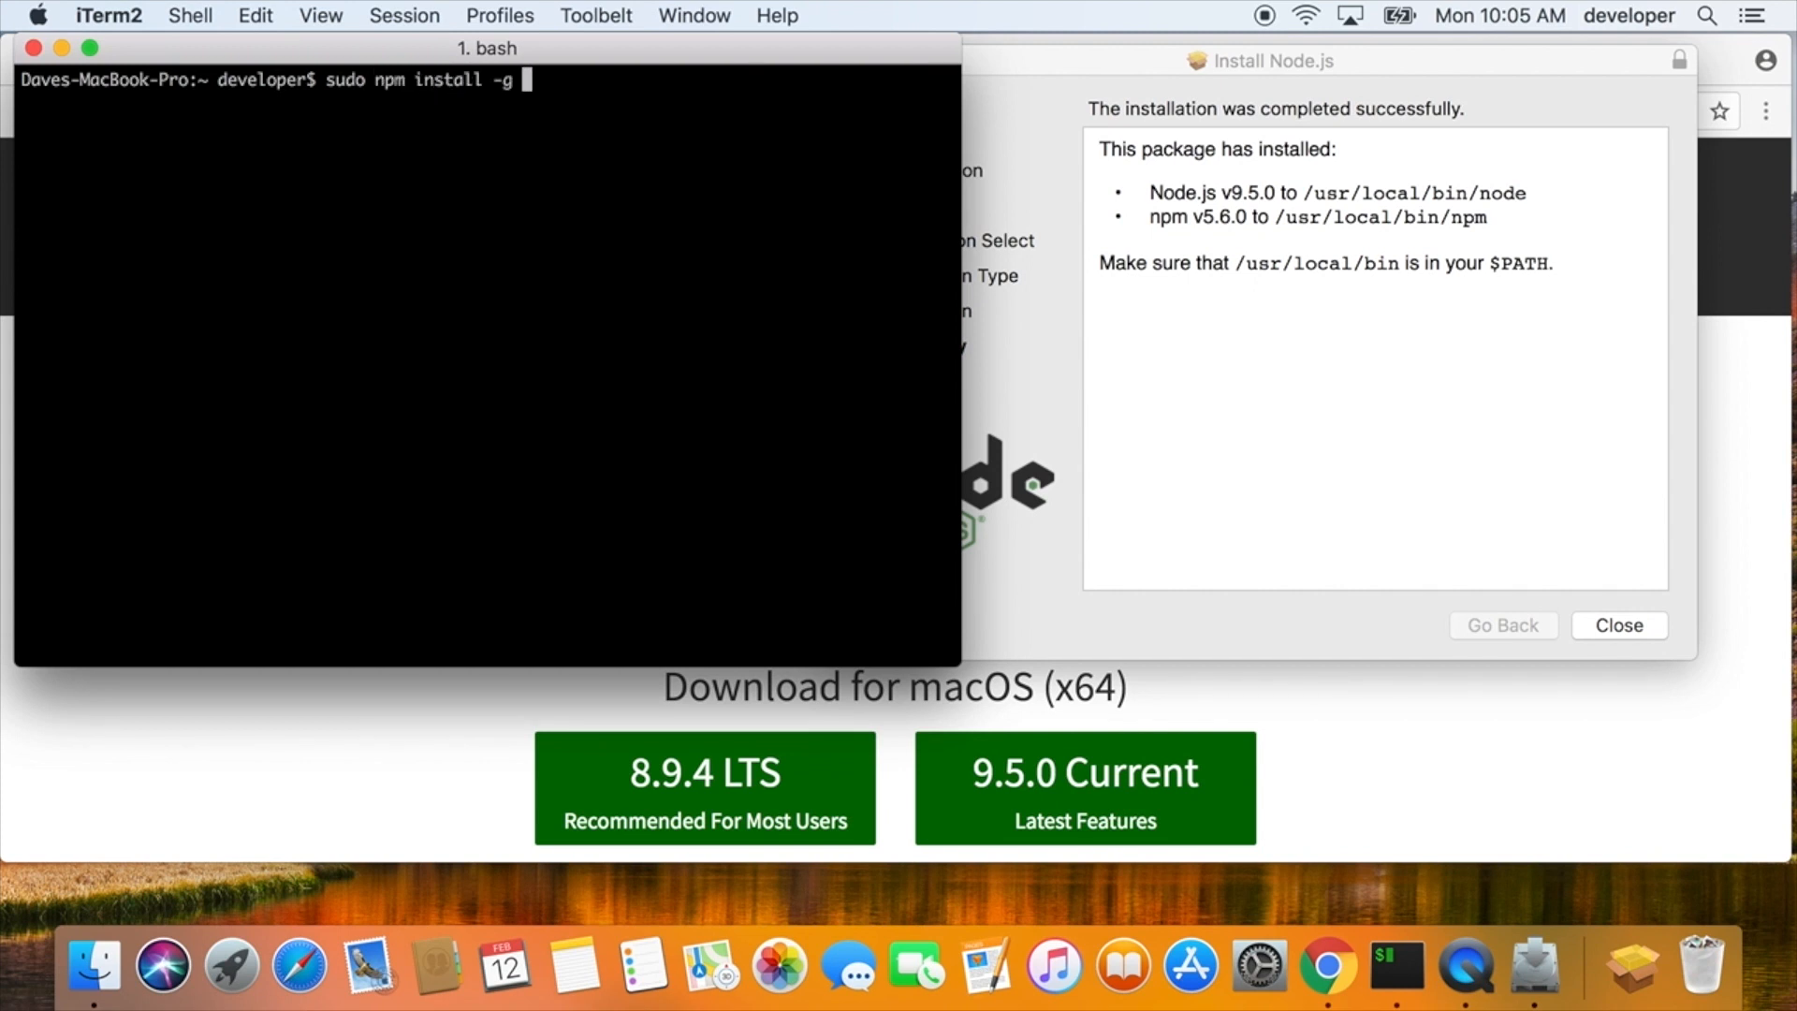
type("create-react-app")
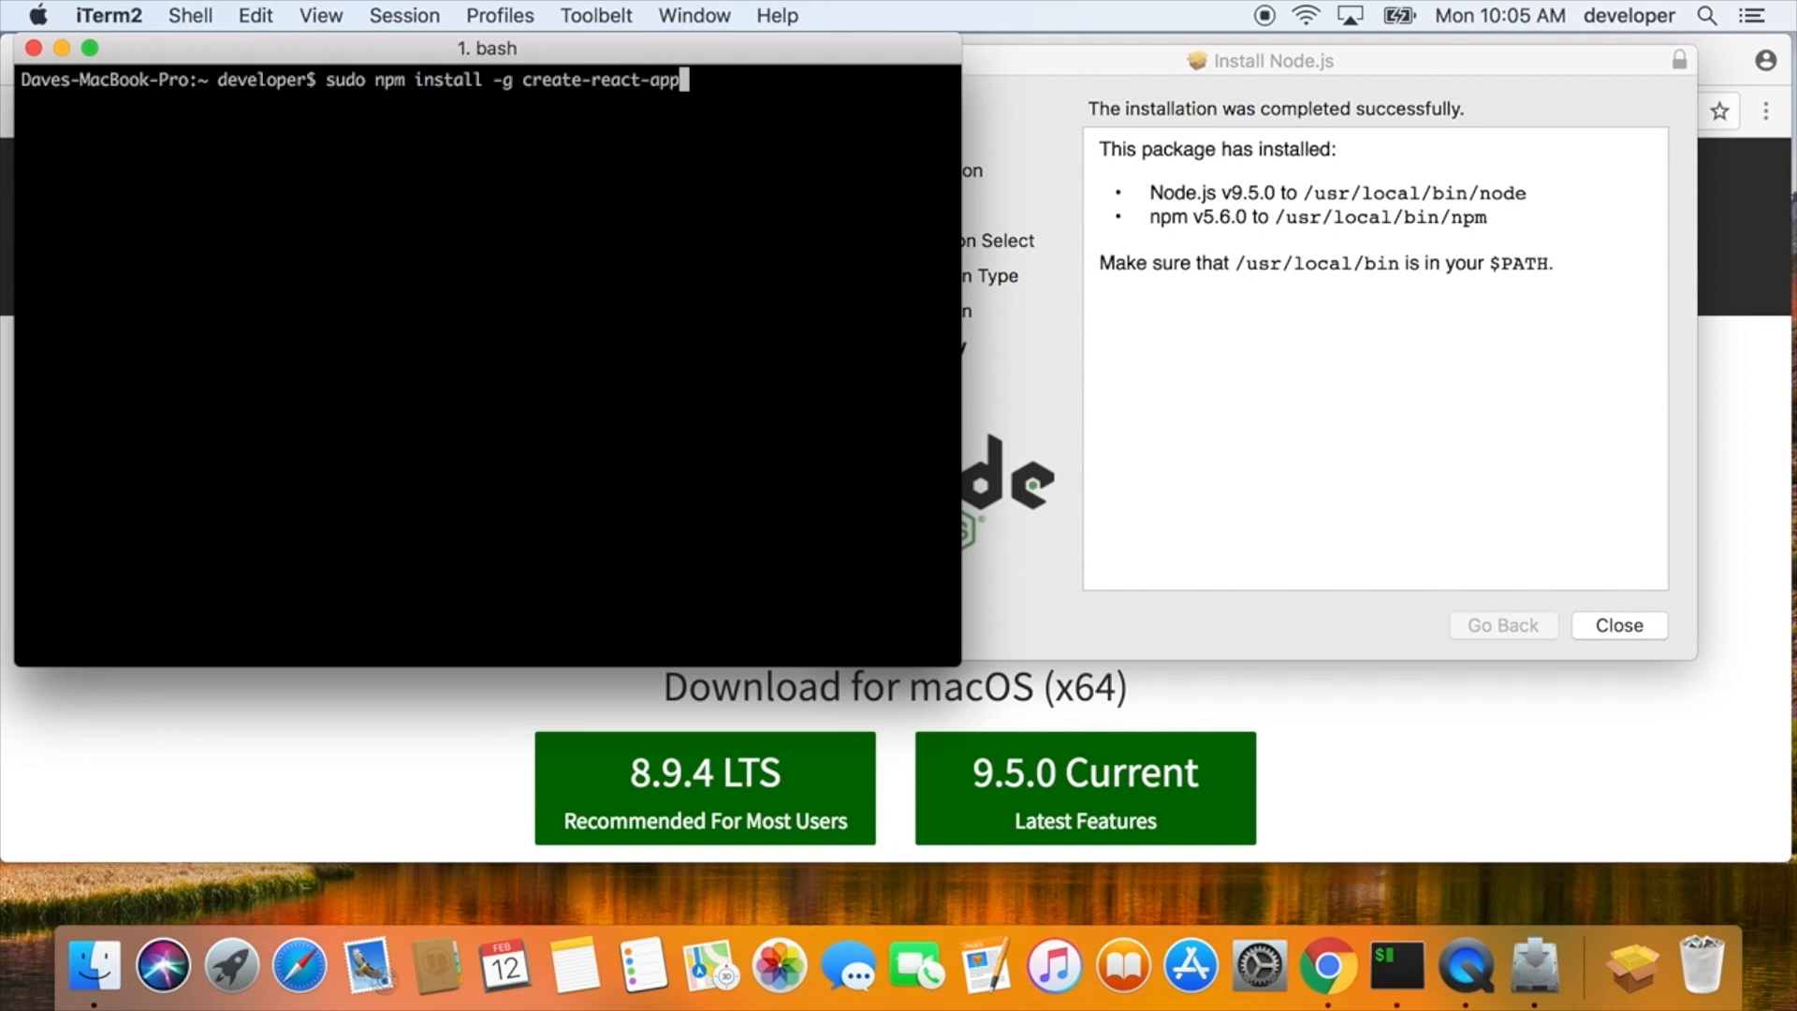
key("Return")
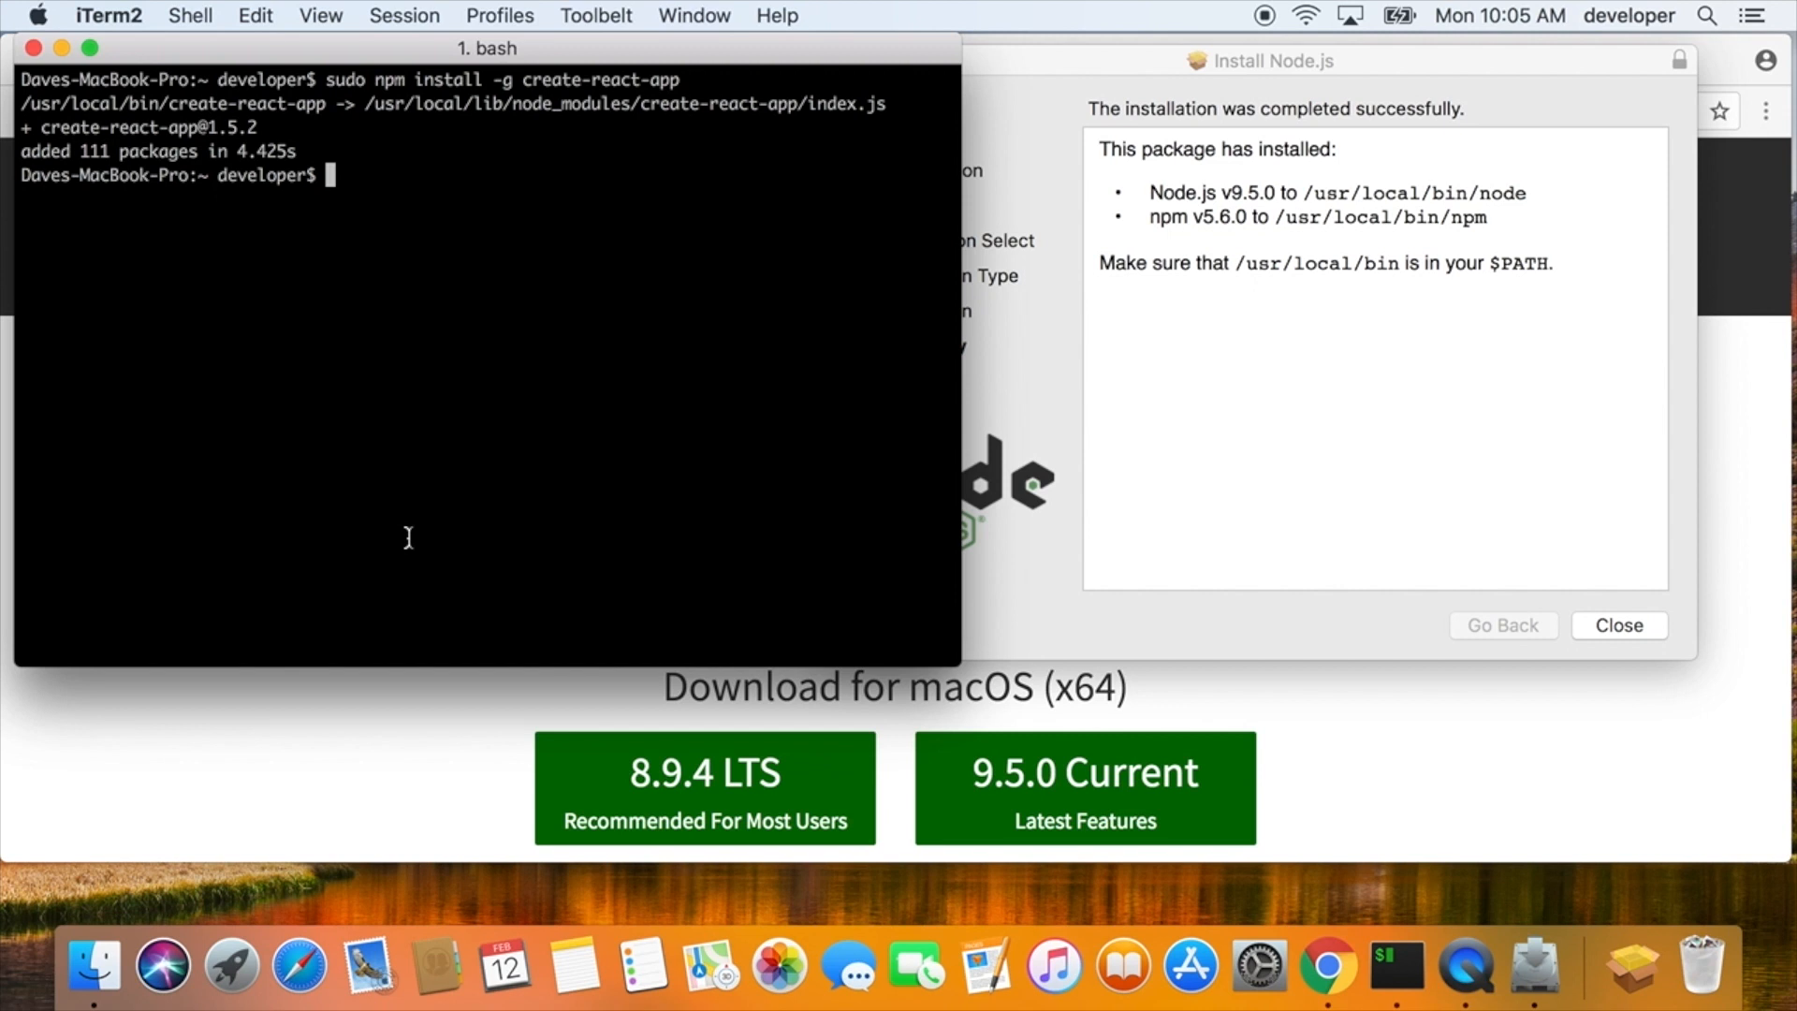
mouse_move(661, 221)
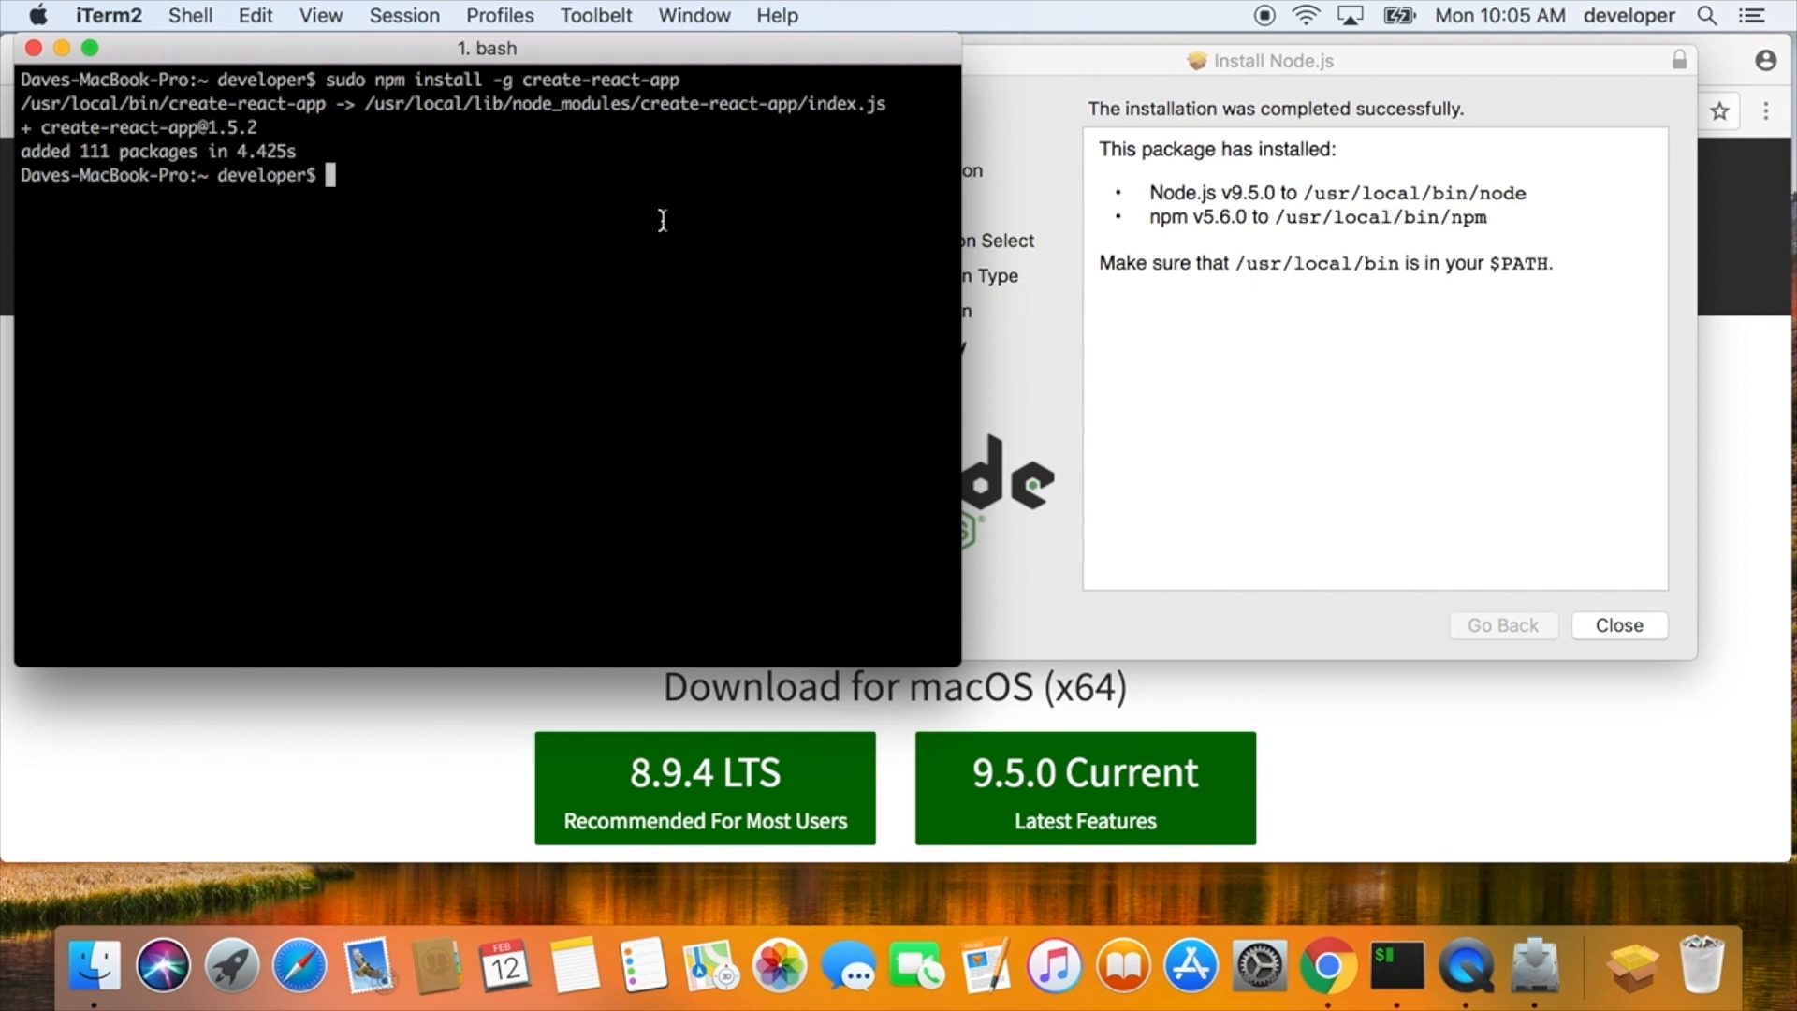
- Create the ~/.npm-packages folder and confirm it in the home directory listing
left_click(1618, 625)
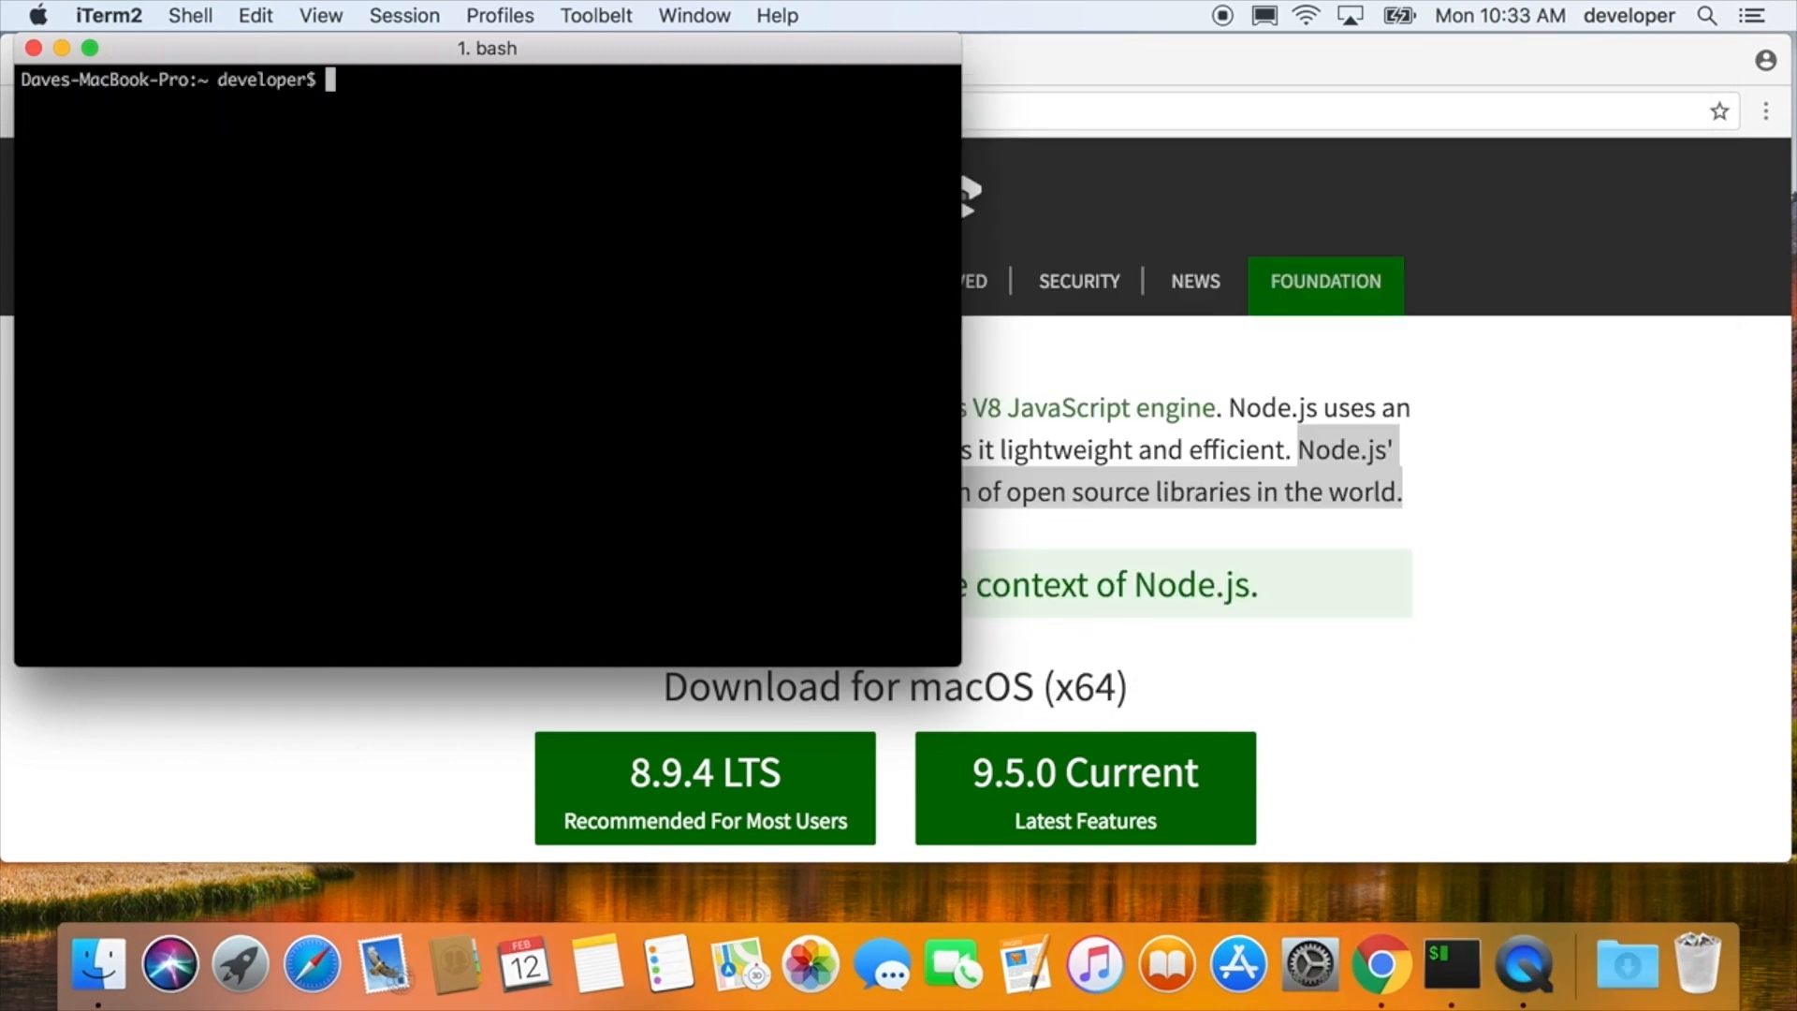
type("mkdir")
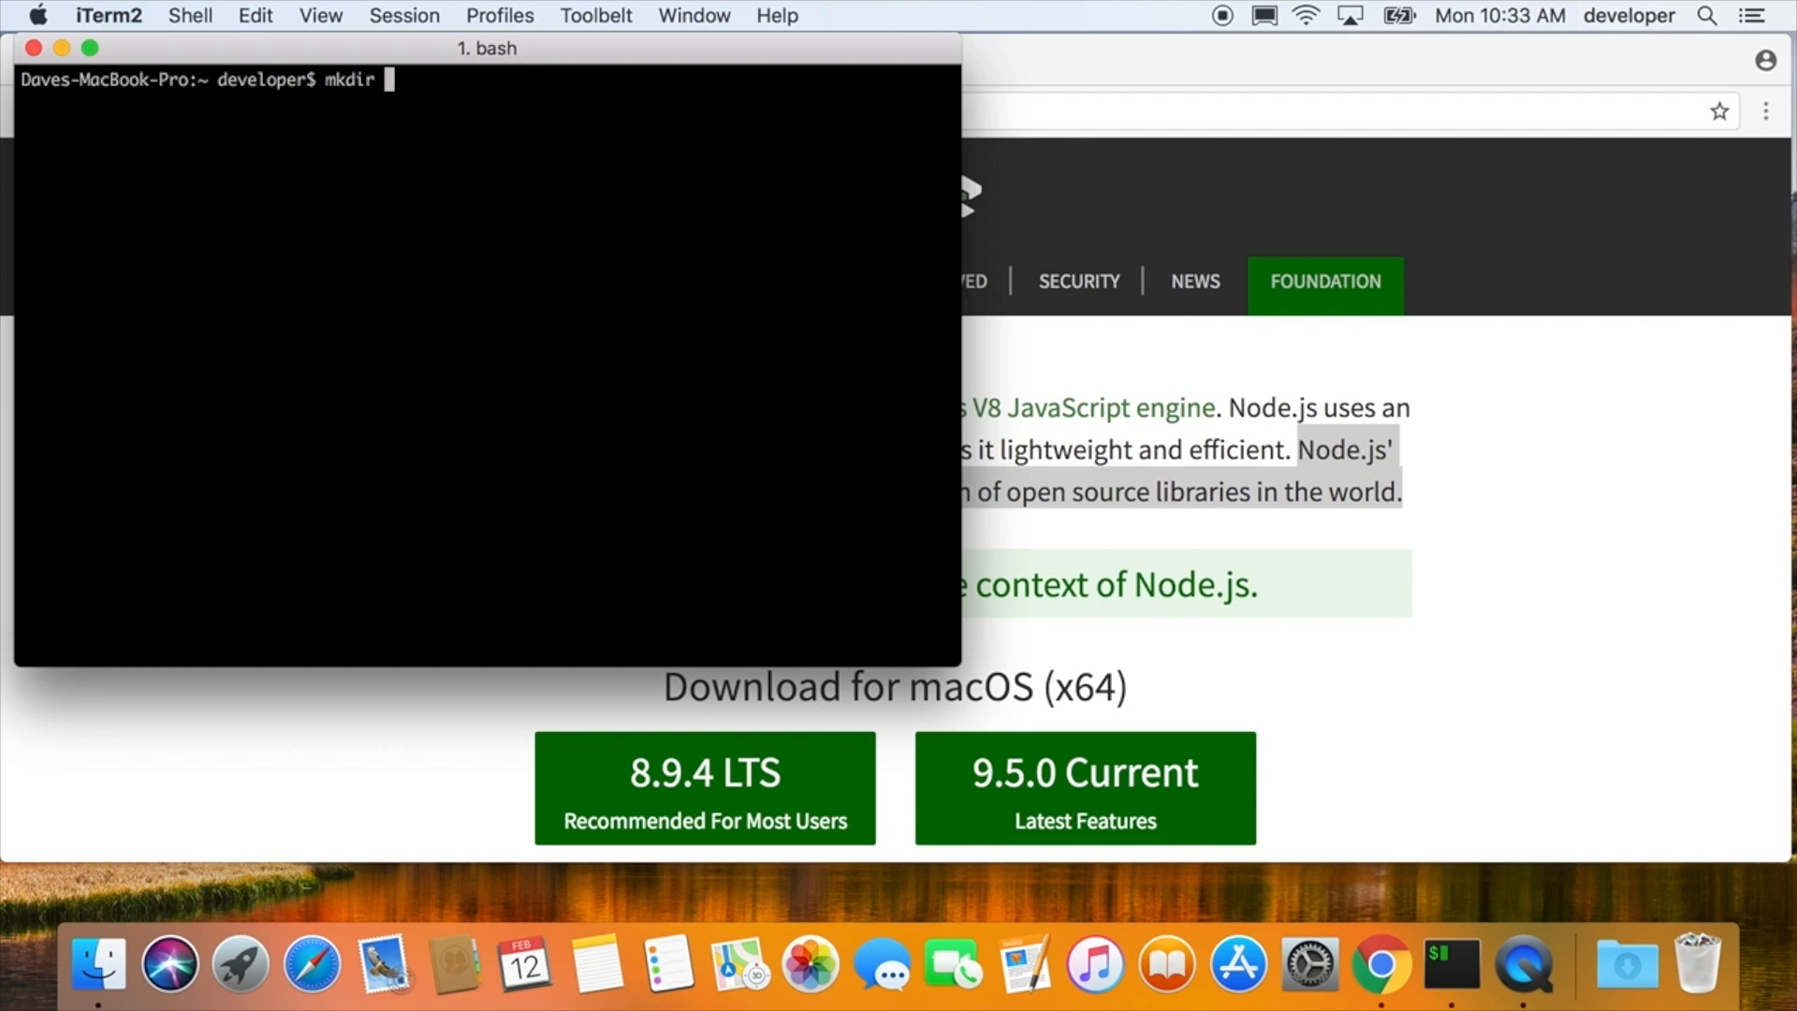
type("~/.npm-pack")
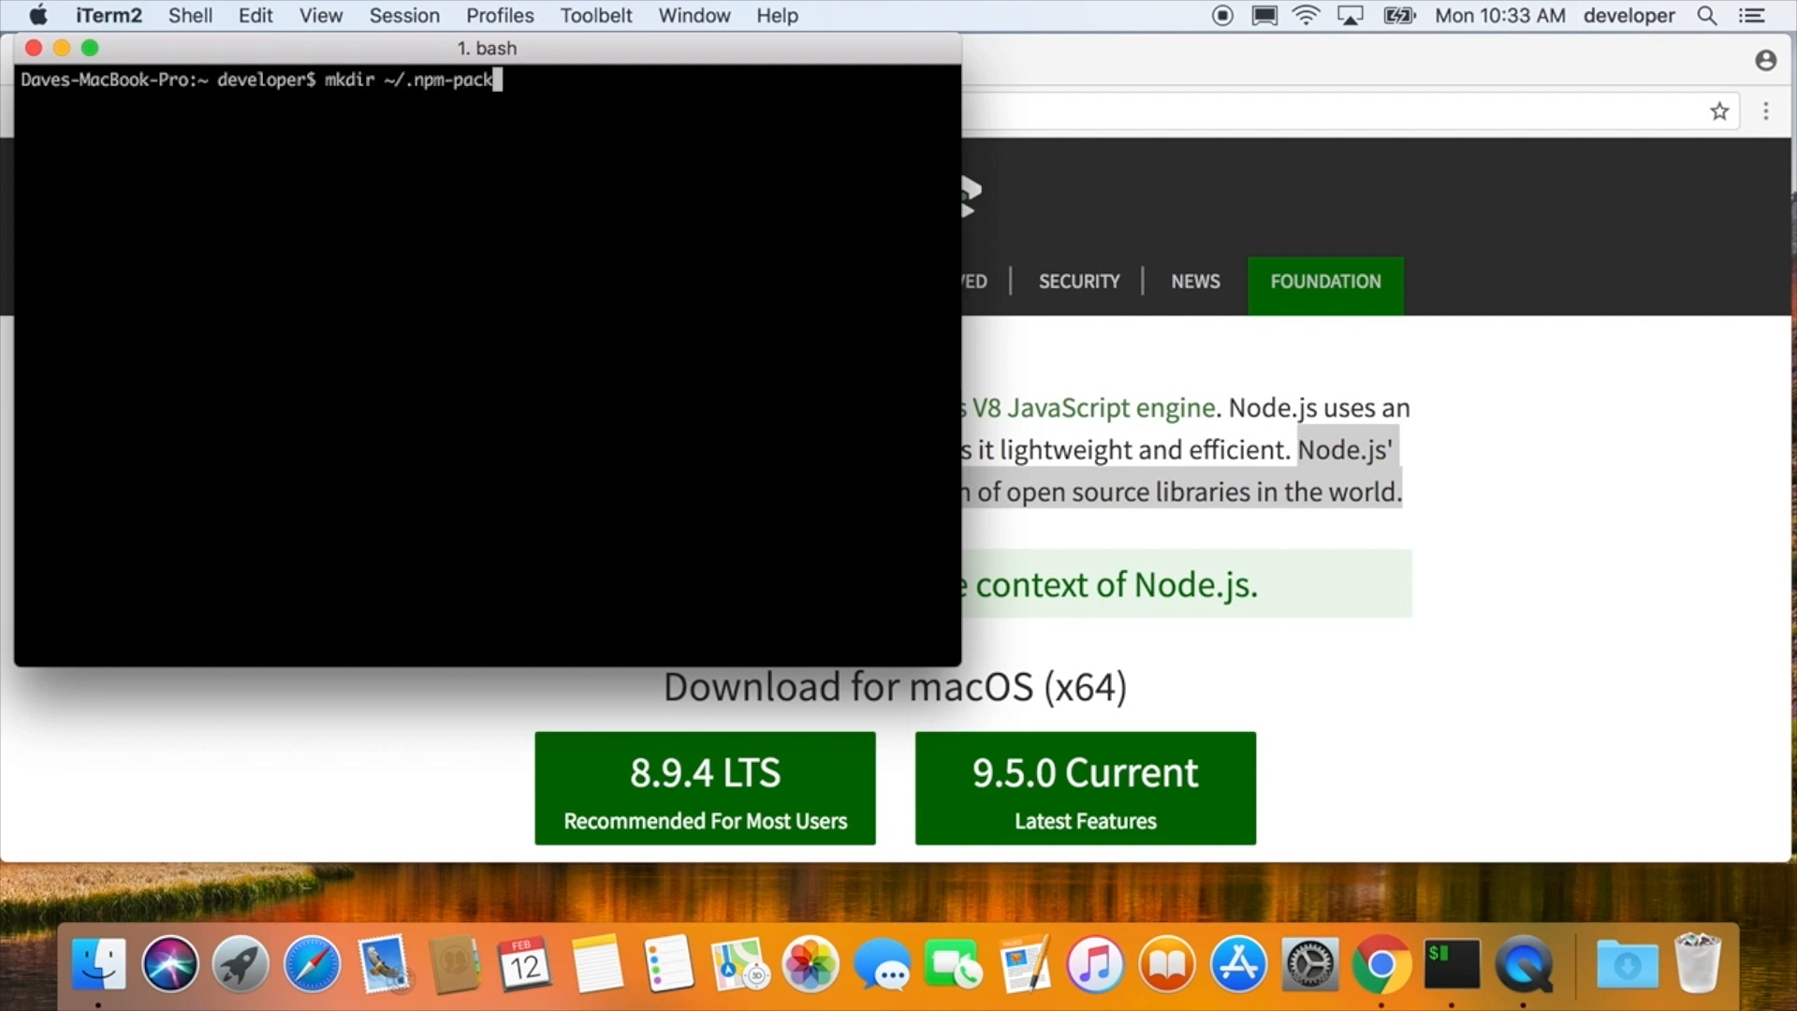
key("Return")
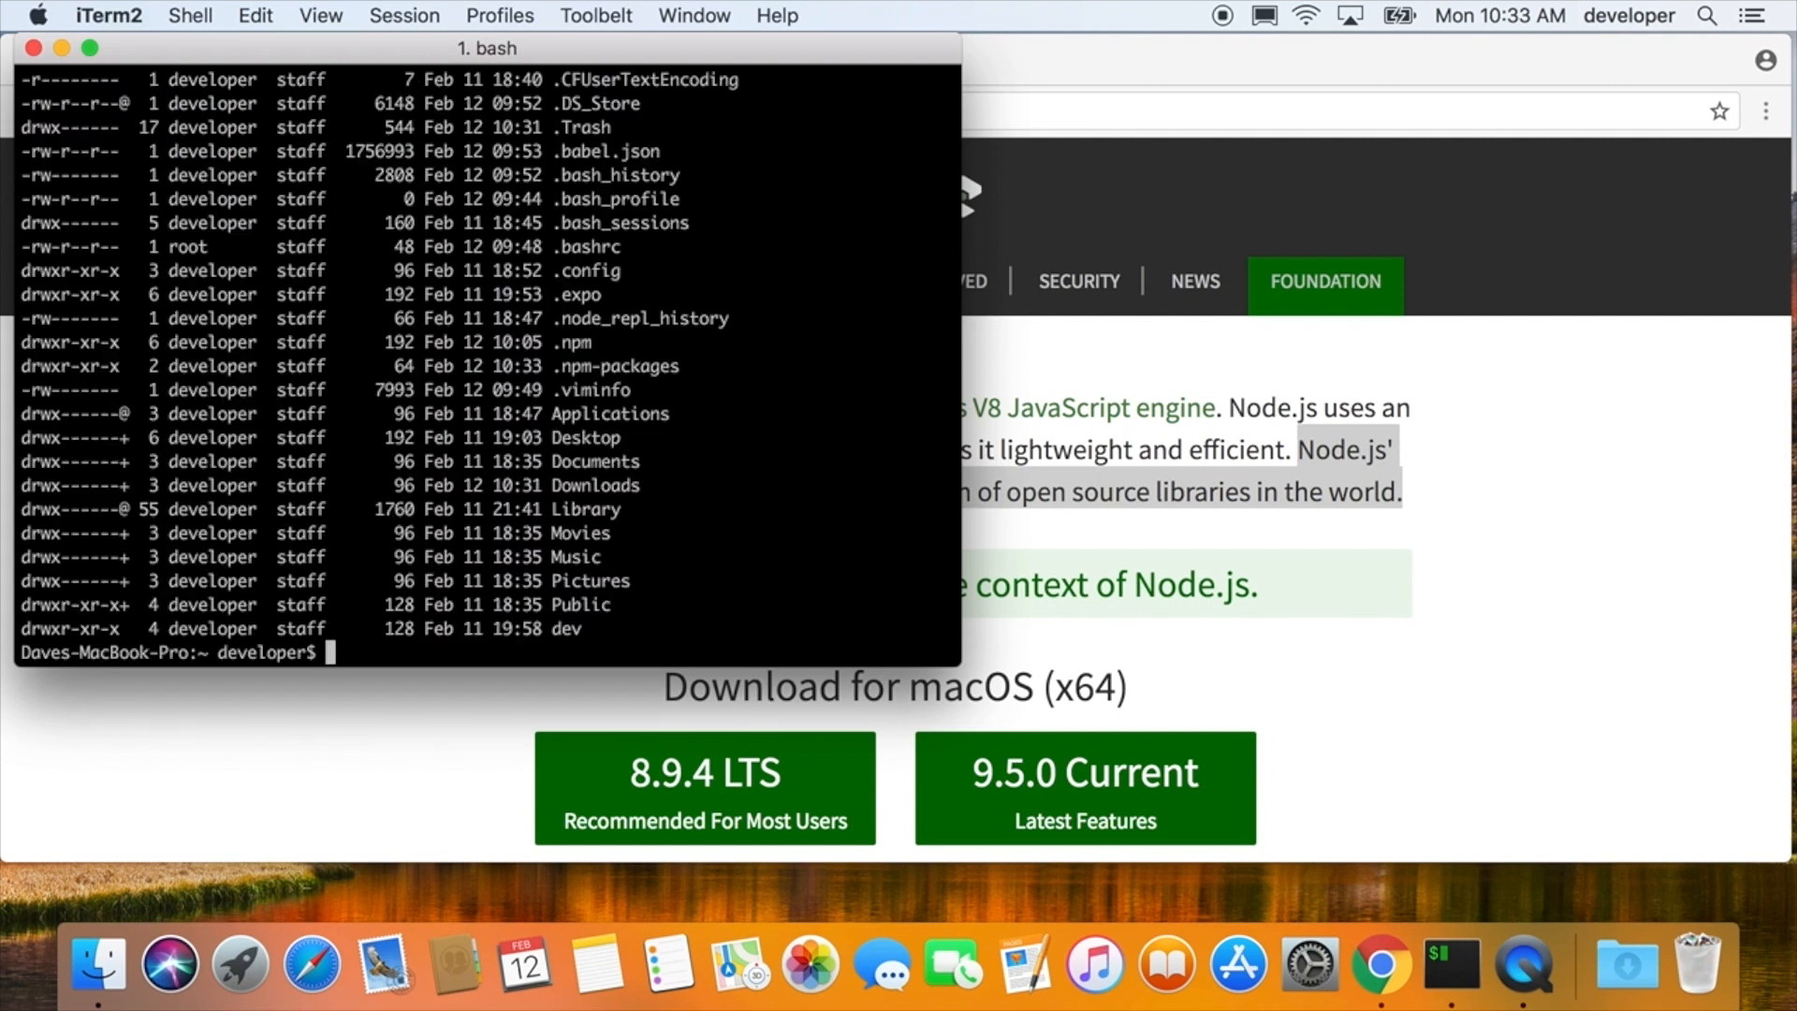
mouse_move(584, 371)
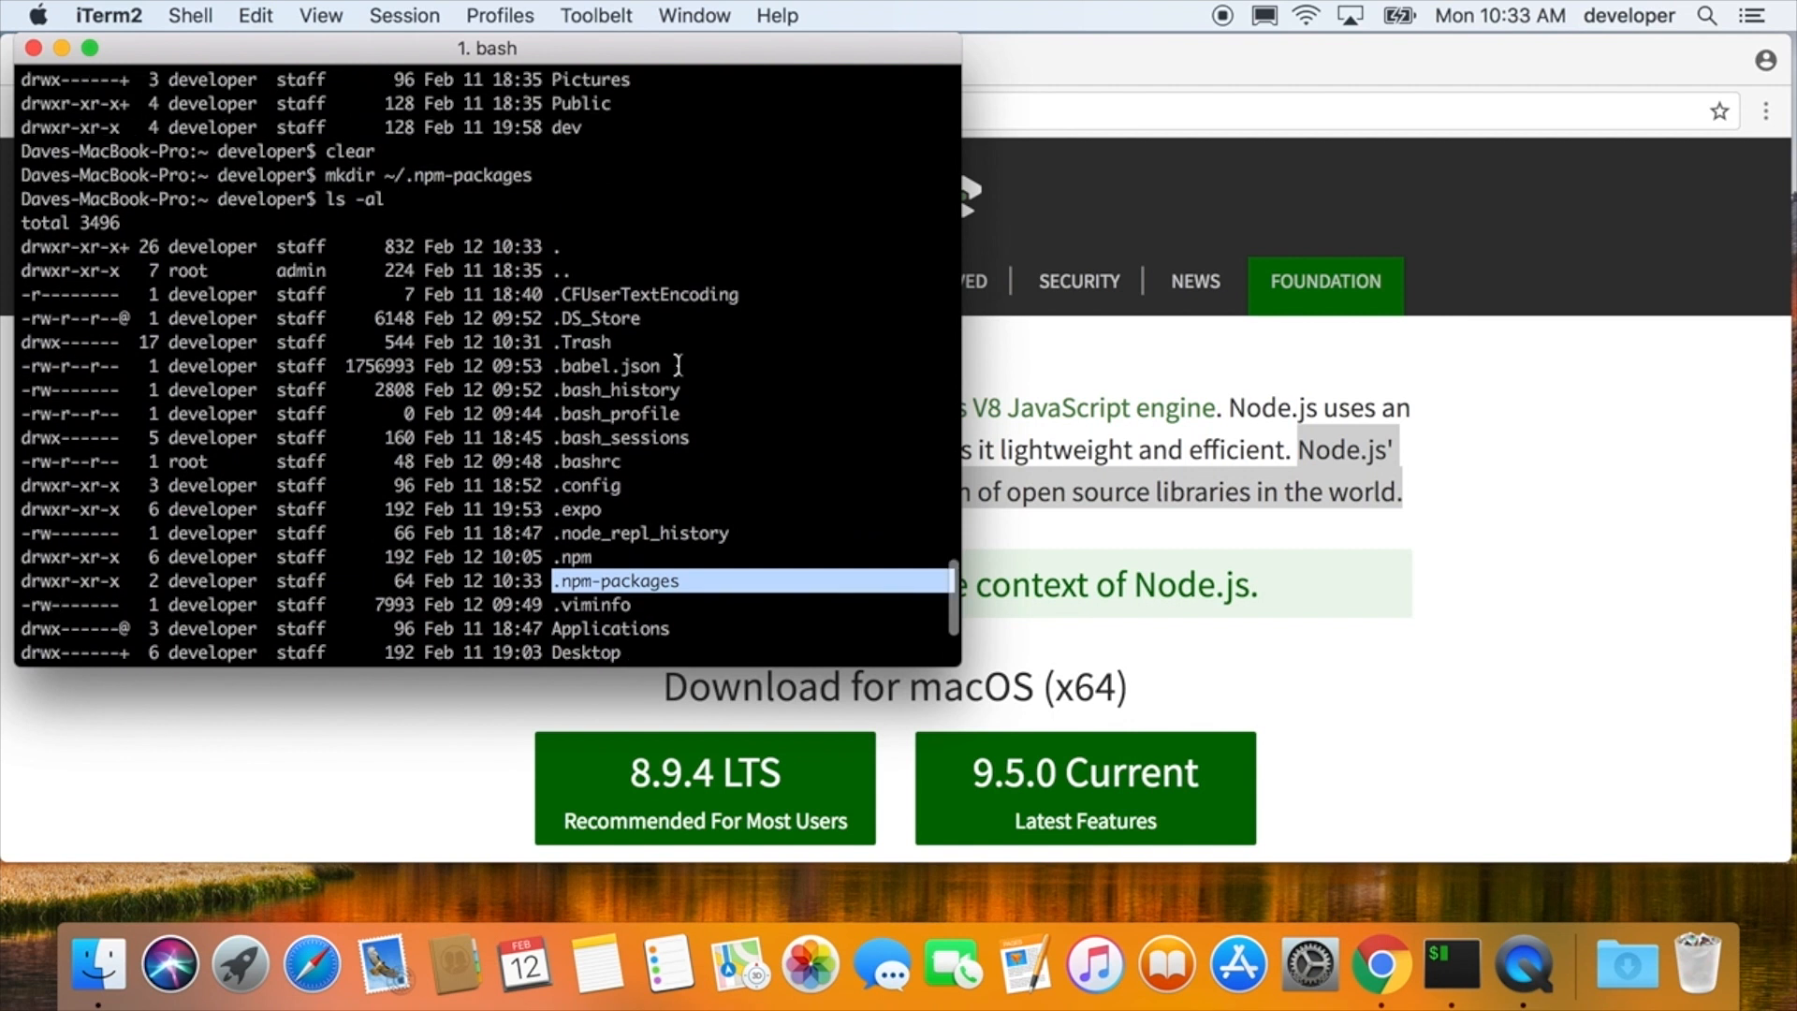
scroll("down", 3)
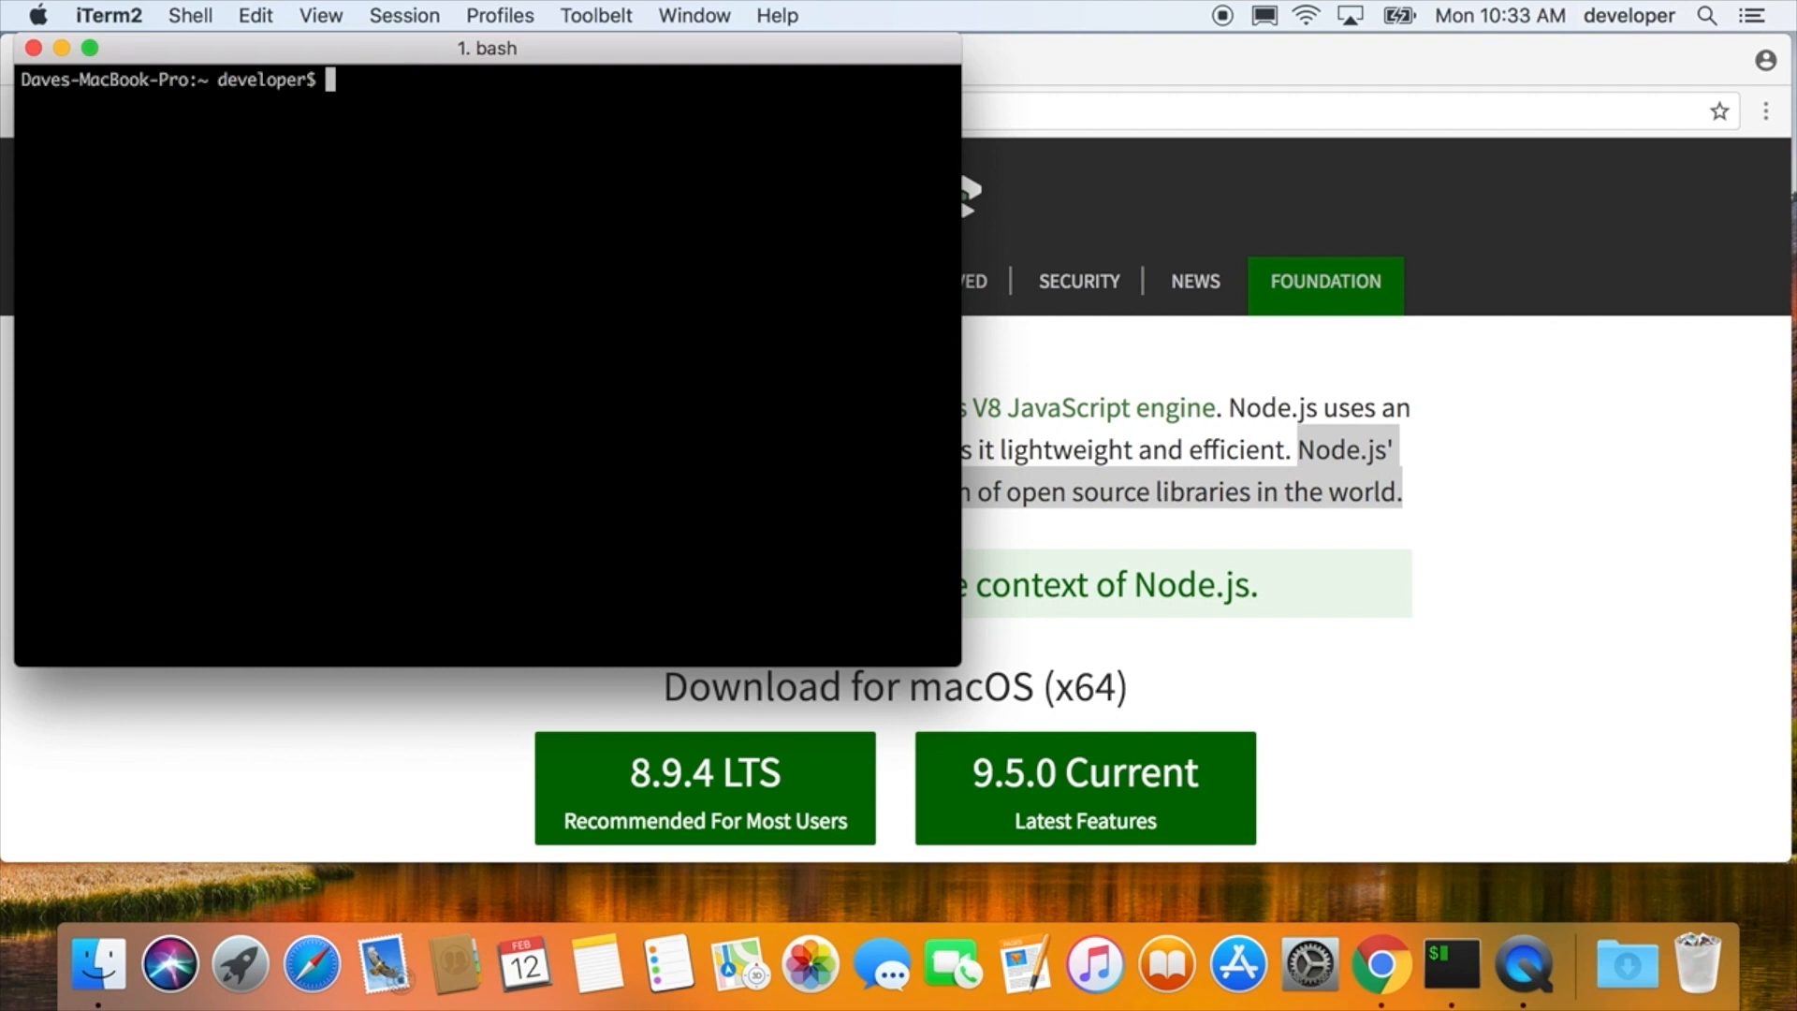
- Set npm's global prefix to ~/.npm-packages with npm config set prefix
type("npm config")
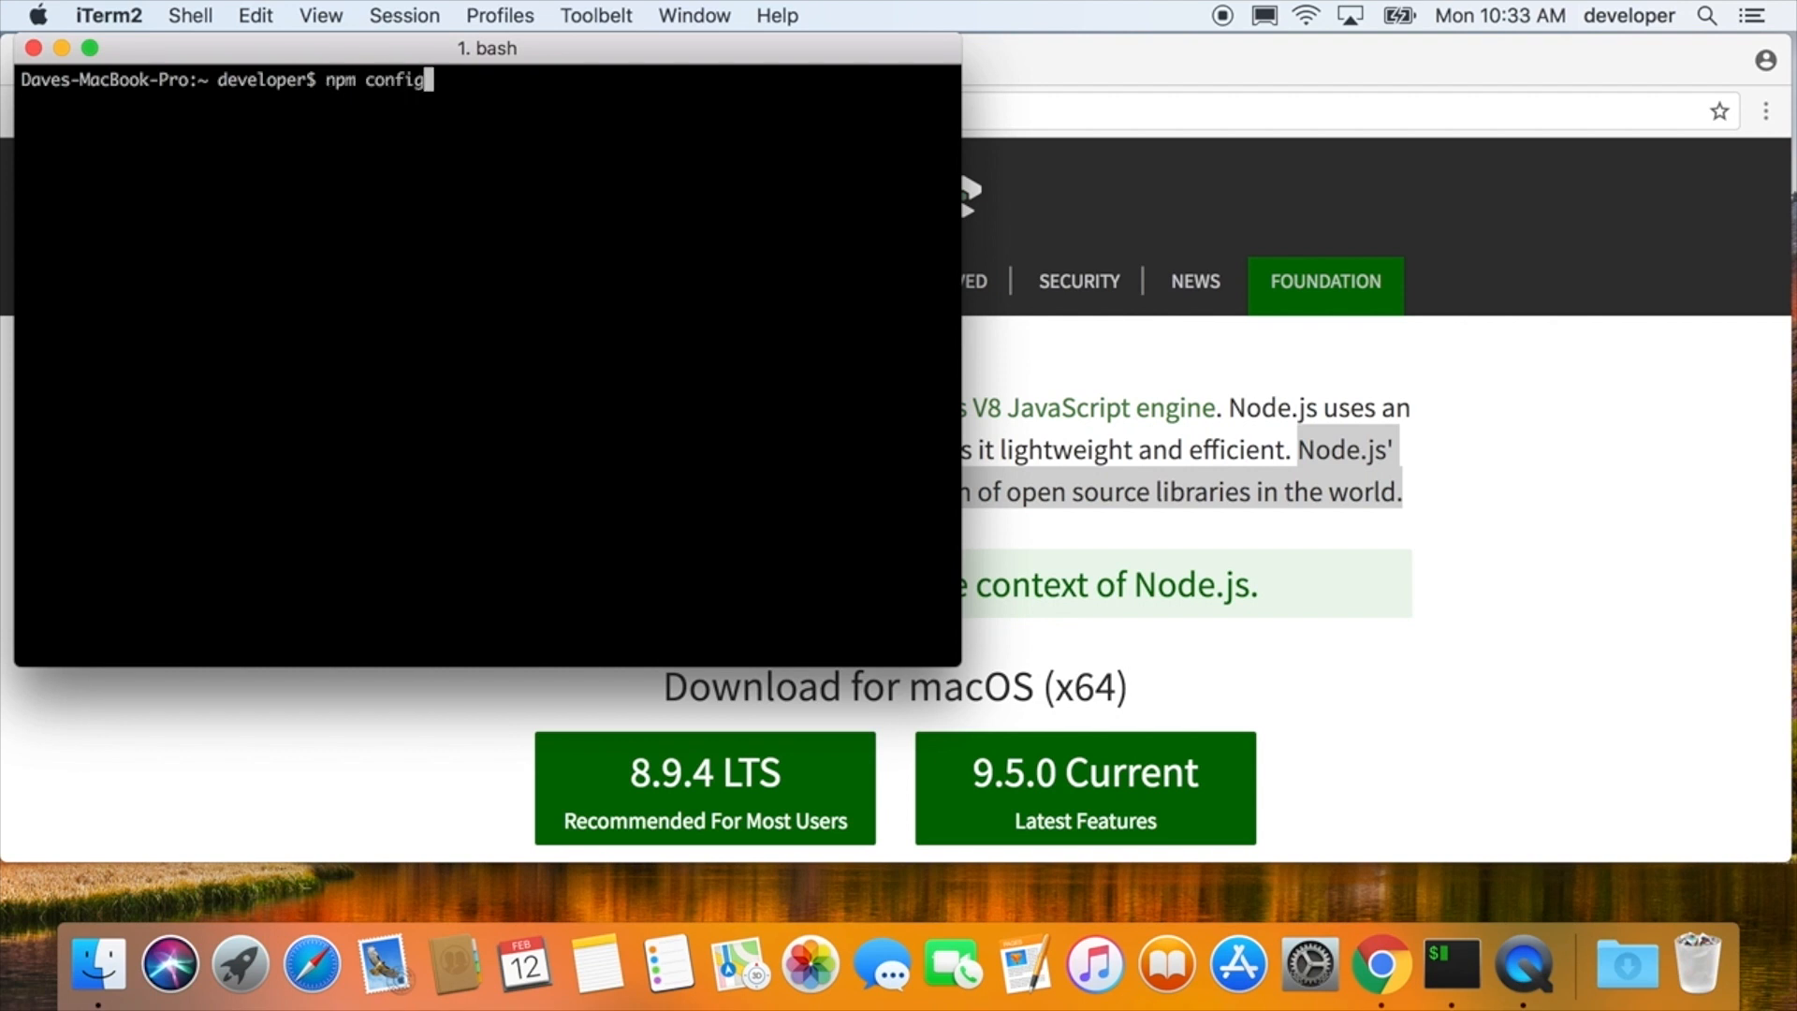
type("set prefix ~/.")
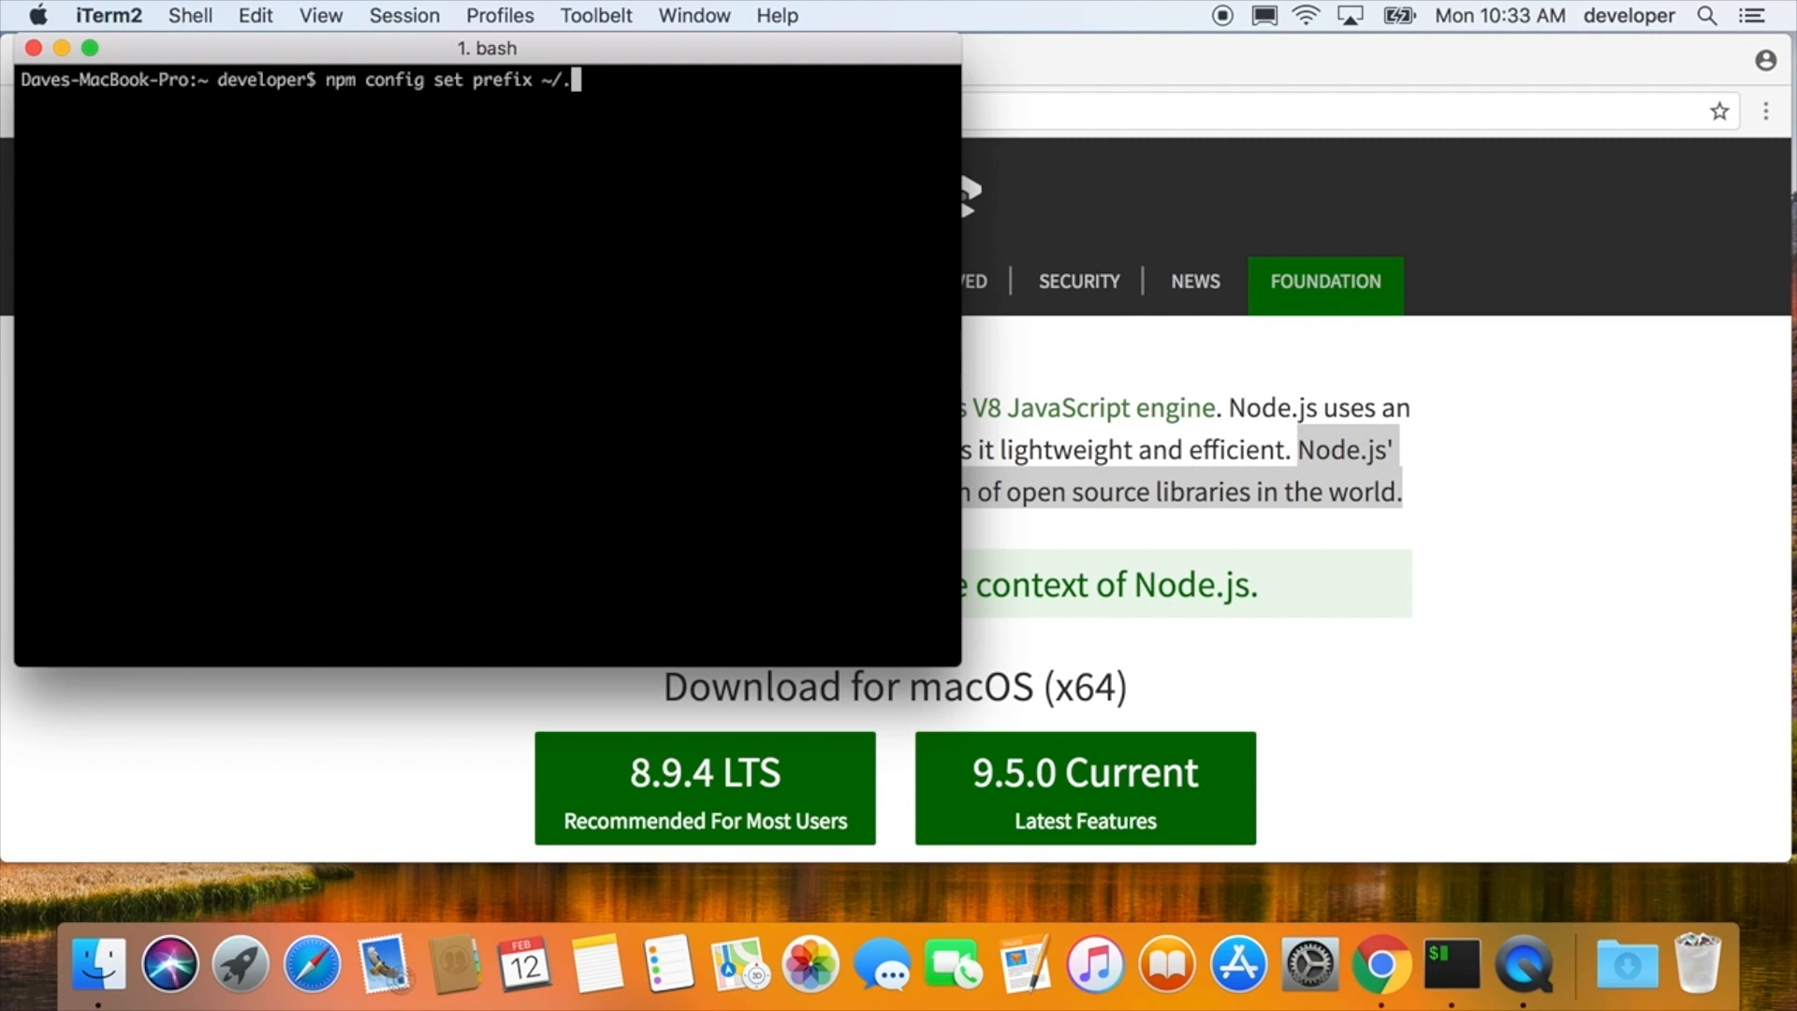
type("npm-packages")
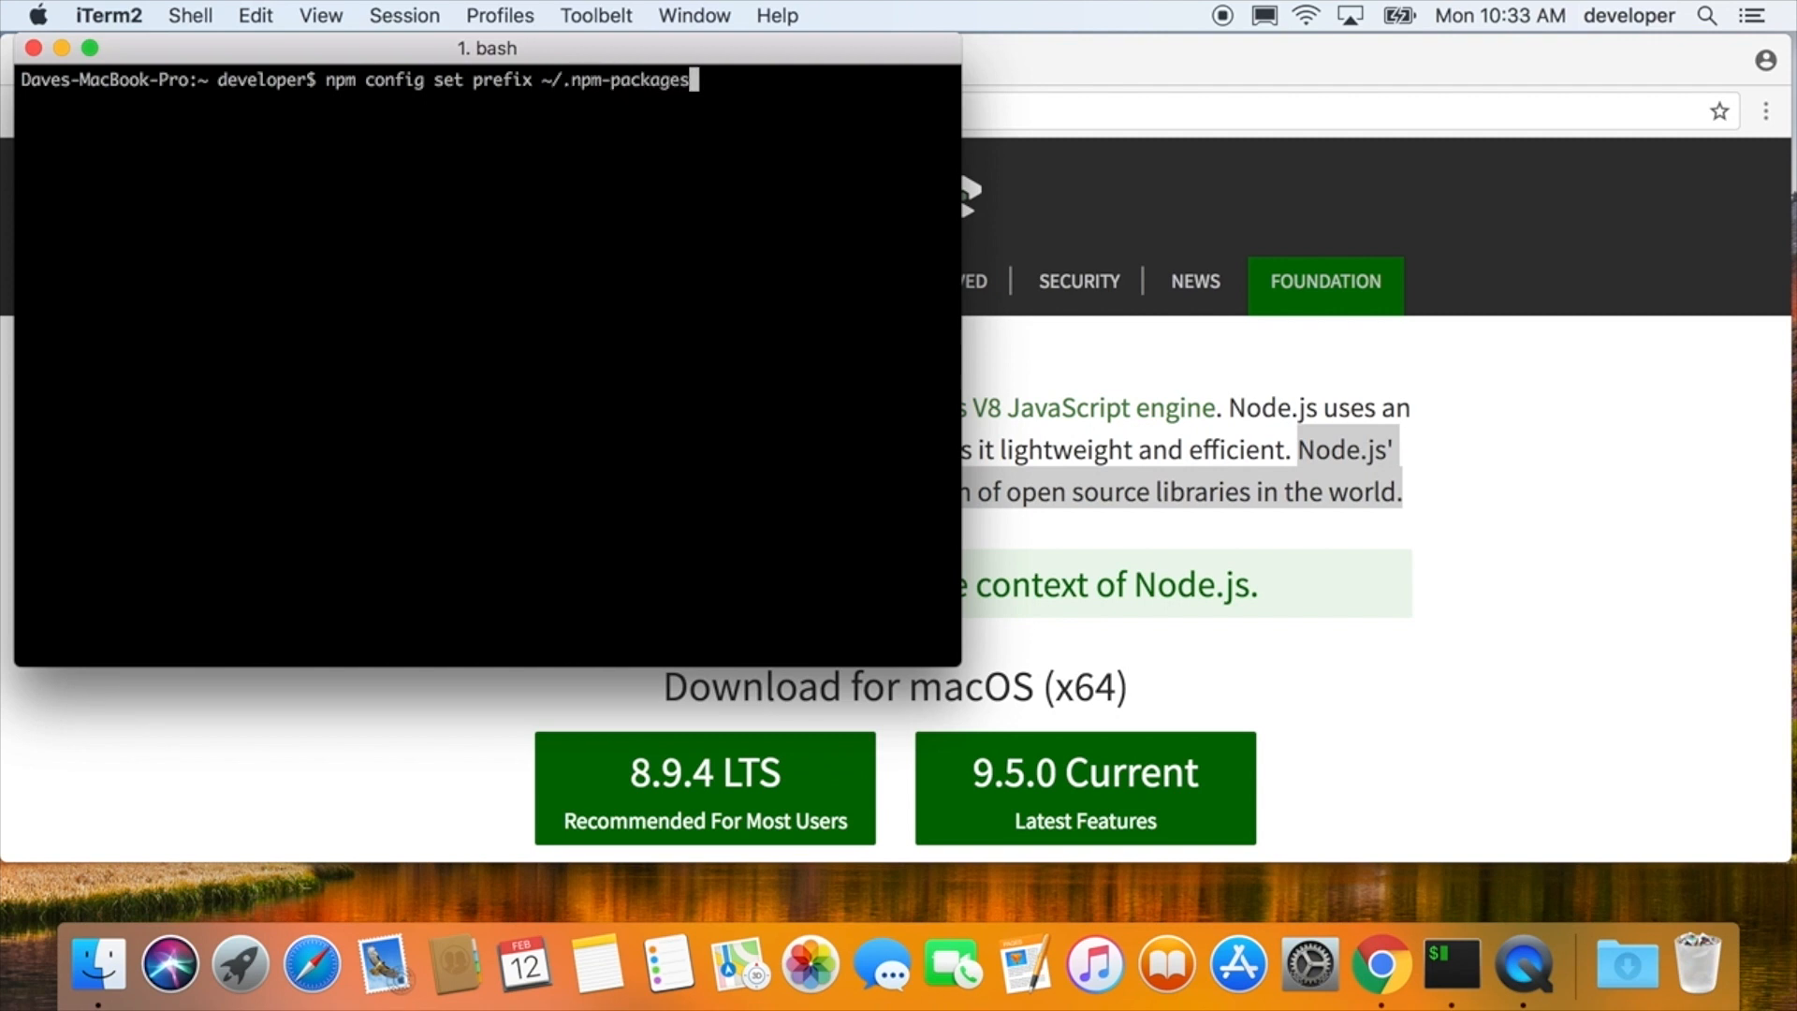
key("Return")
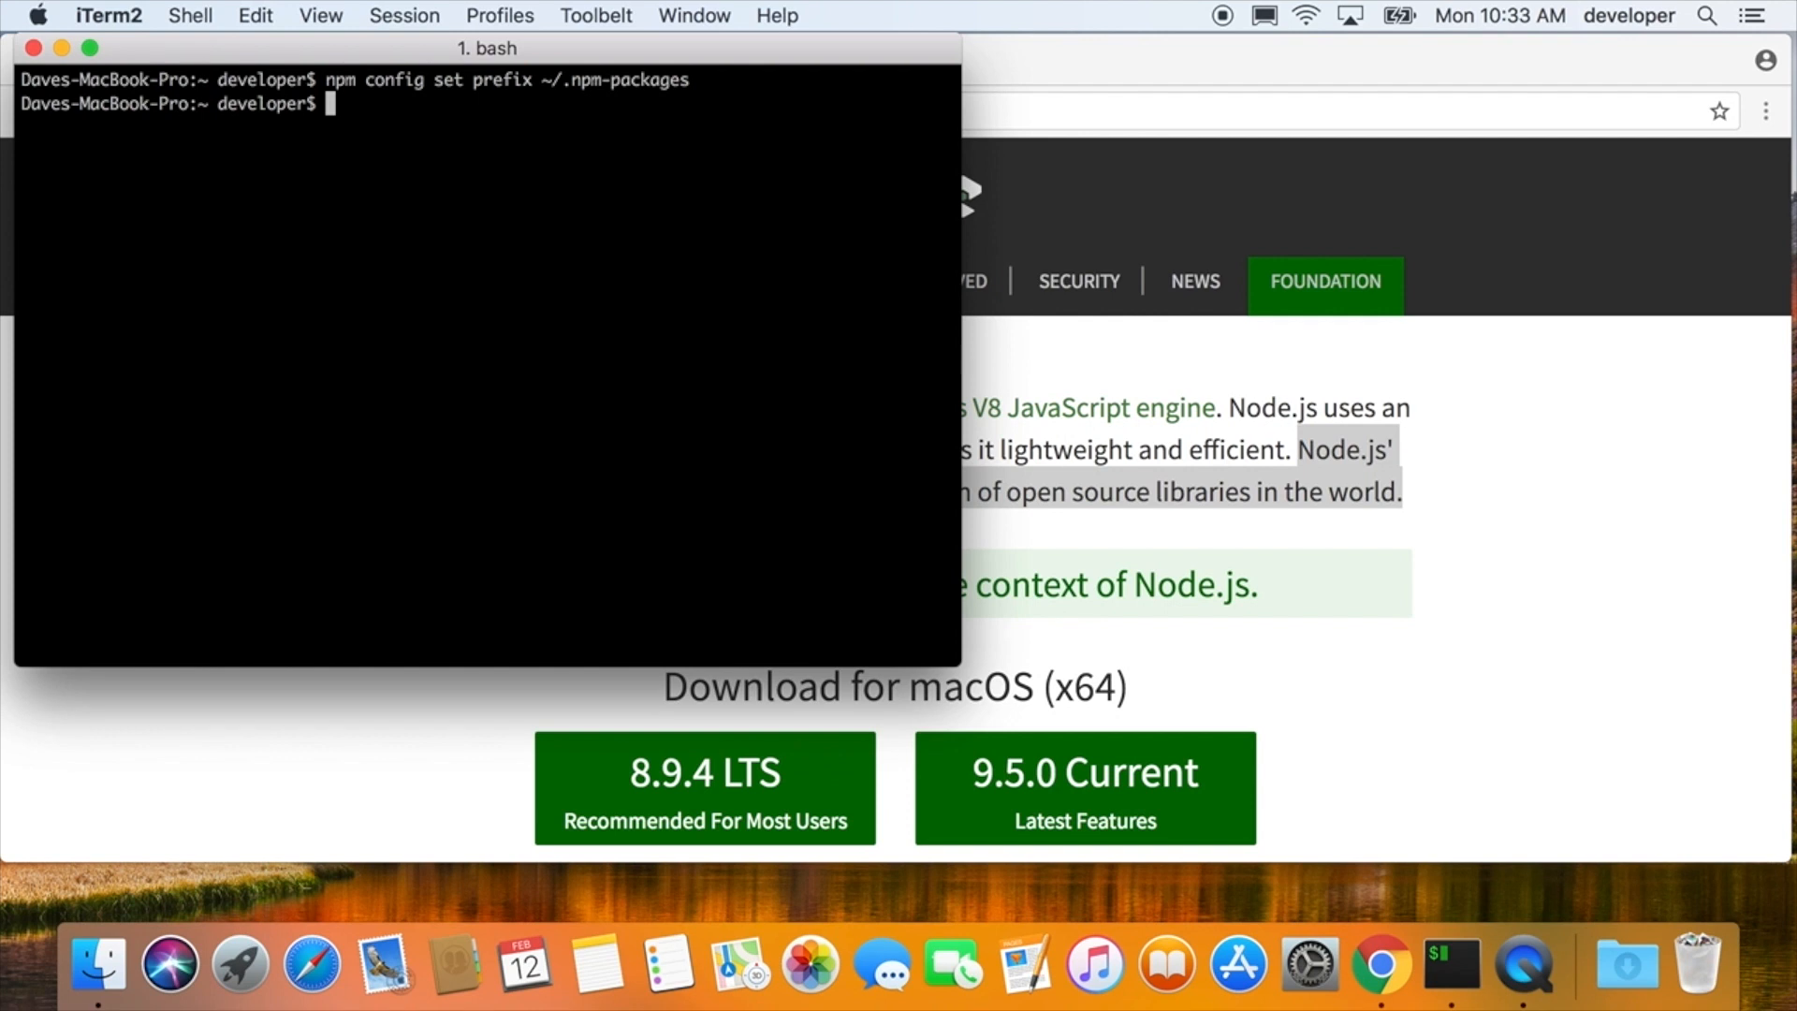
- List global packages at depth 0, showing the new prefix is empty
type("npm")
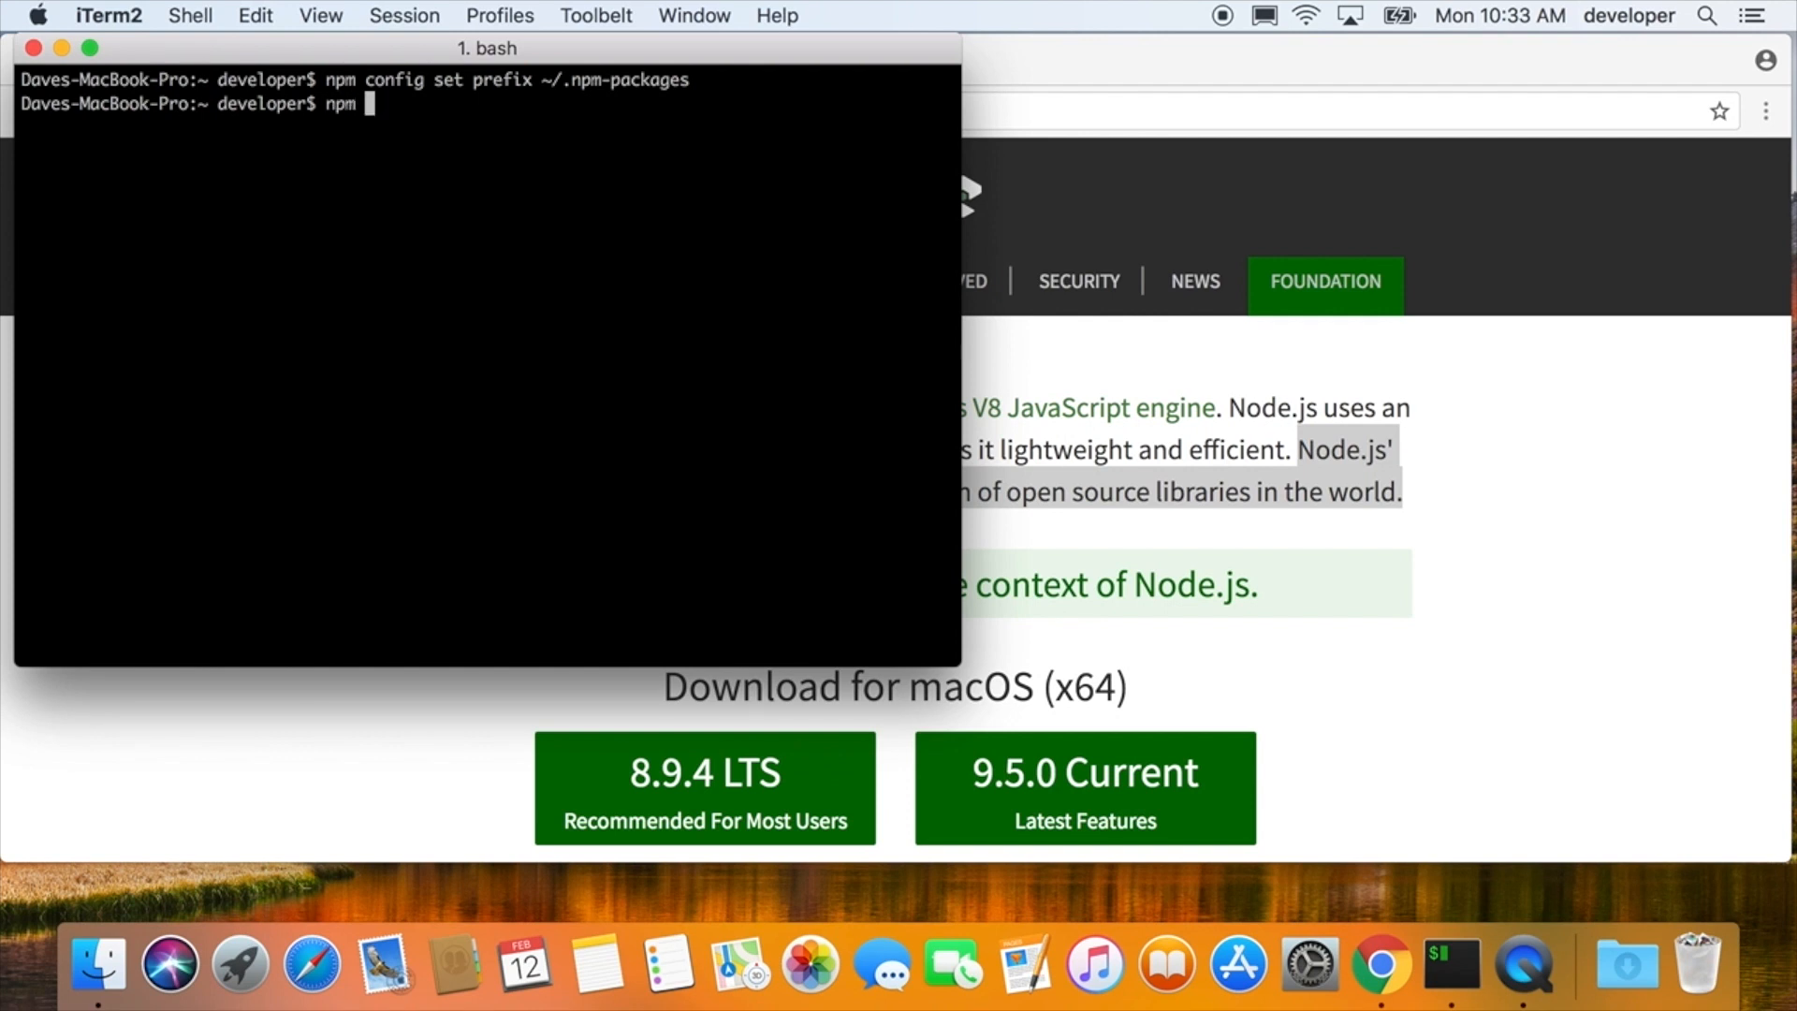
type("list -g")
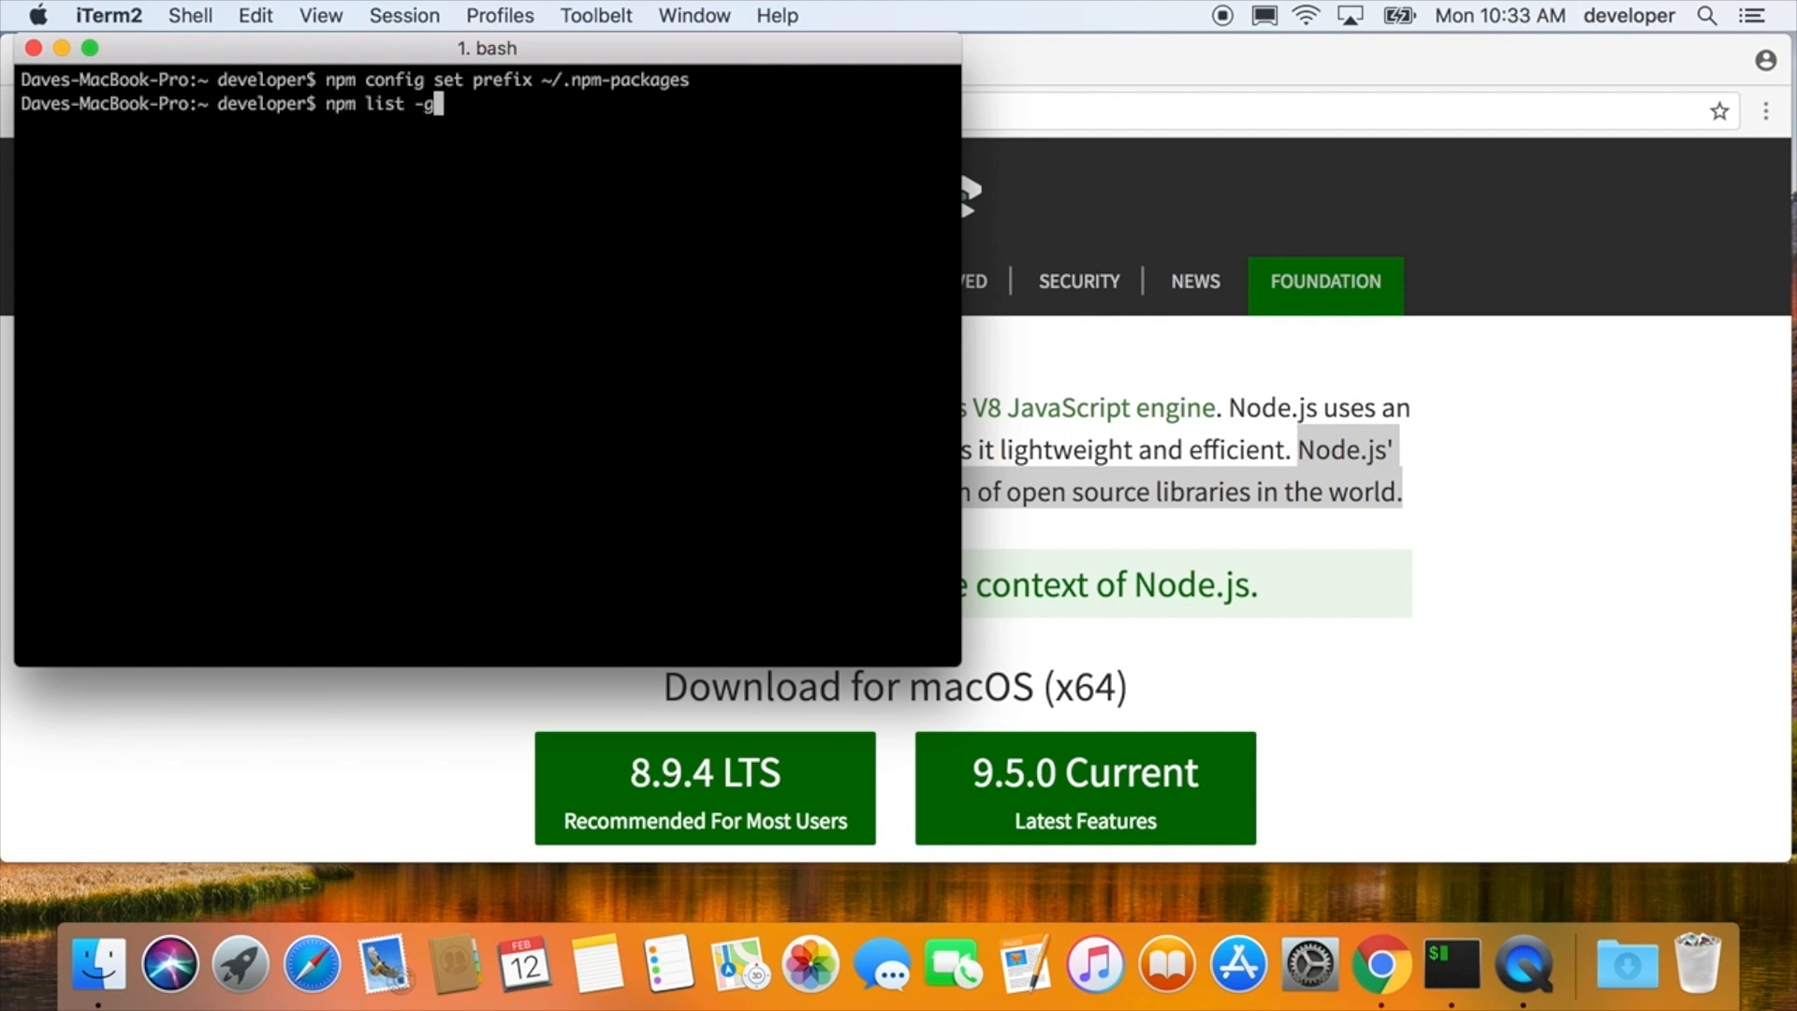
type("--depth=0")
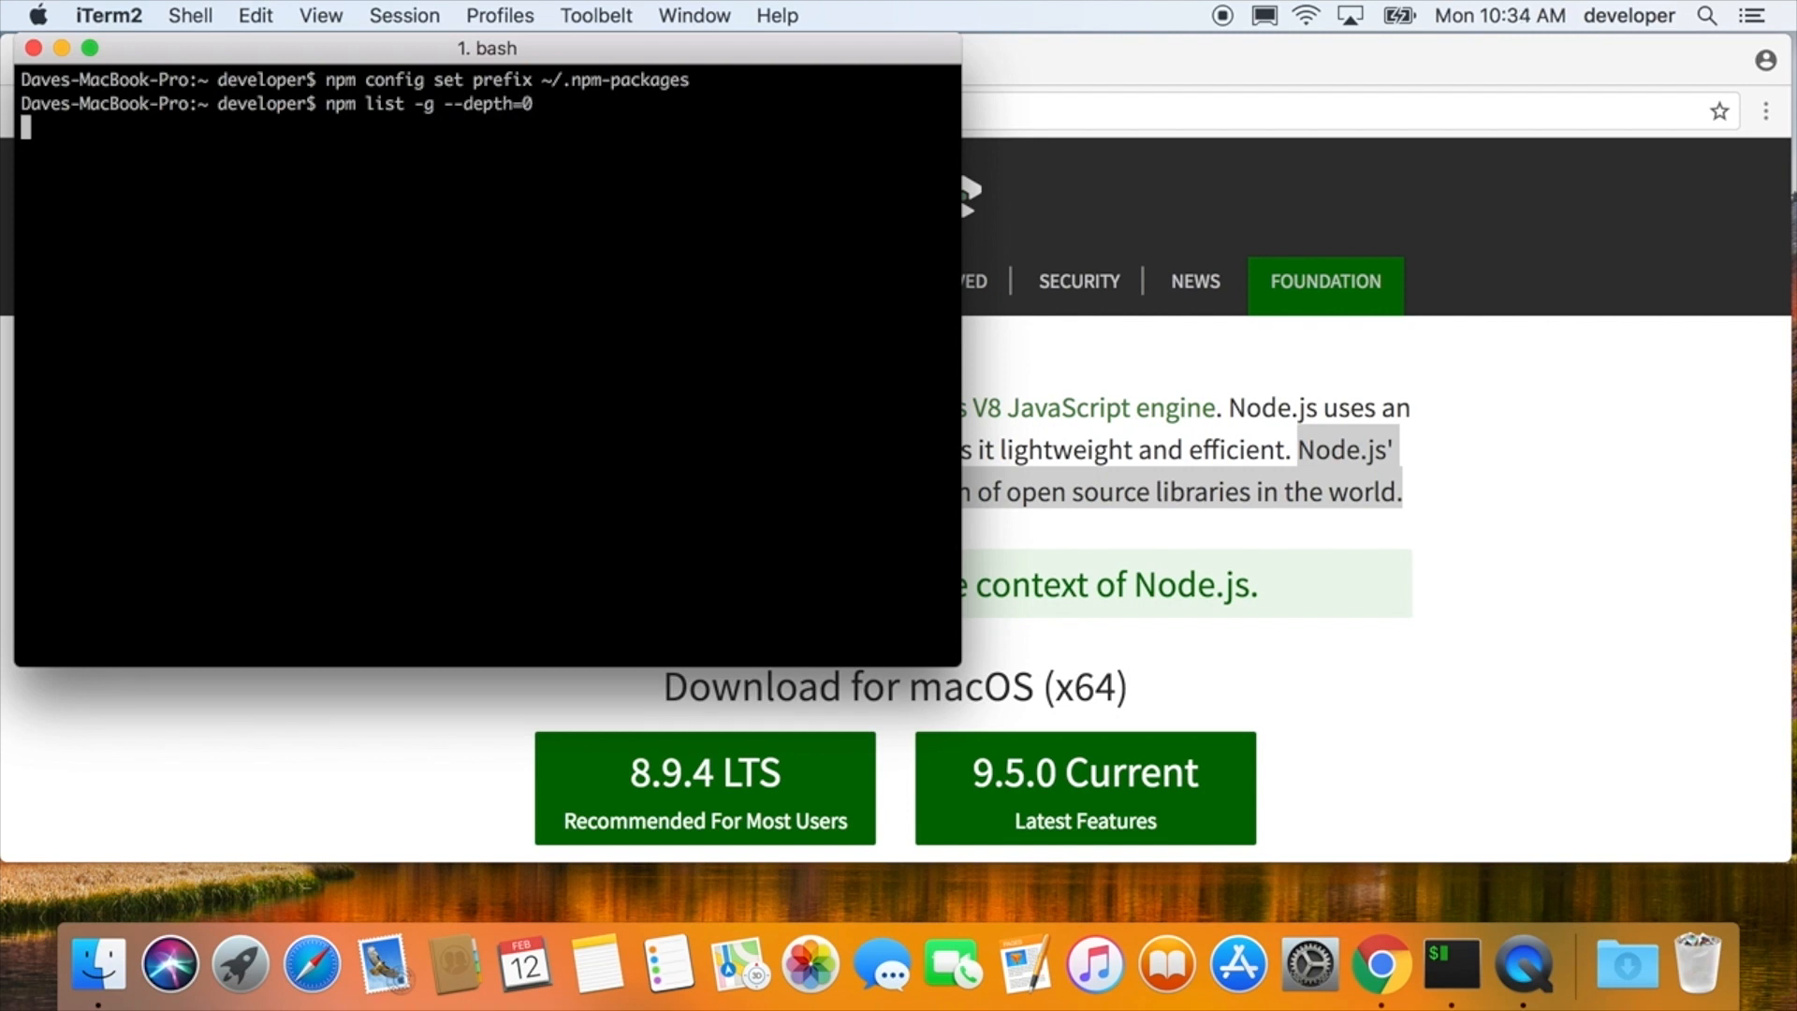
key("Return")
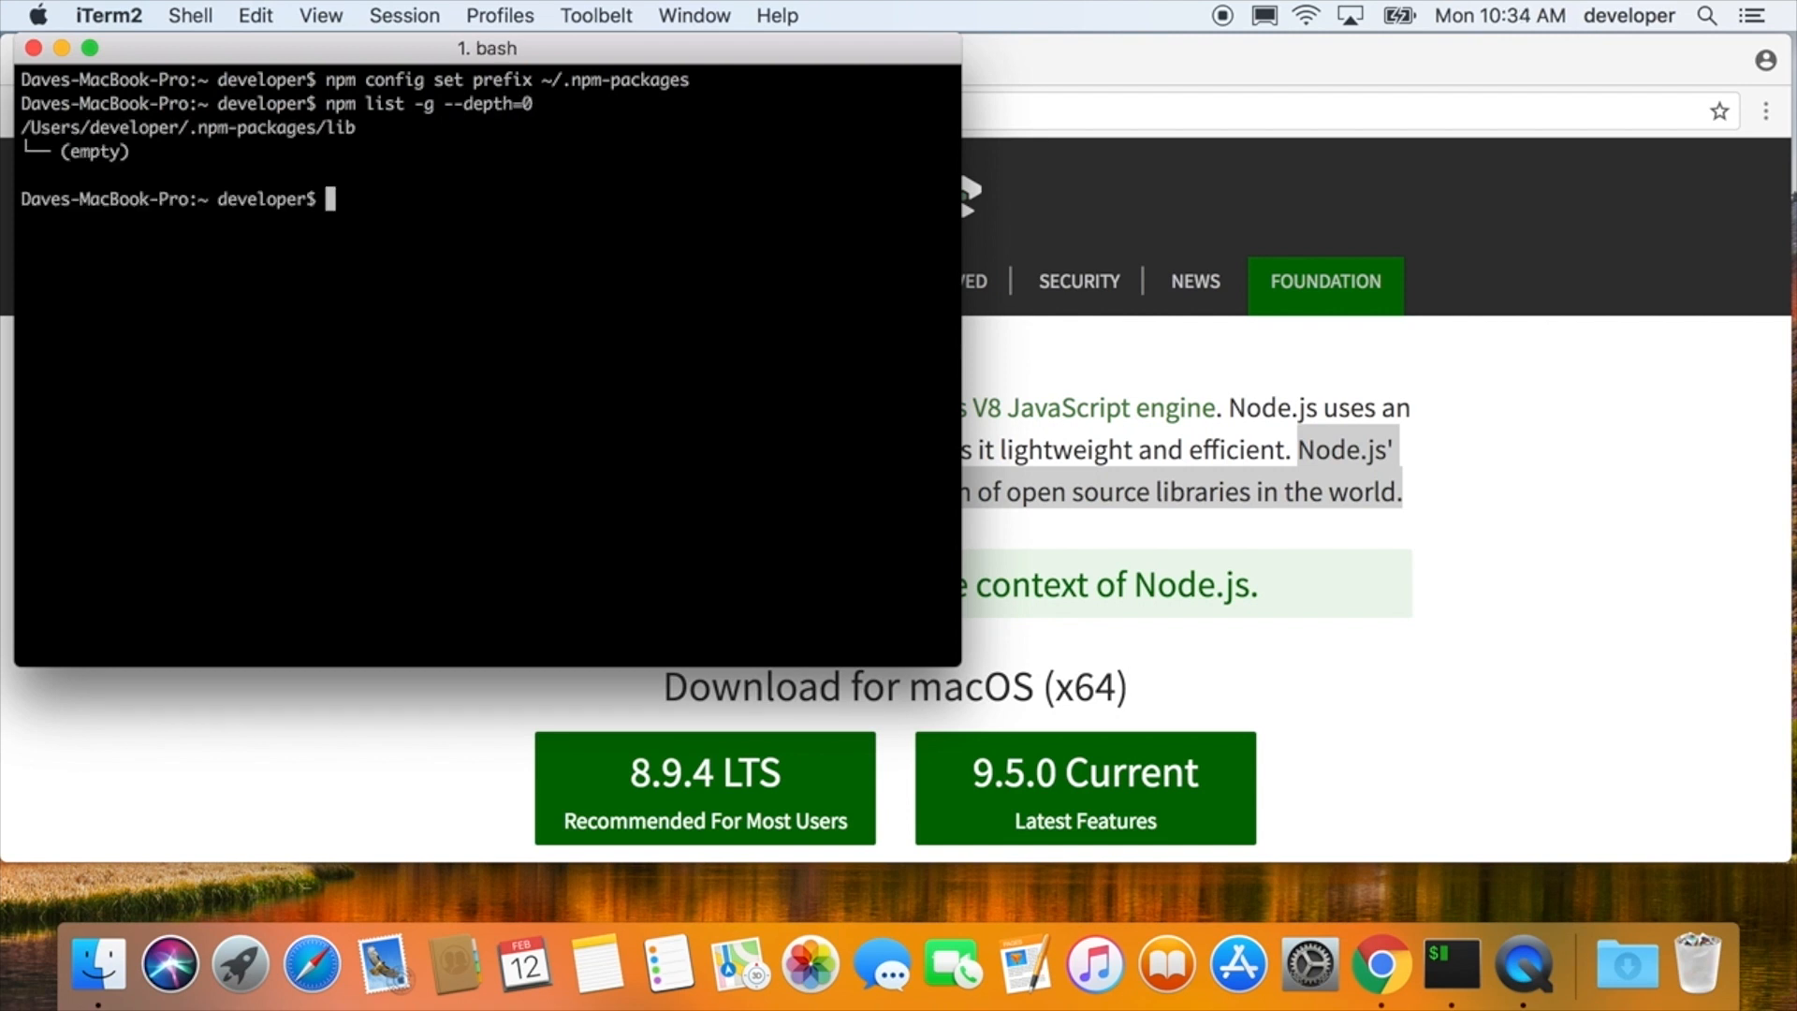
mouse_move(481, 253)
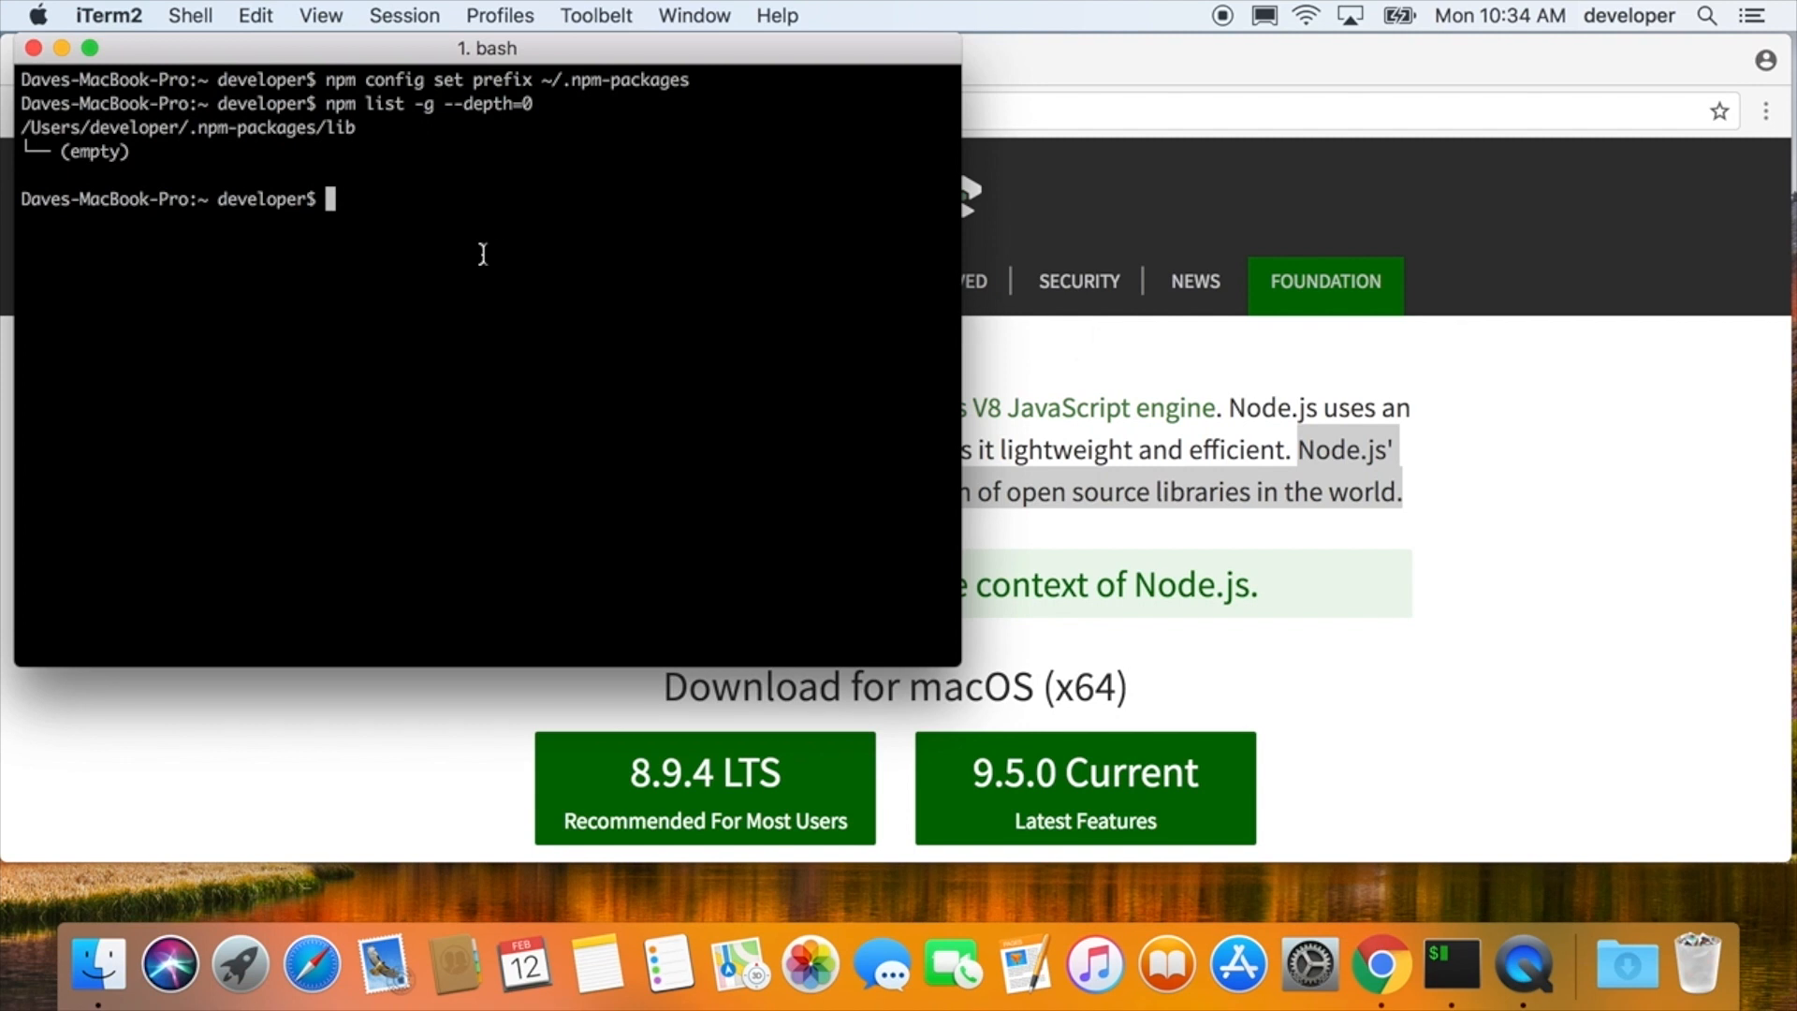
- Install create-react-app 1.5.2 globally into ~/.npm-packages without sudo
type("npm install")
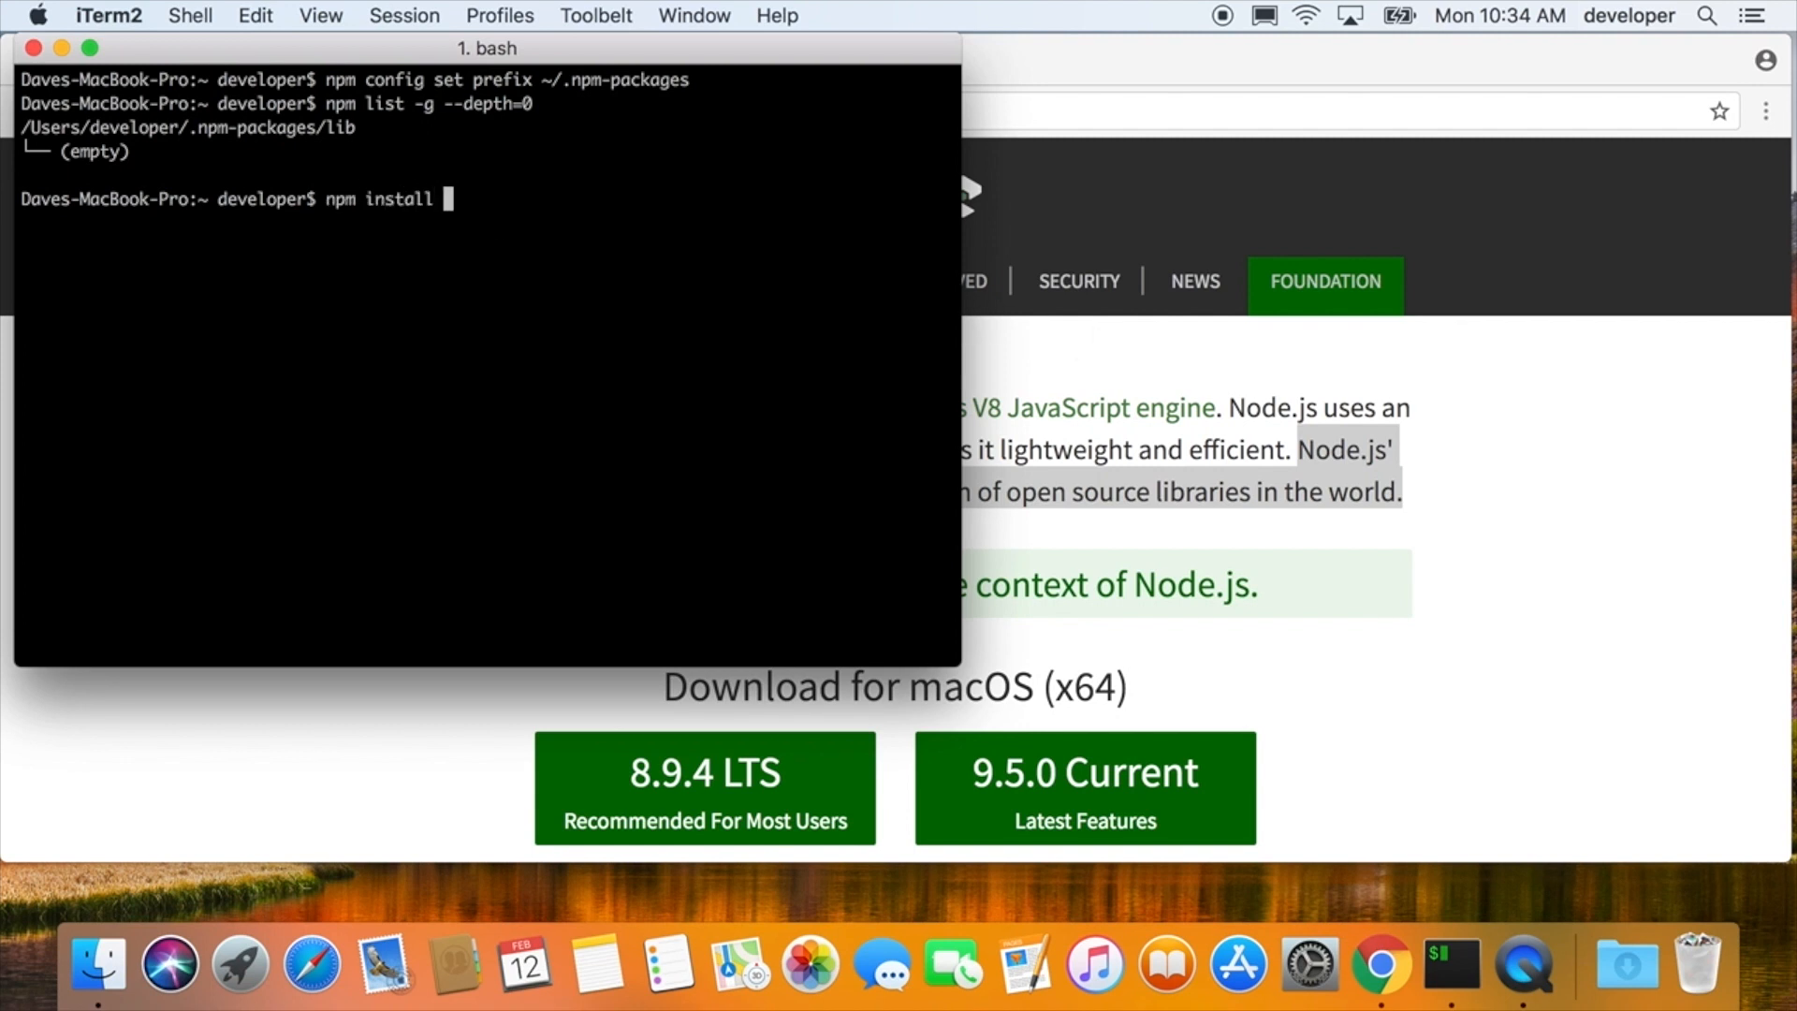
type("-g c")
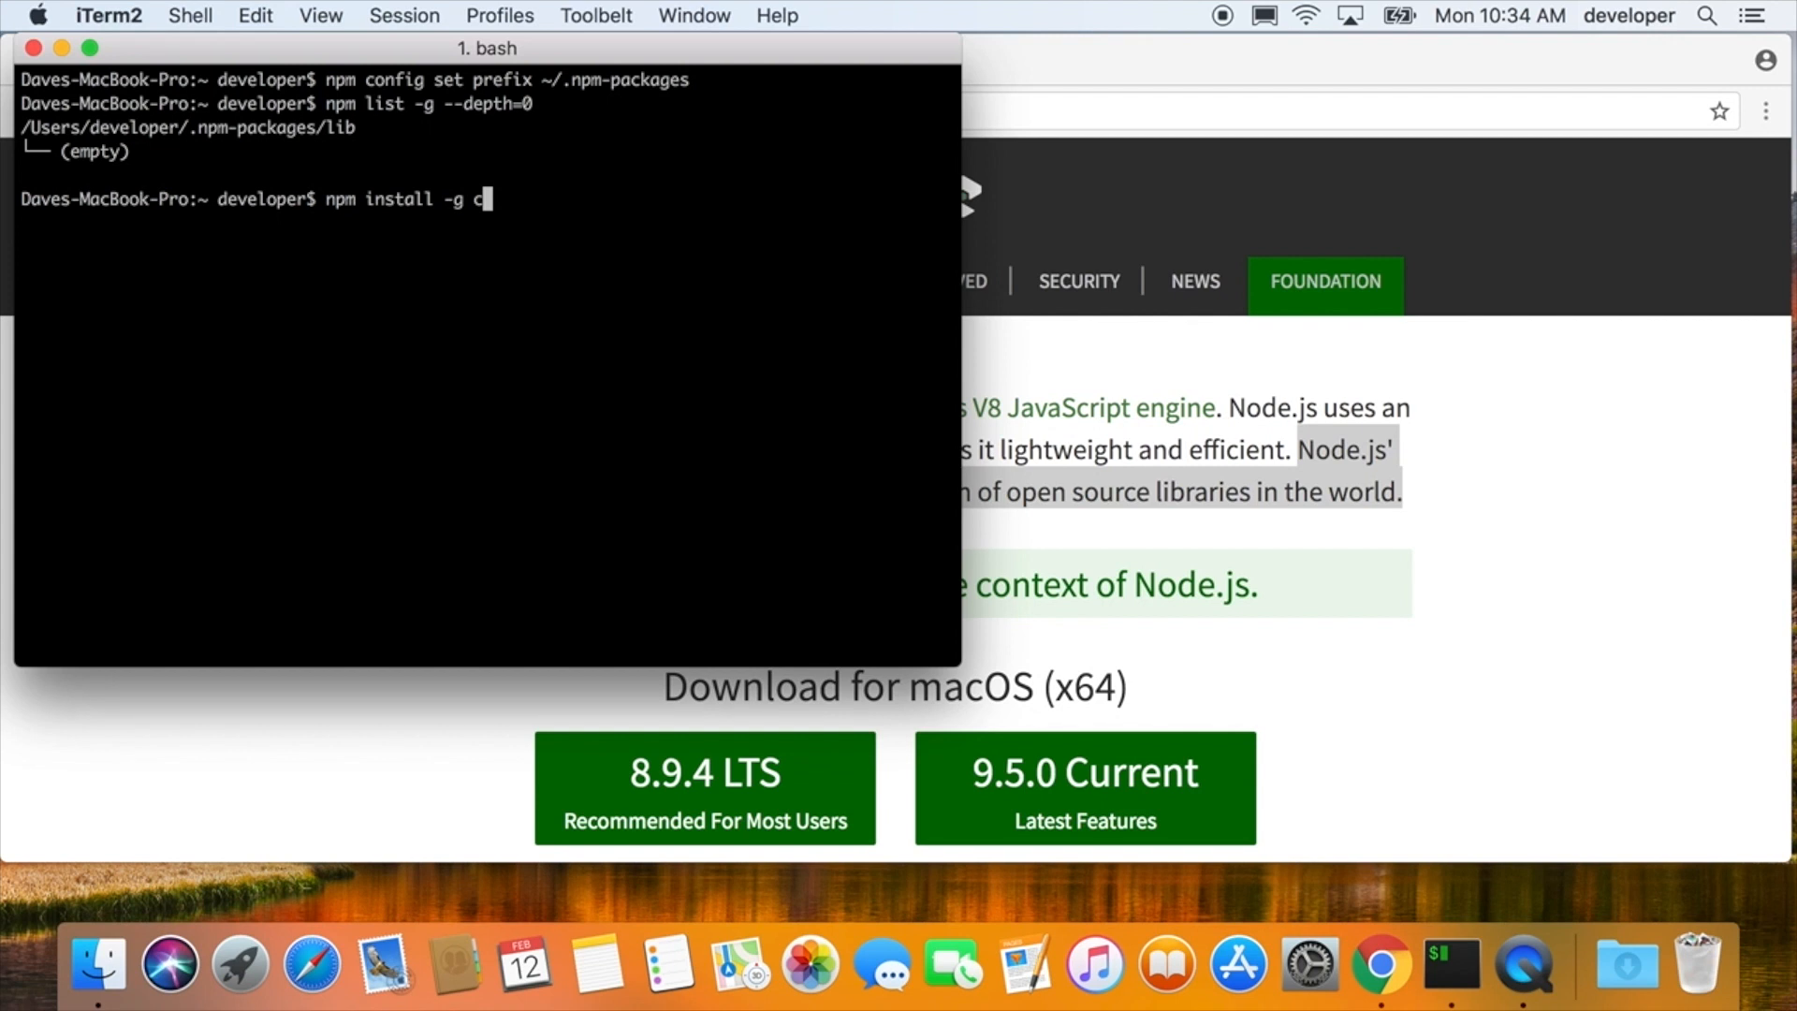
type("reate-r")
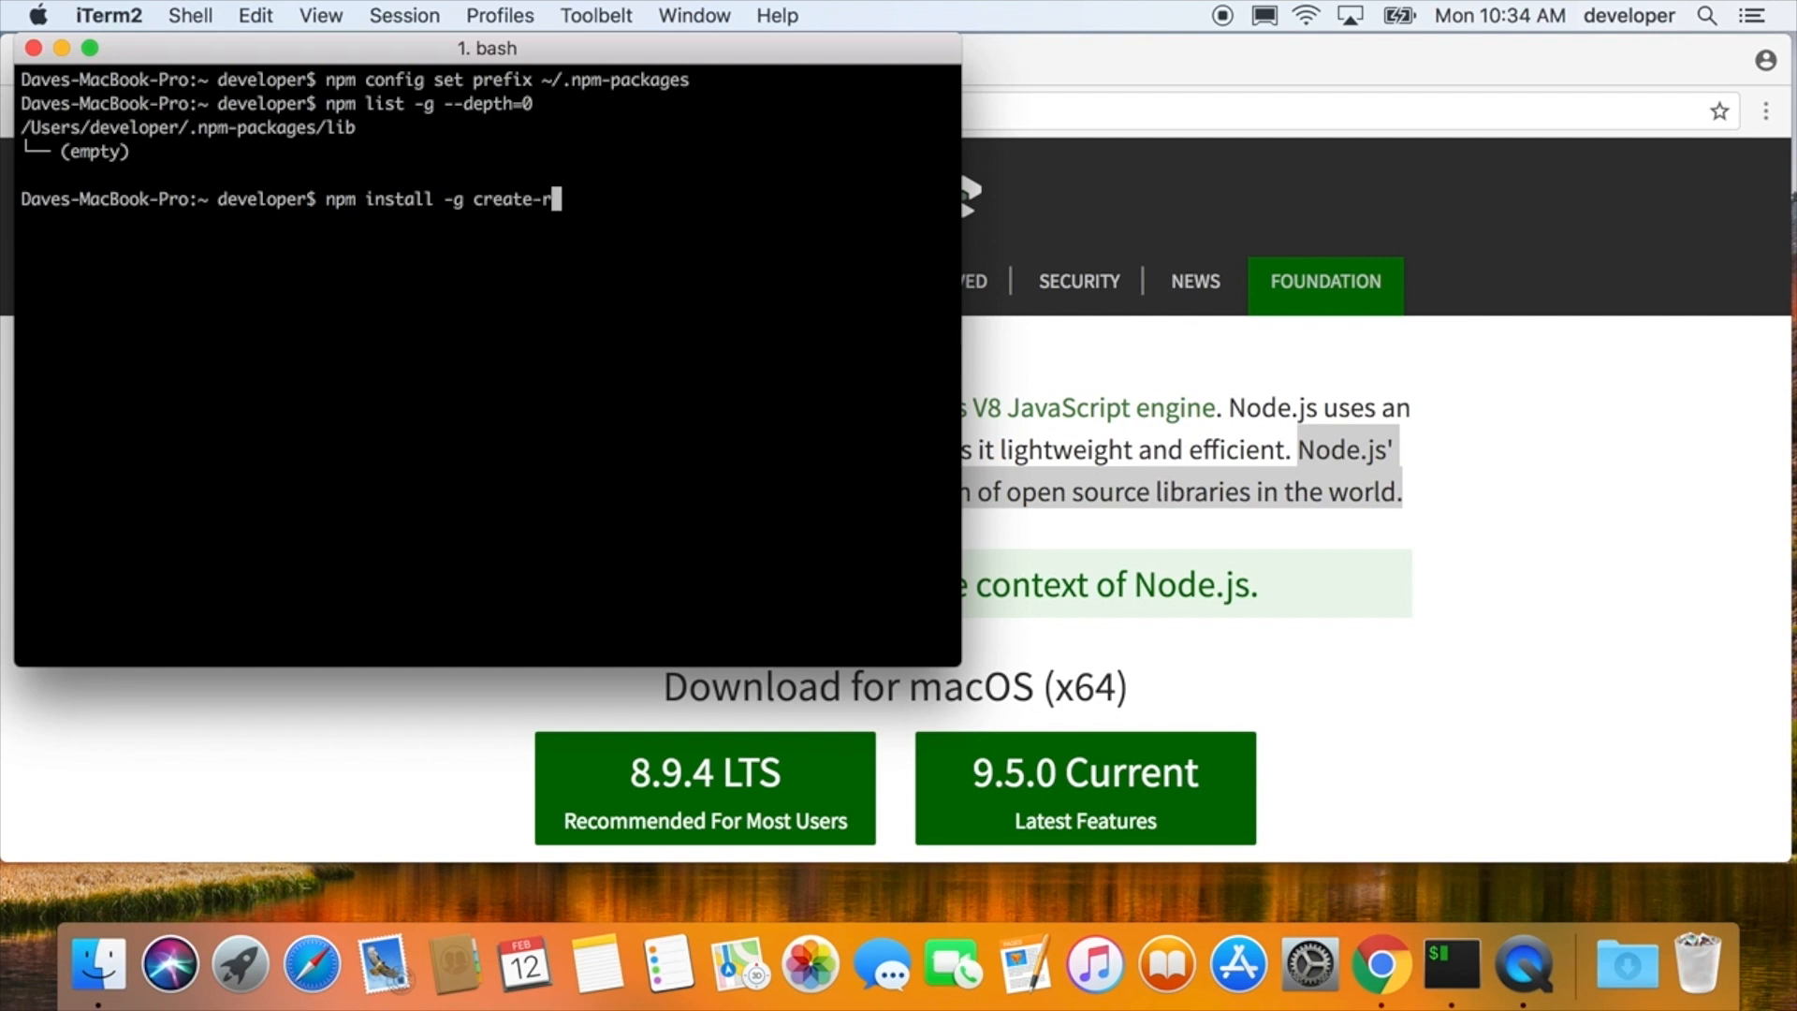
key("Return")
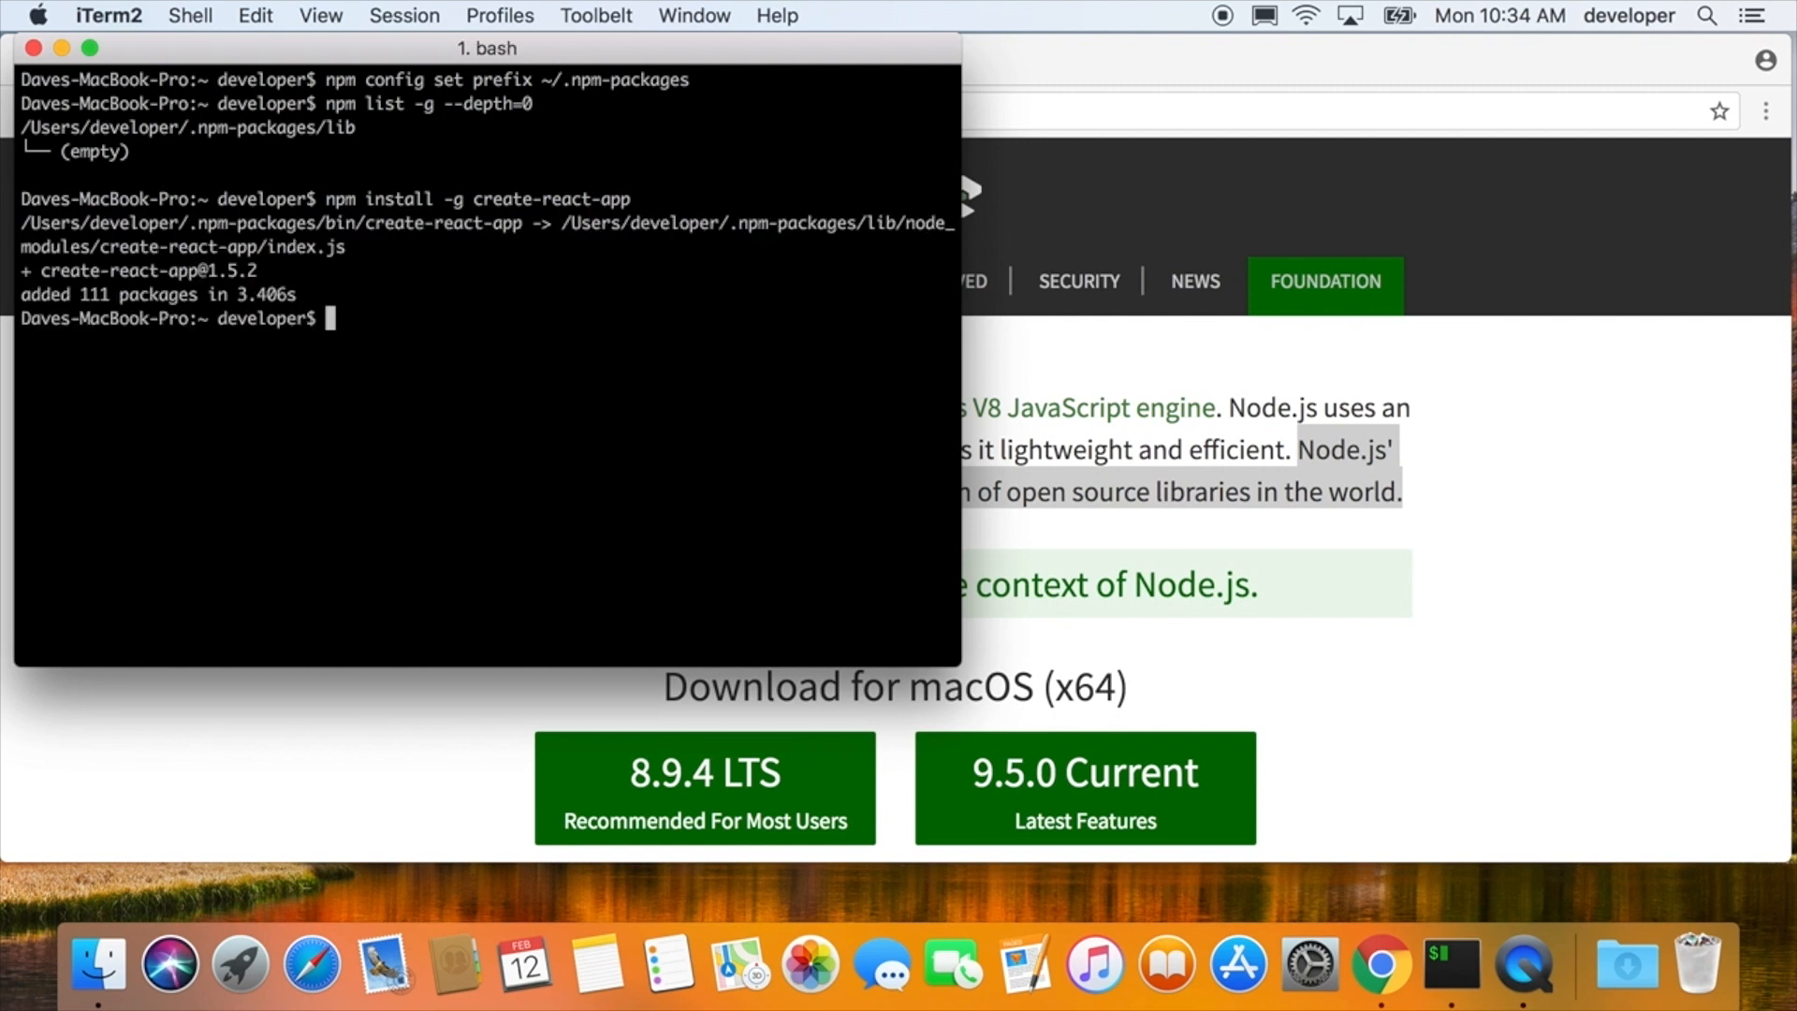
- Show which finds no create-react-app, then list it inside ~/.npm-packages/bin
type("which")
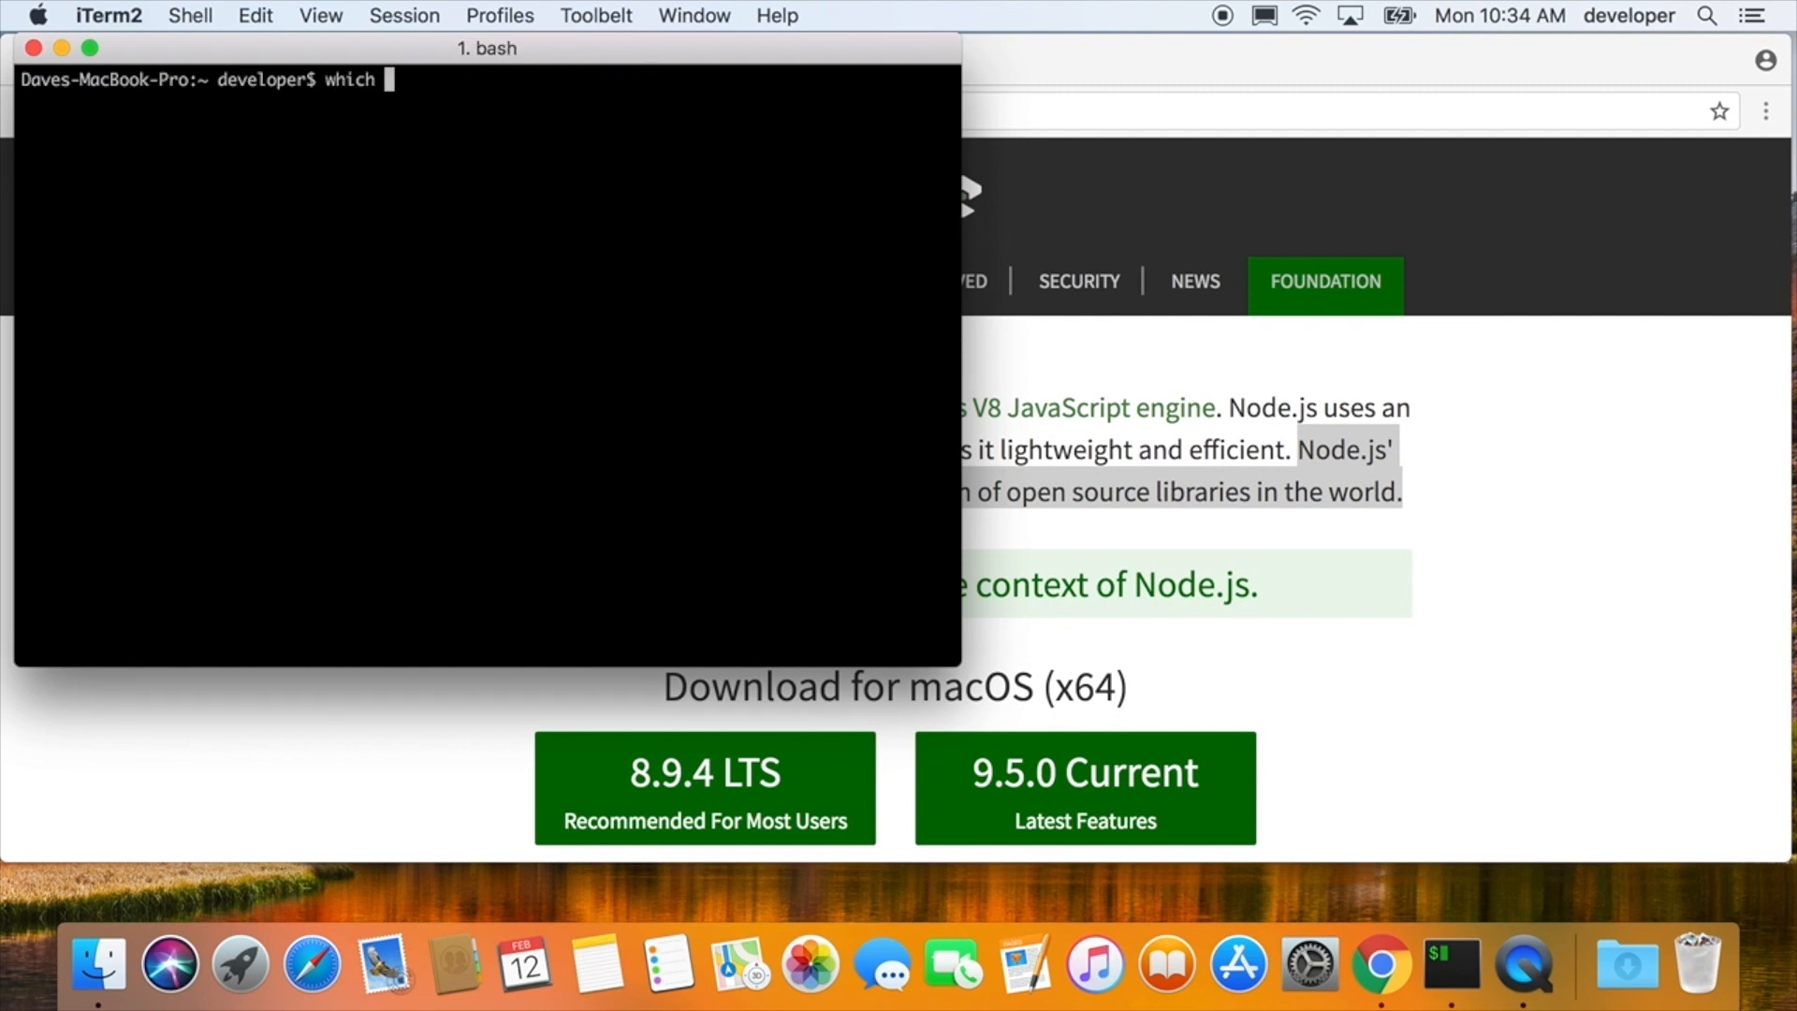
type("create-react-app")
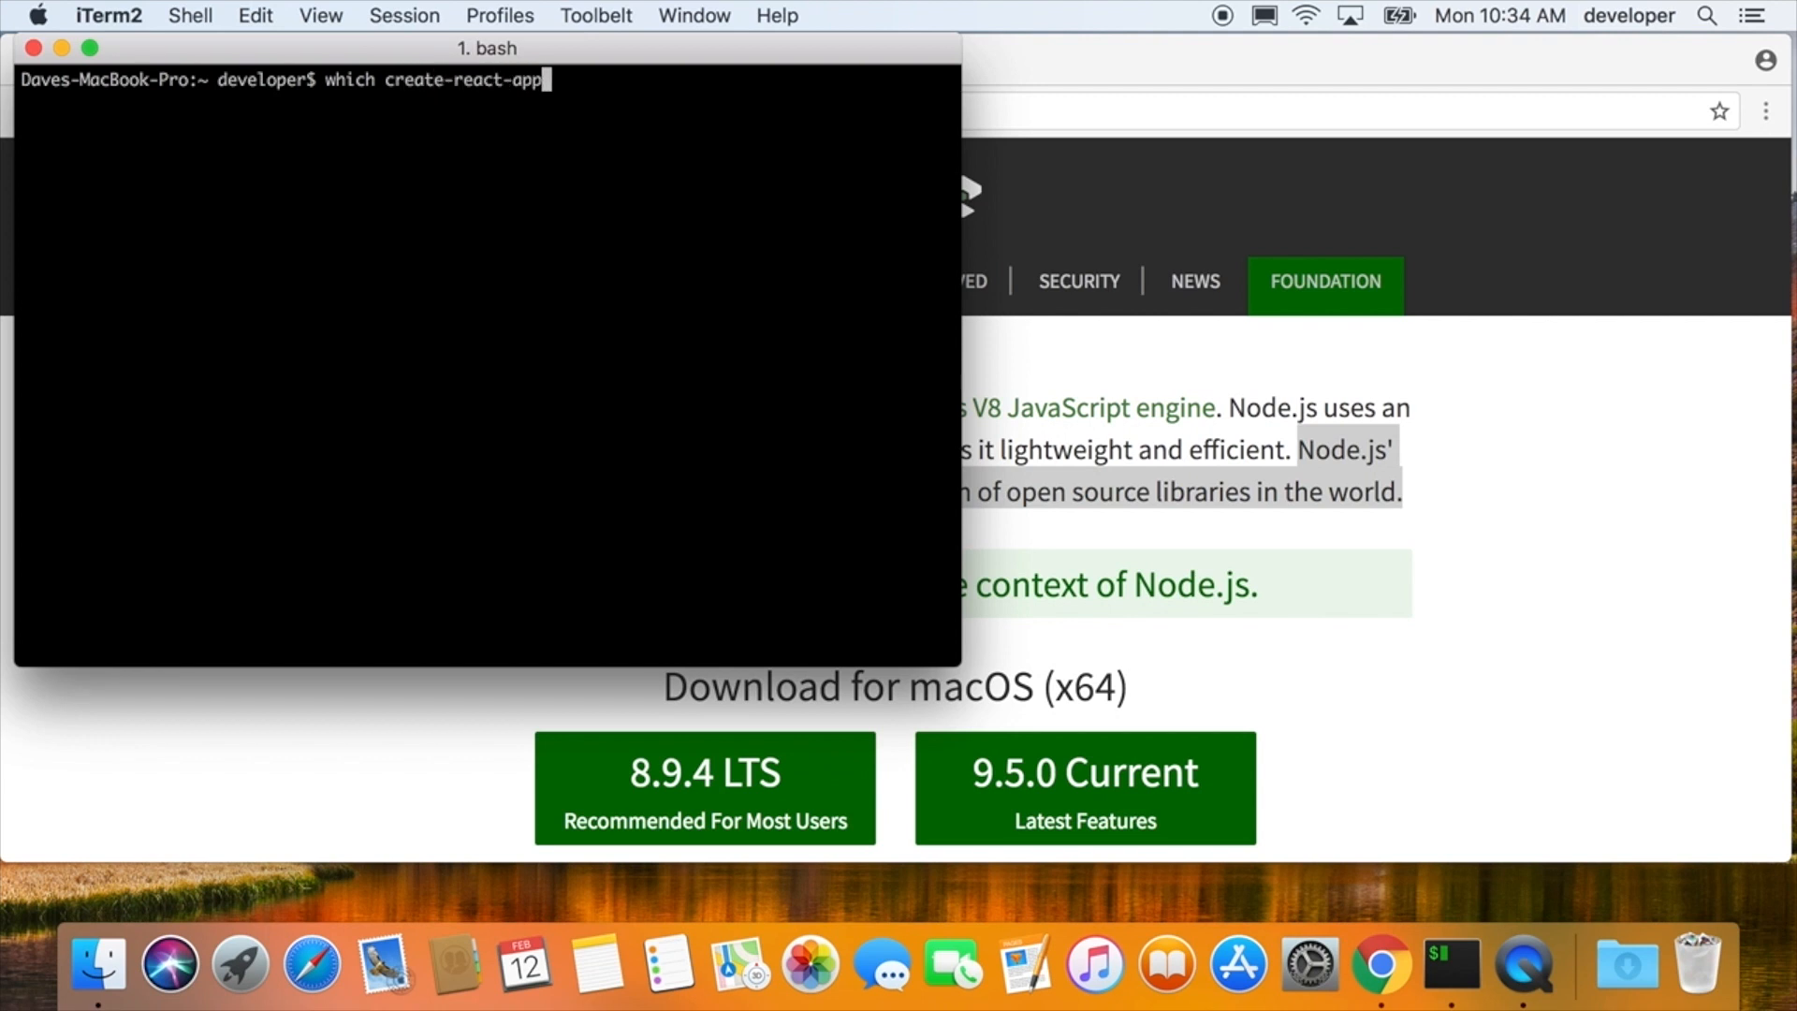
key("Return")
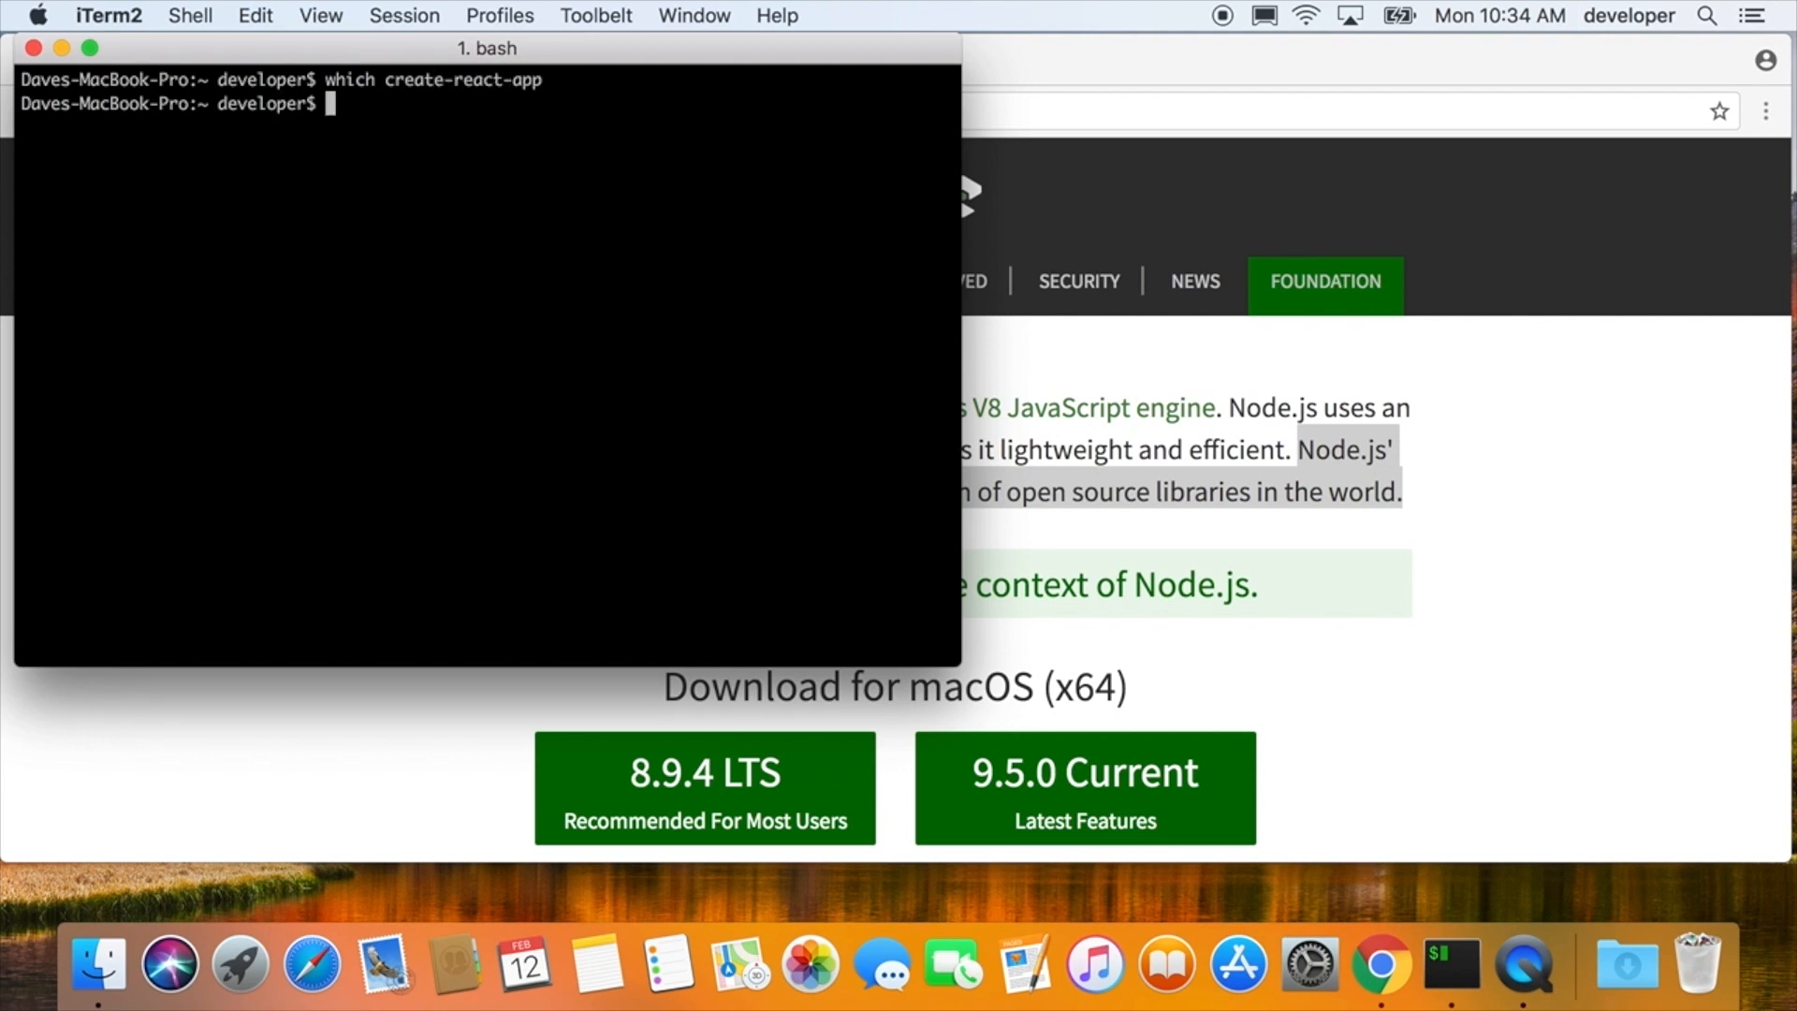
type("cd")
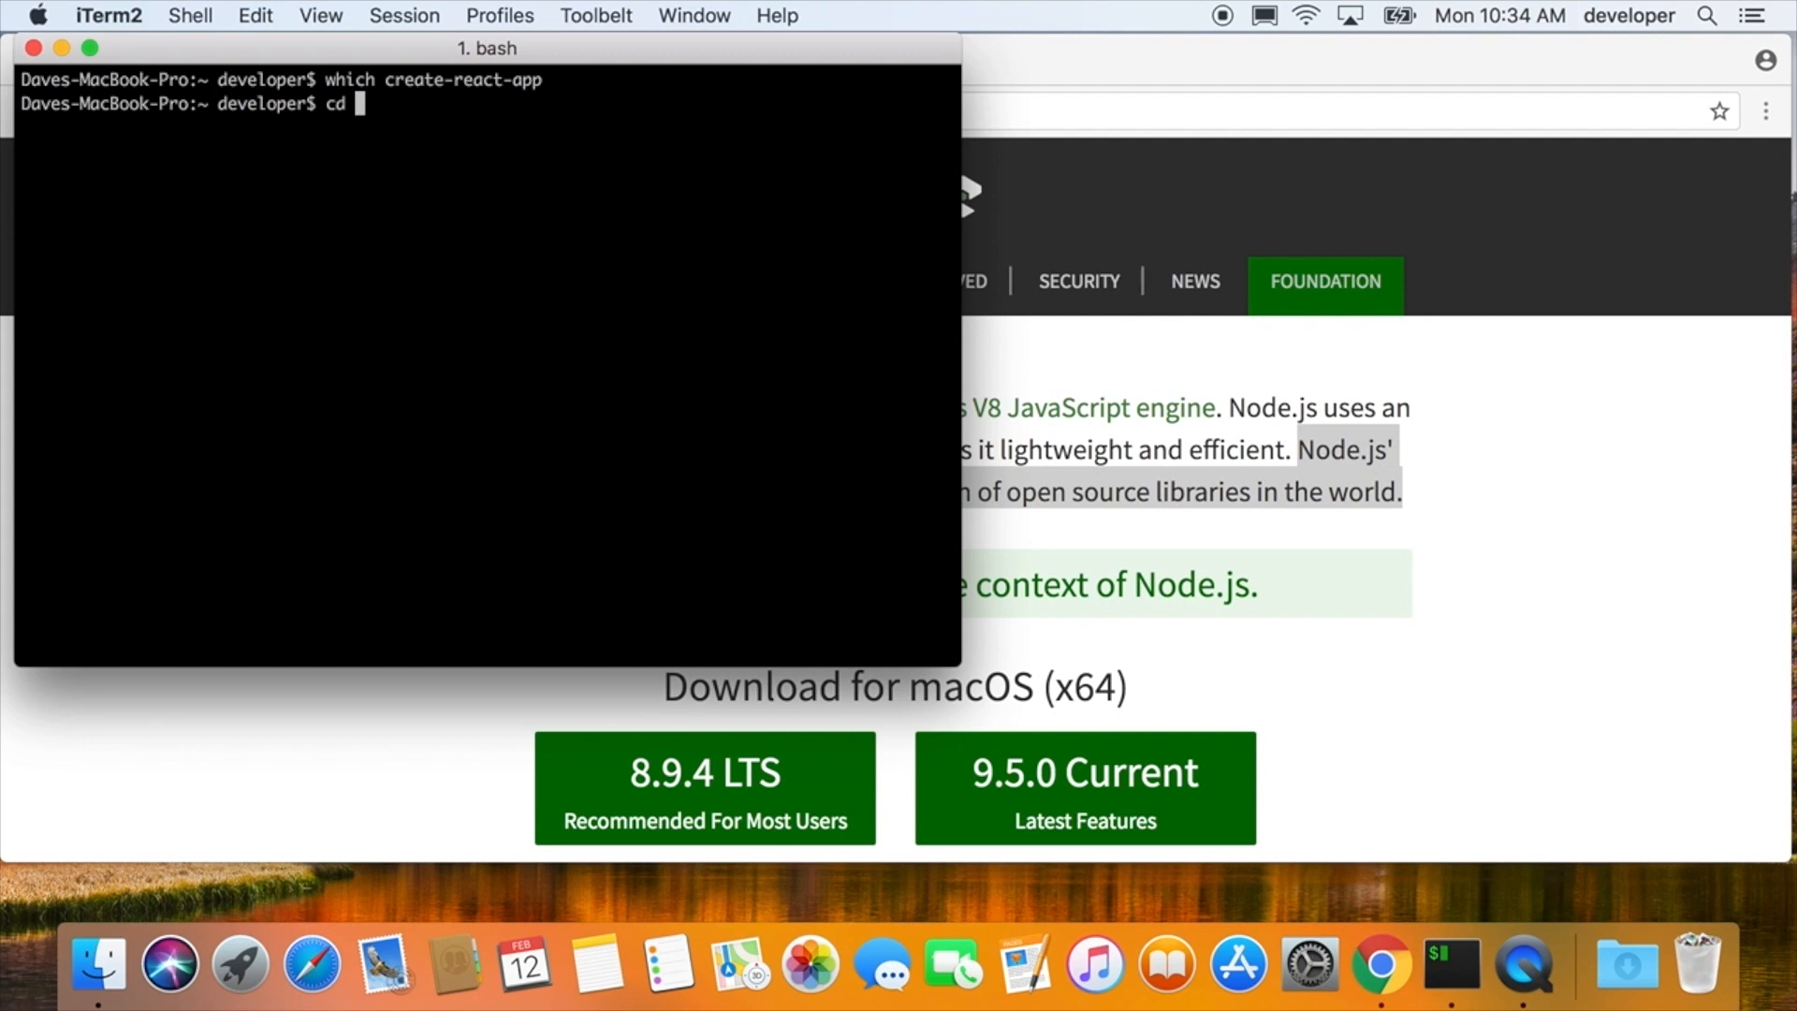
type("~/.npm-packages/")
type("ls")
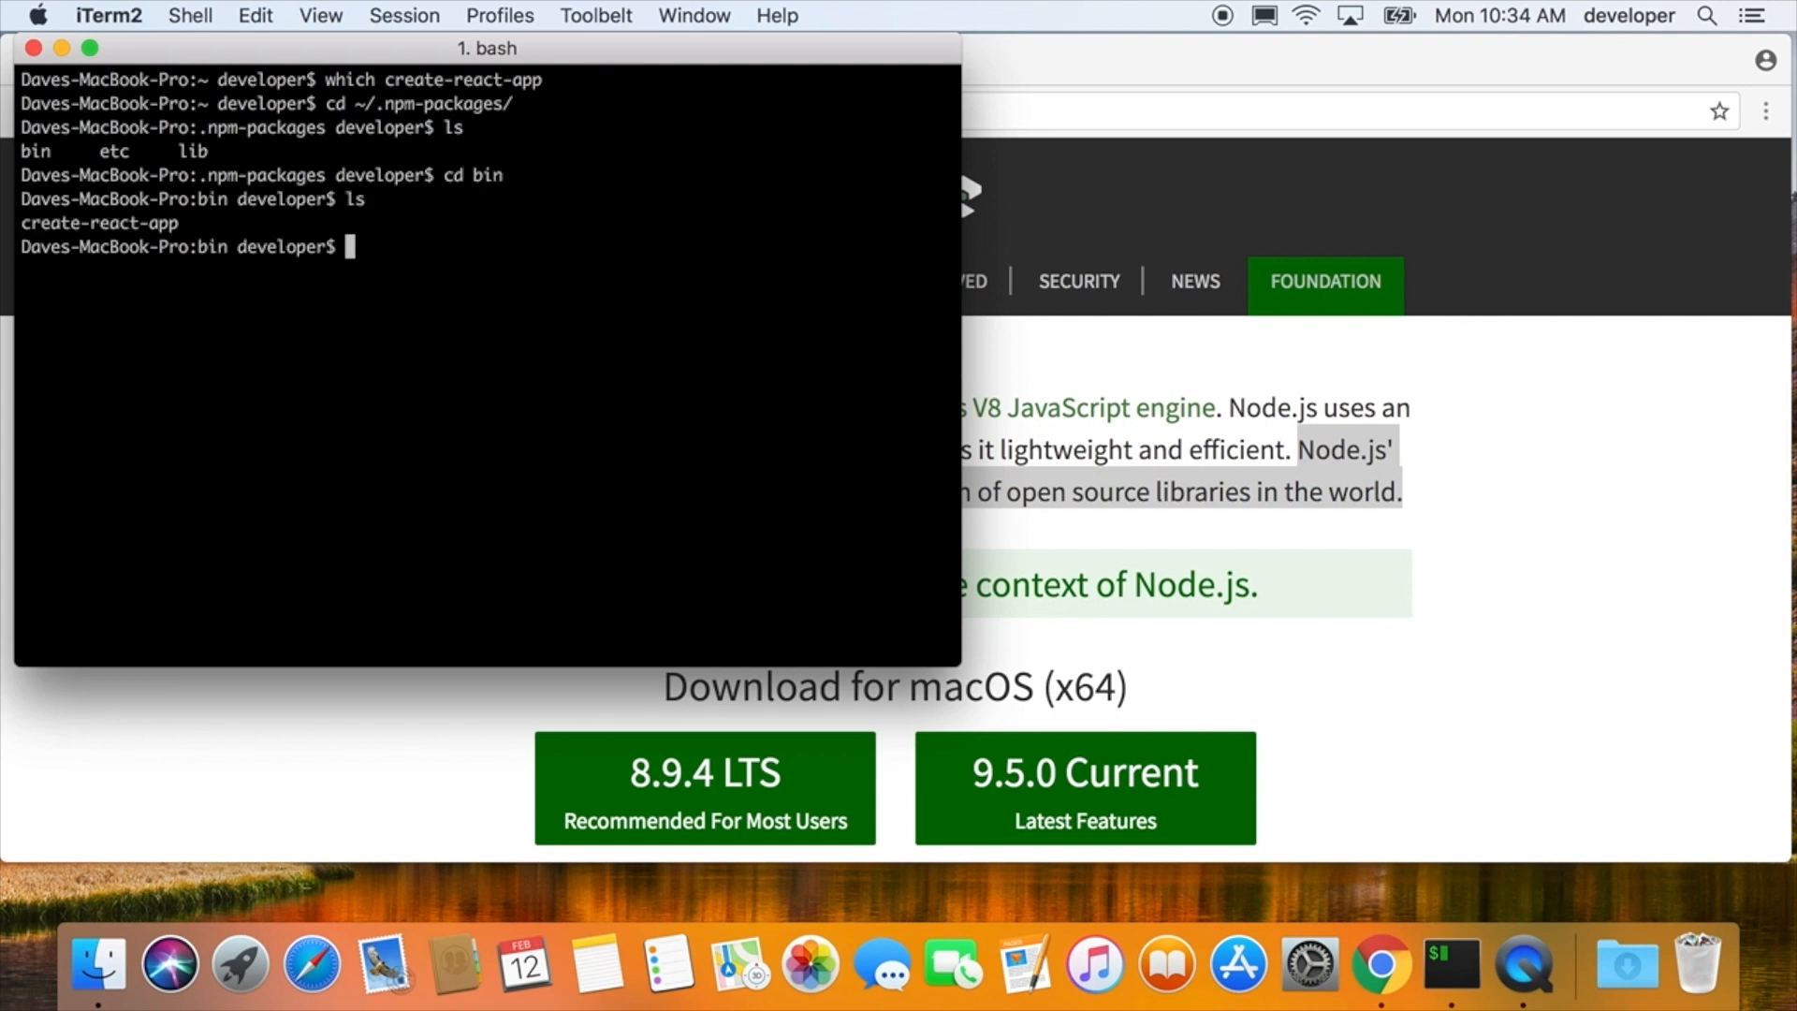
type("cd")
type("echo $")
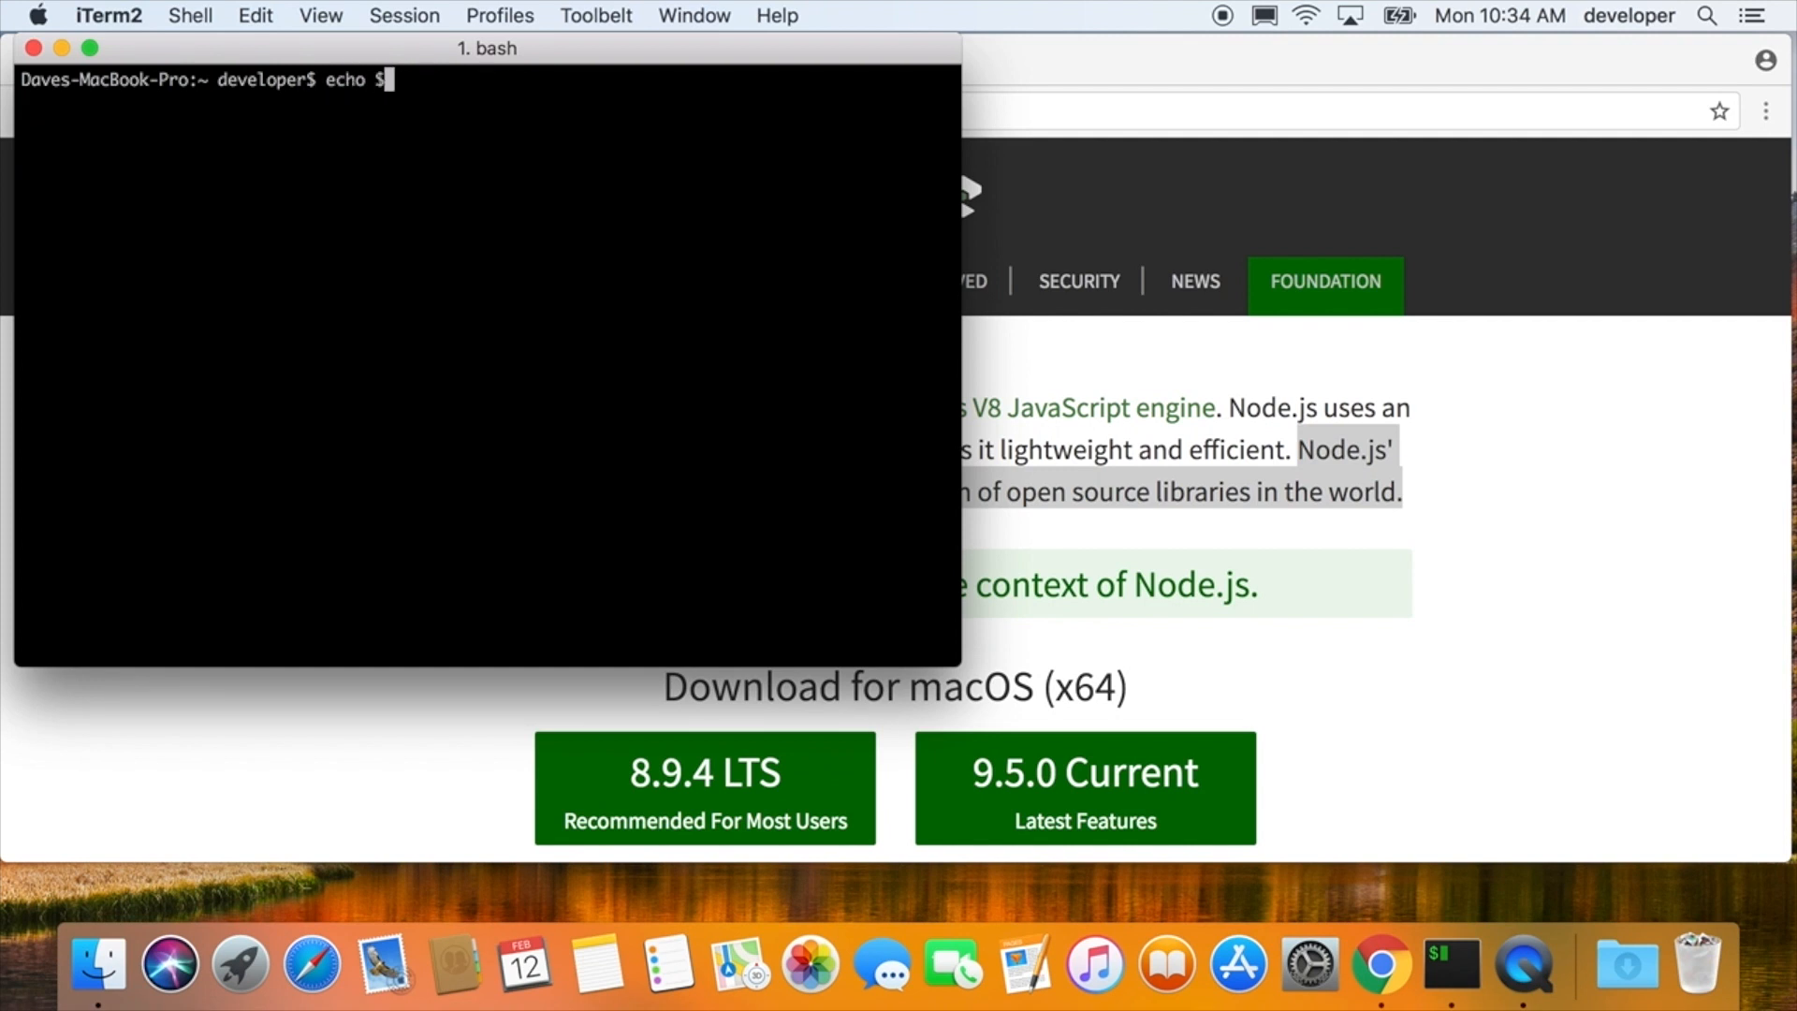
- Echo the PATH lacking ~/.npm-packages/bin and edit ~/.bashrc with sudo vi
type("PATH")
key("Return")
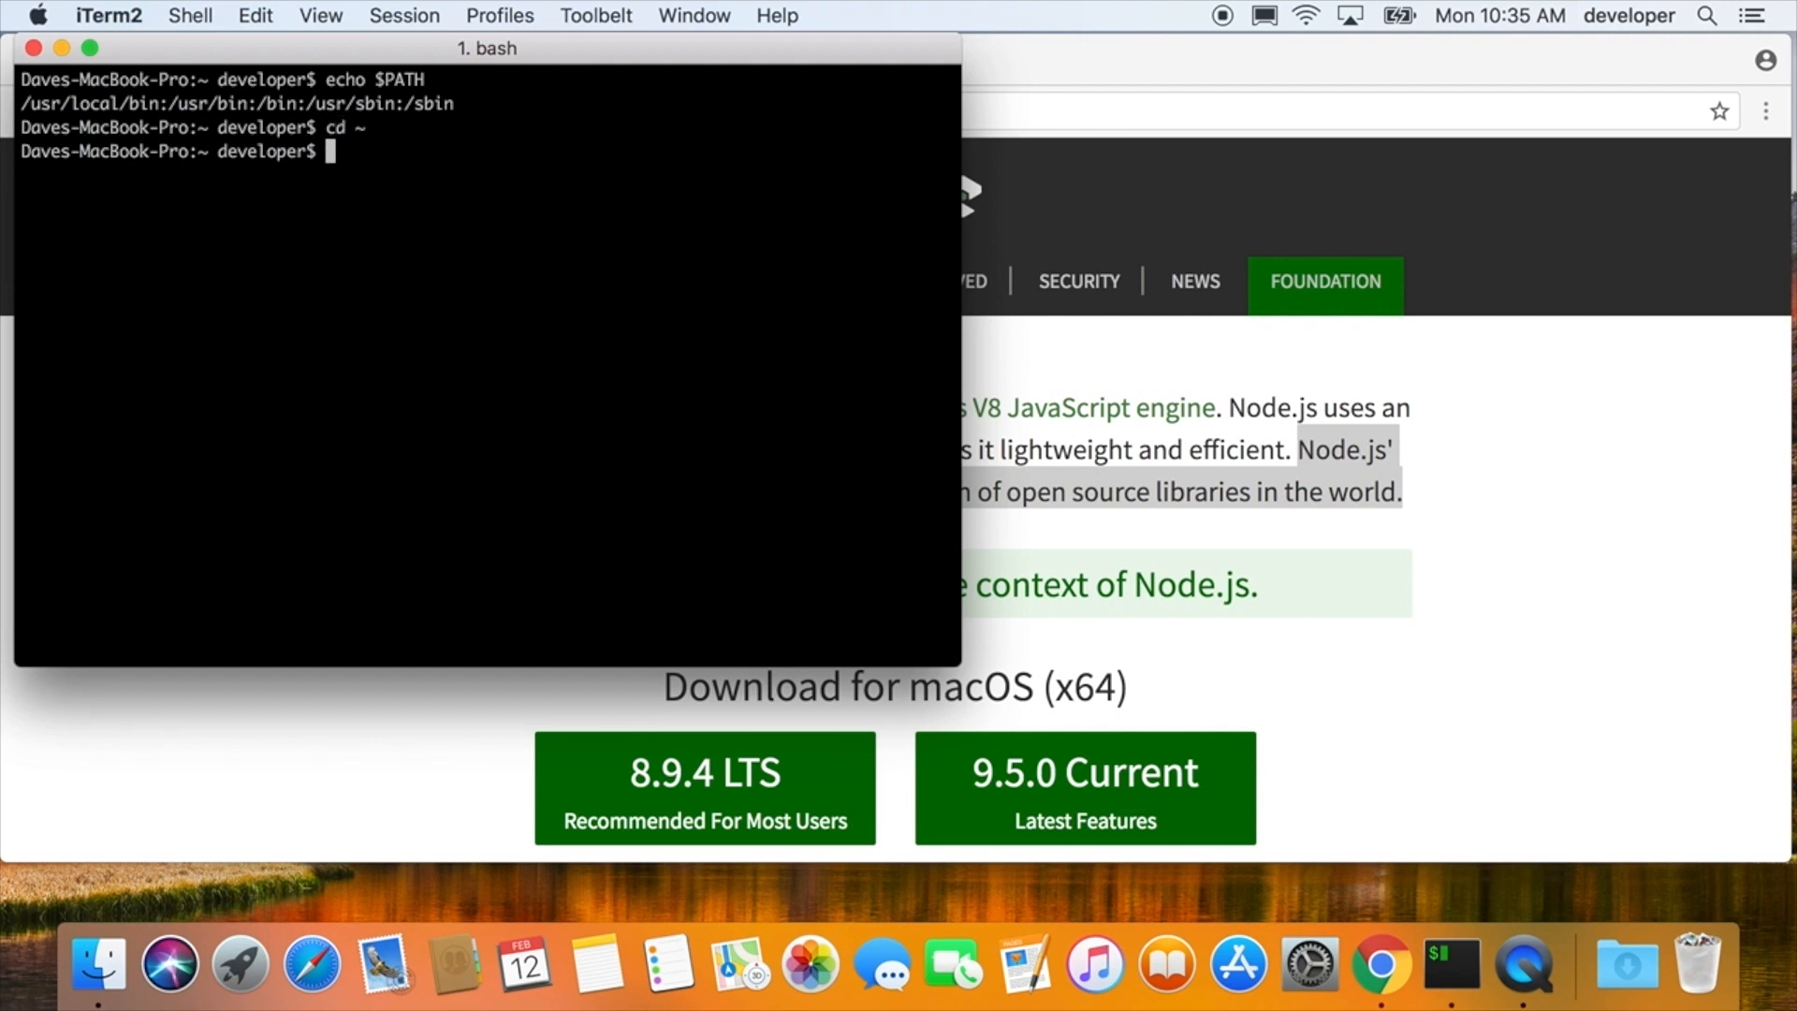
type("sudo vi .")
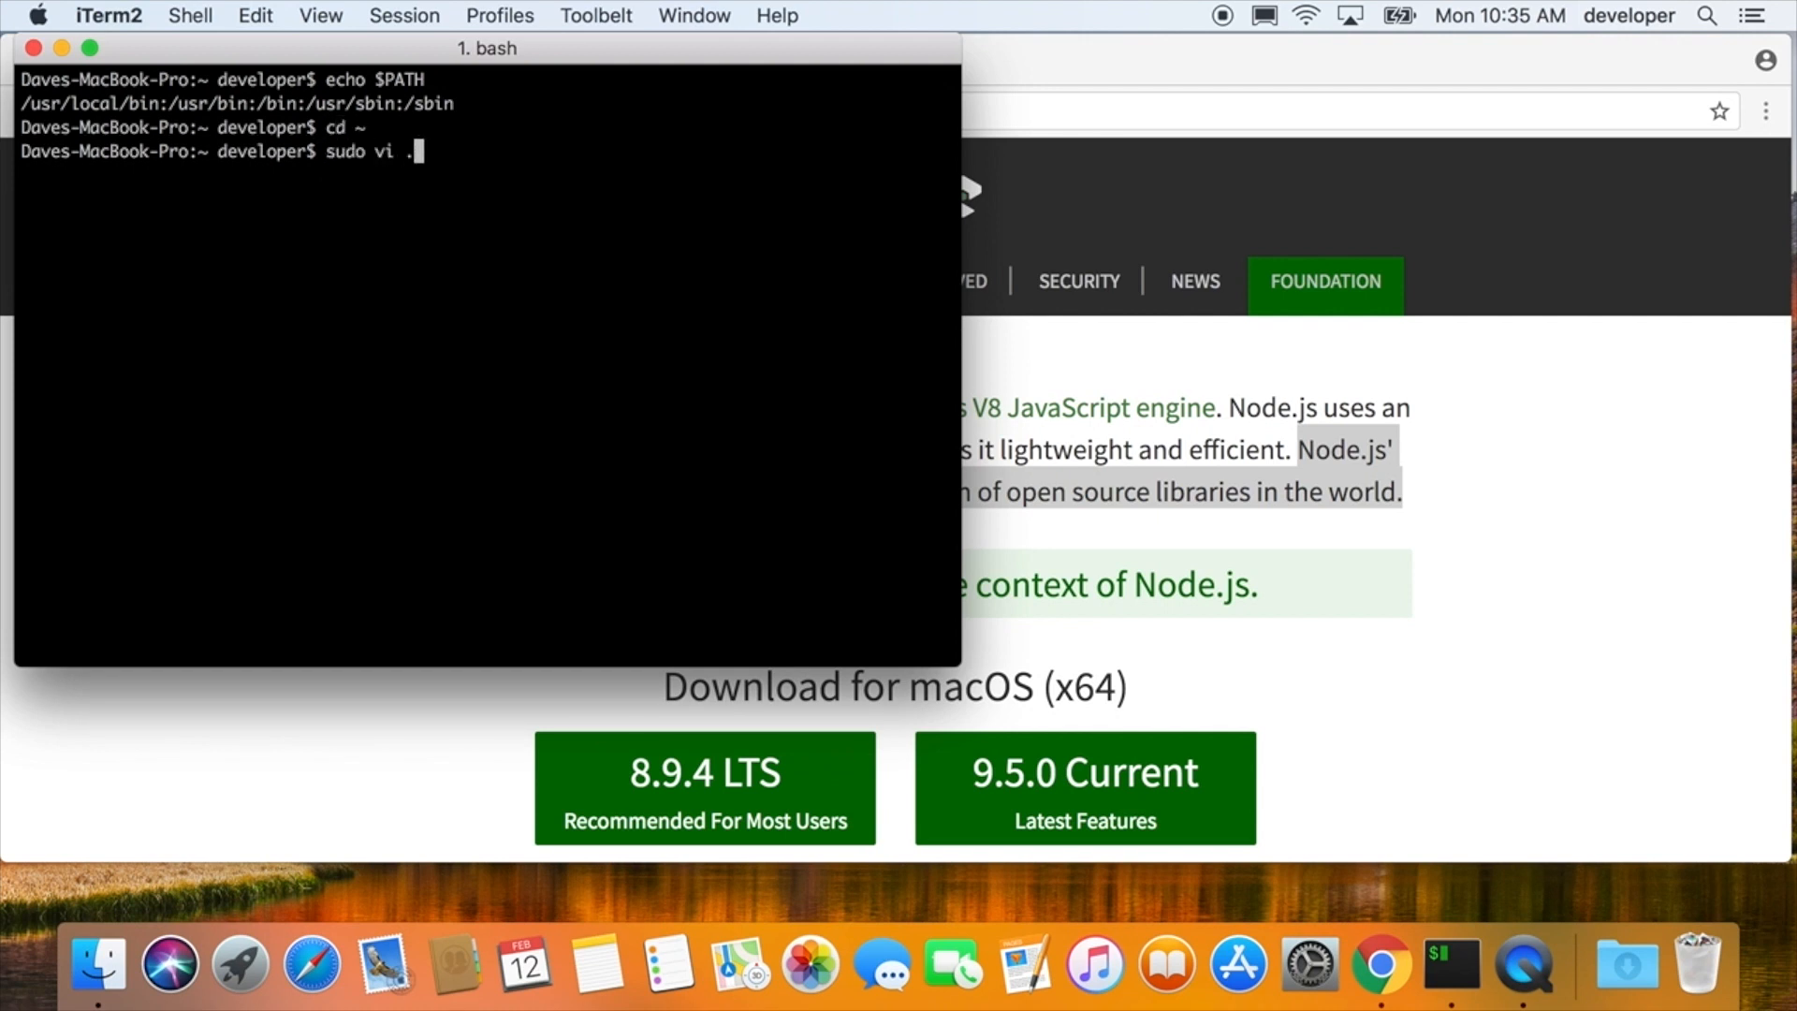
type("bash")
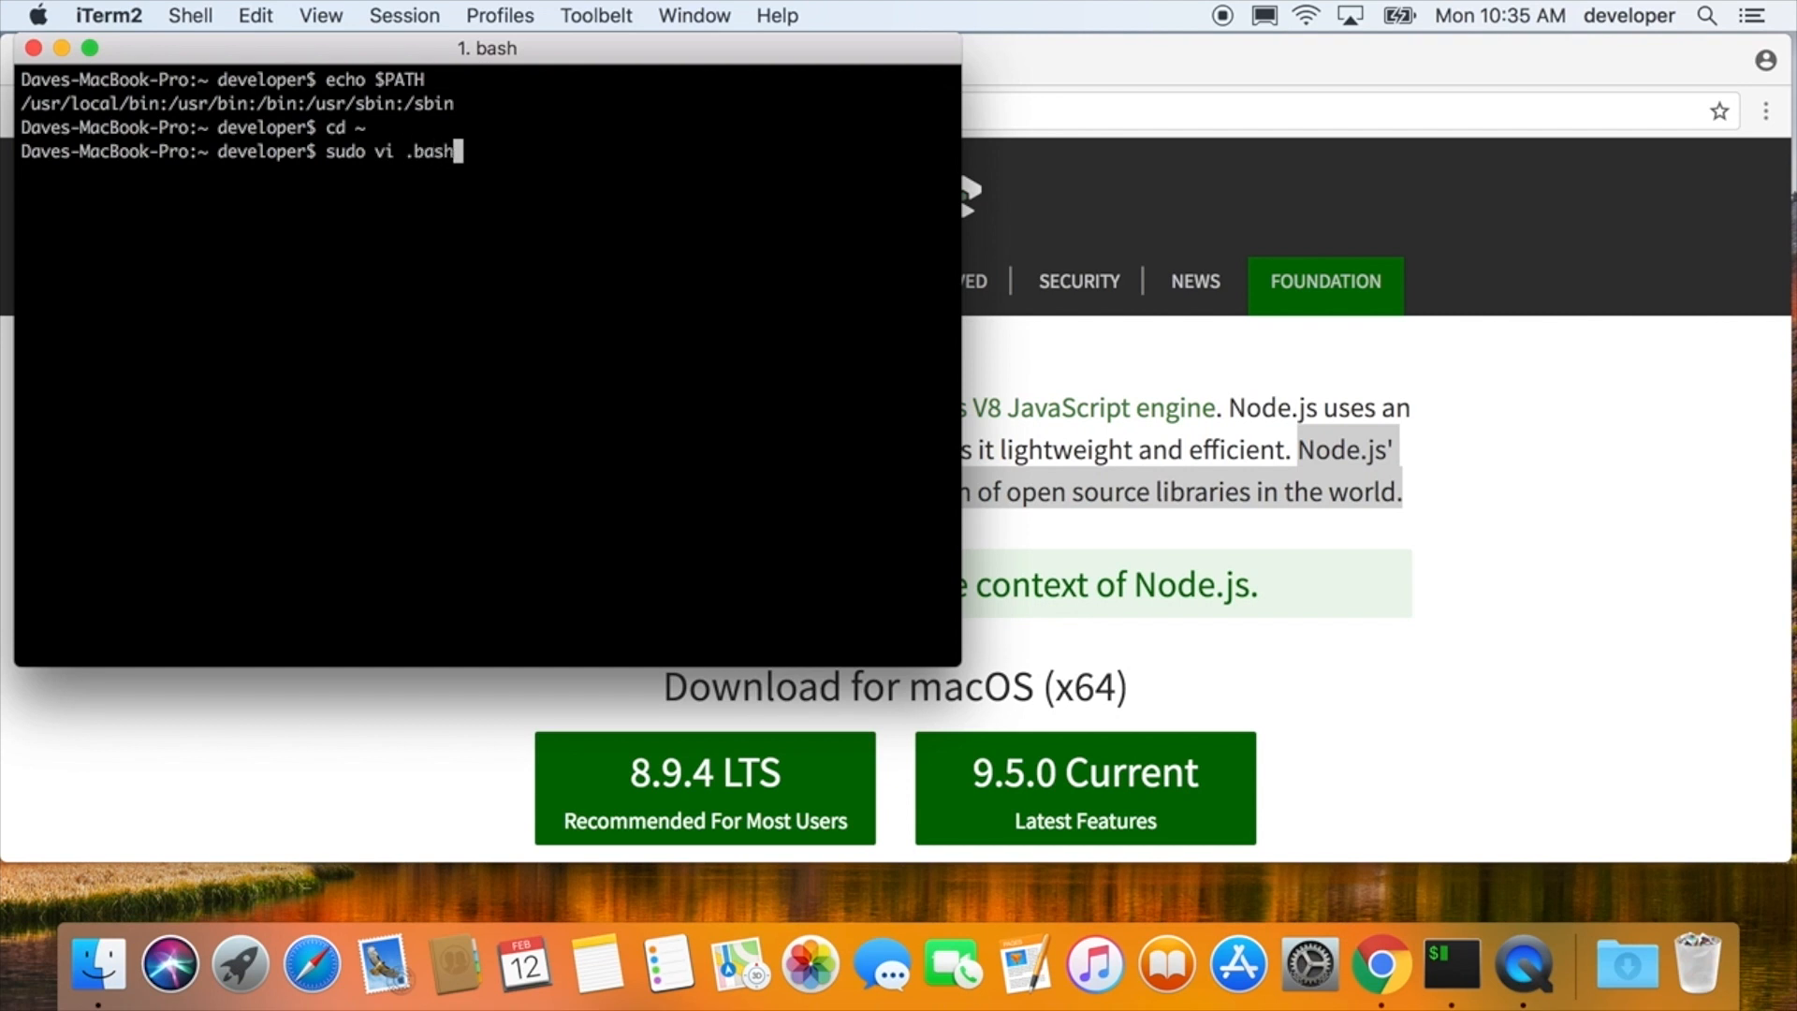
key("Return")
type("sudo vi .bas")
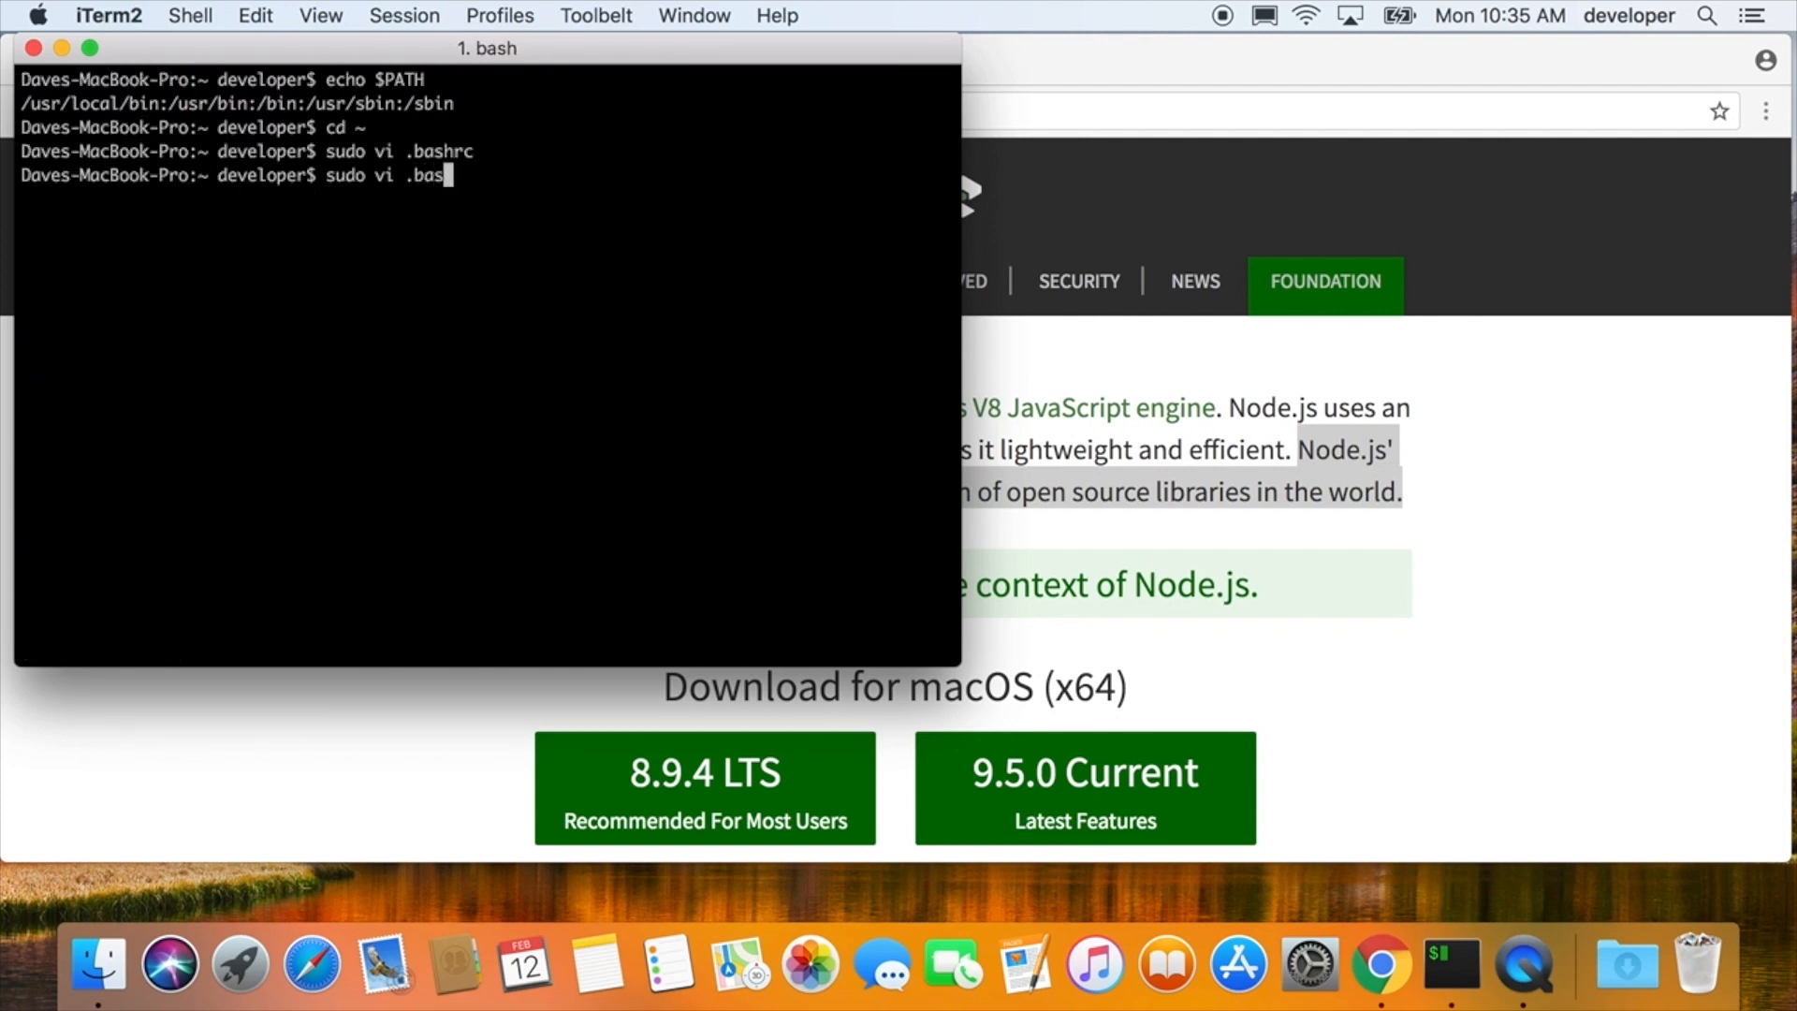
- Write 'source ~/.bashrc' into the new .bash_profile in vim and save it
key("Return")
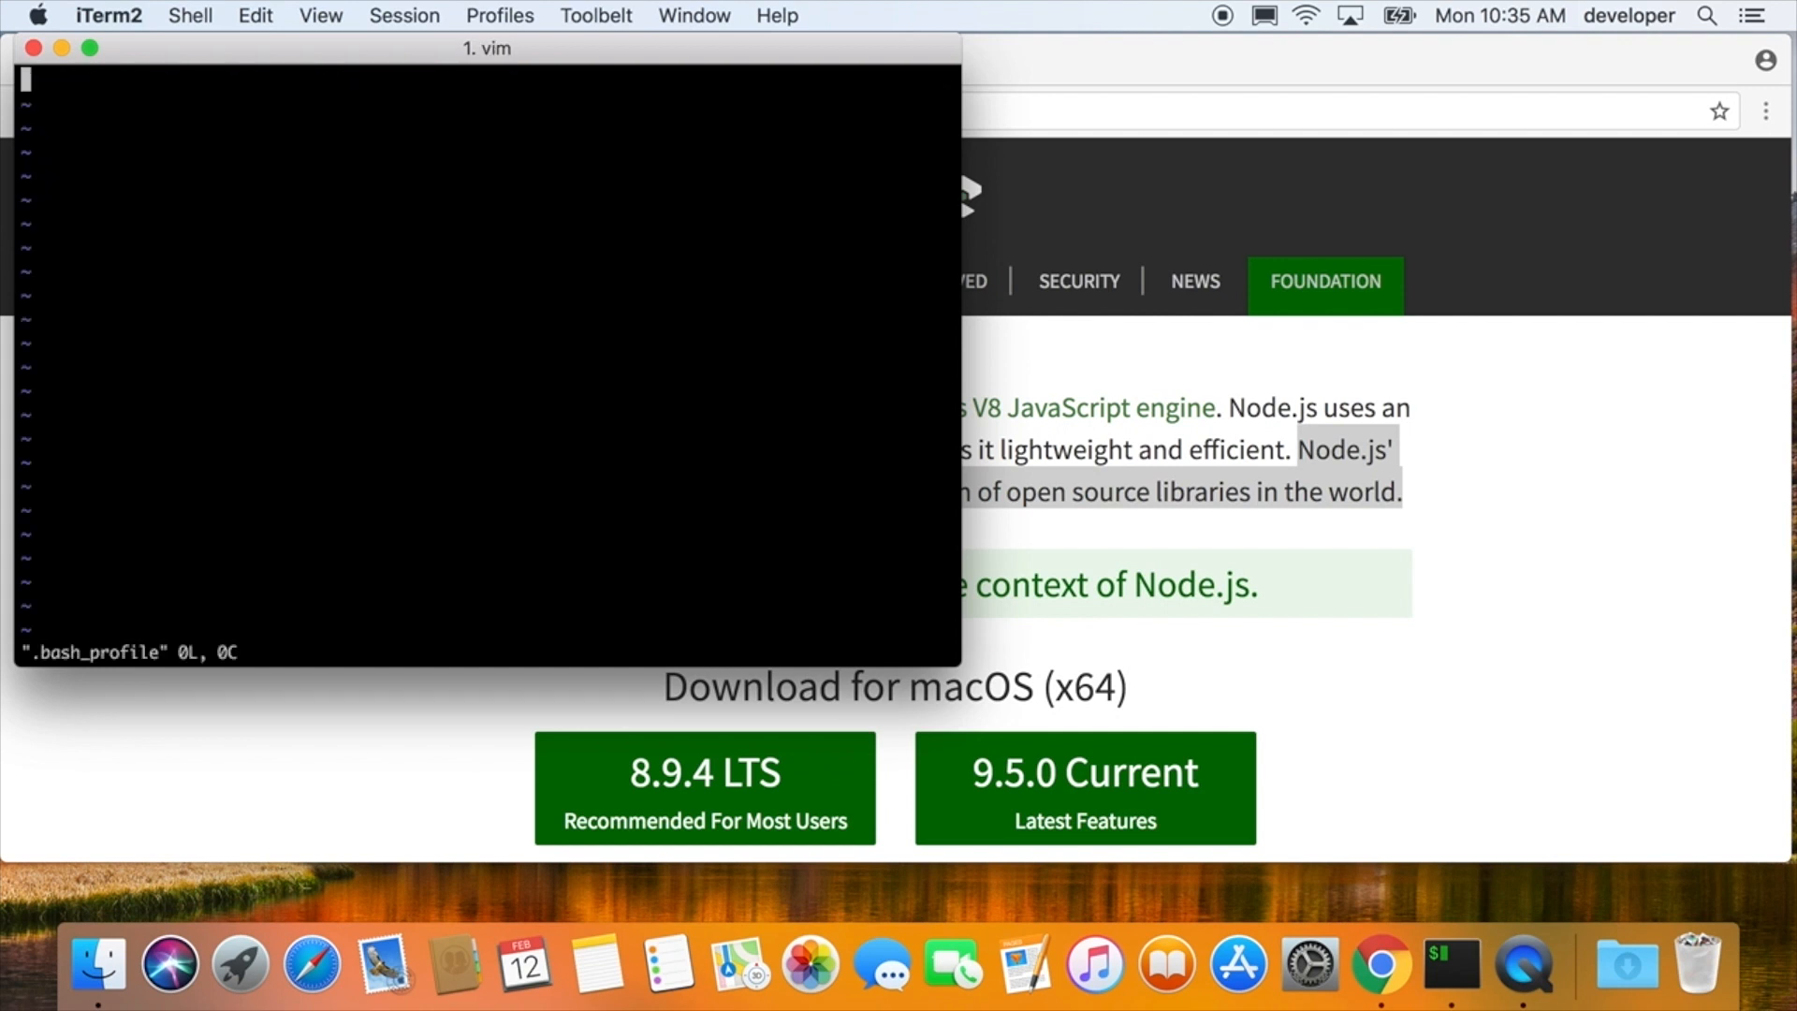
type("source")
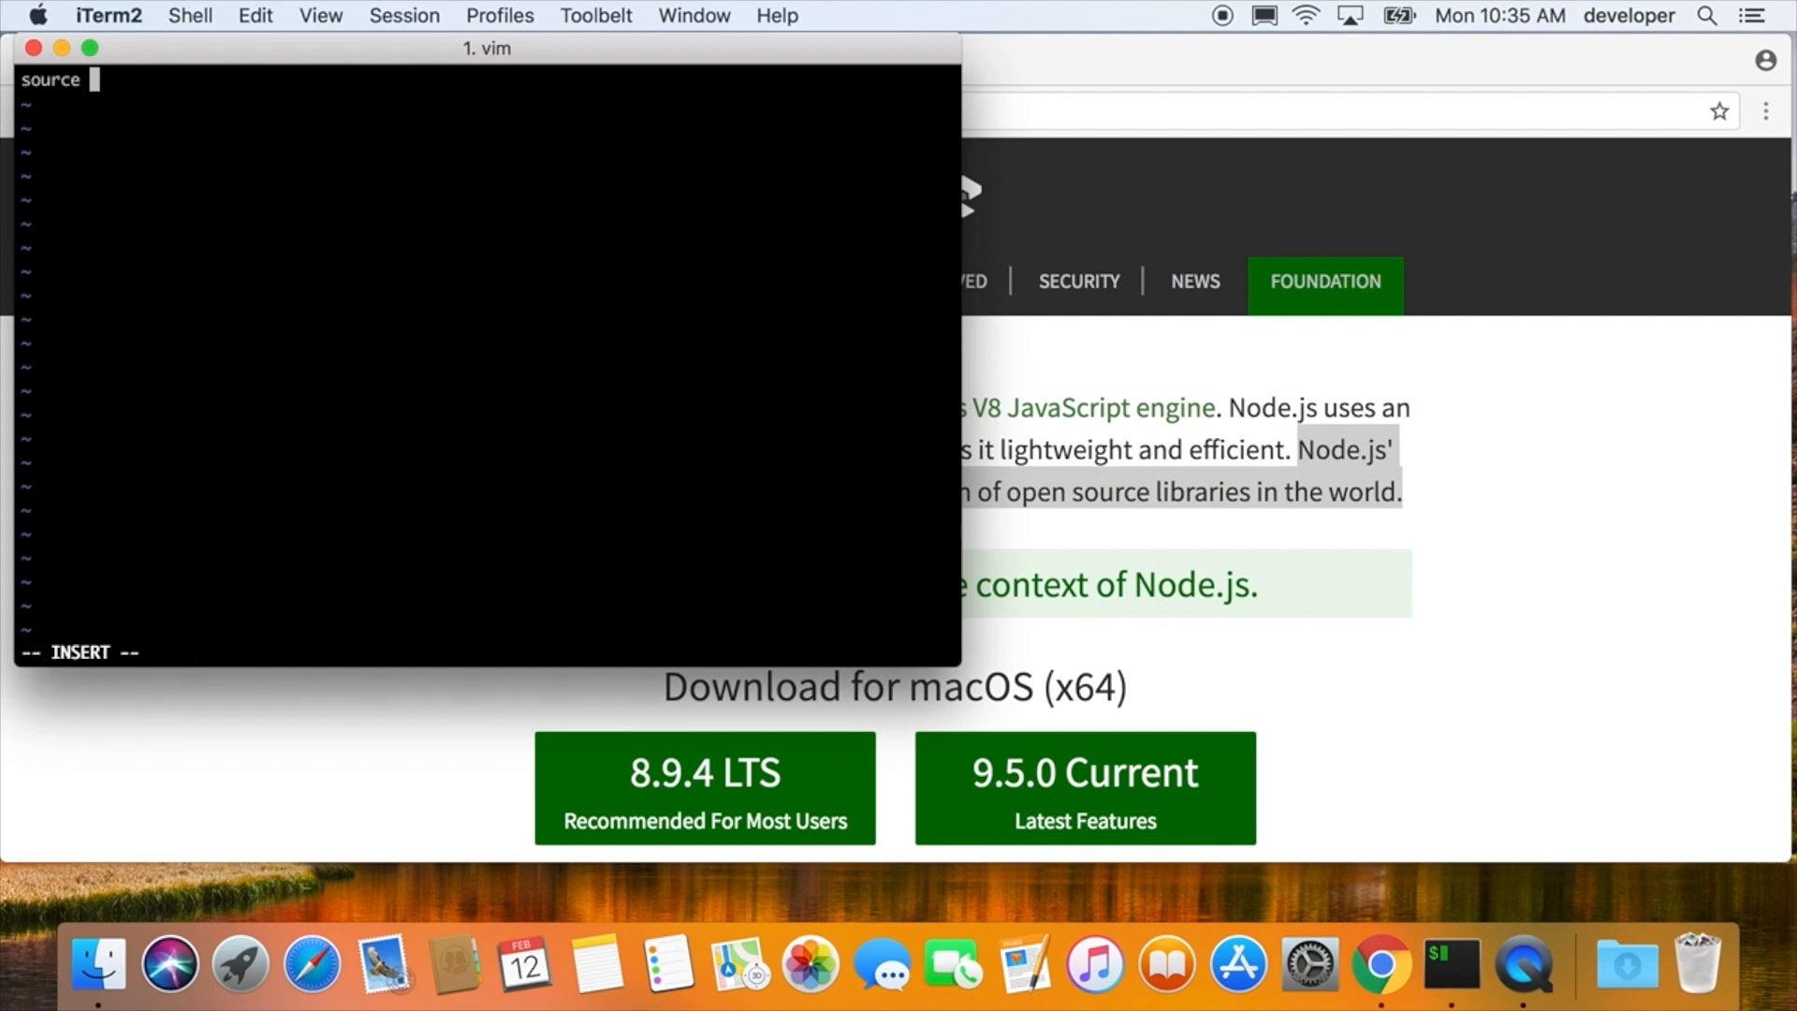
type("~/.bashrc")
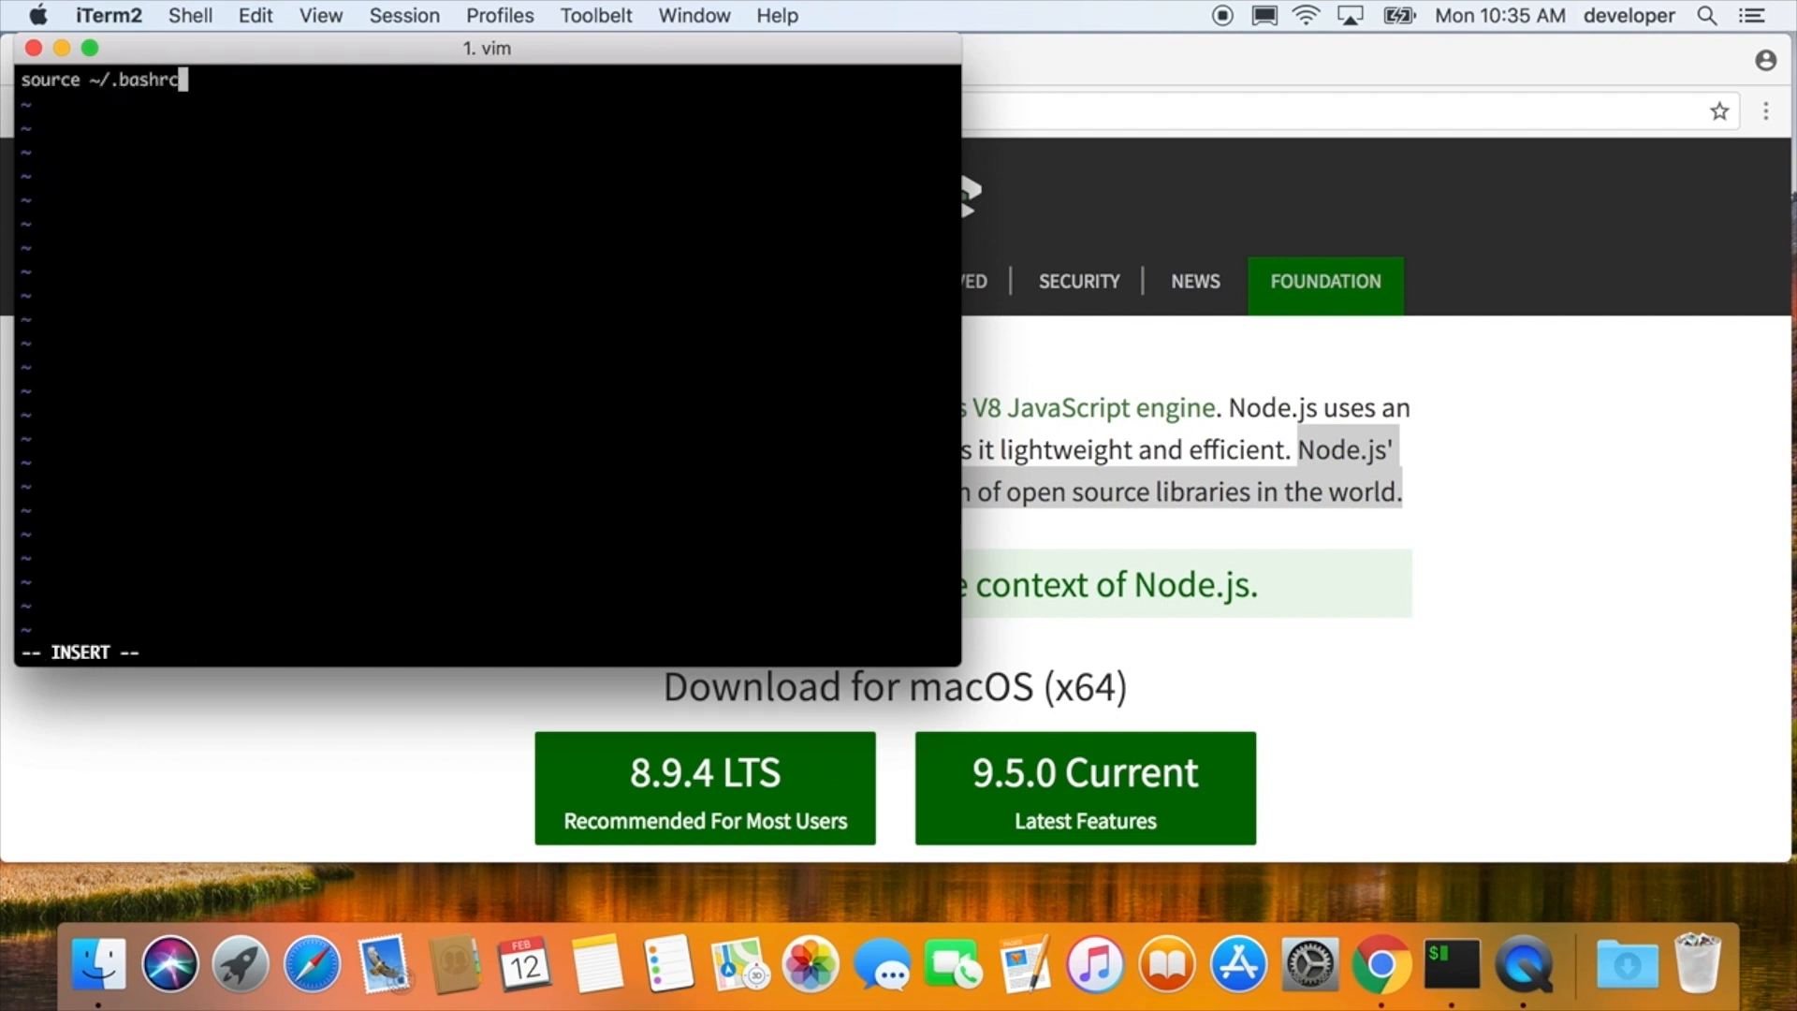
key("Return")
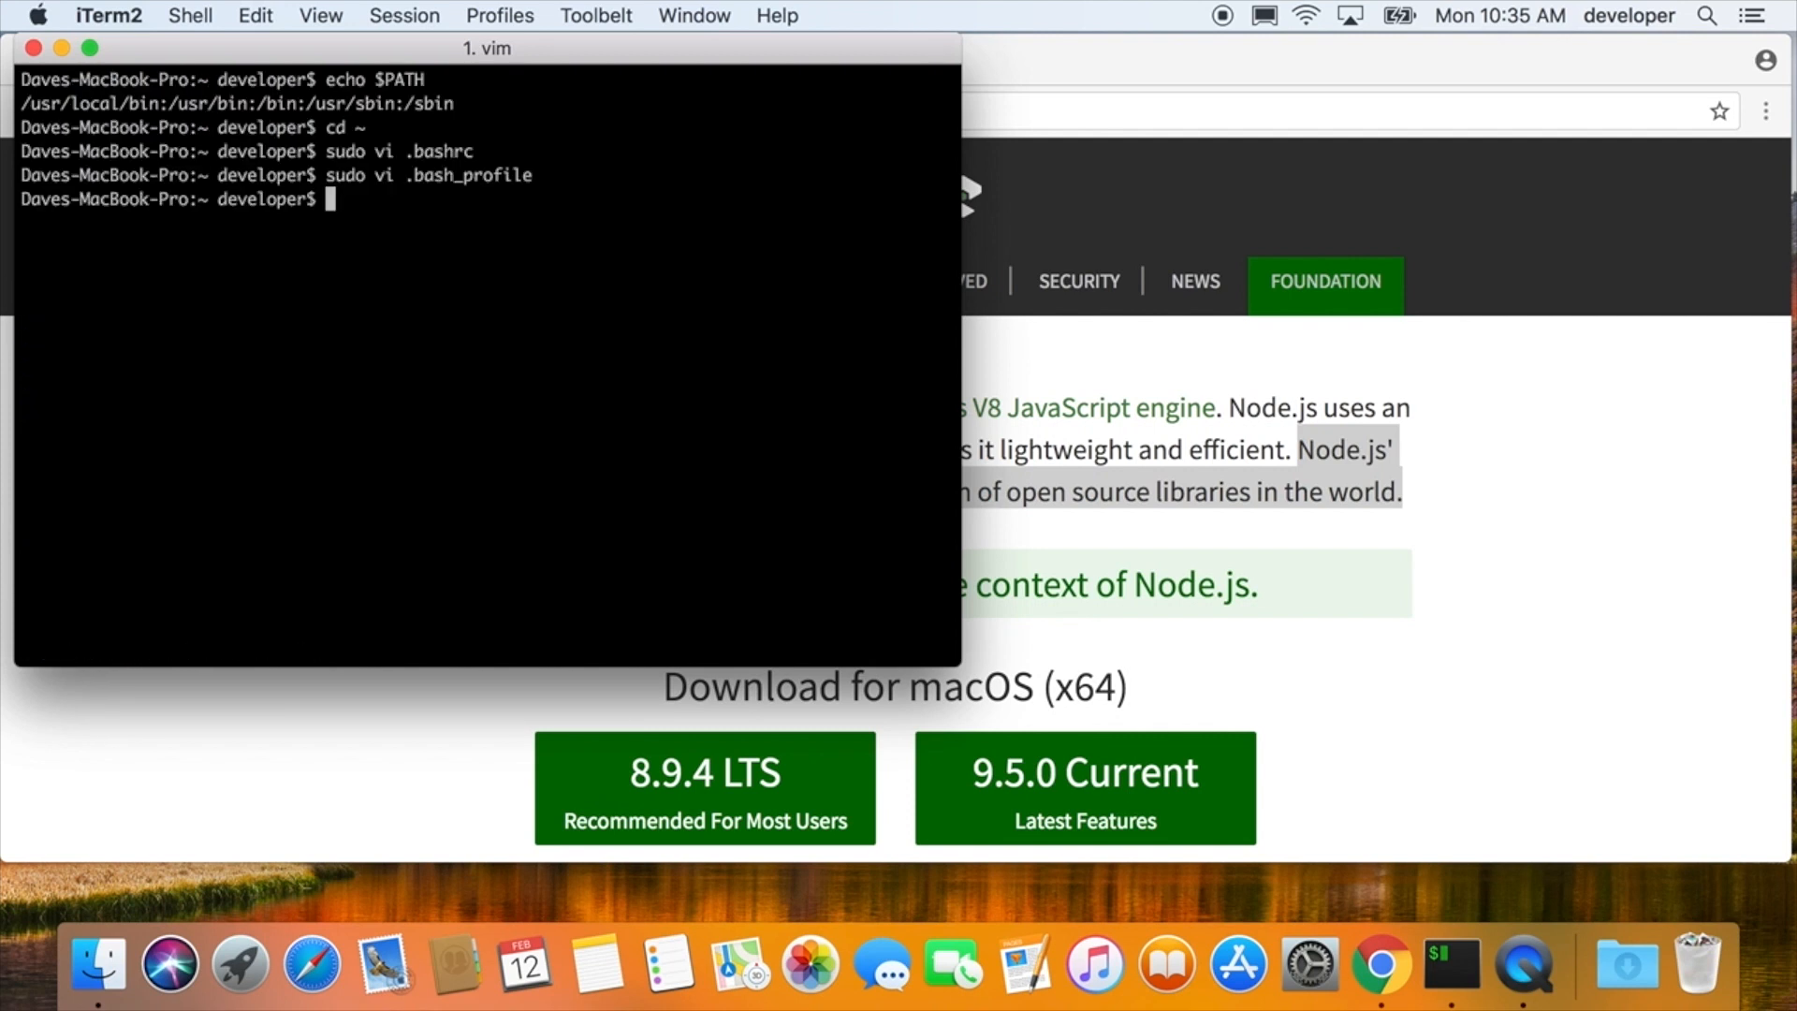
- Reopen ~/.bashrc in vim to check the PATH line appending ~/.npm-packages/bin
type("source .bash")
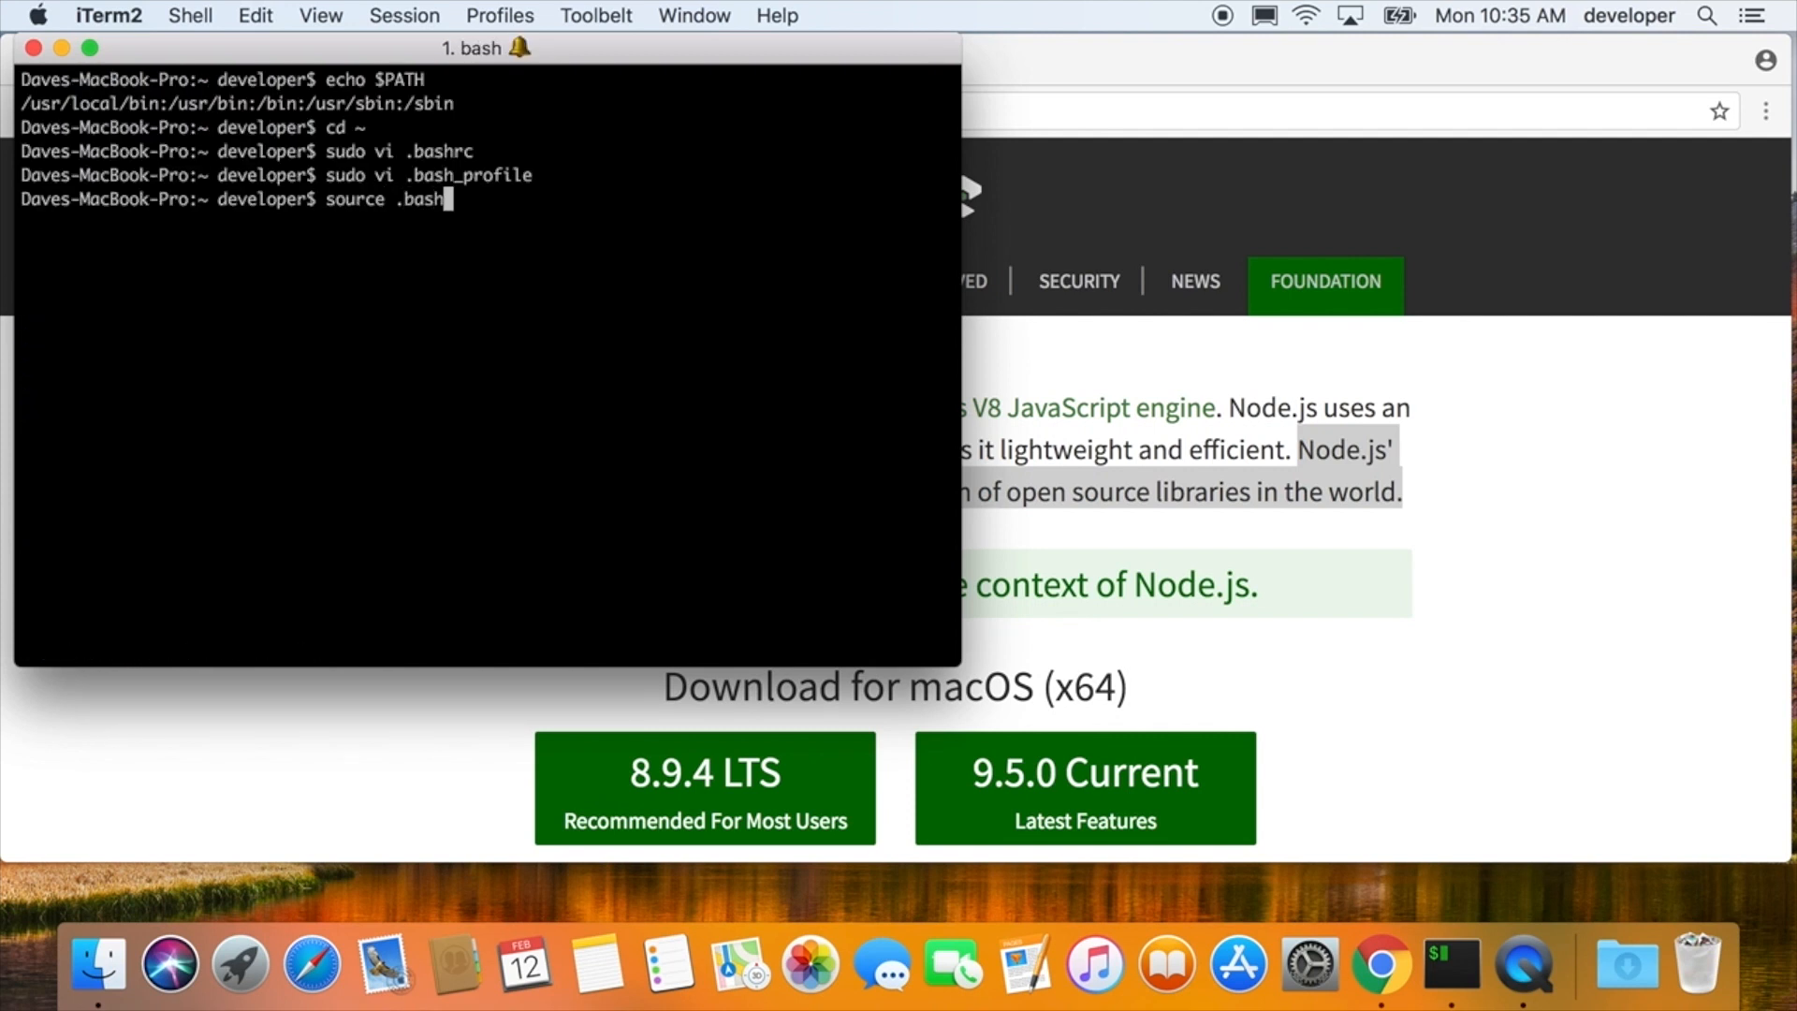
key("Return")
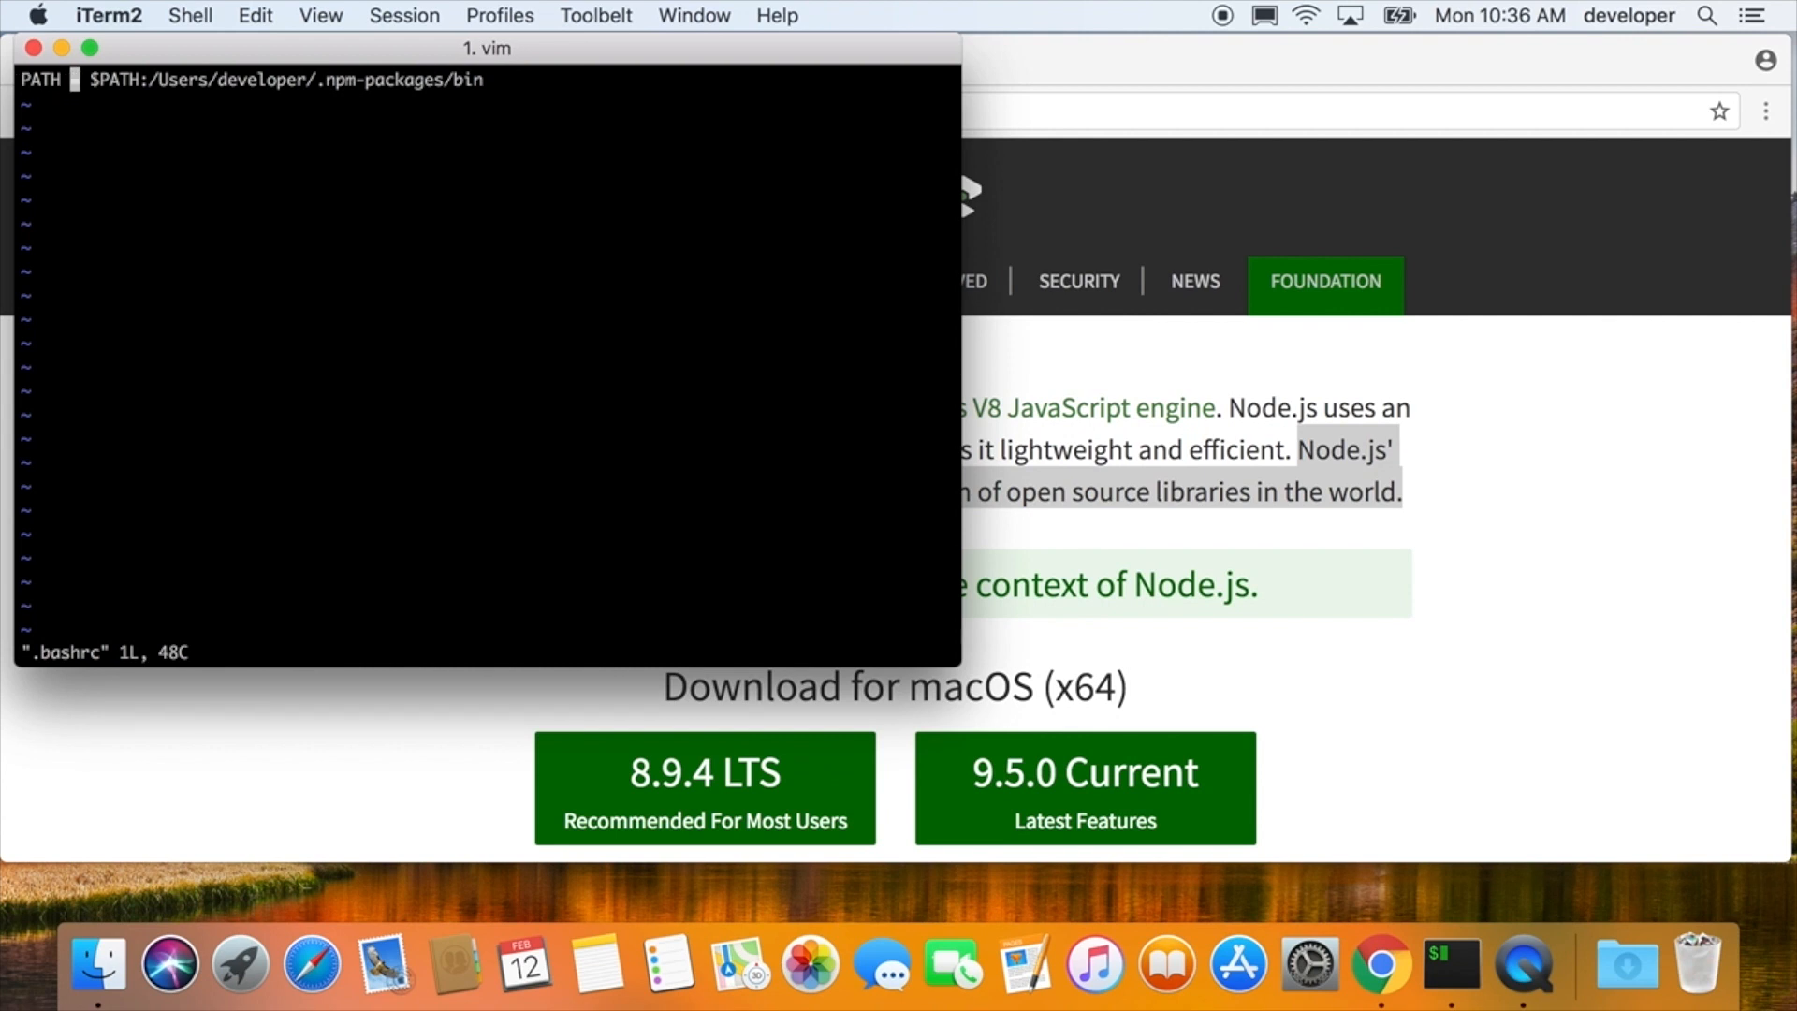
key("i")
type("source")
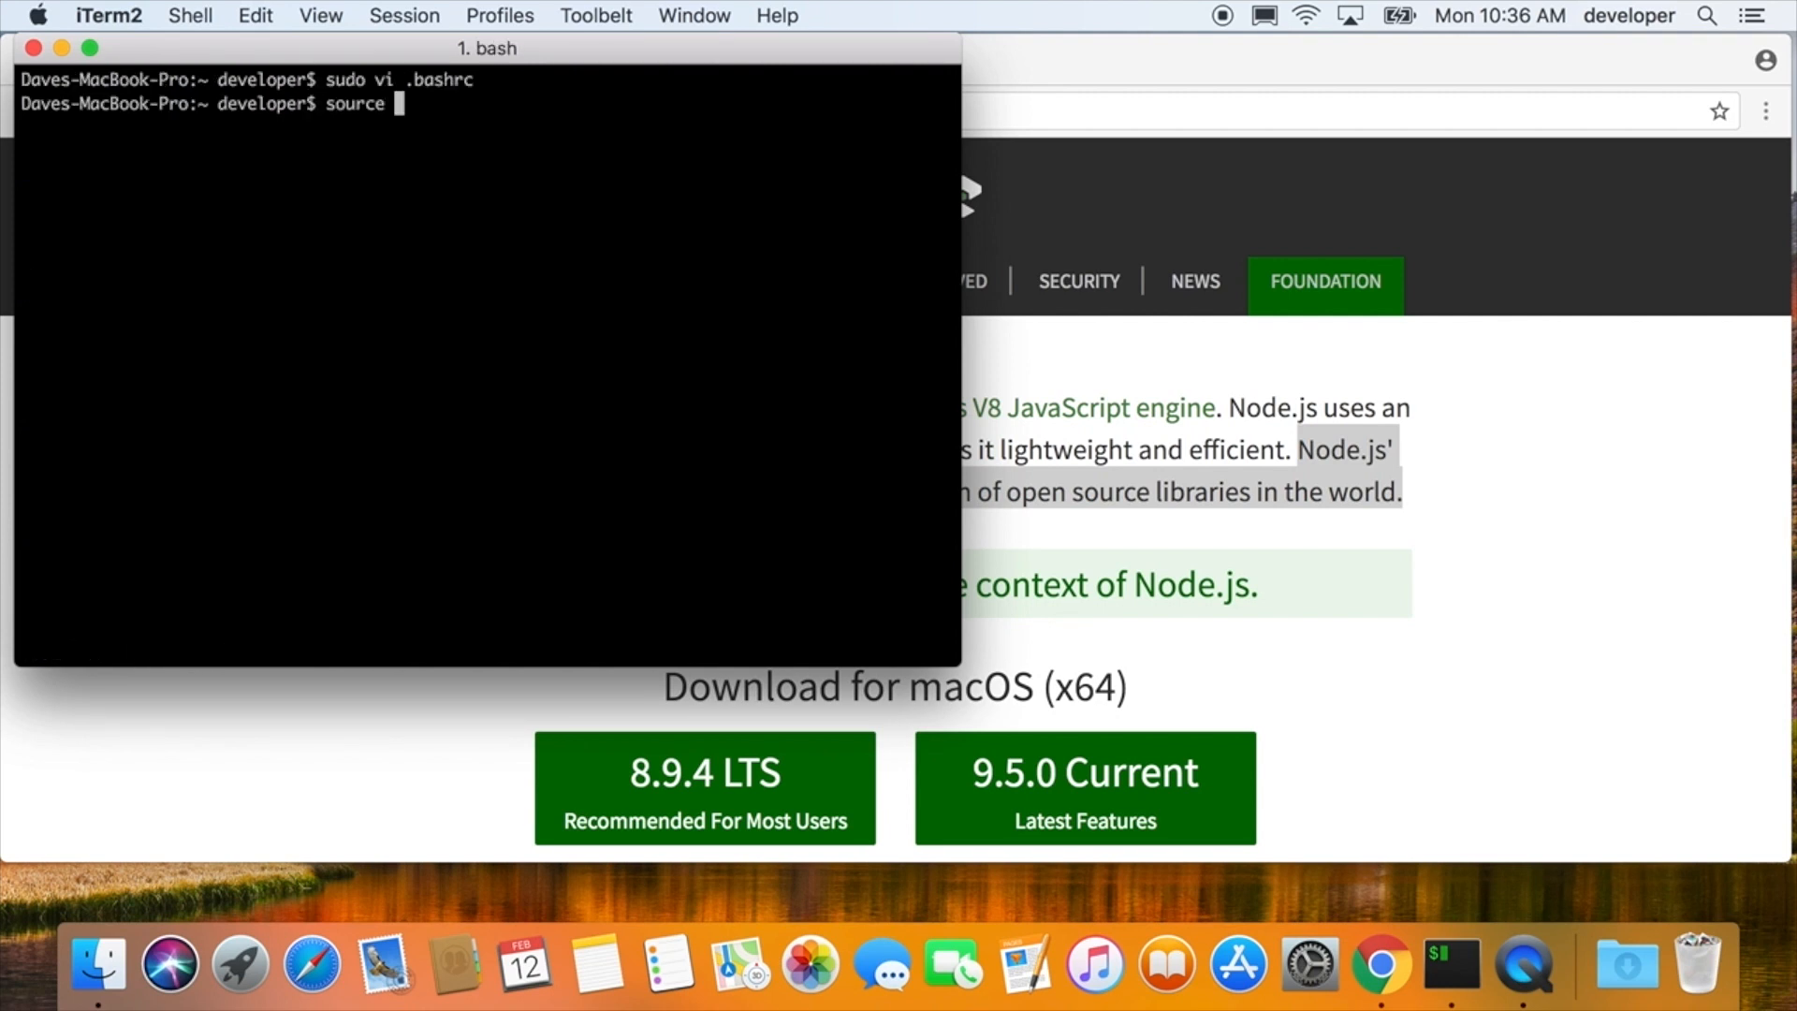
- Reload .bashrc and confirm 'which create-react-app' now resolves on PATH
key("Return")
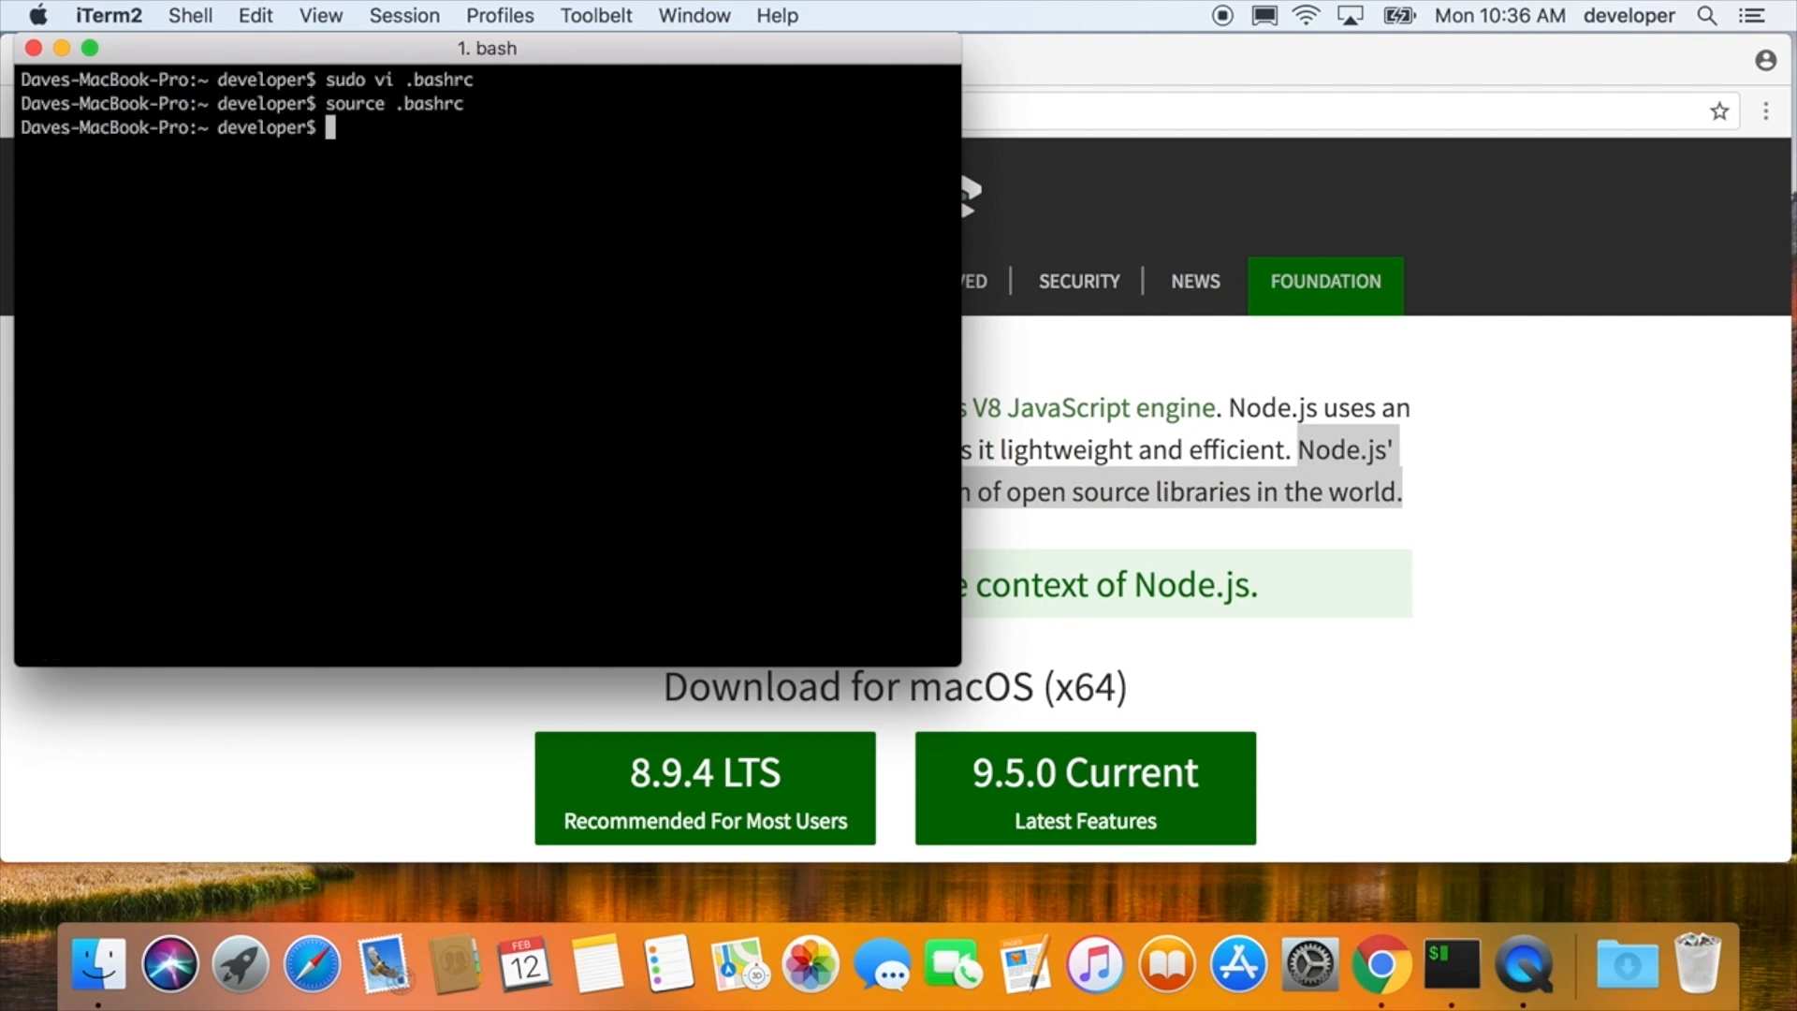
type("which create-")
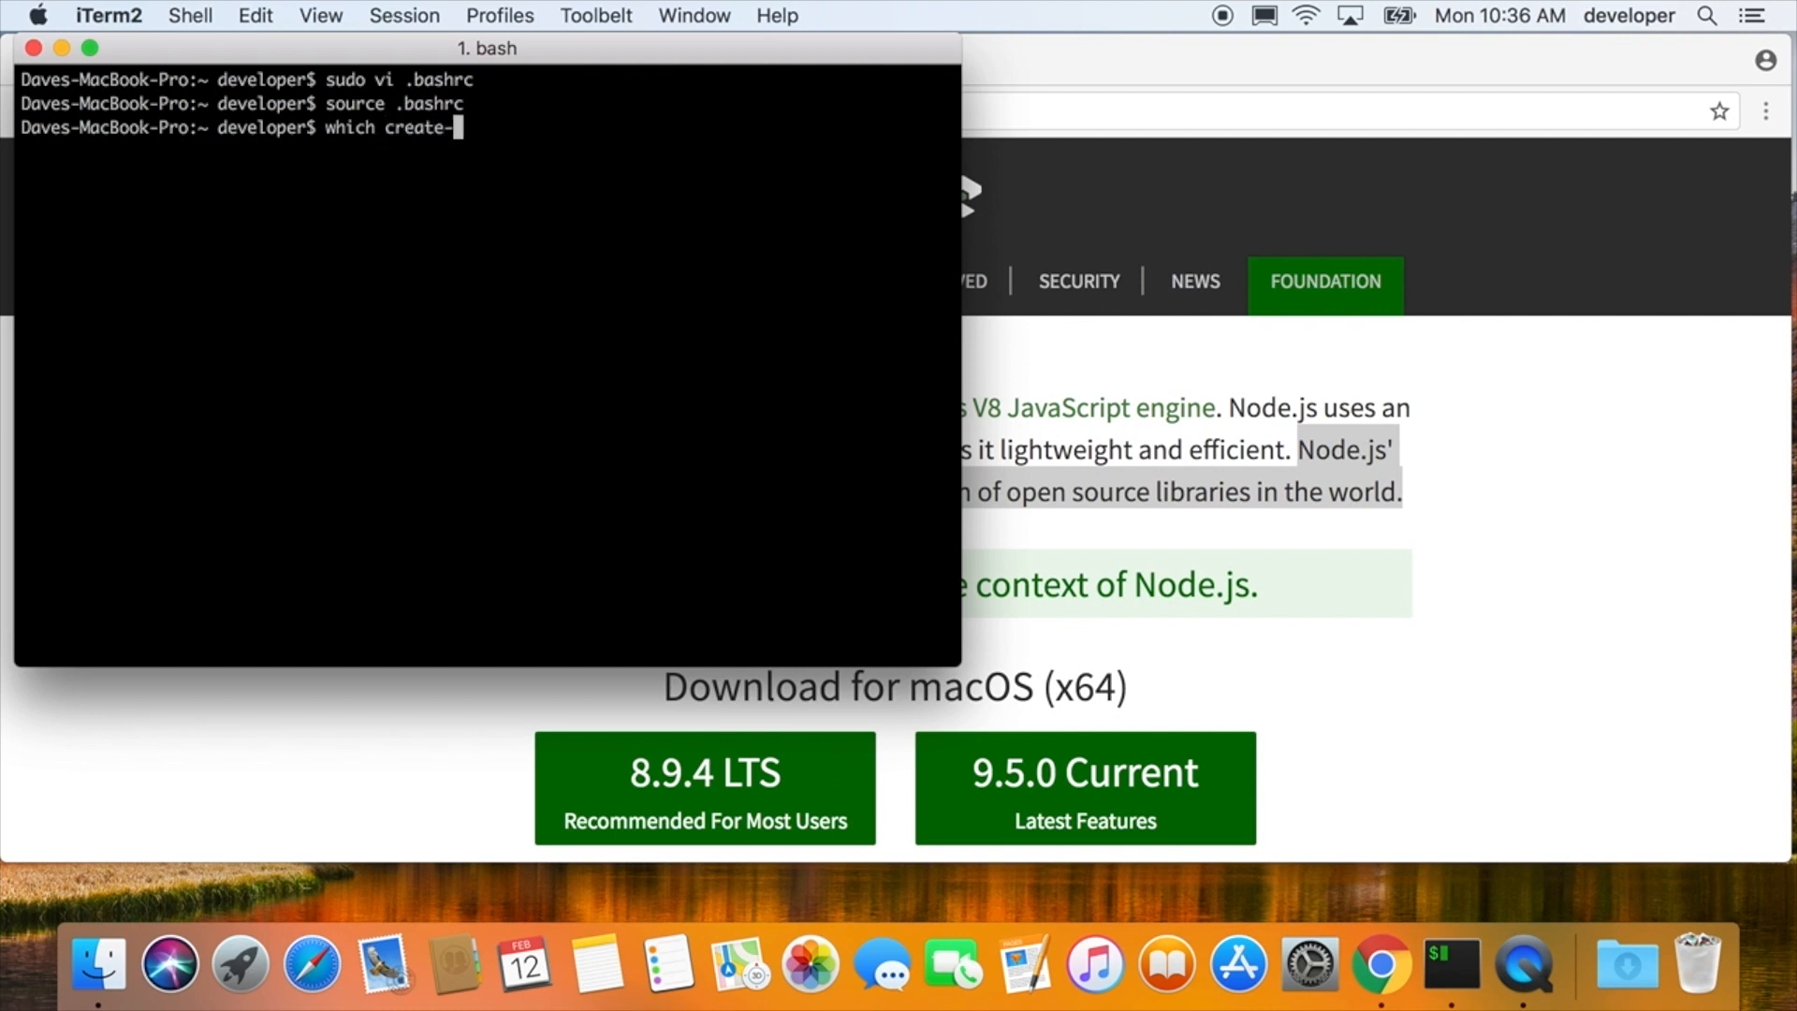
type("react")
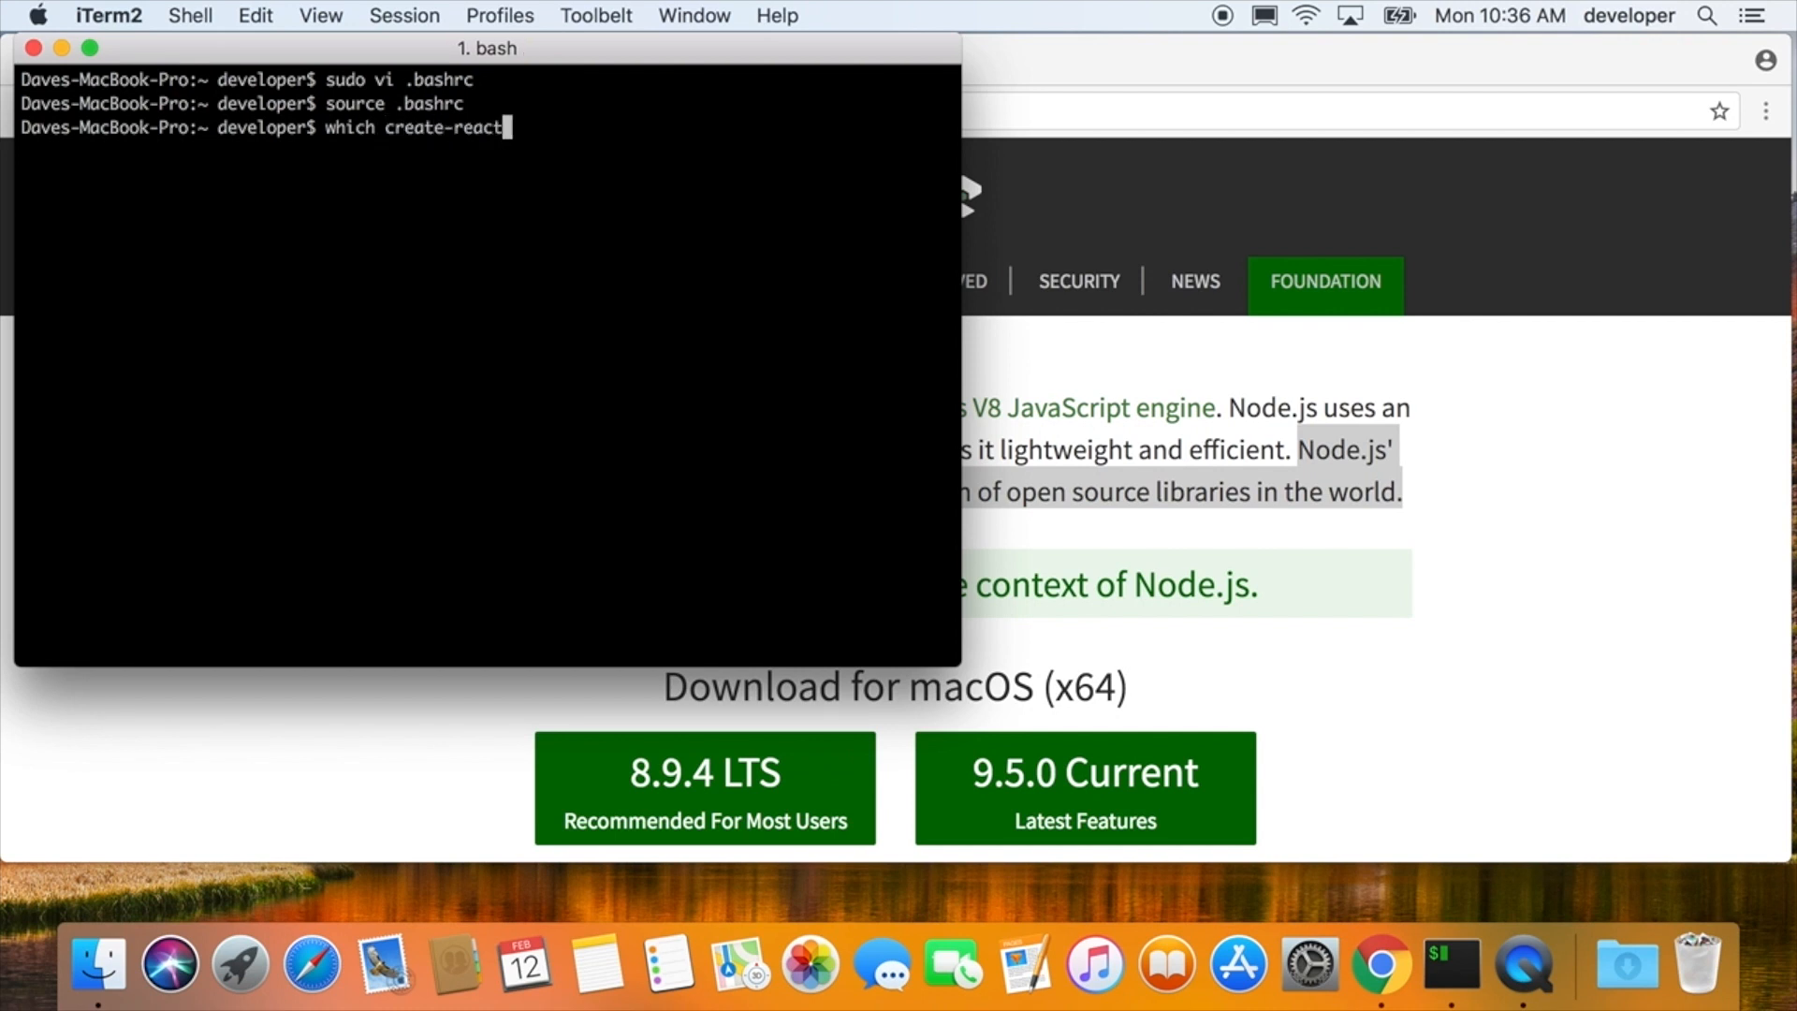
key("Return")
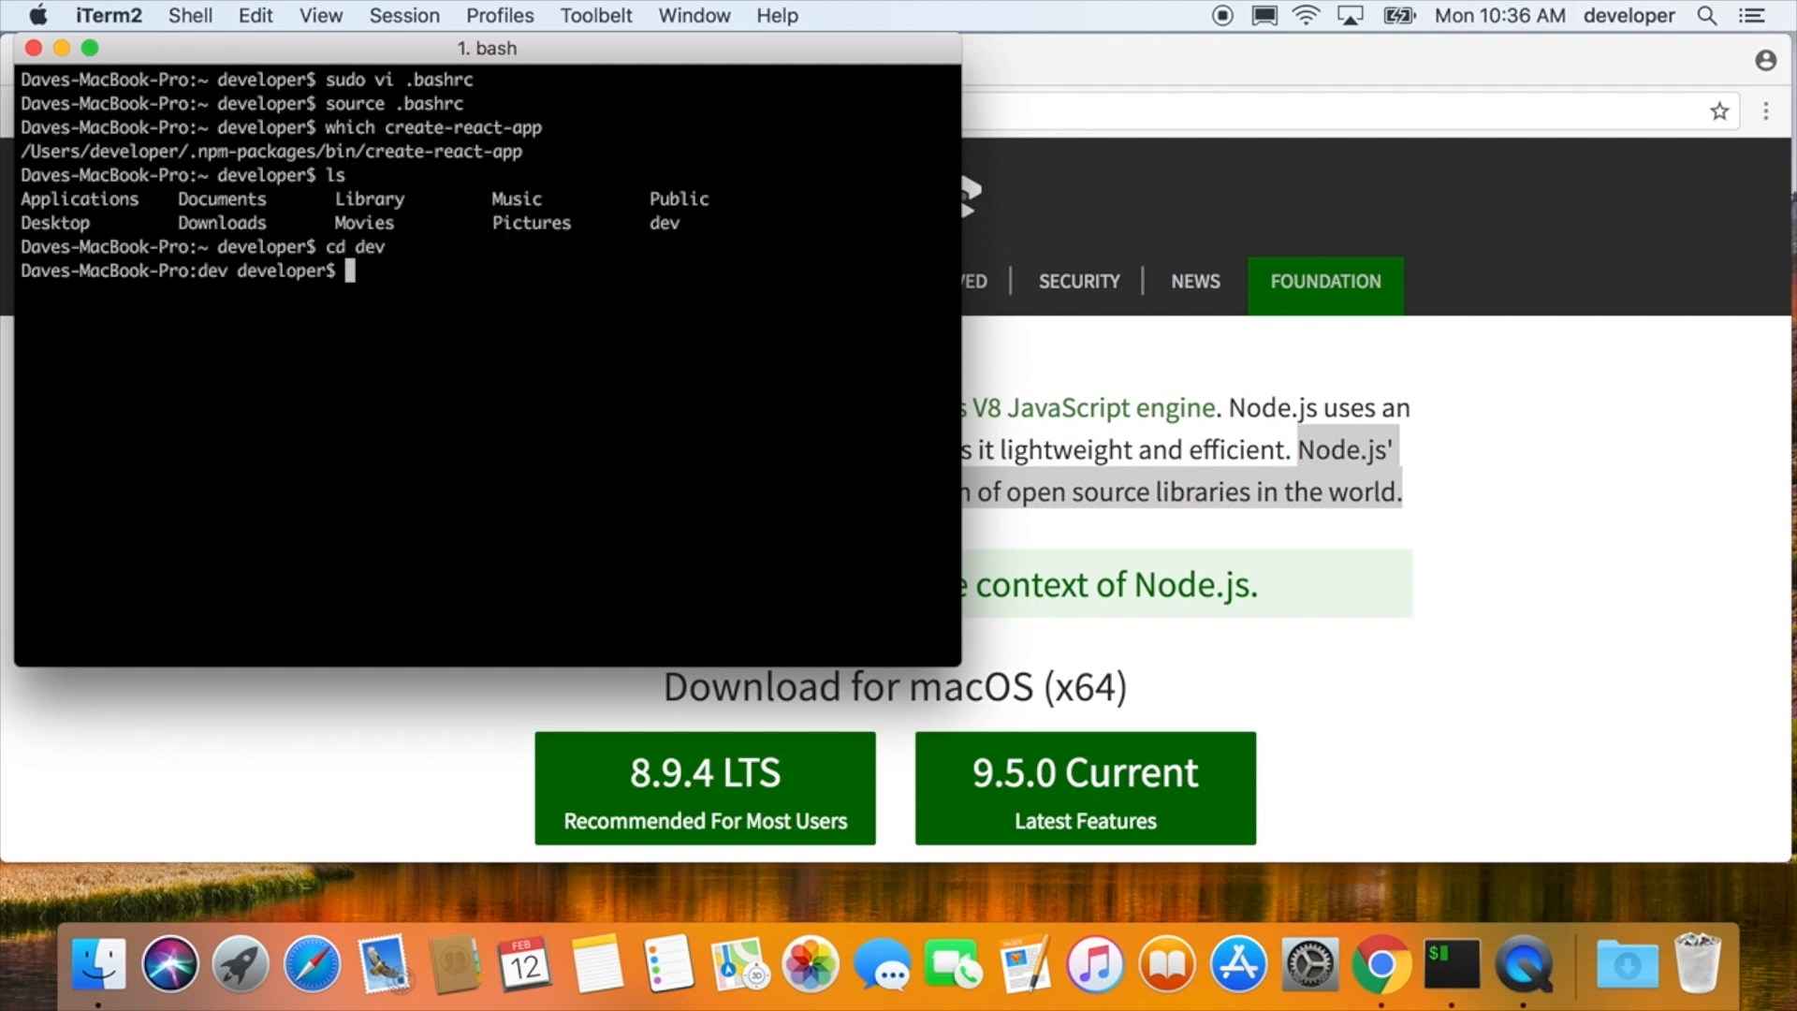
- Generate the helloworld React app with create-react-app in ~/dev
type("create-rea")
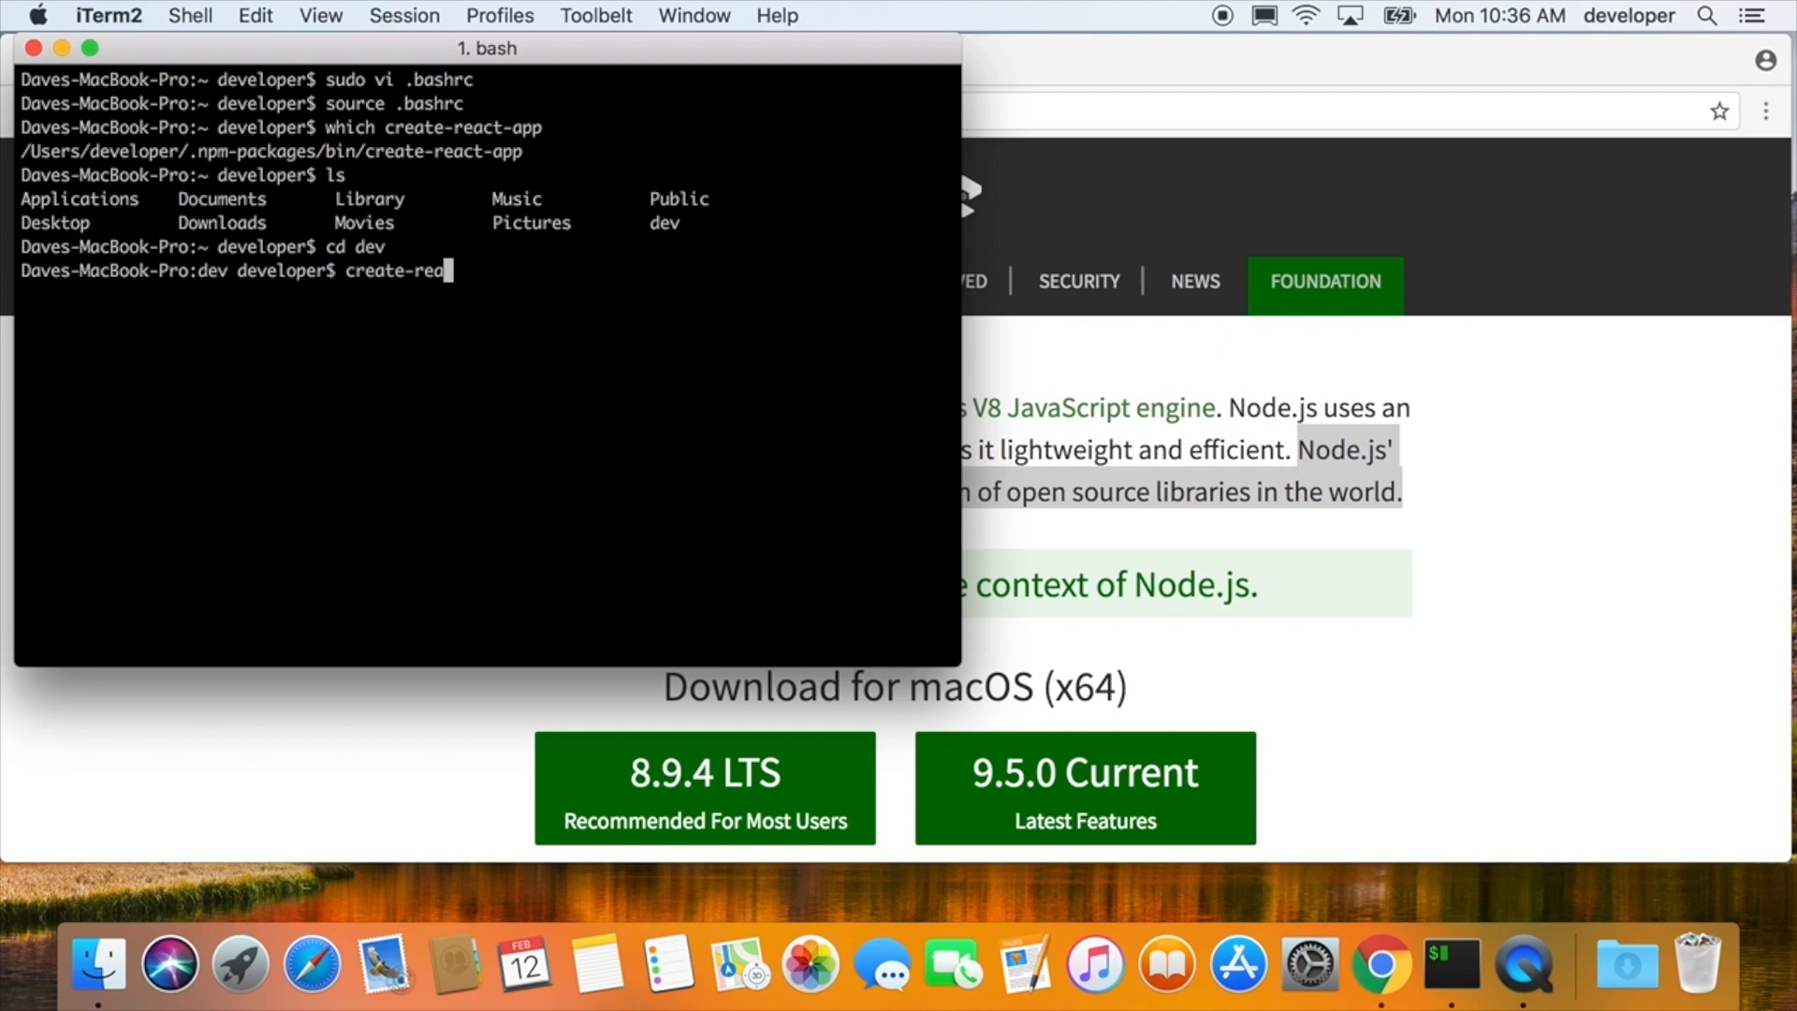
type("ct-app")
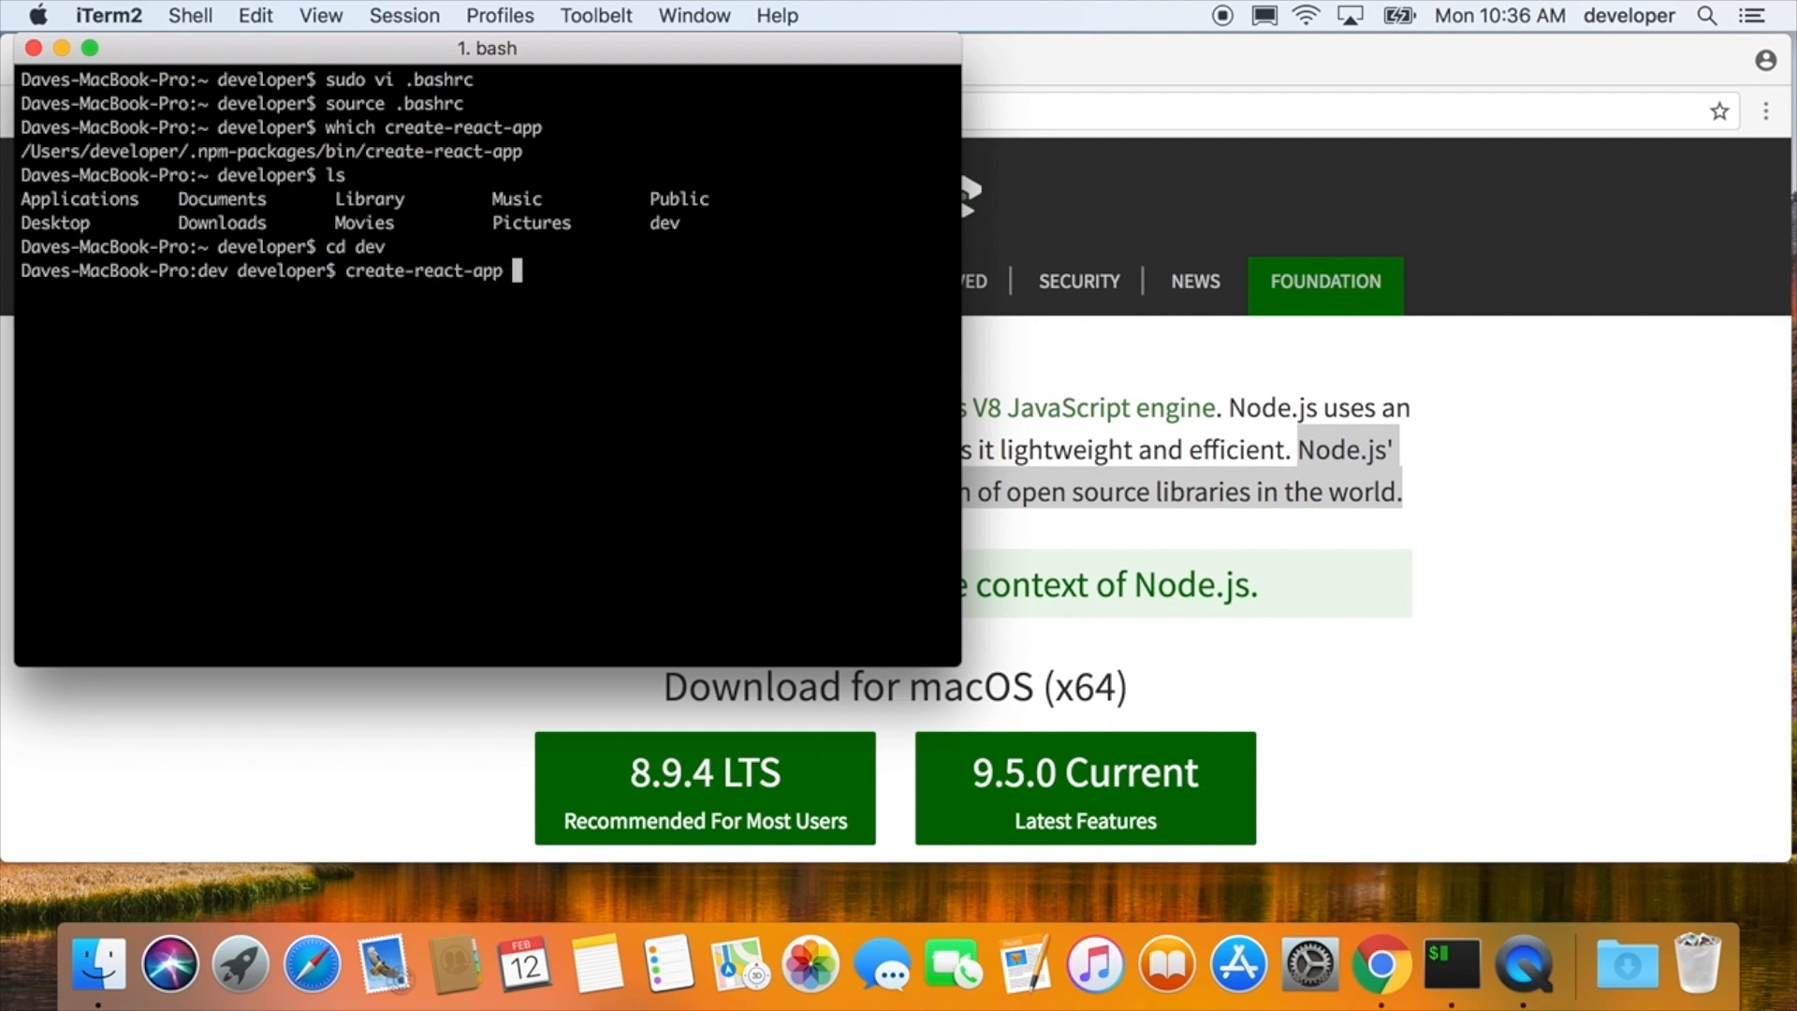
type("he")
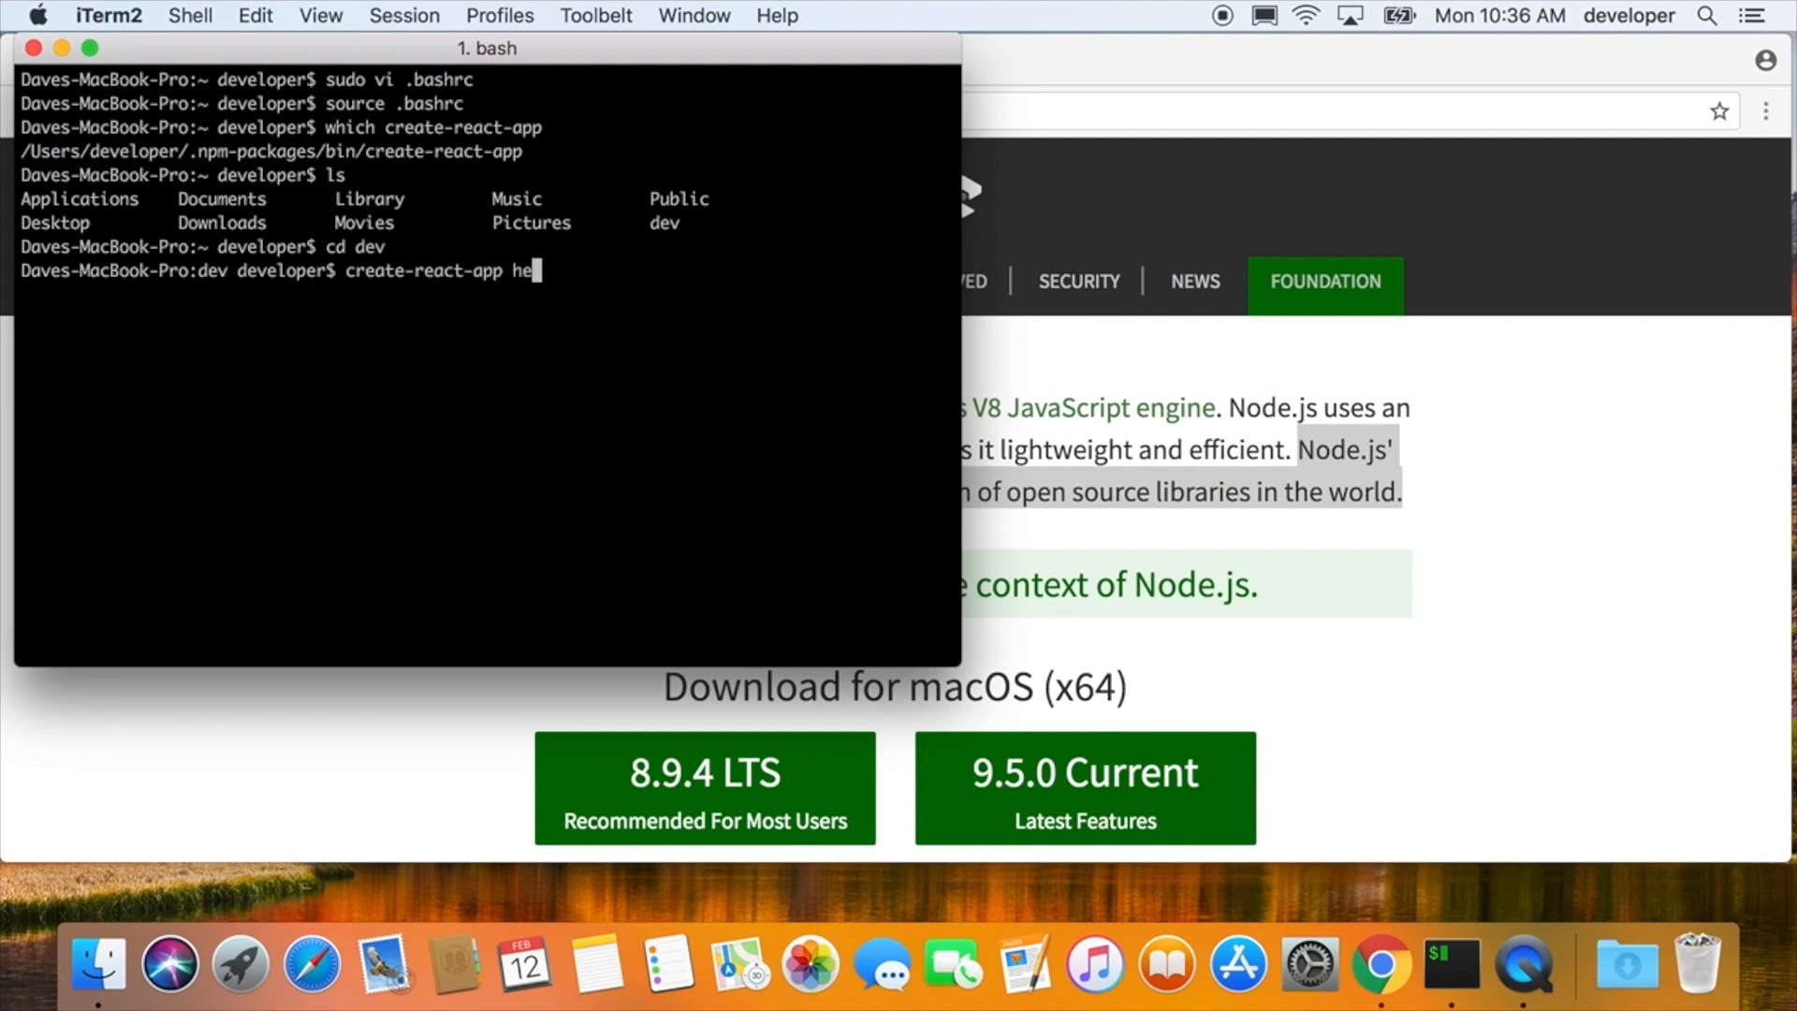
type("lloworl")
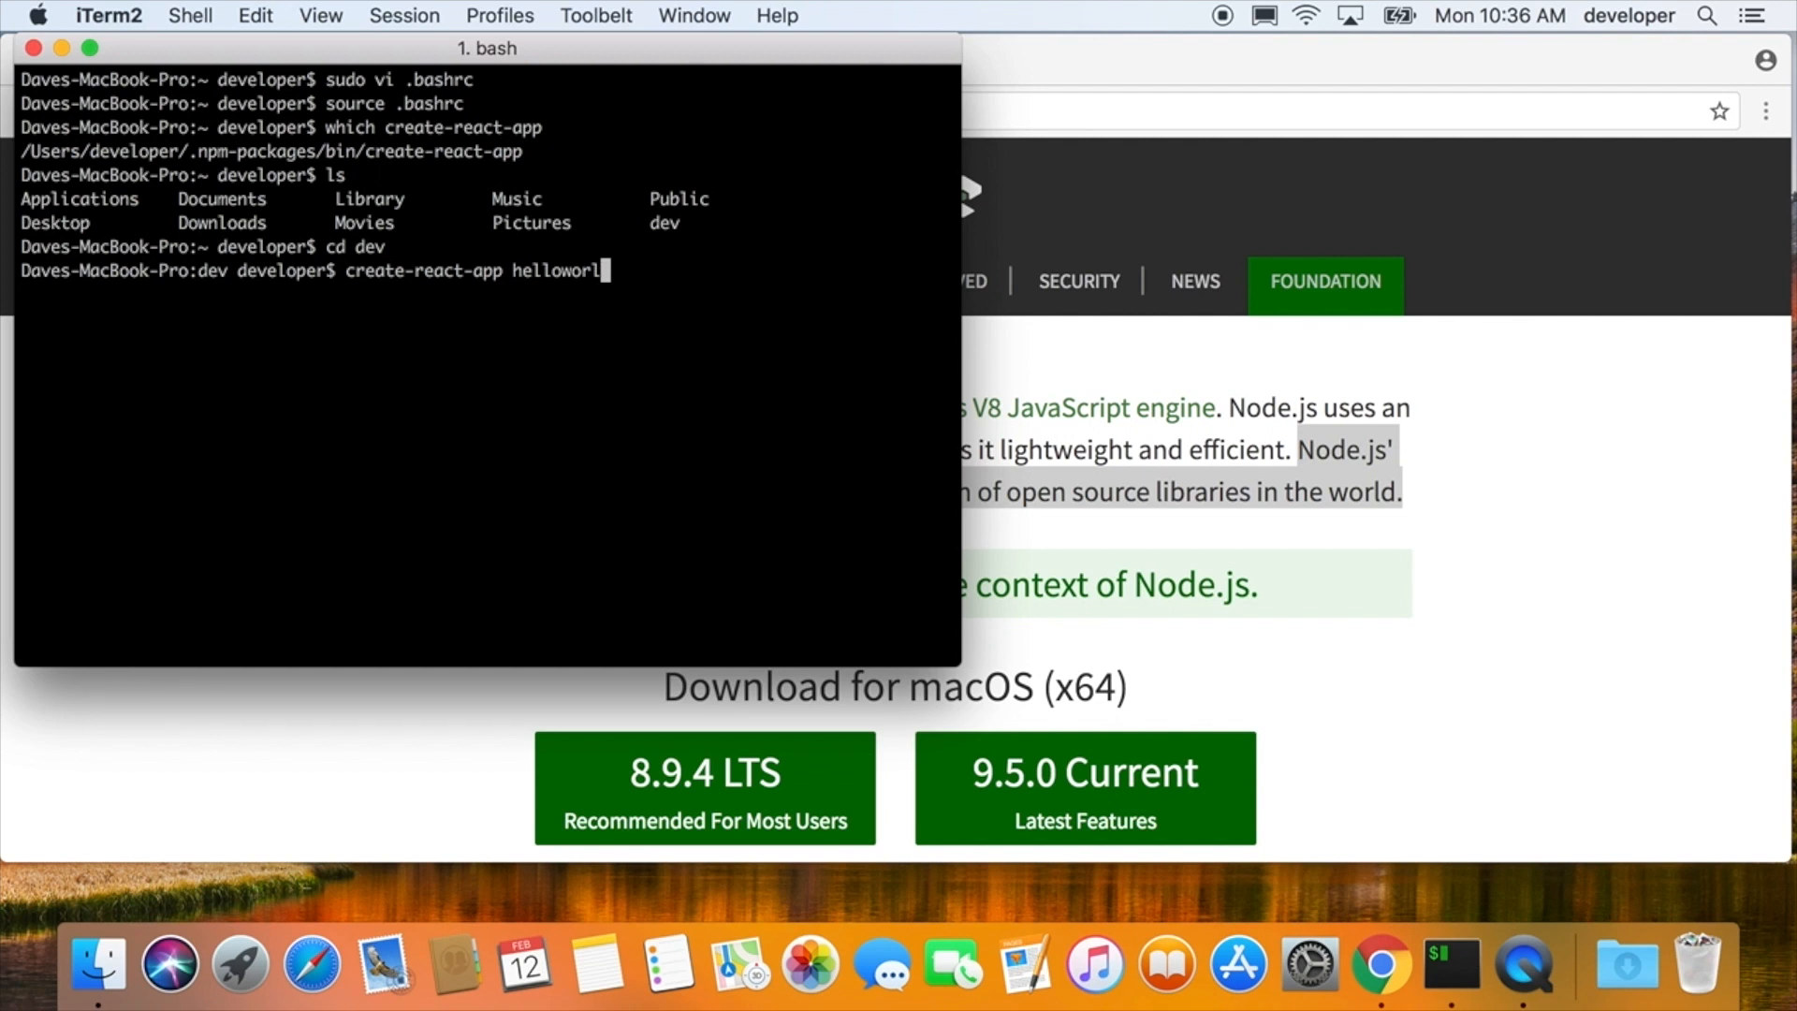
key("Return")
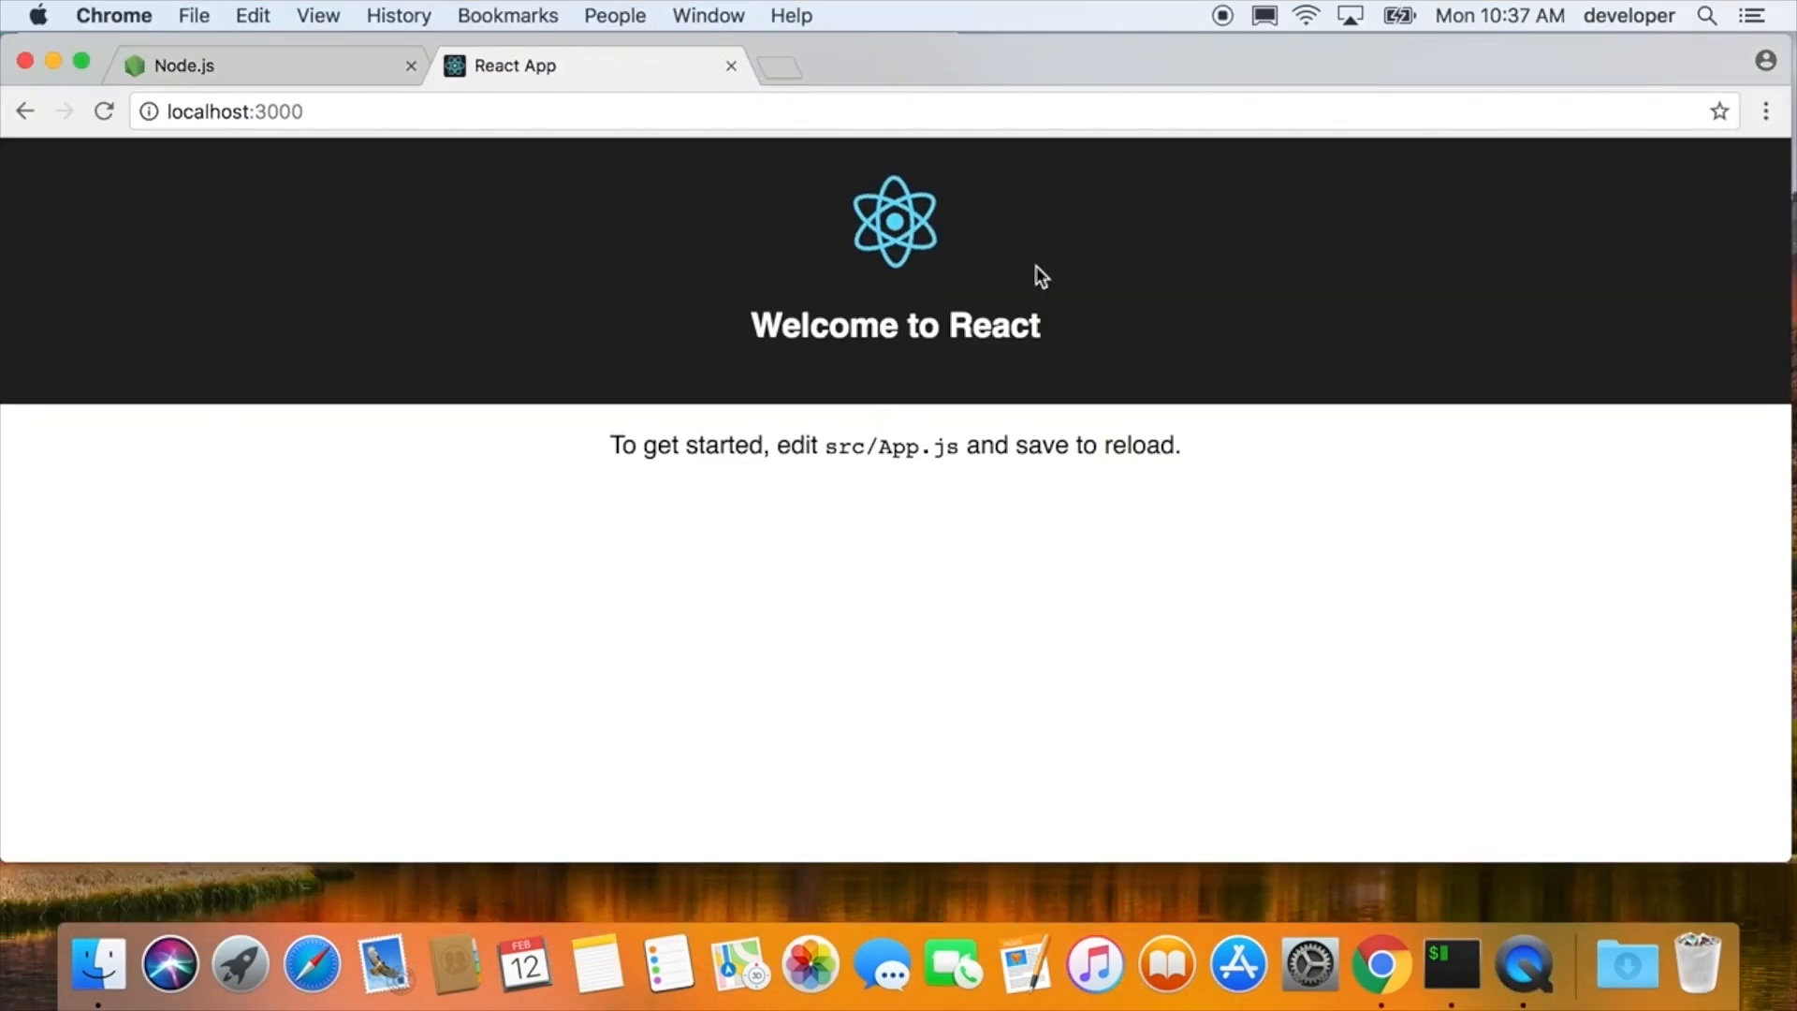
- Close the React App tab at localhost:3000, leaving only the Node.js homepage
left_click(1448, 962)
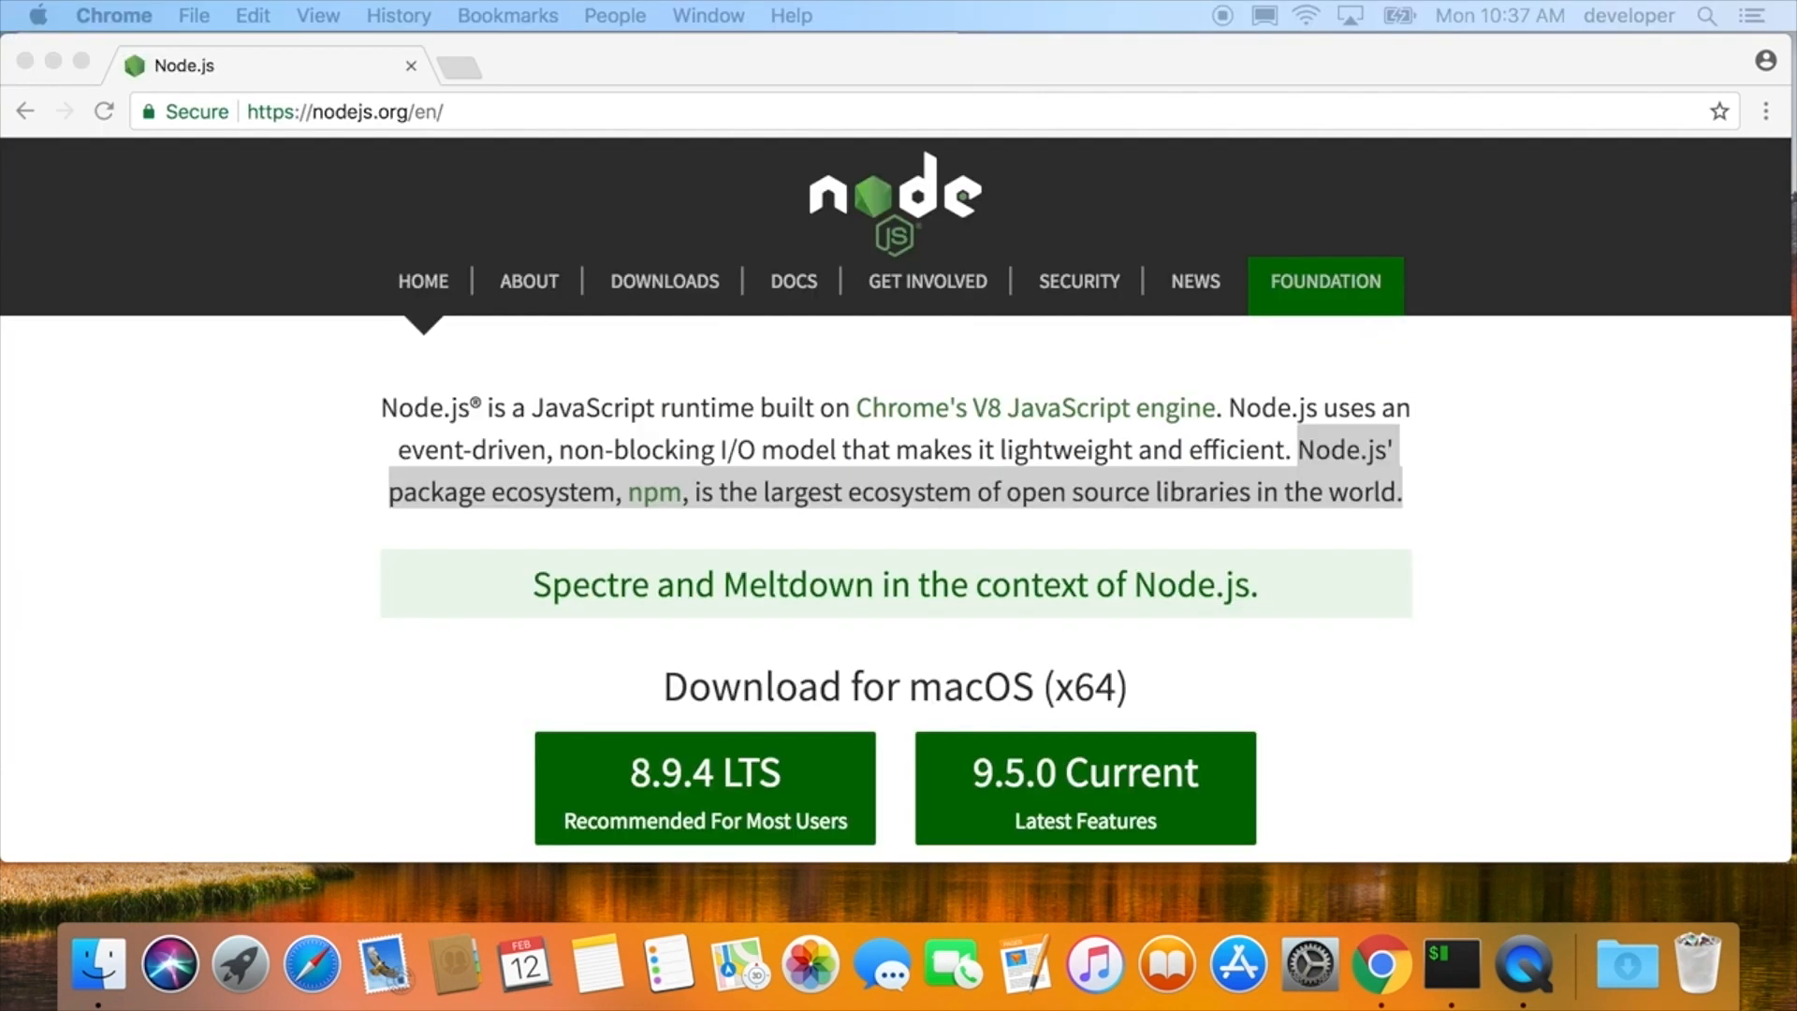
- Return to the terminal and check the running Node version with 'node -v'
left_click(1449, 962)
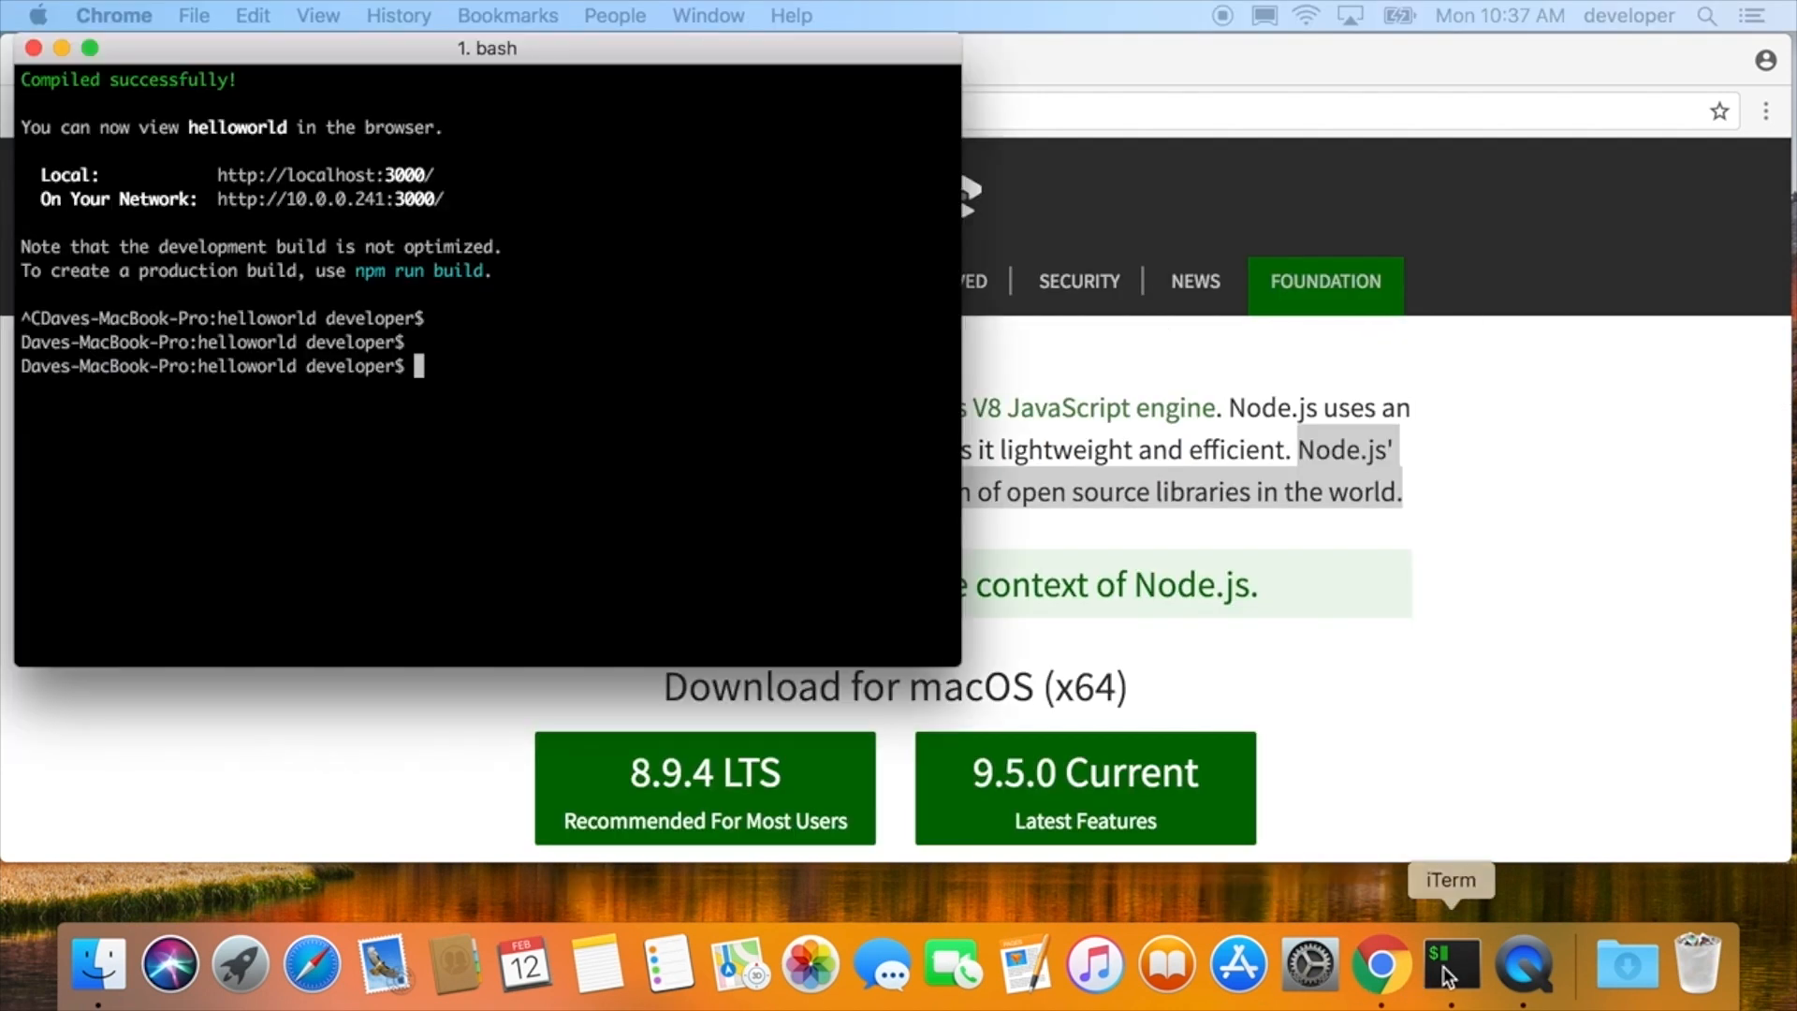
left_click(1449, 962)
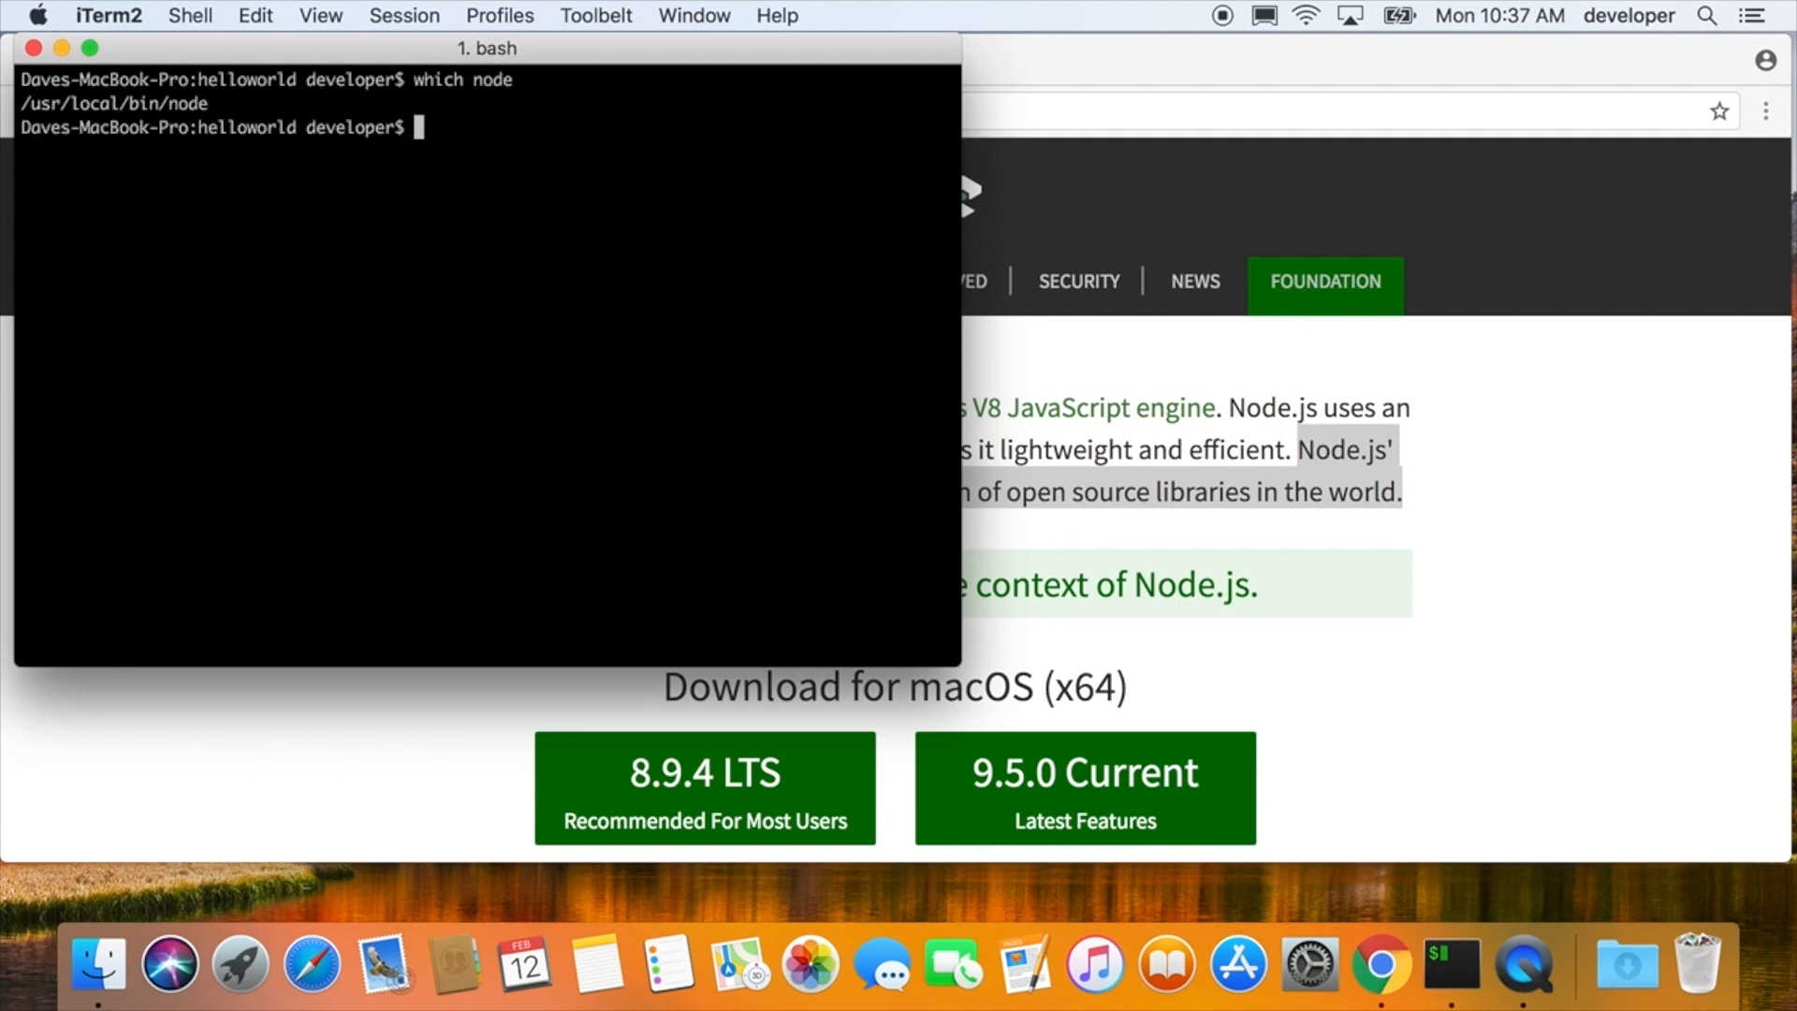
type("node -v")
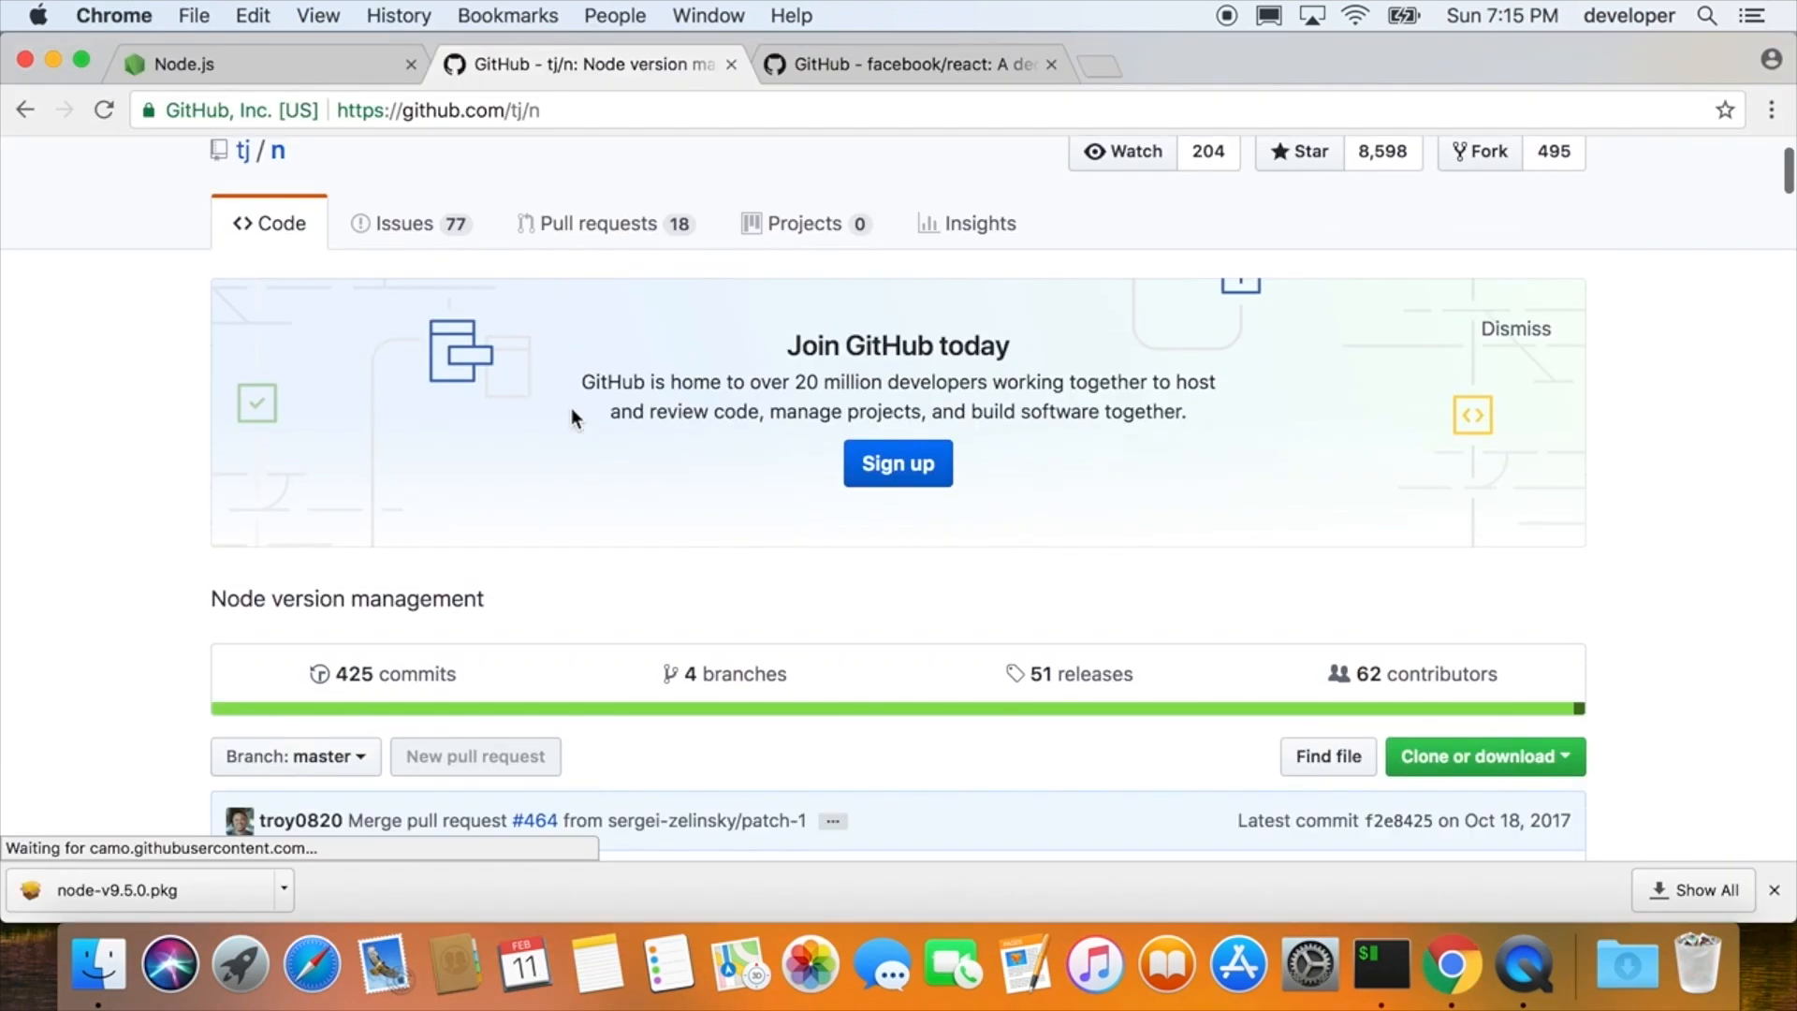
- Scroll through the tj/n README and the creationix/nvm repository file list
scroll("down", 3)
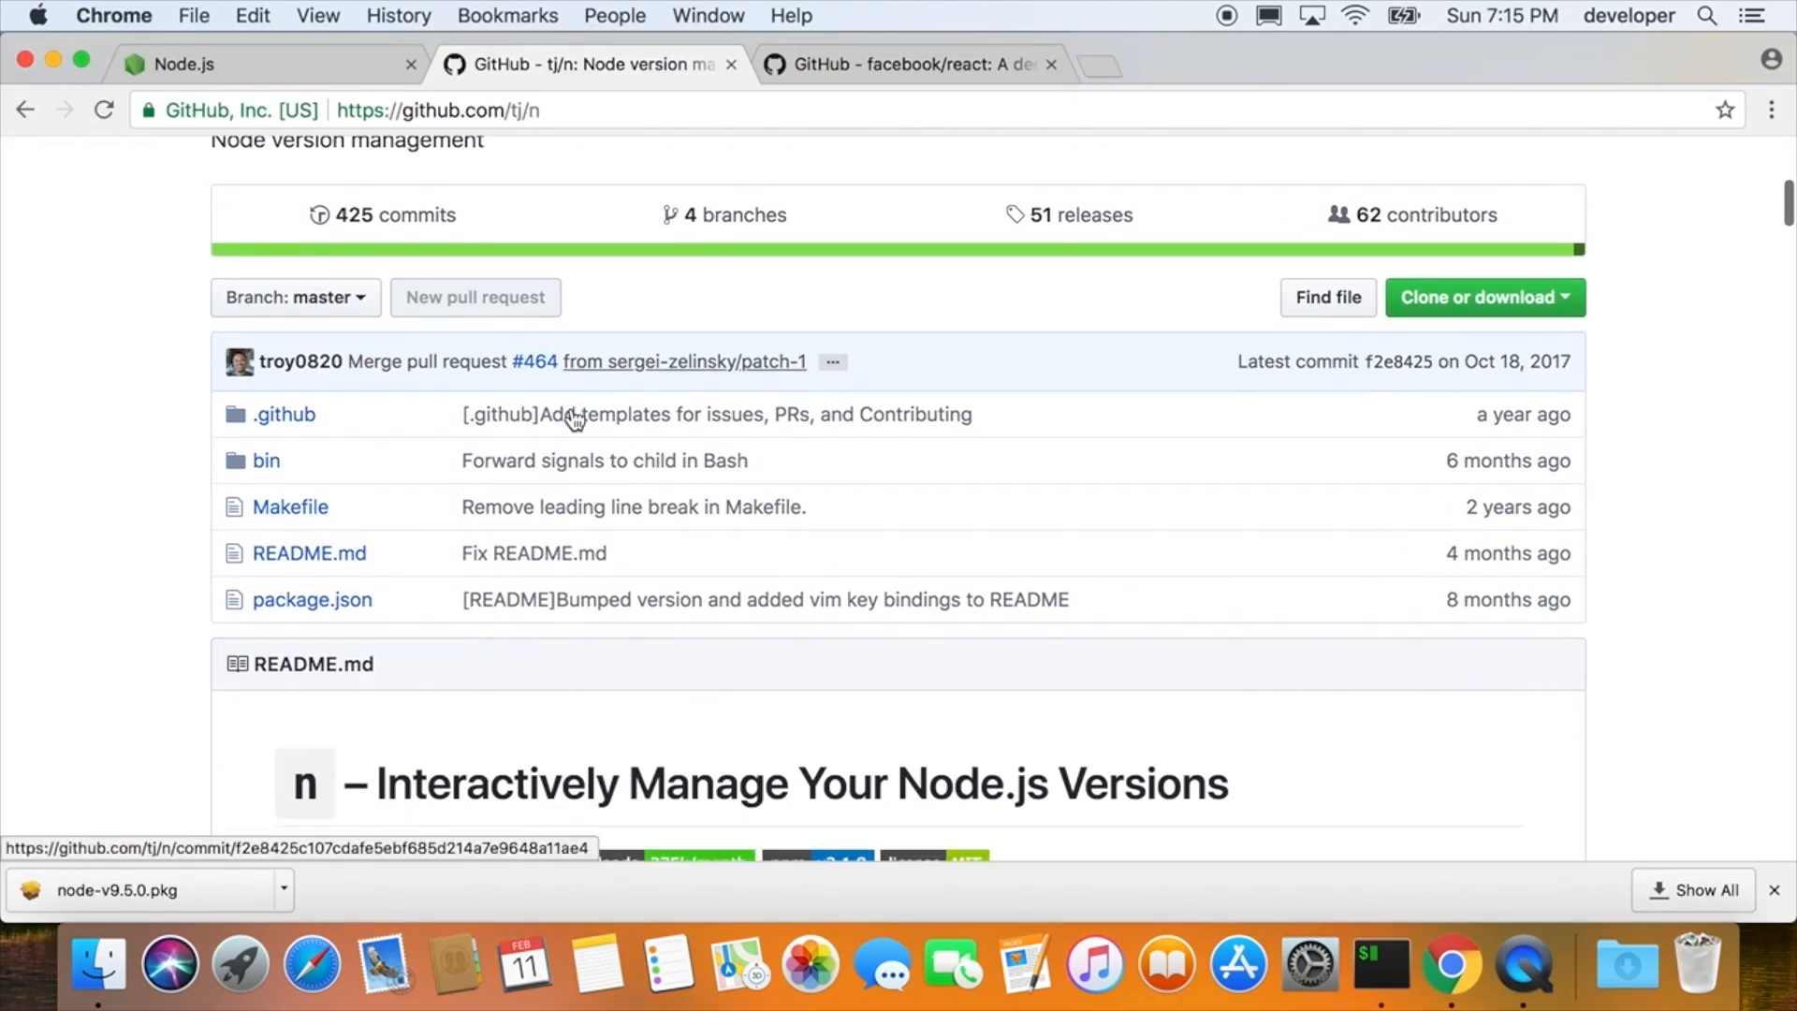
scroll("down", 3)
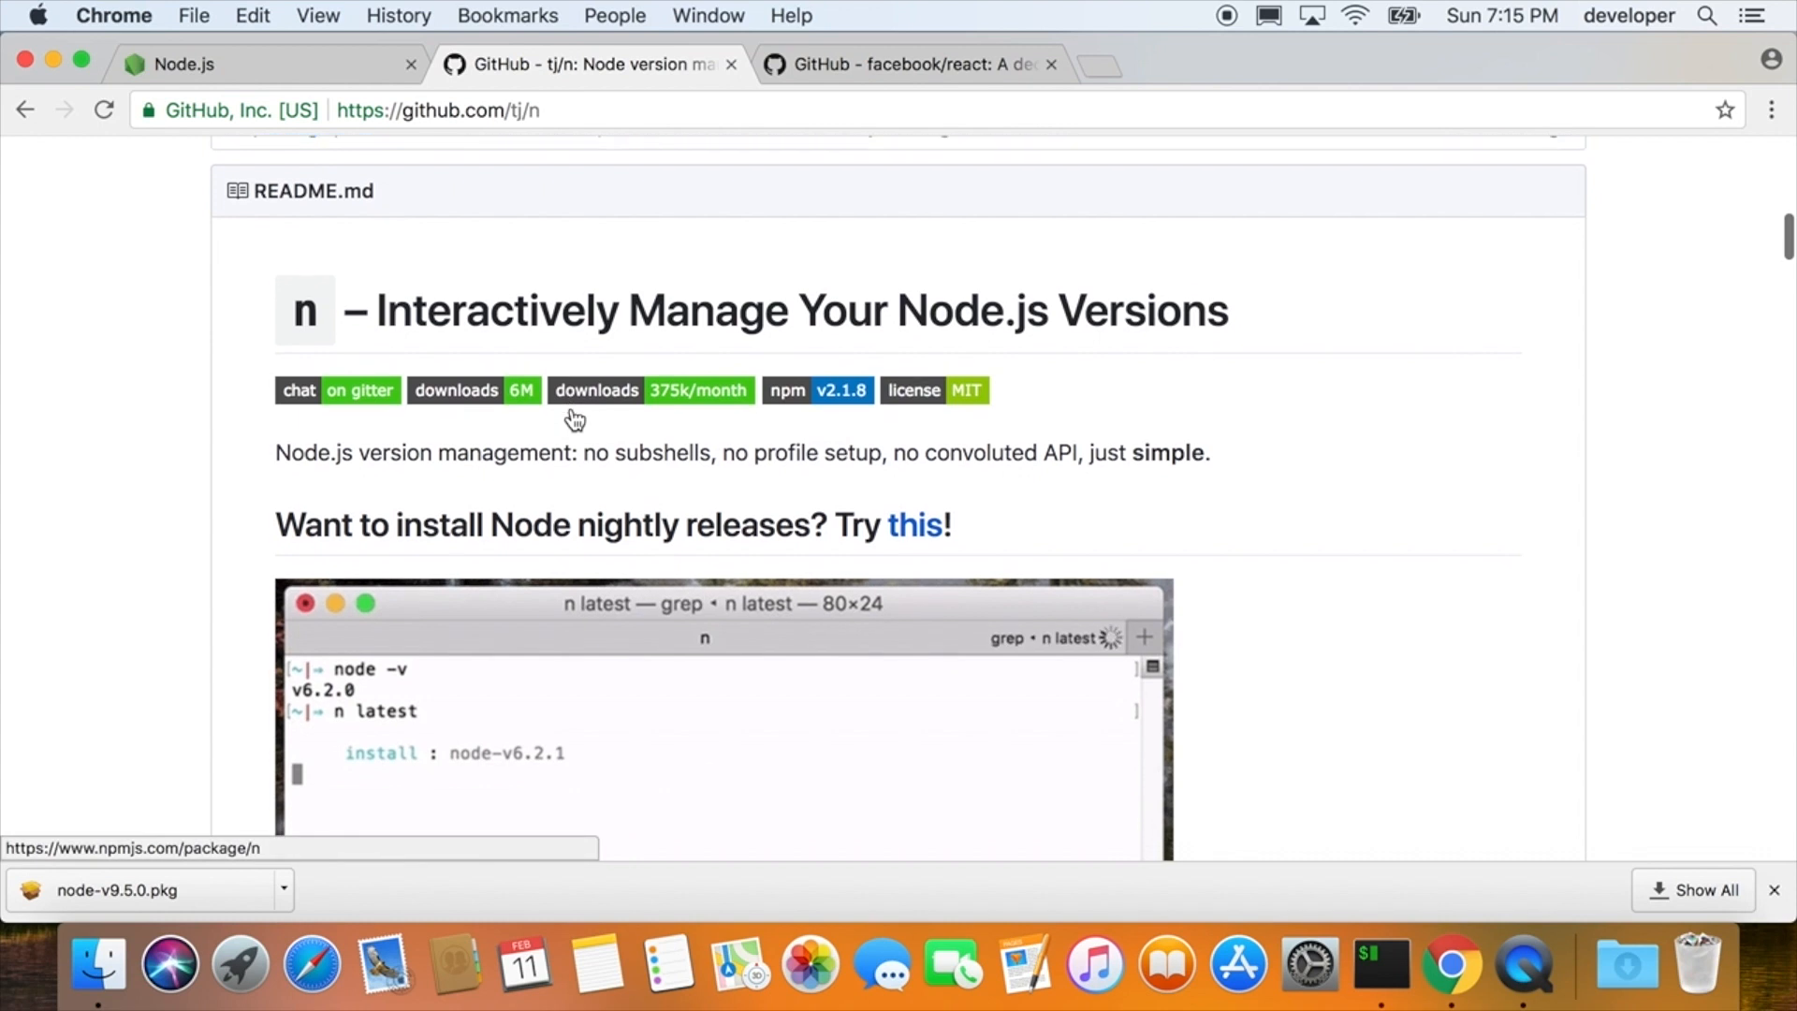
scroll("down", 3)
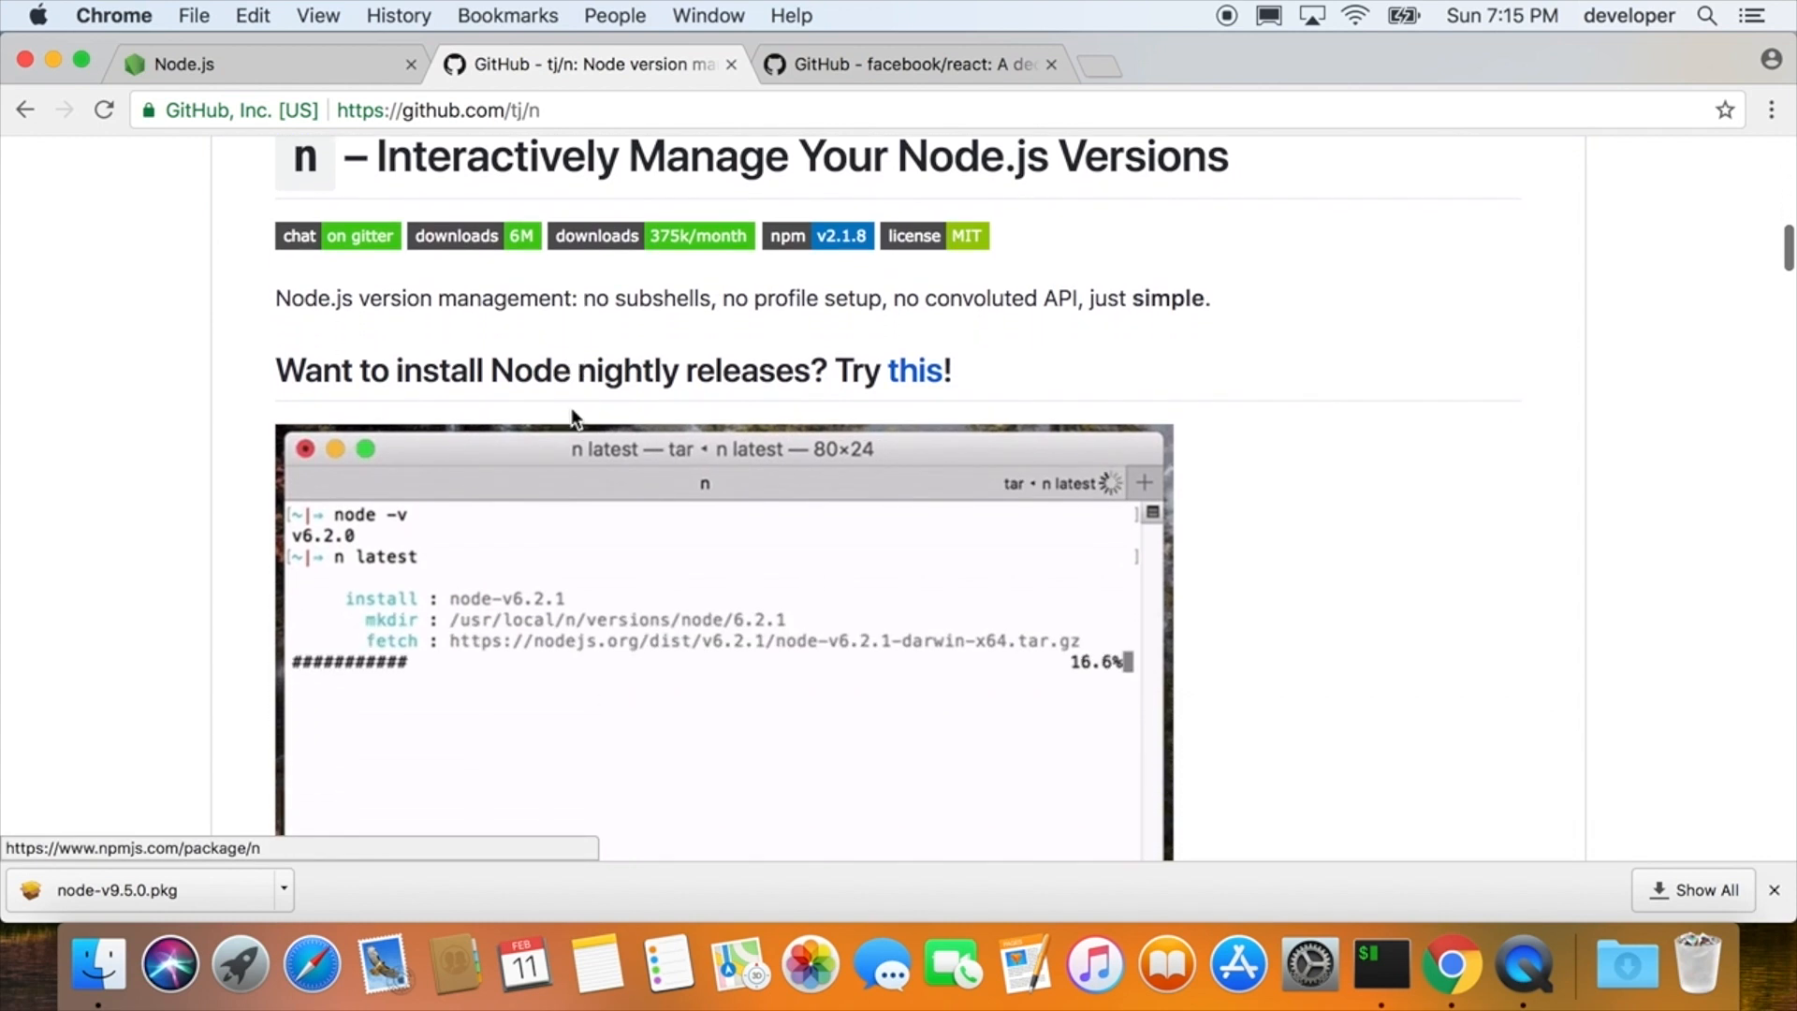
scroll("down", 3)
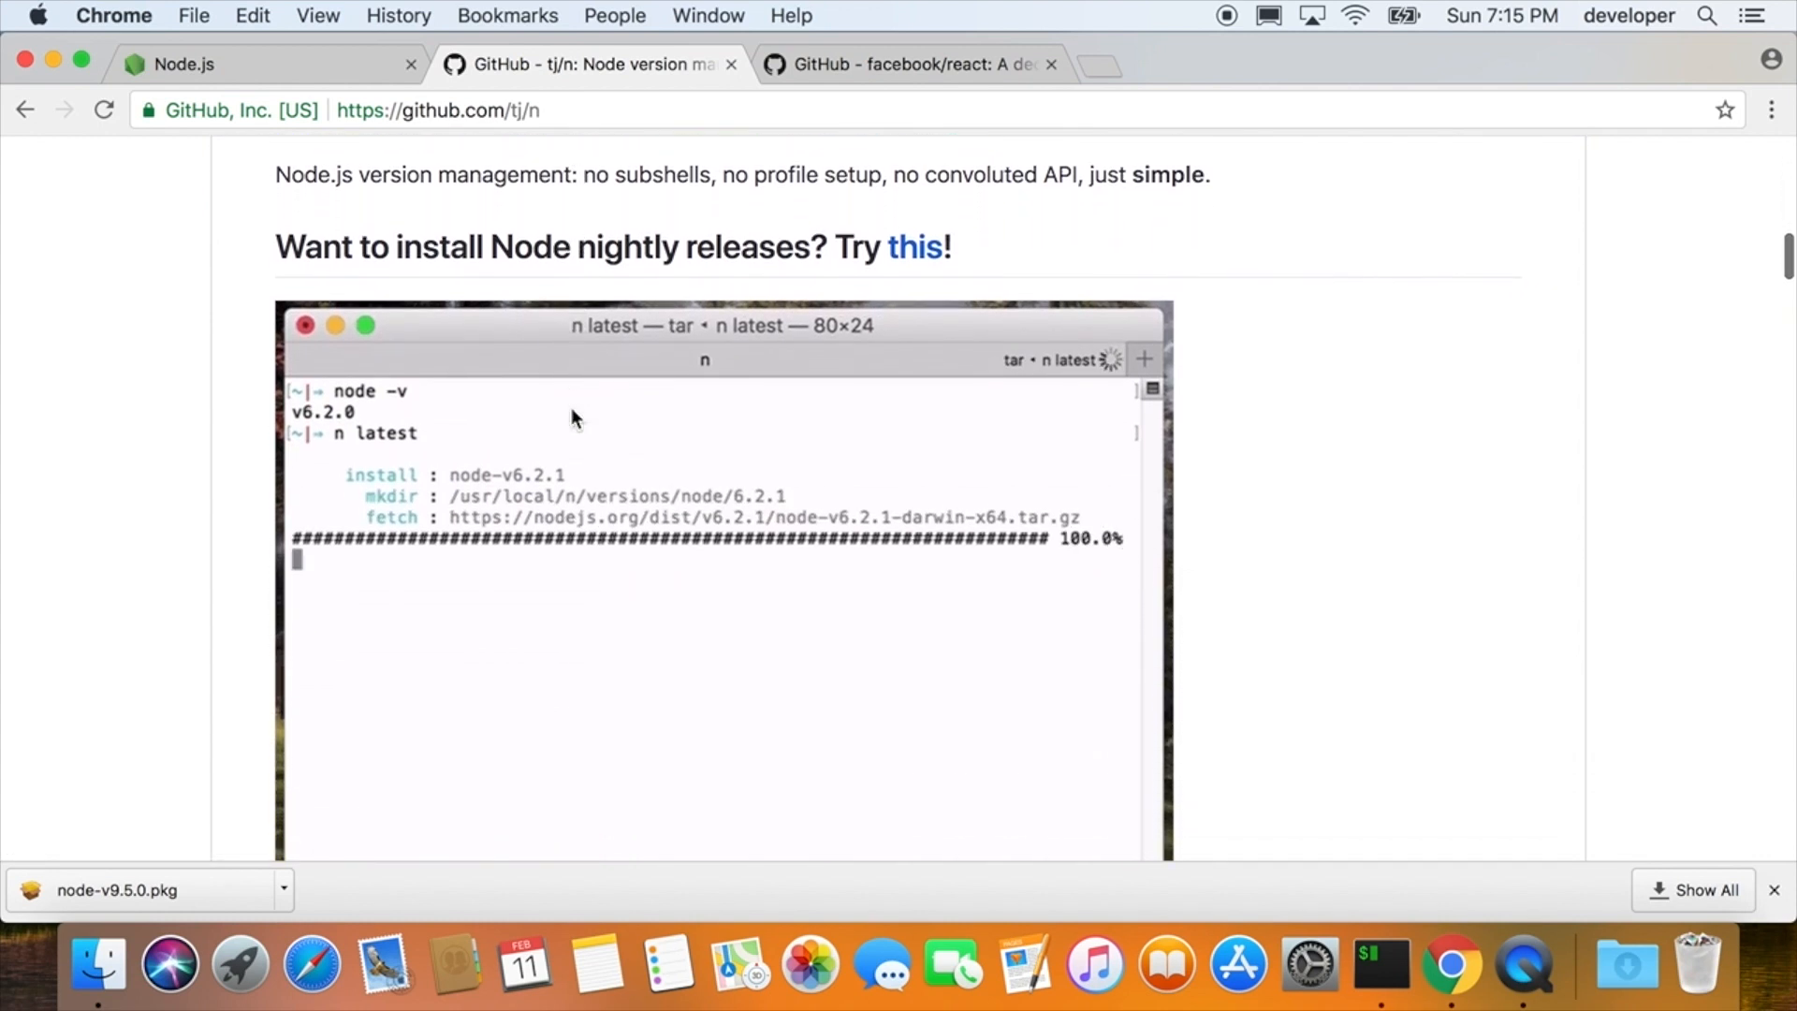
scroll("down", 3)
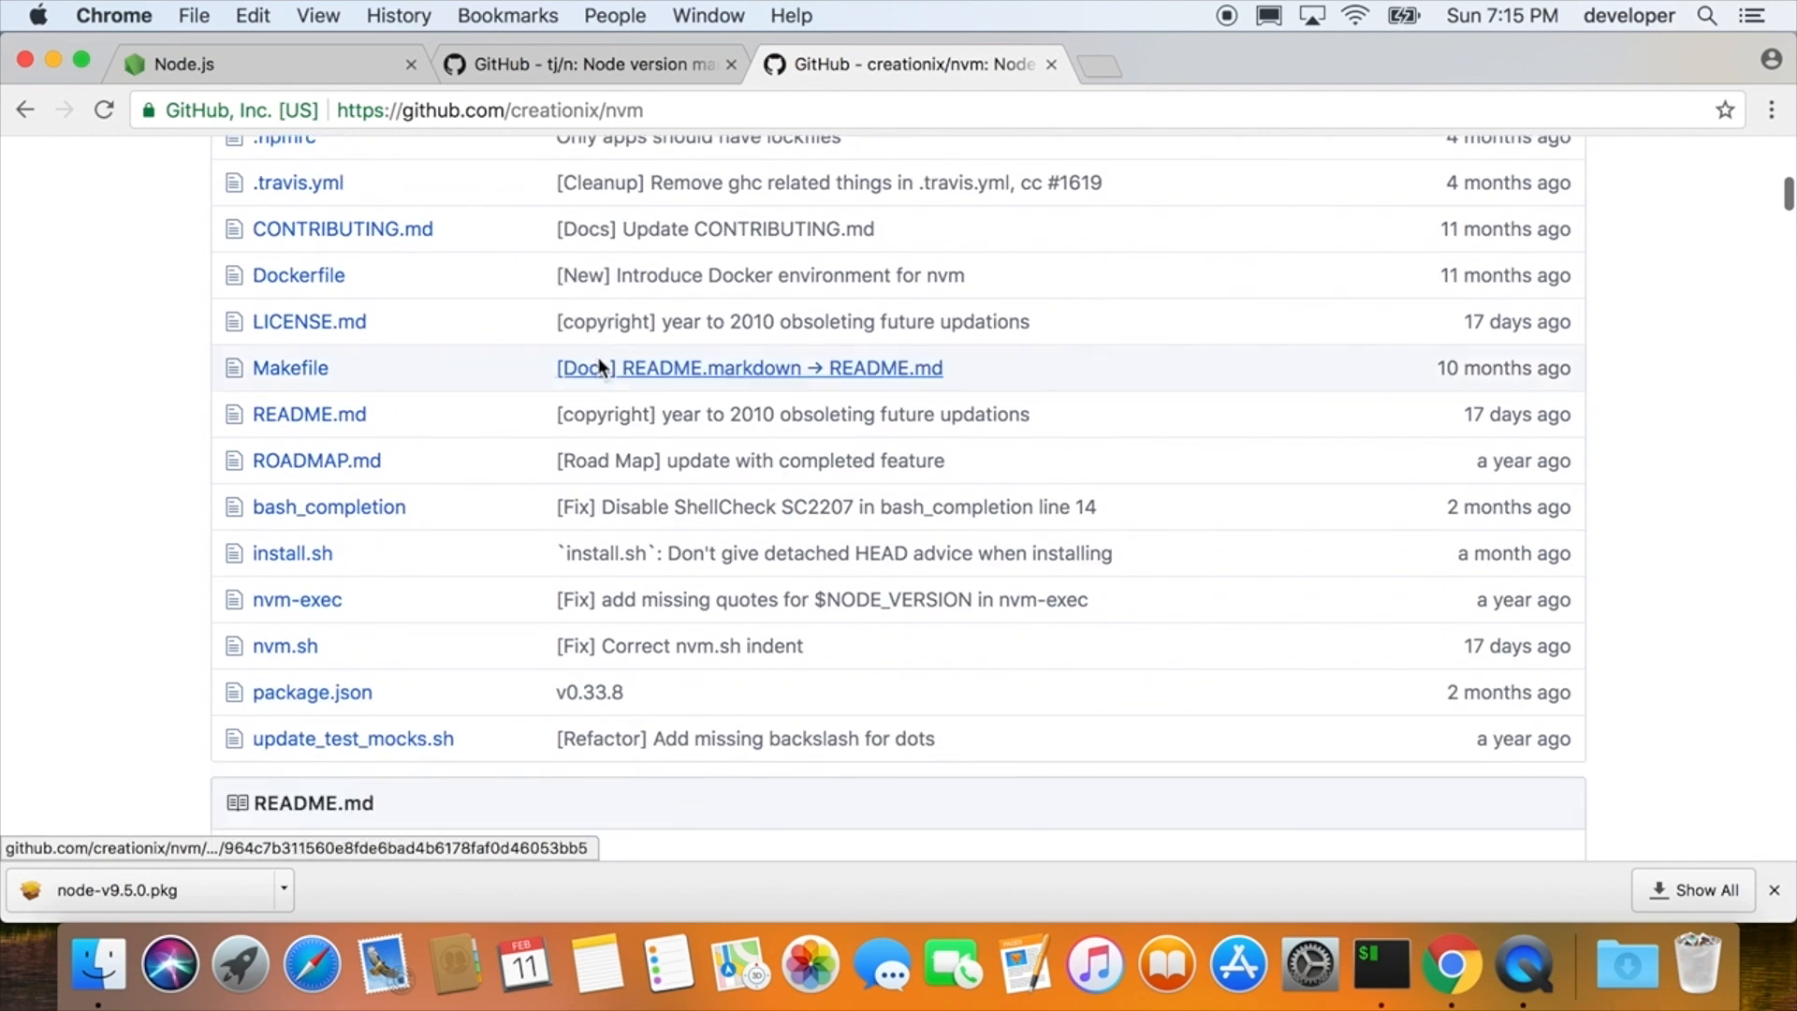
scroll("up", 3)
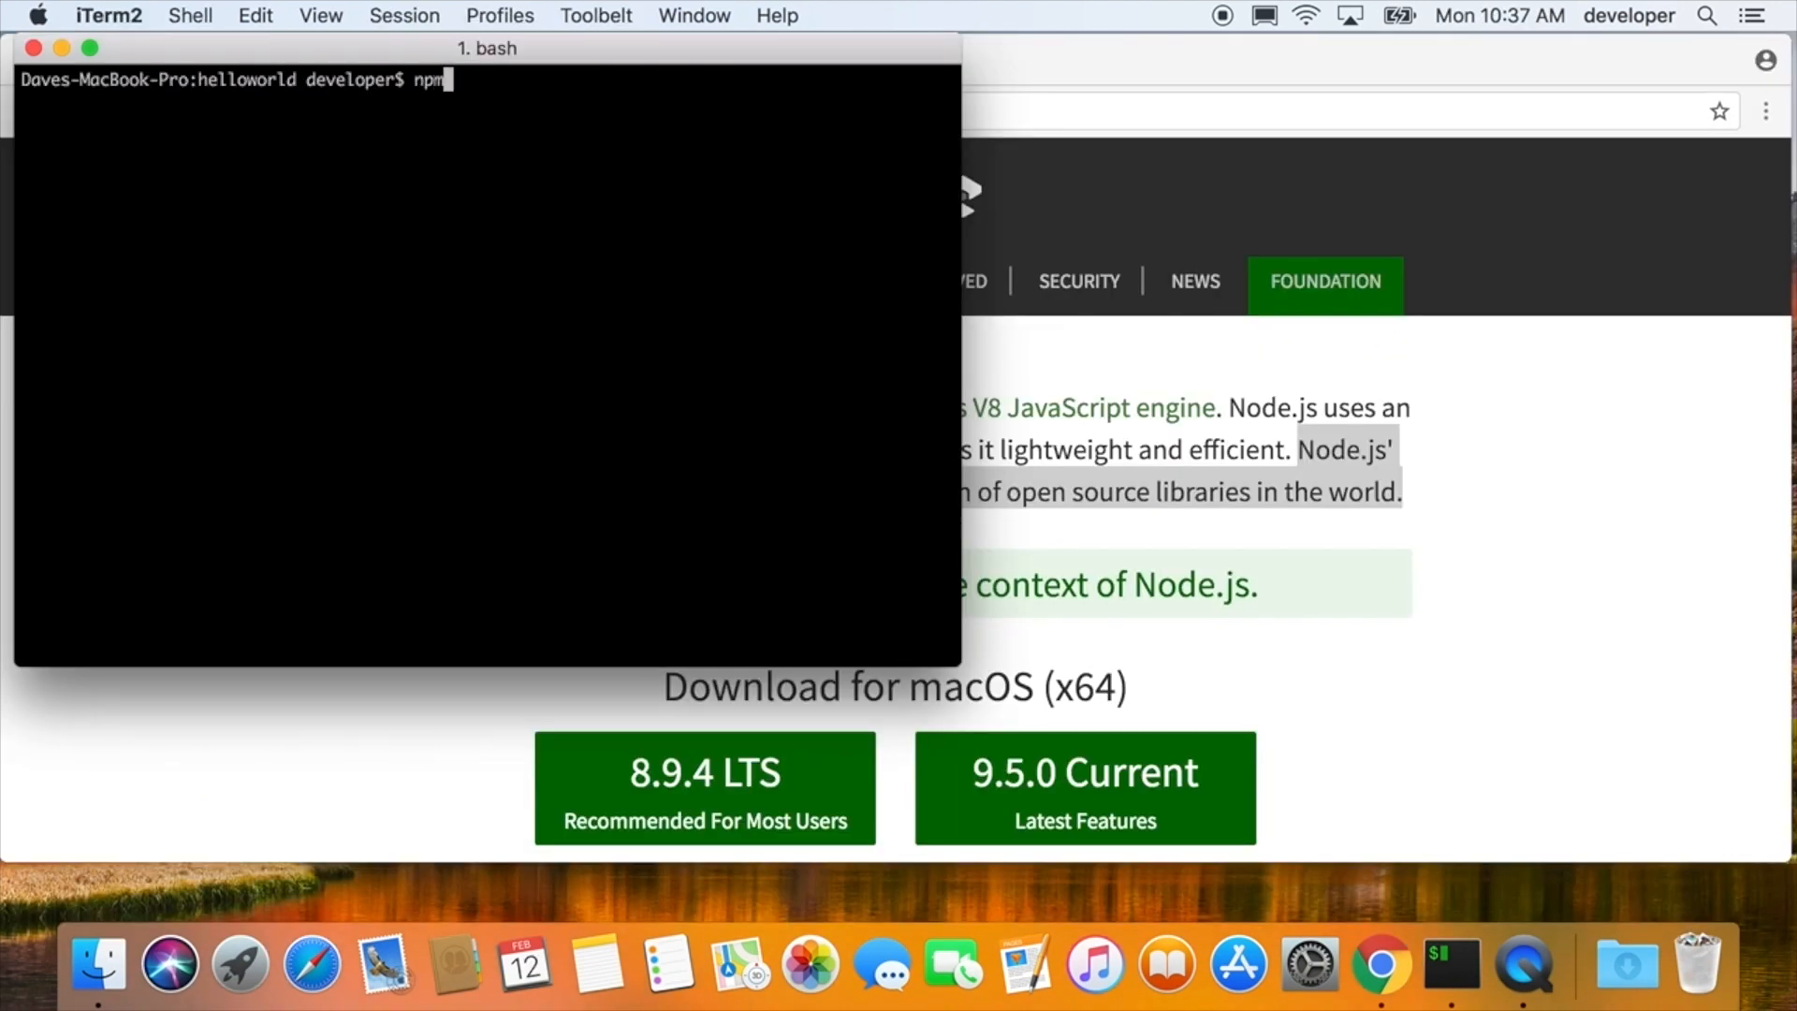
- Install n globally with 'npm install -g n' (no sudo) and attempt 'n v9.0.0'
type("install -g")
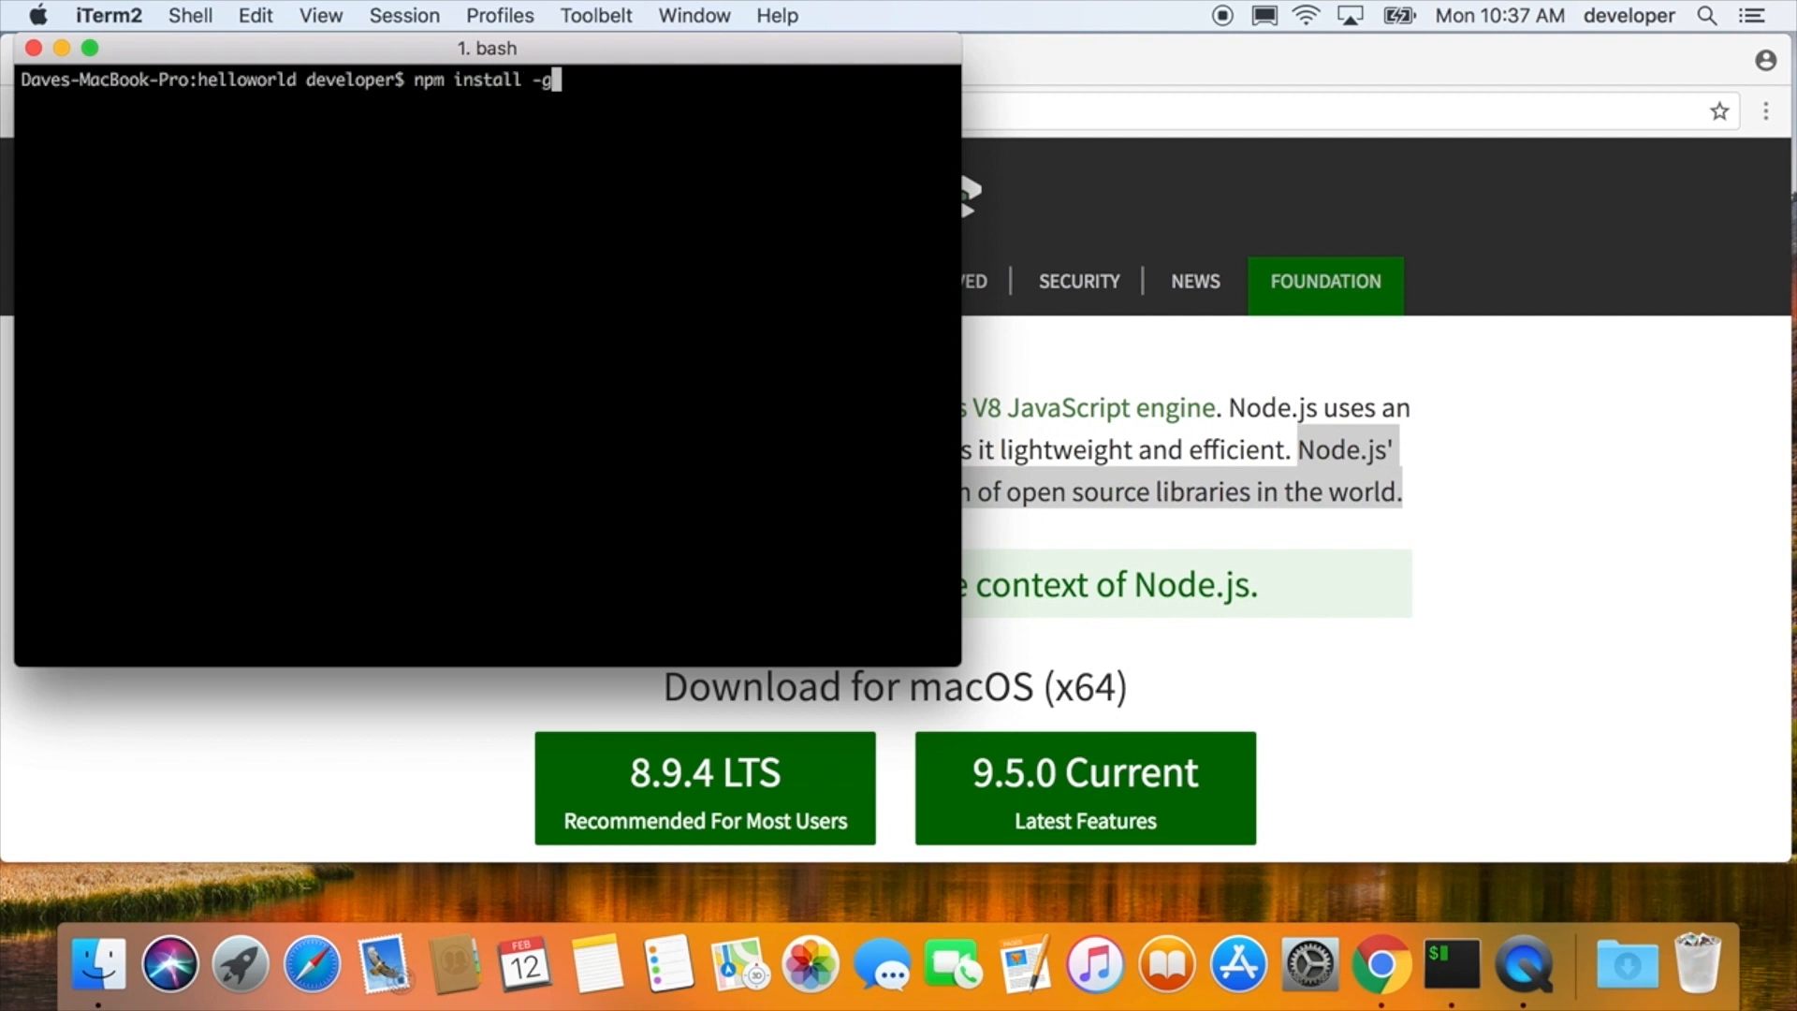
type("n")
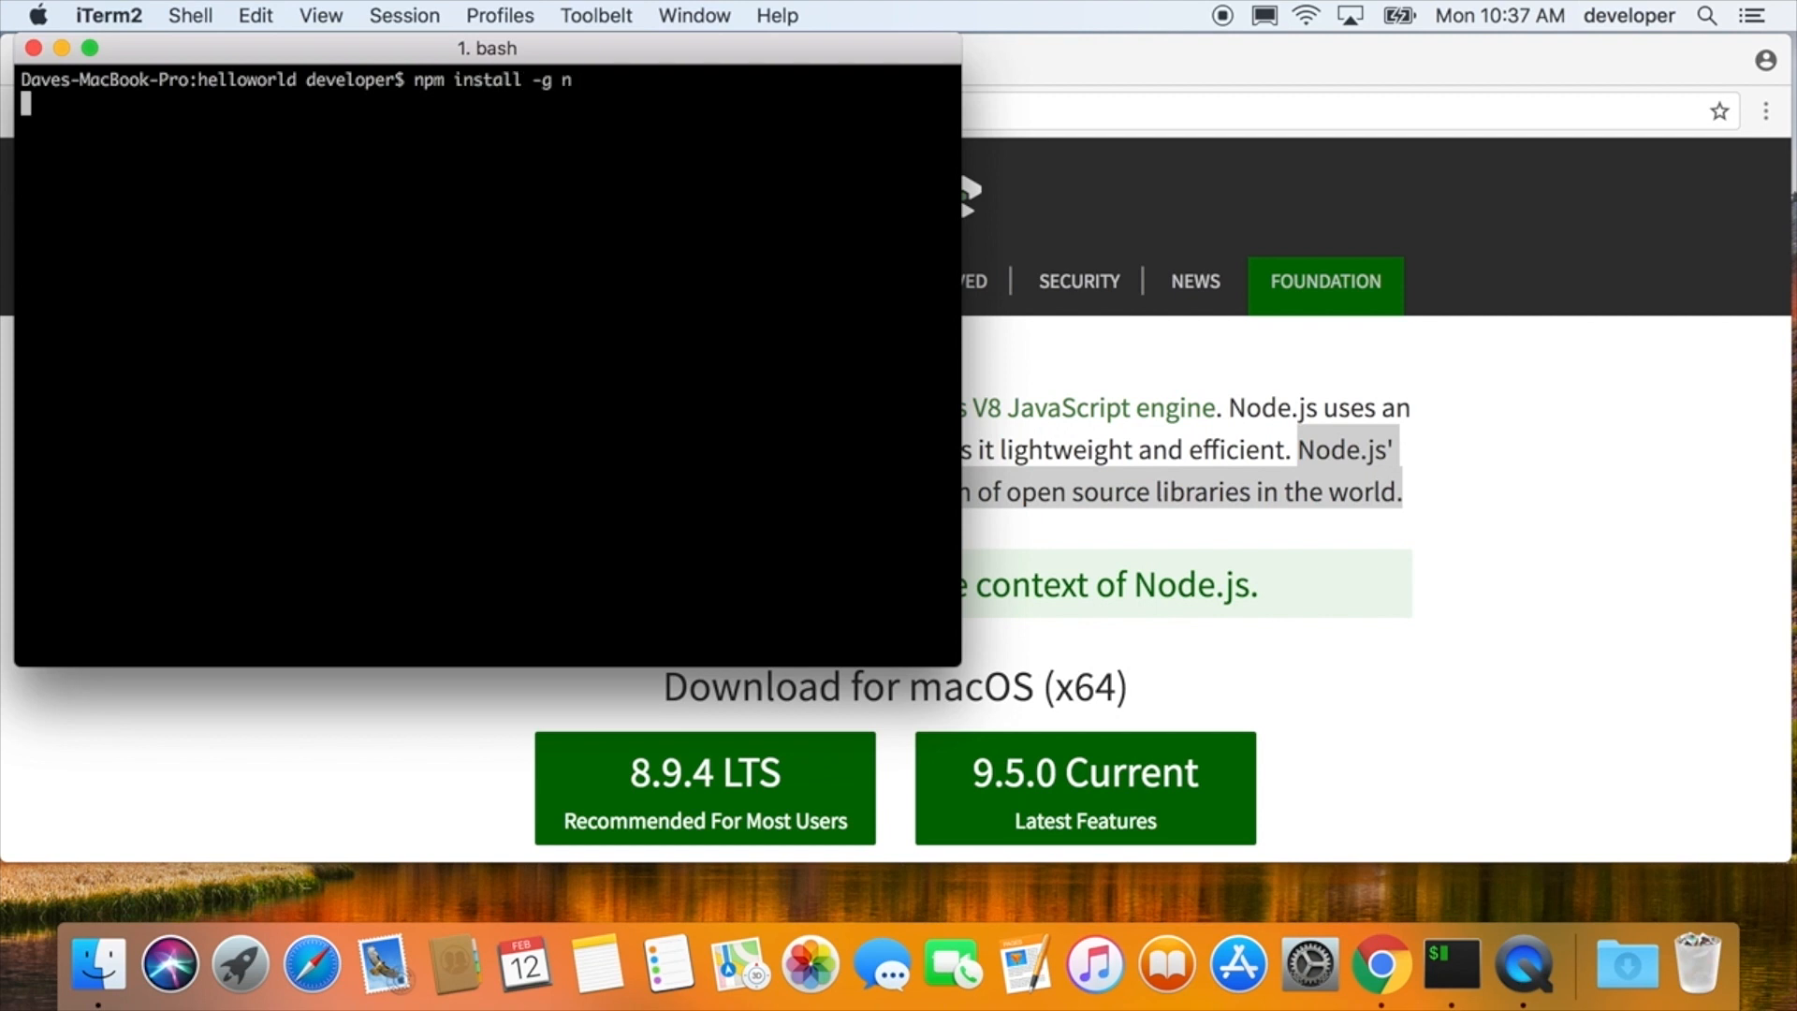
key("Return")
type("whihc")
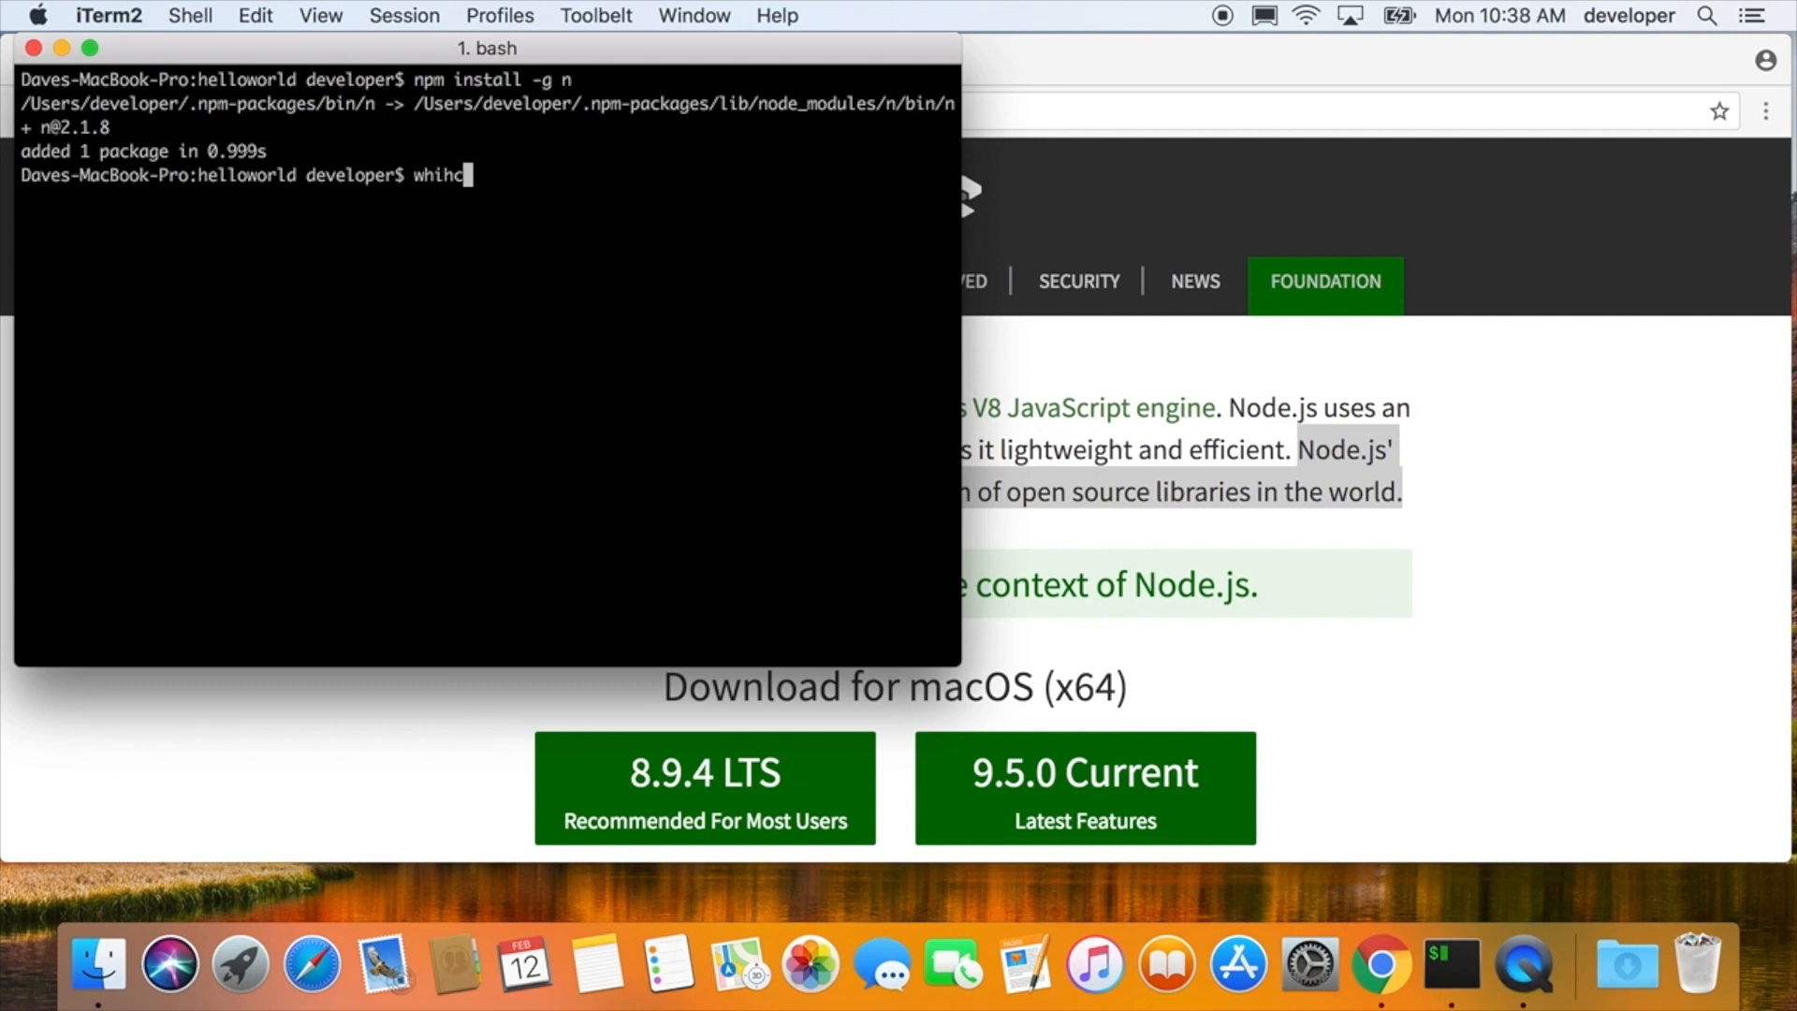
key("Return")
type("n")
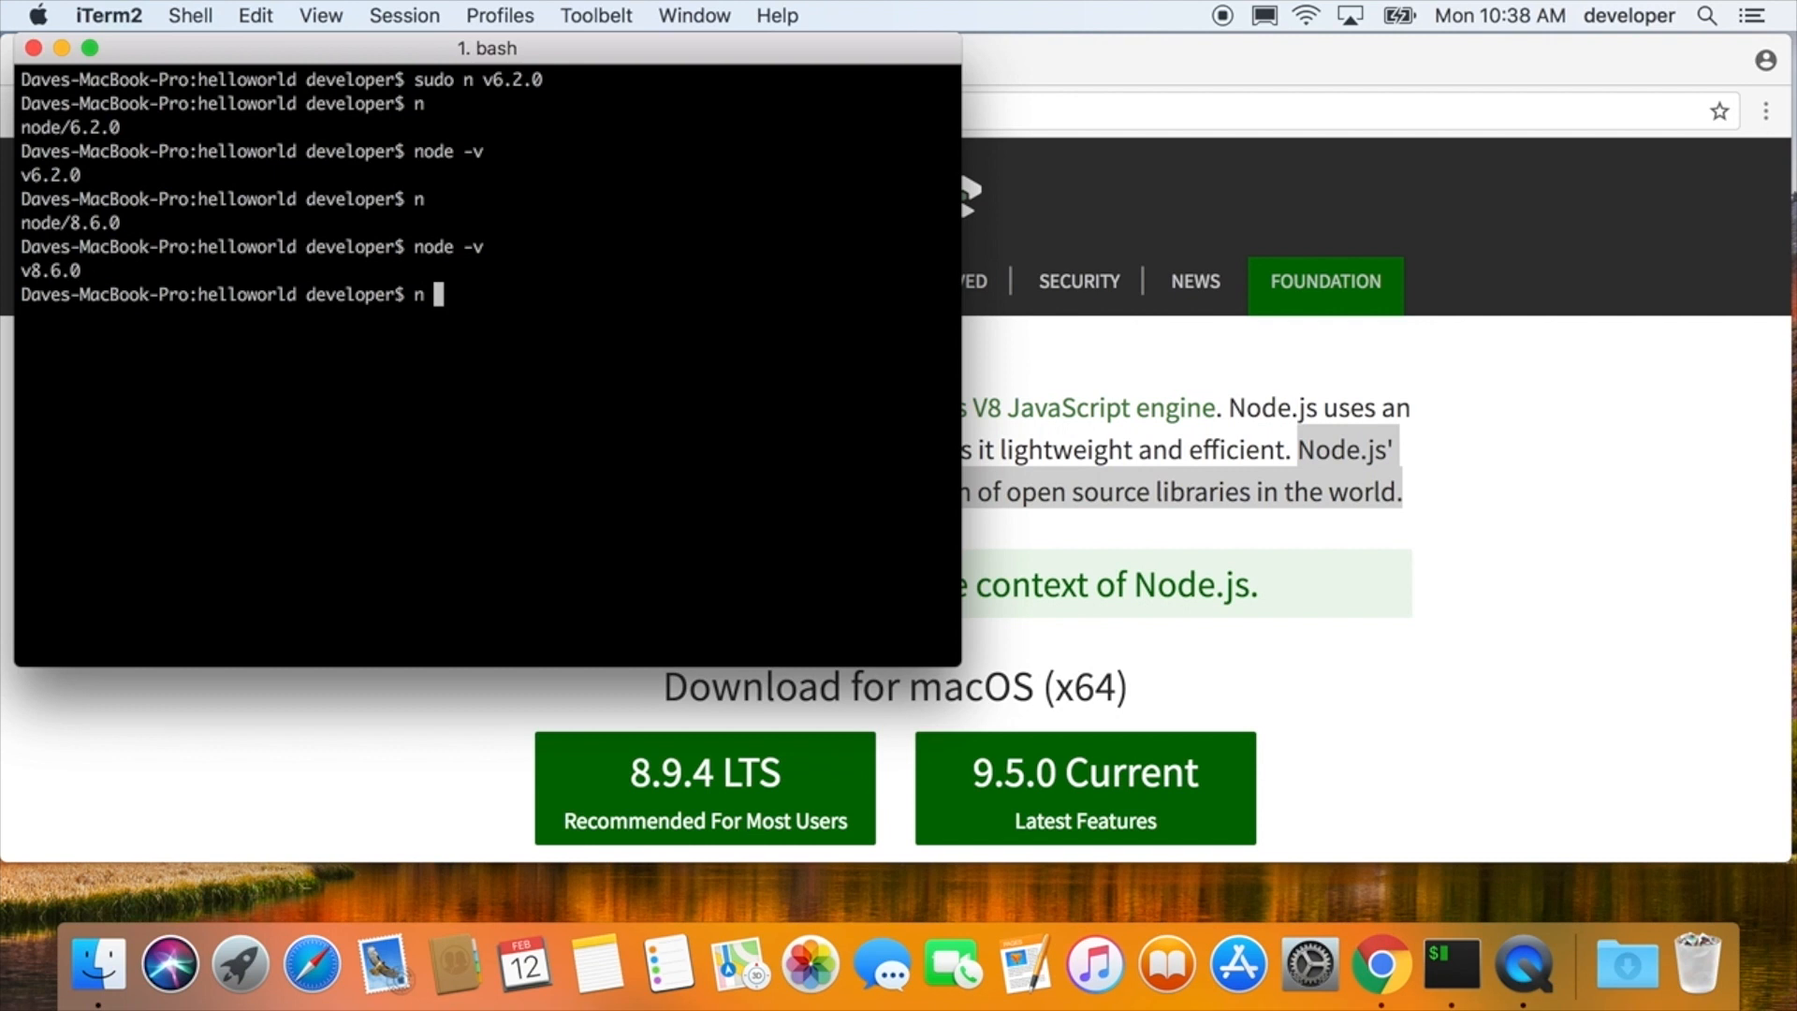
type("v9")
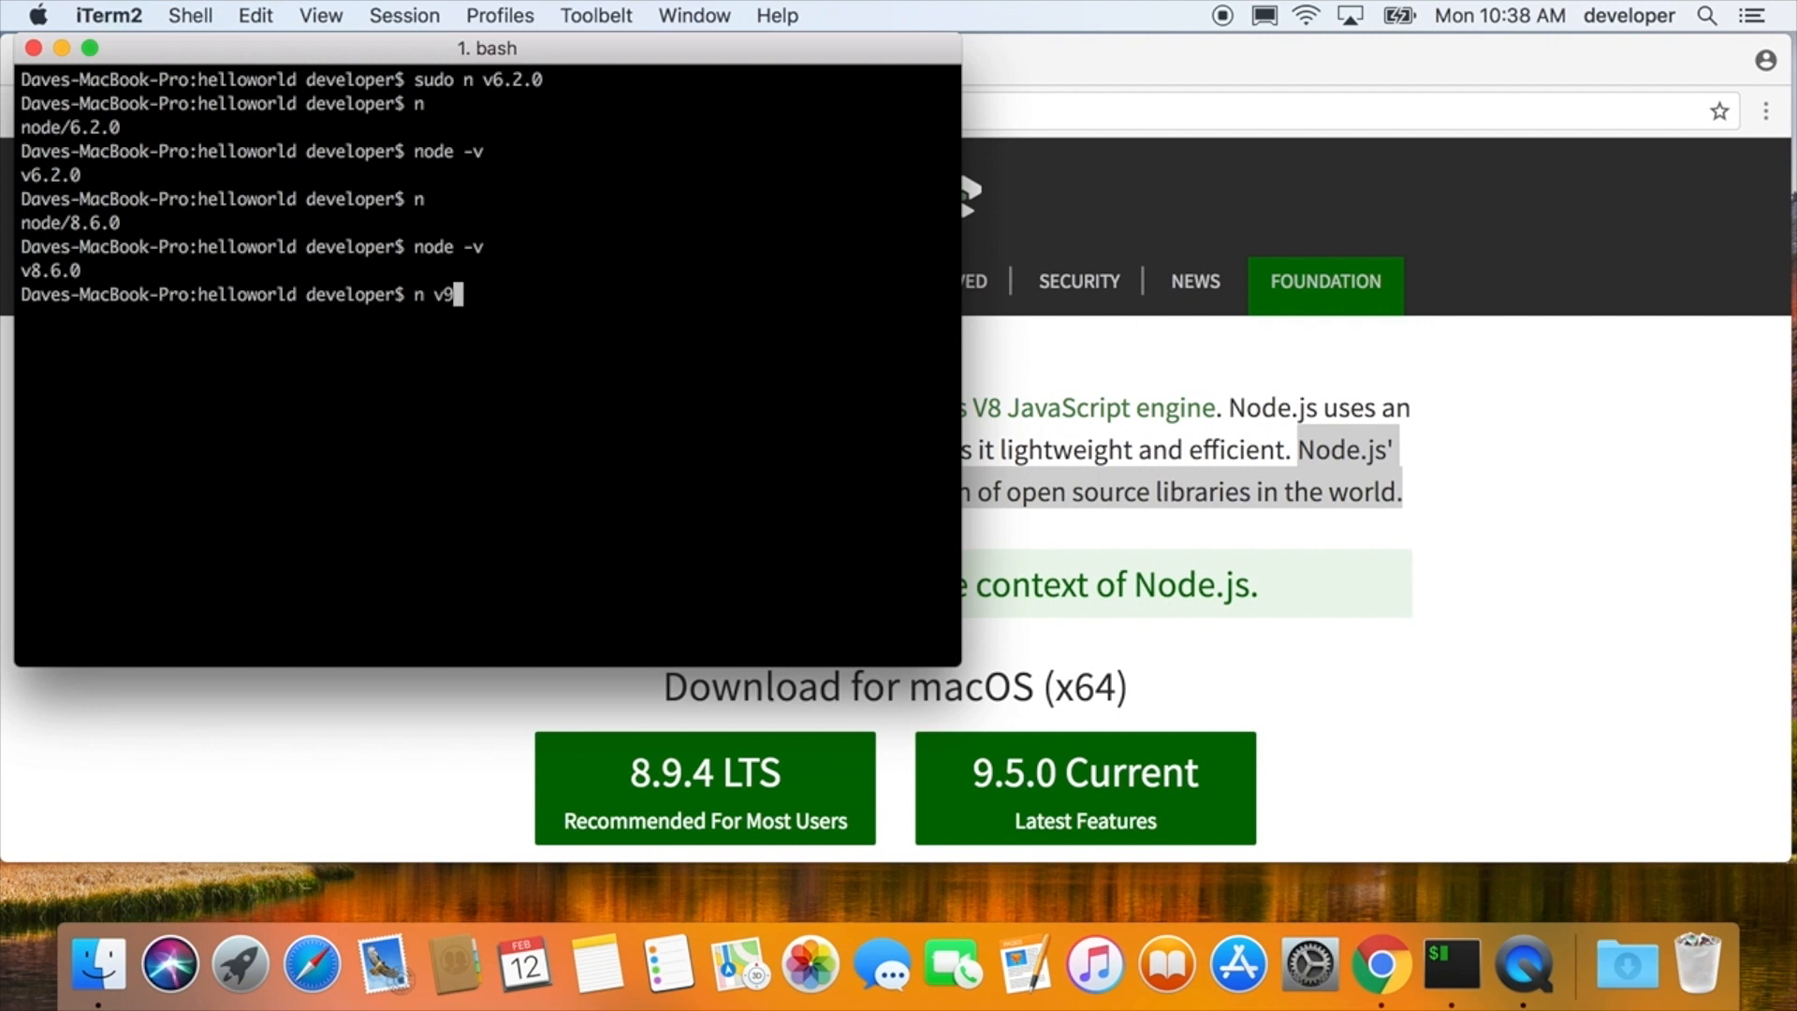
key("Return")
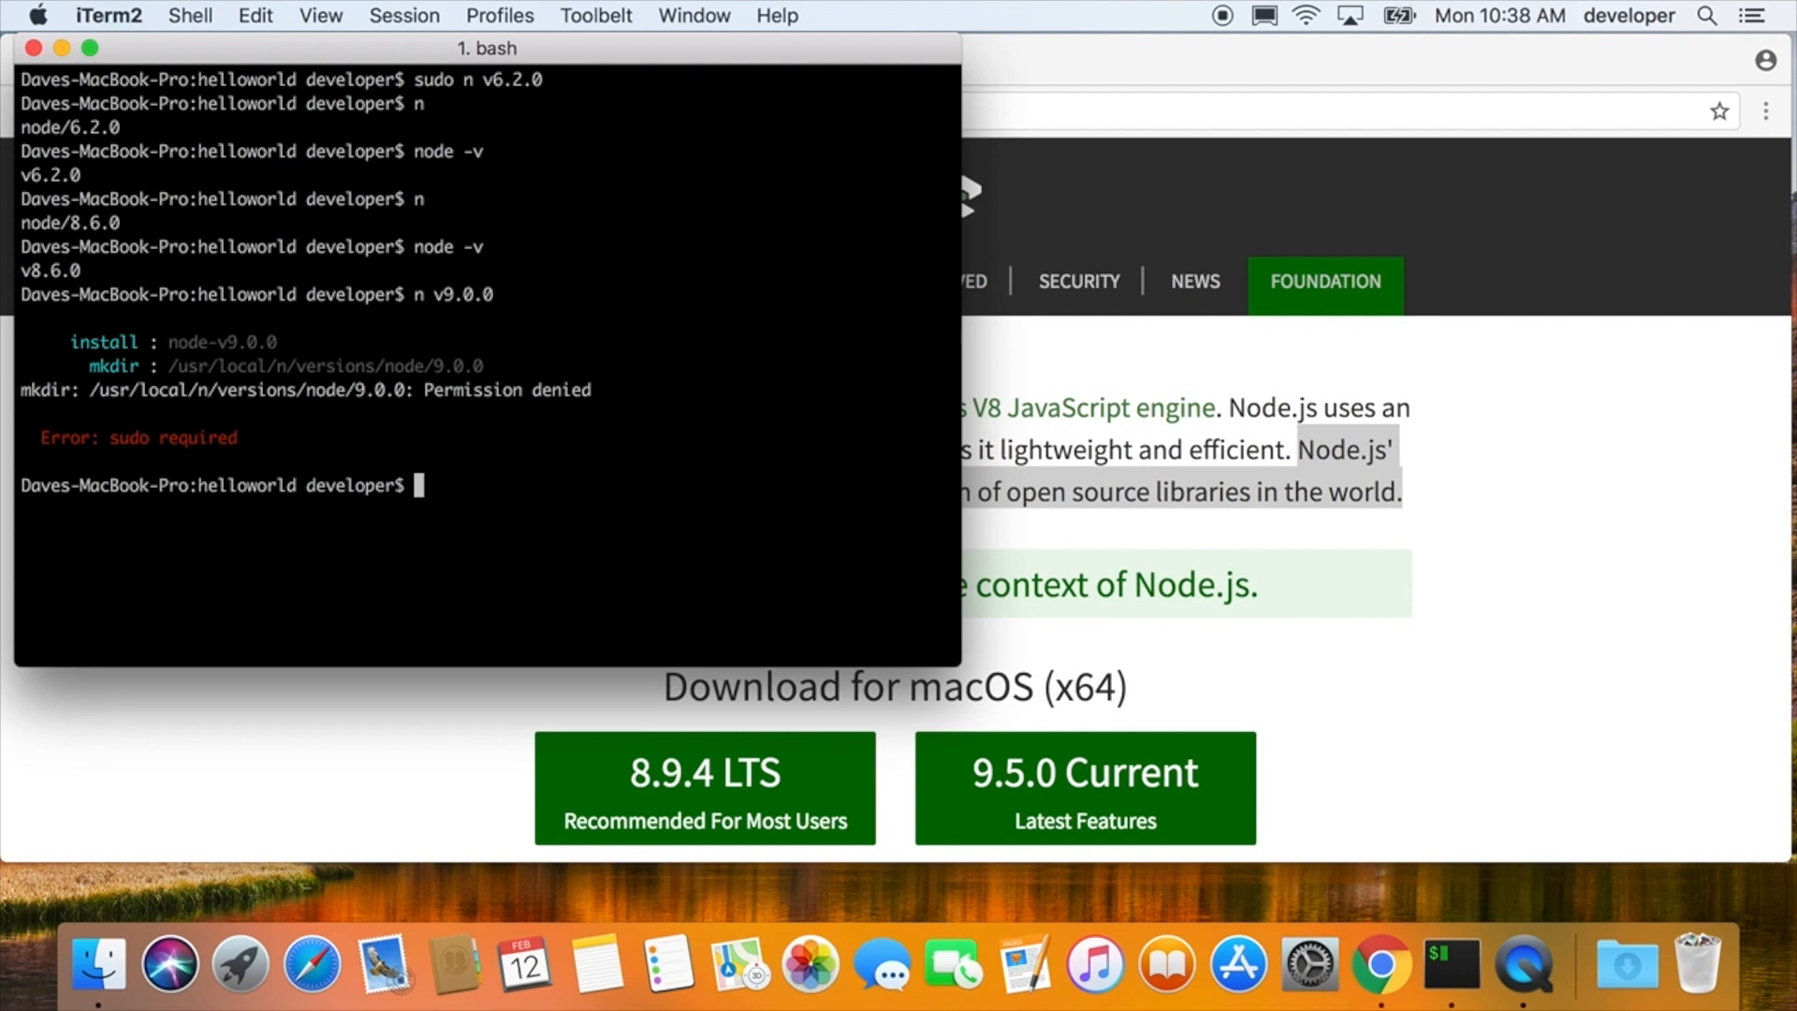
- Install Node 9.0.0 with 'sudo n v9.0.0', then pick Node 8.9.4 from the n list
type("sudo n")
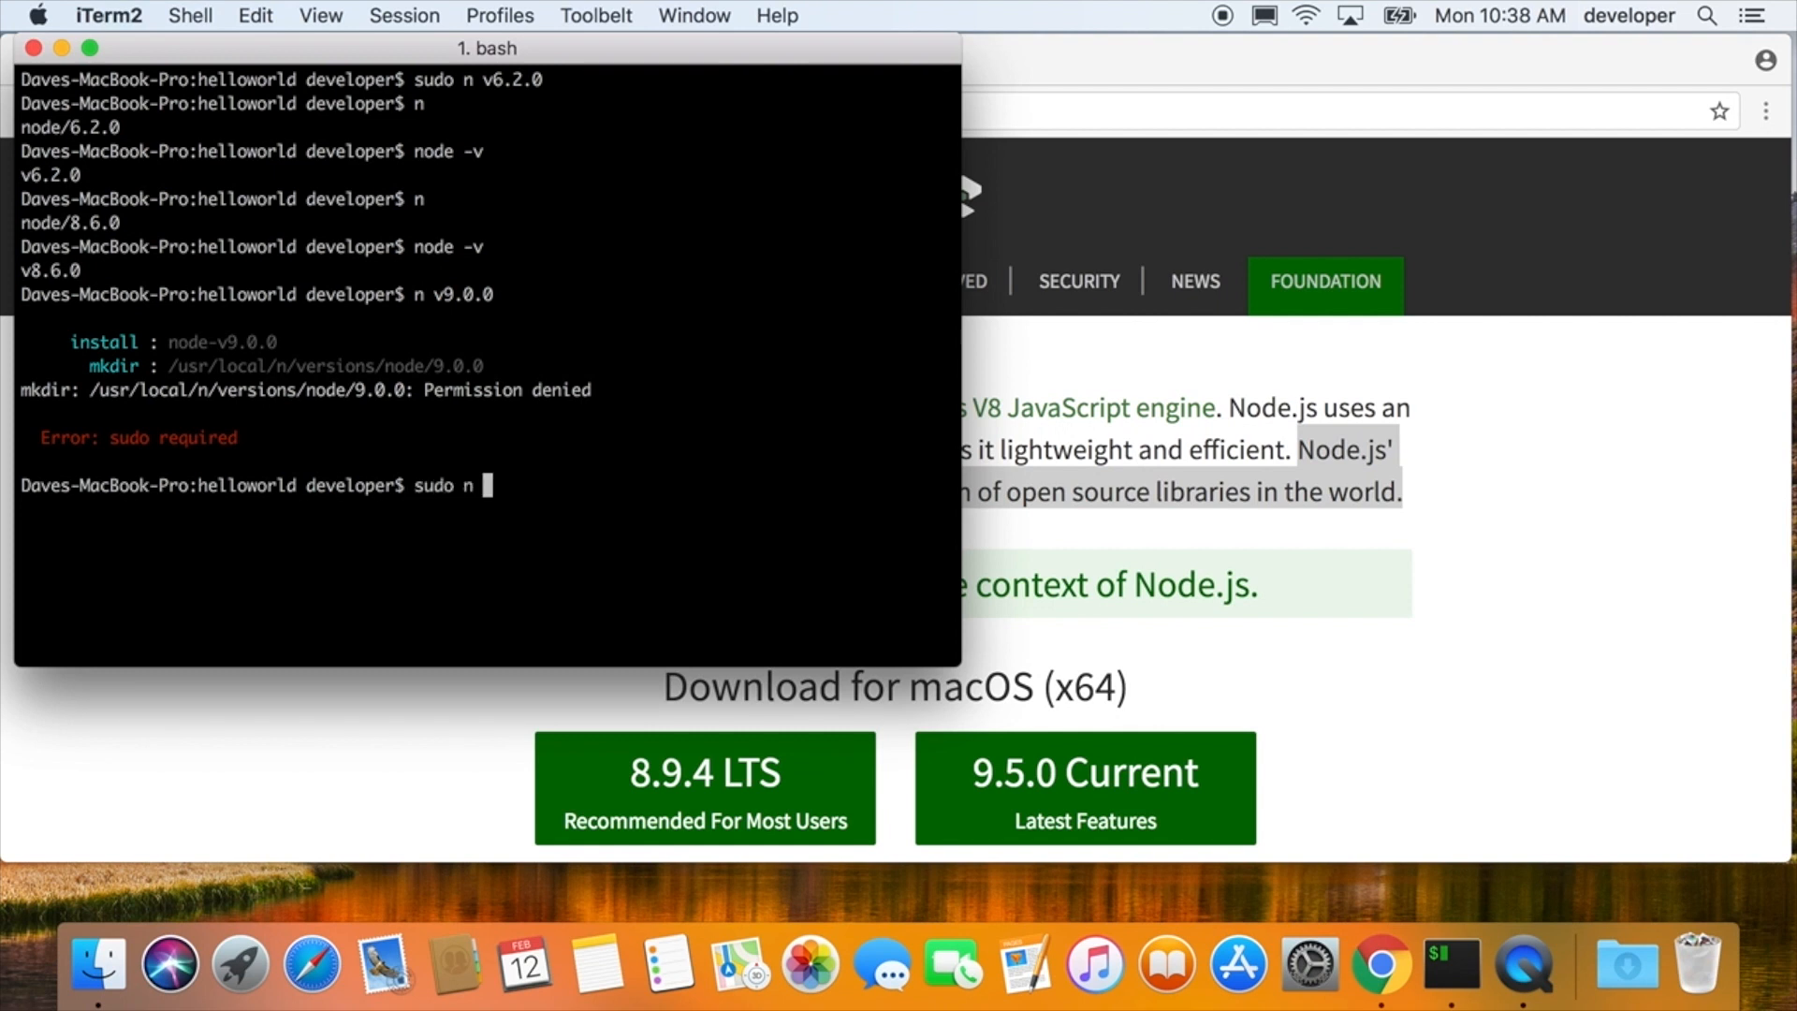
type("v")
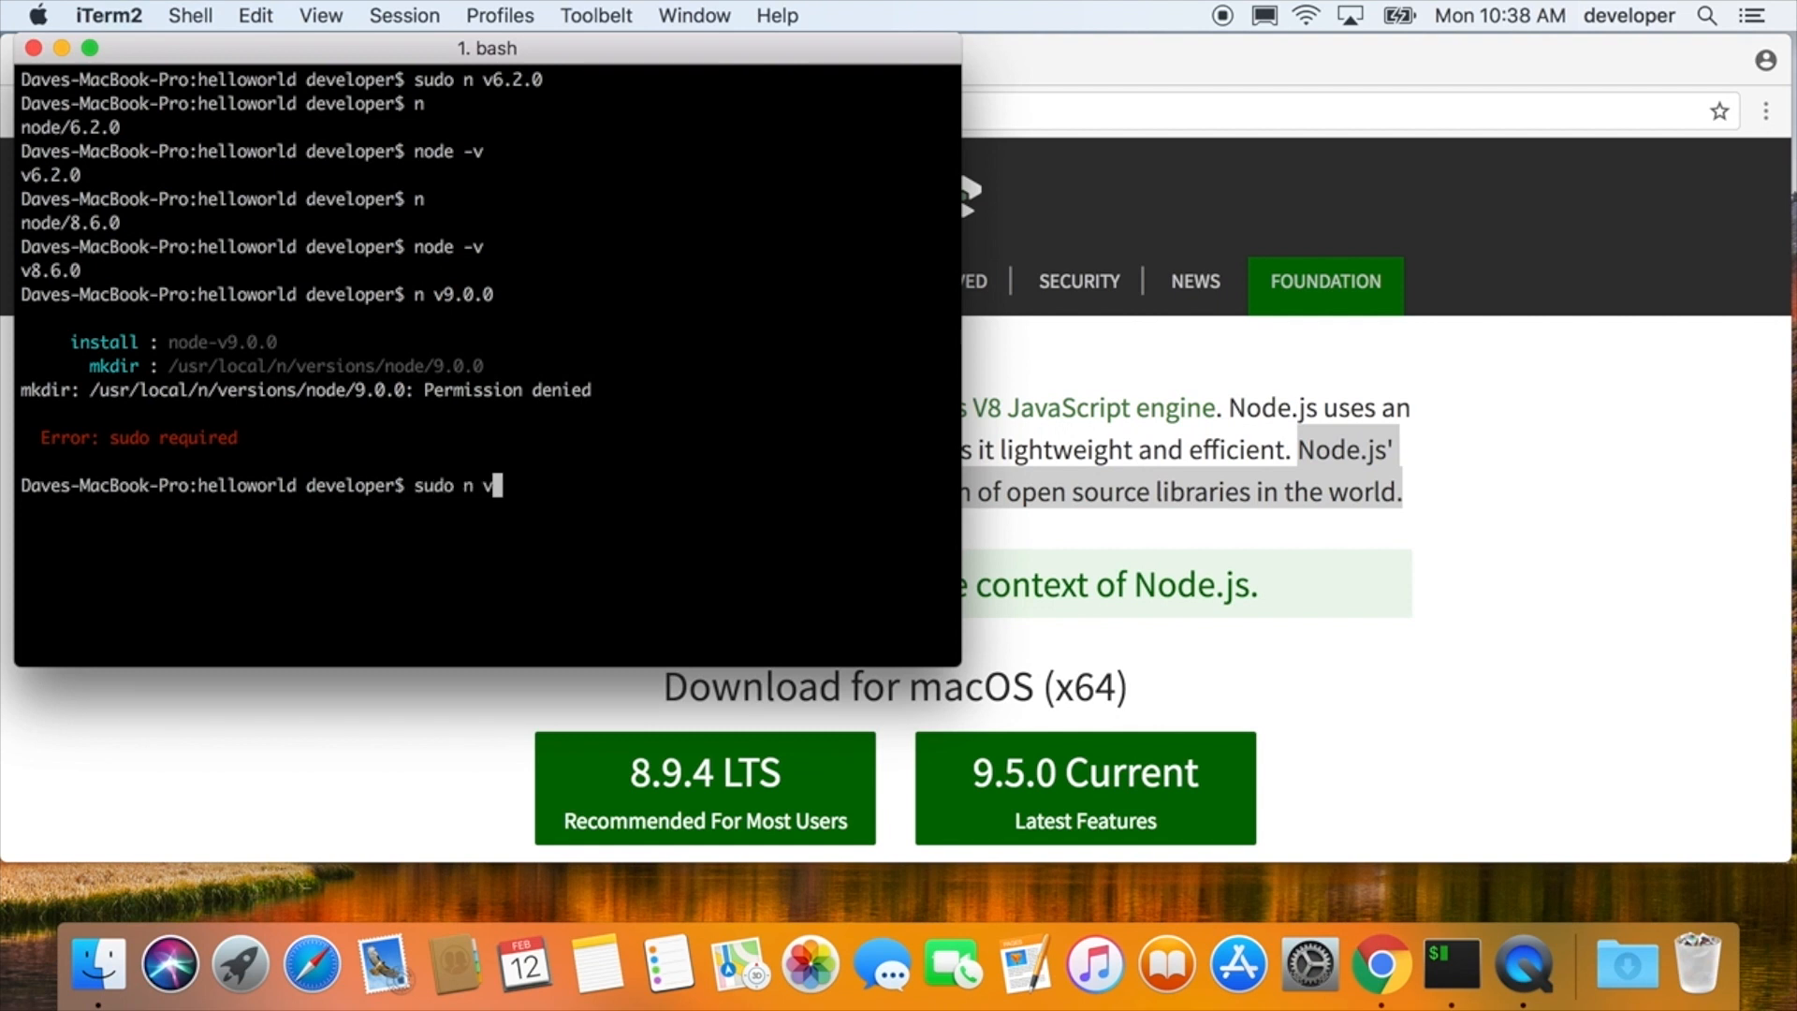
type("9.0.0")
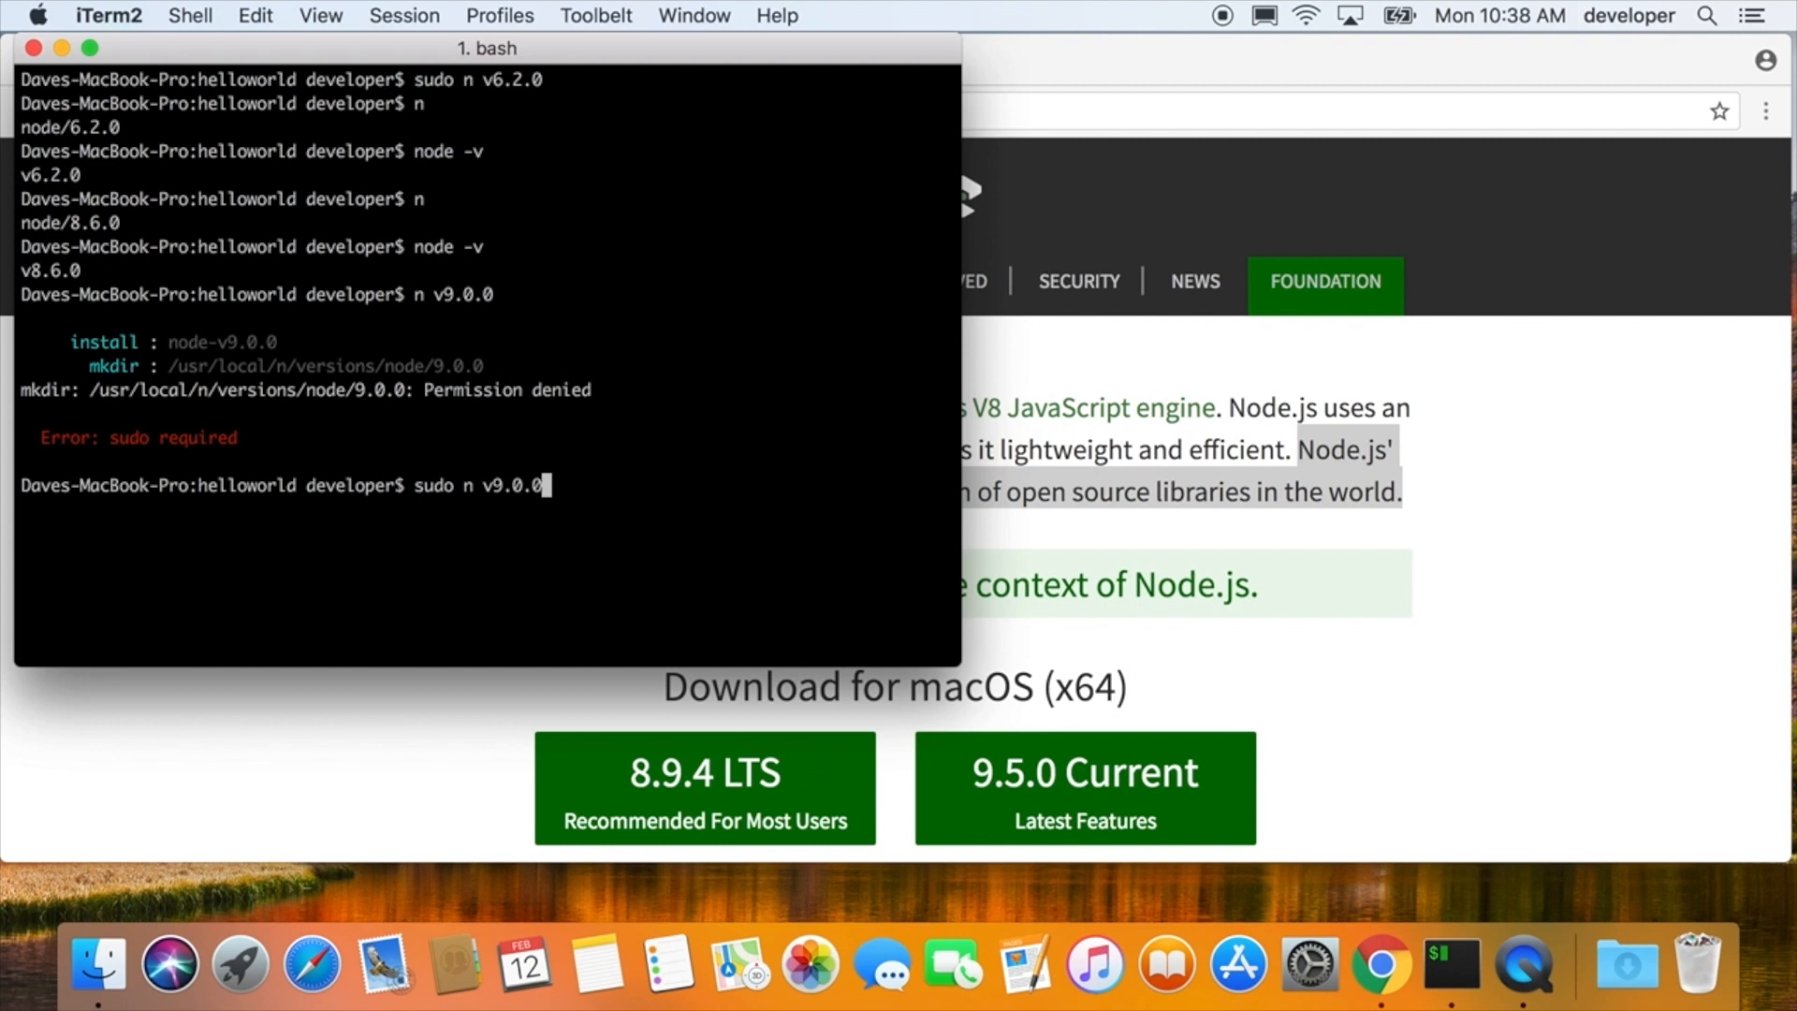
key("Return")
type("no")
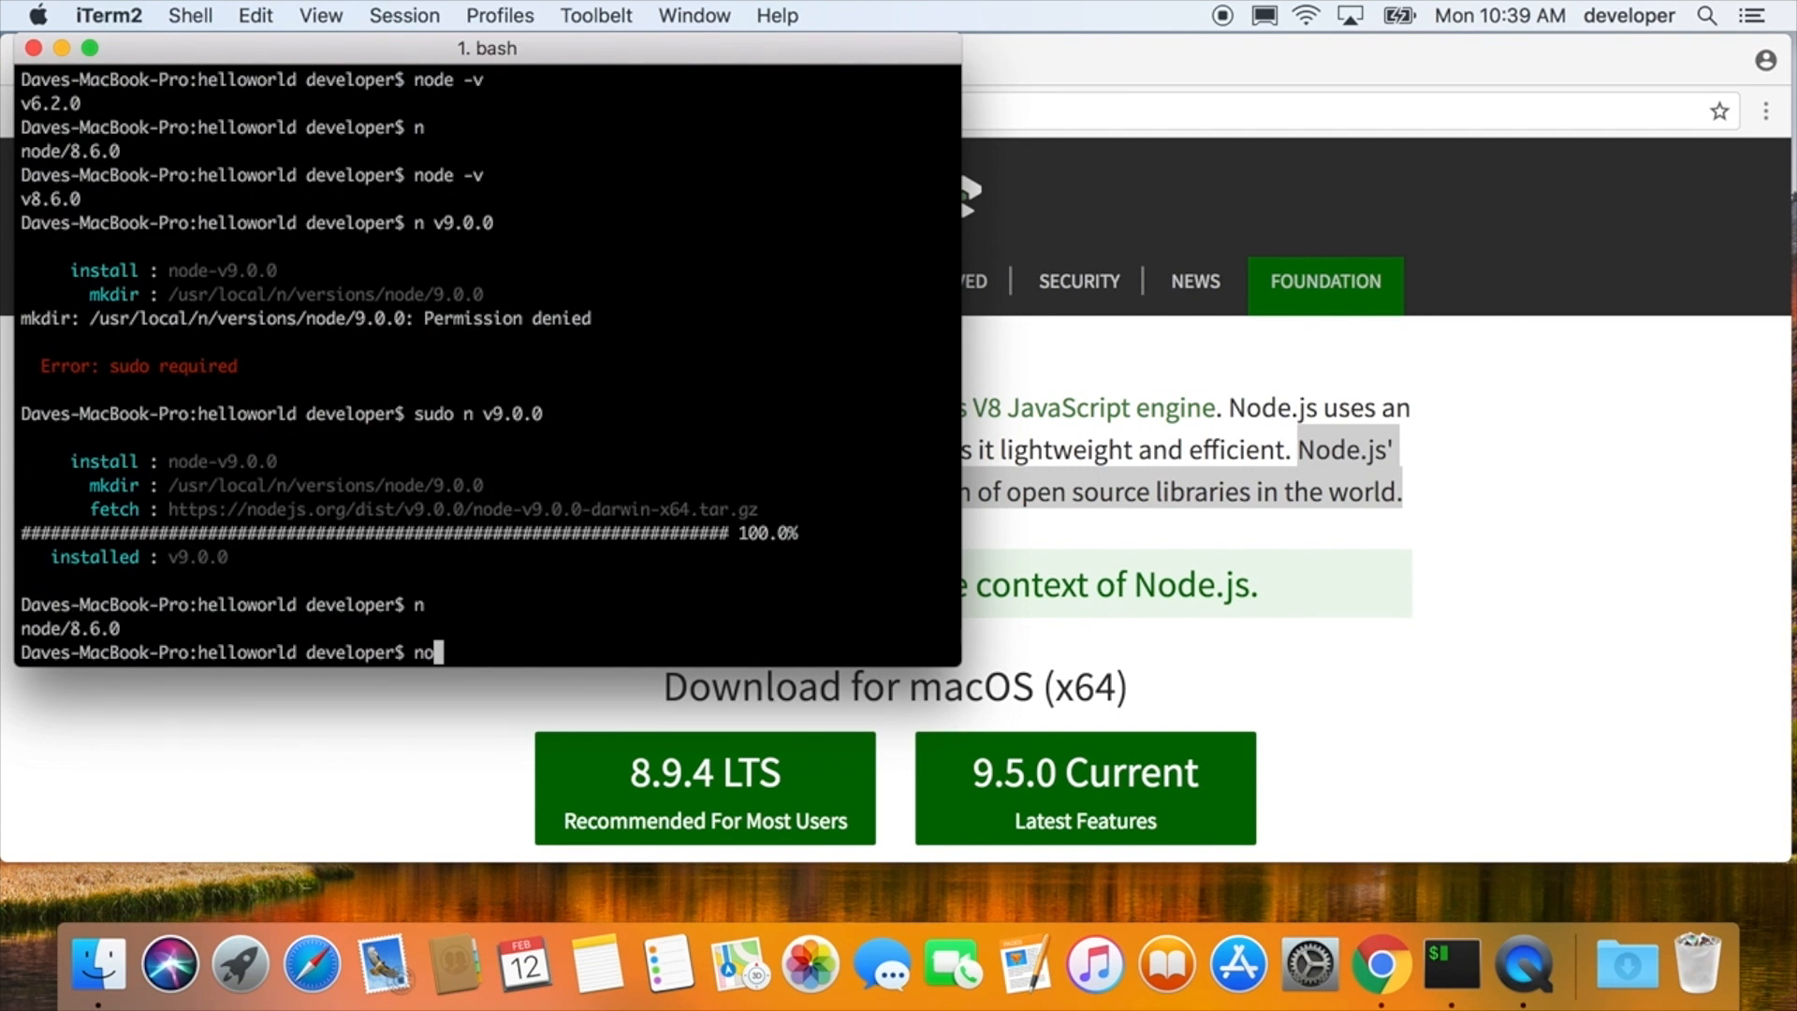
key("Return")
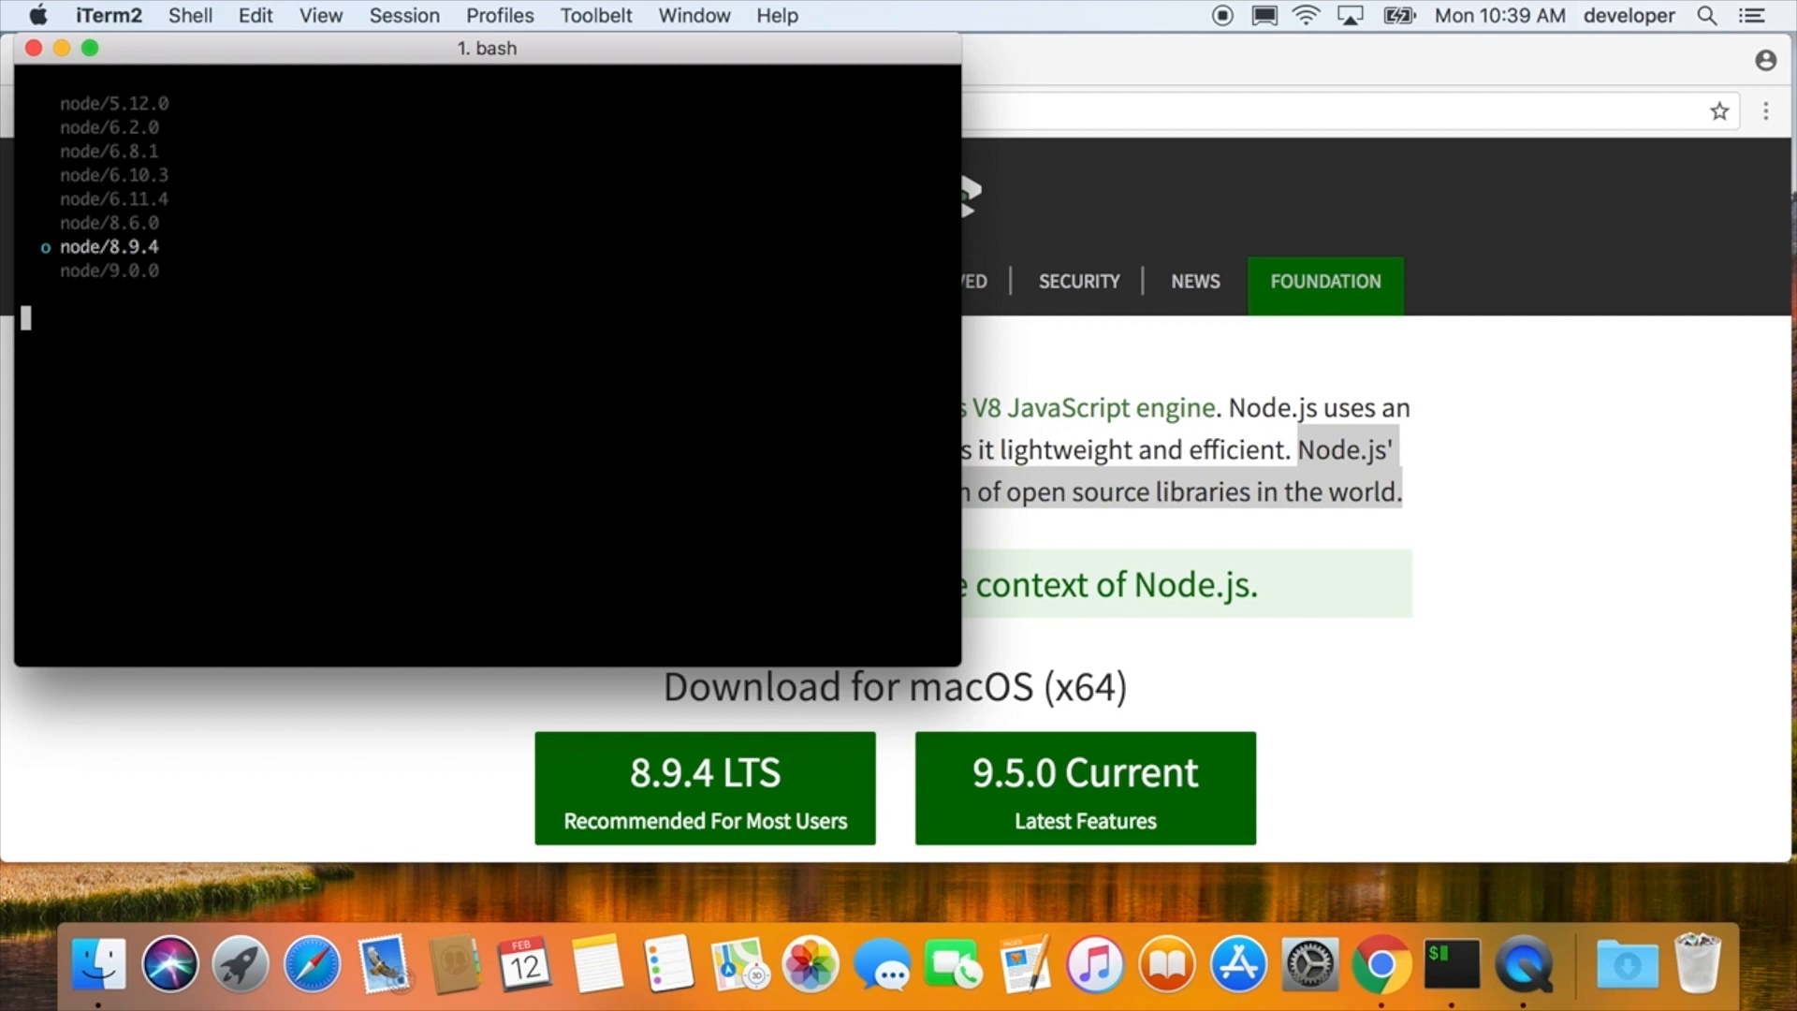
key("Return")
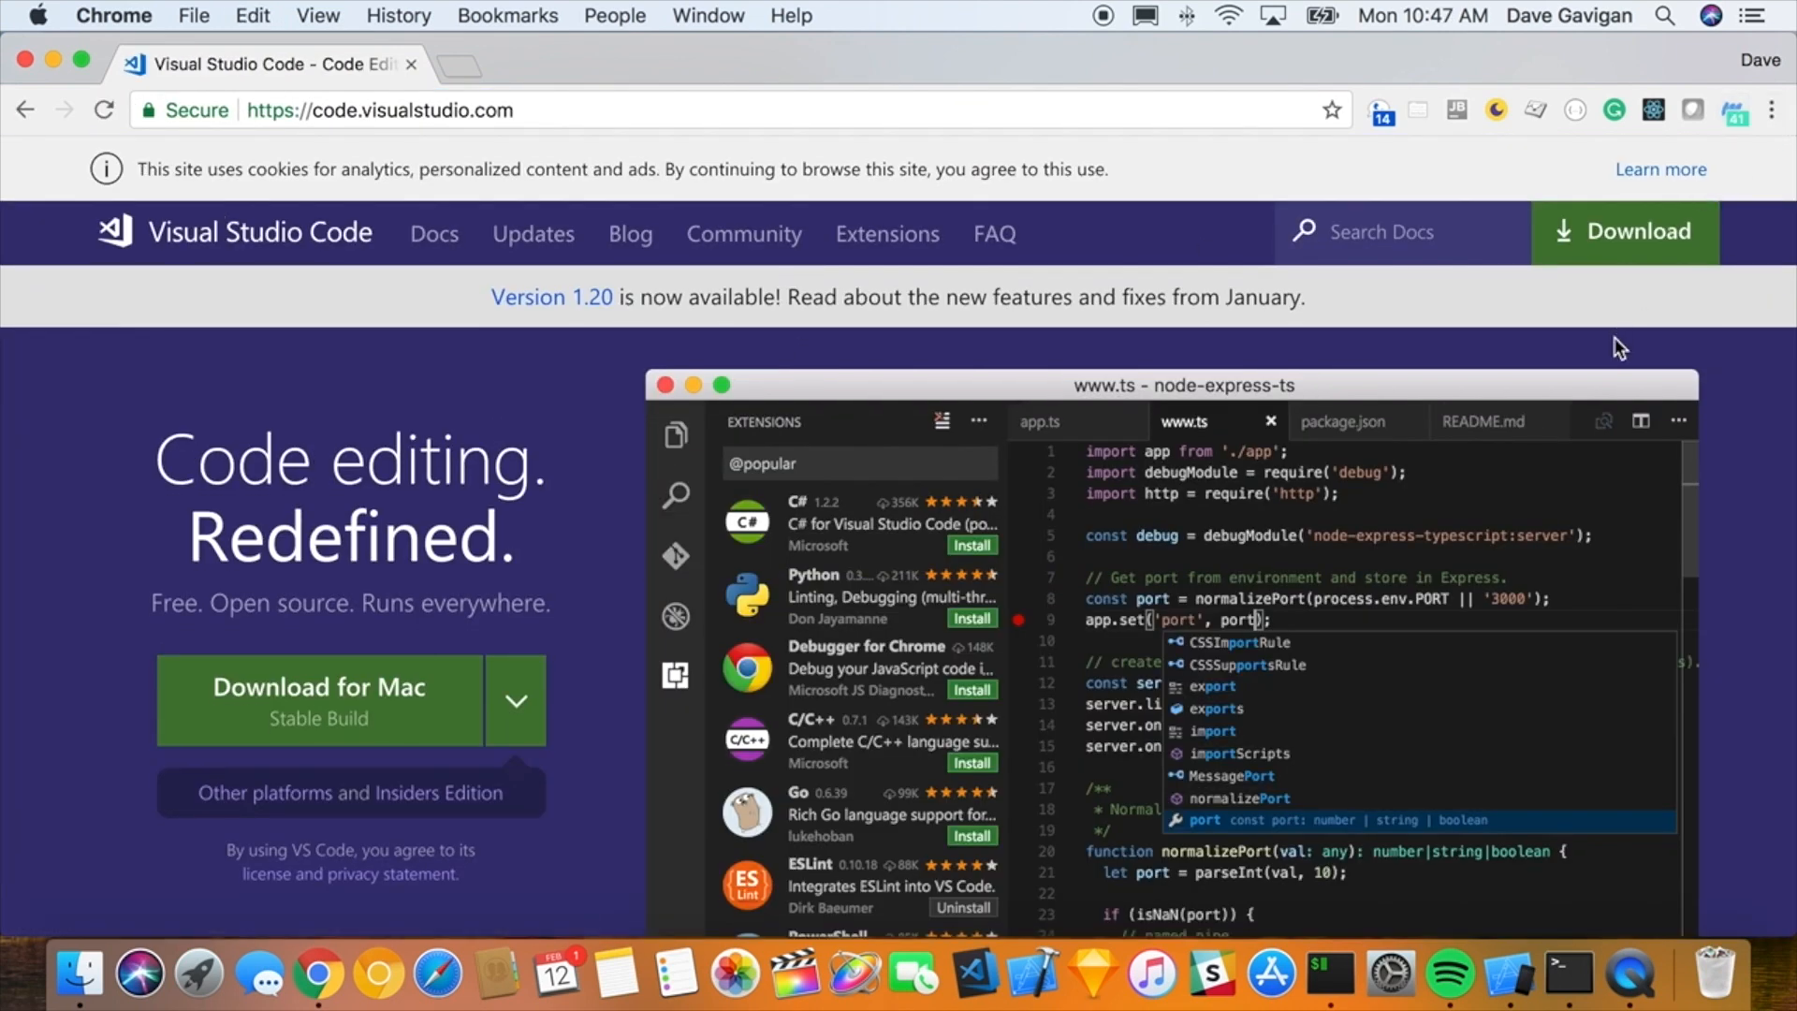
- Scroll through code.visualstudio.com's IntelliSense and debugging feature sections
scroll("down", 3)
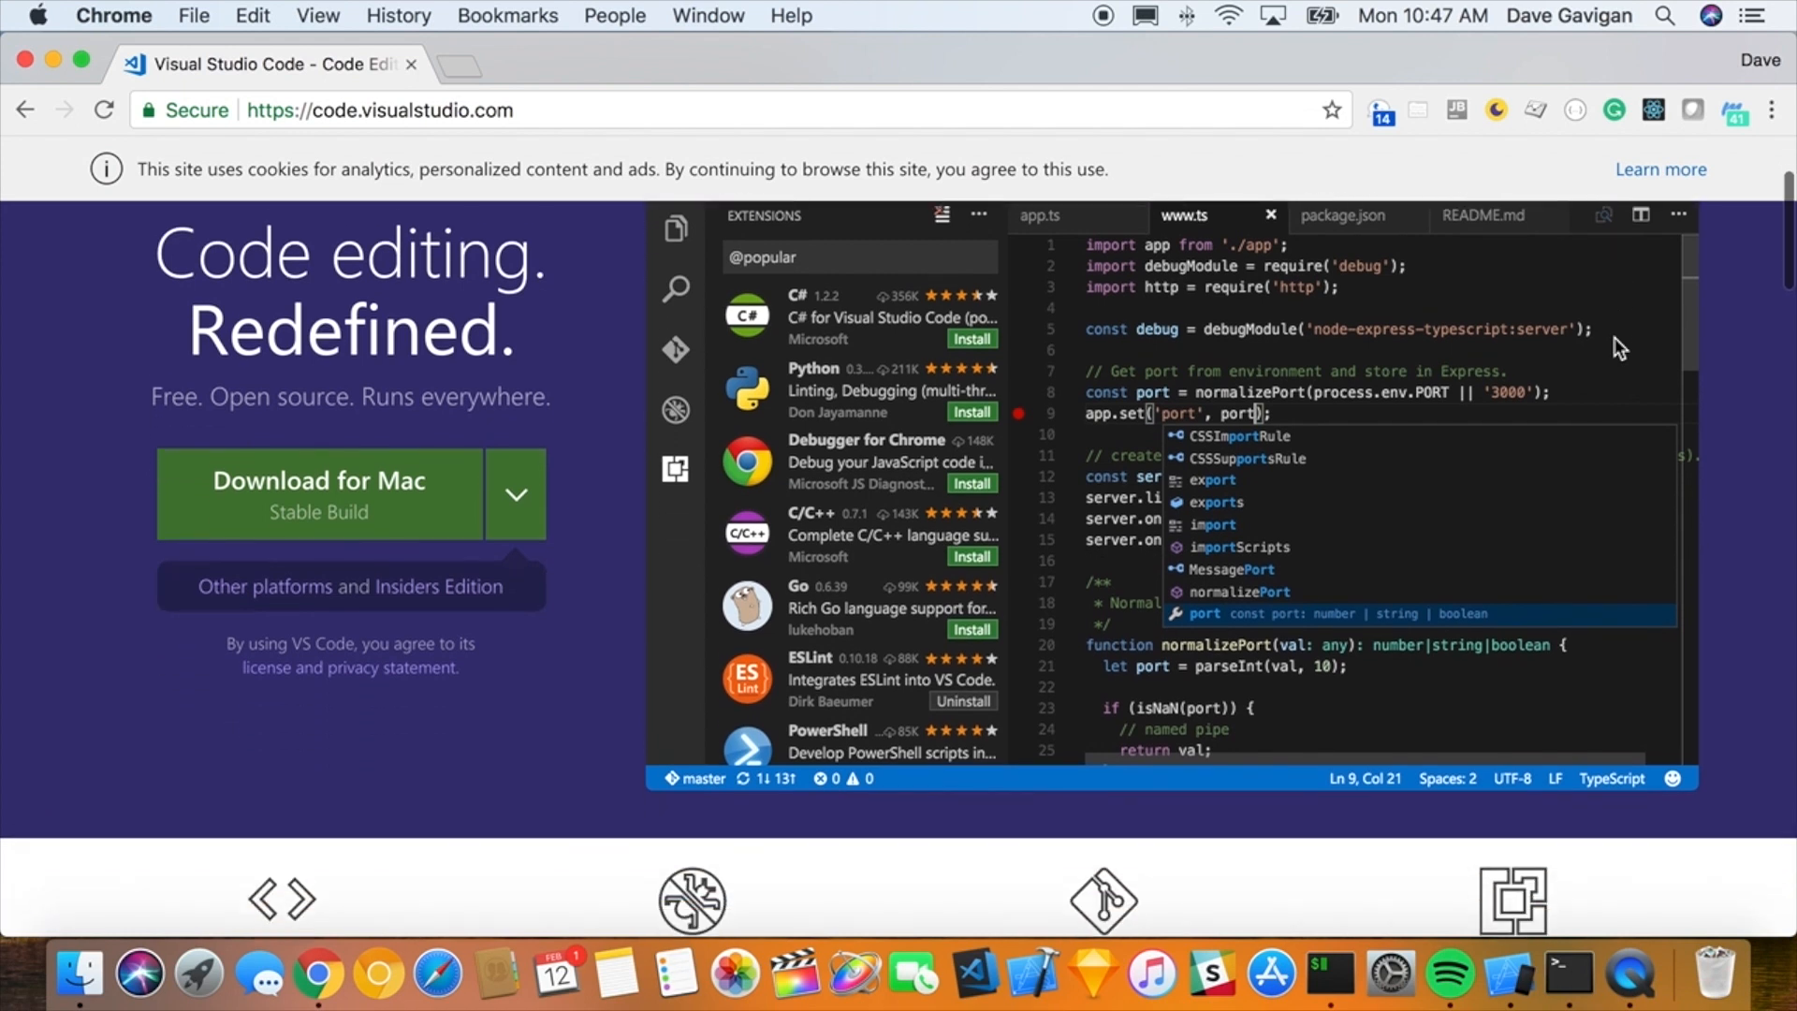
scroll("down", 3)
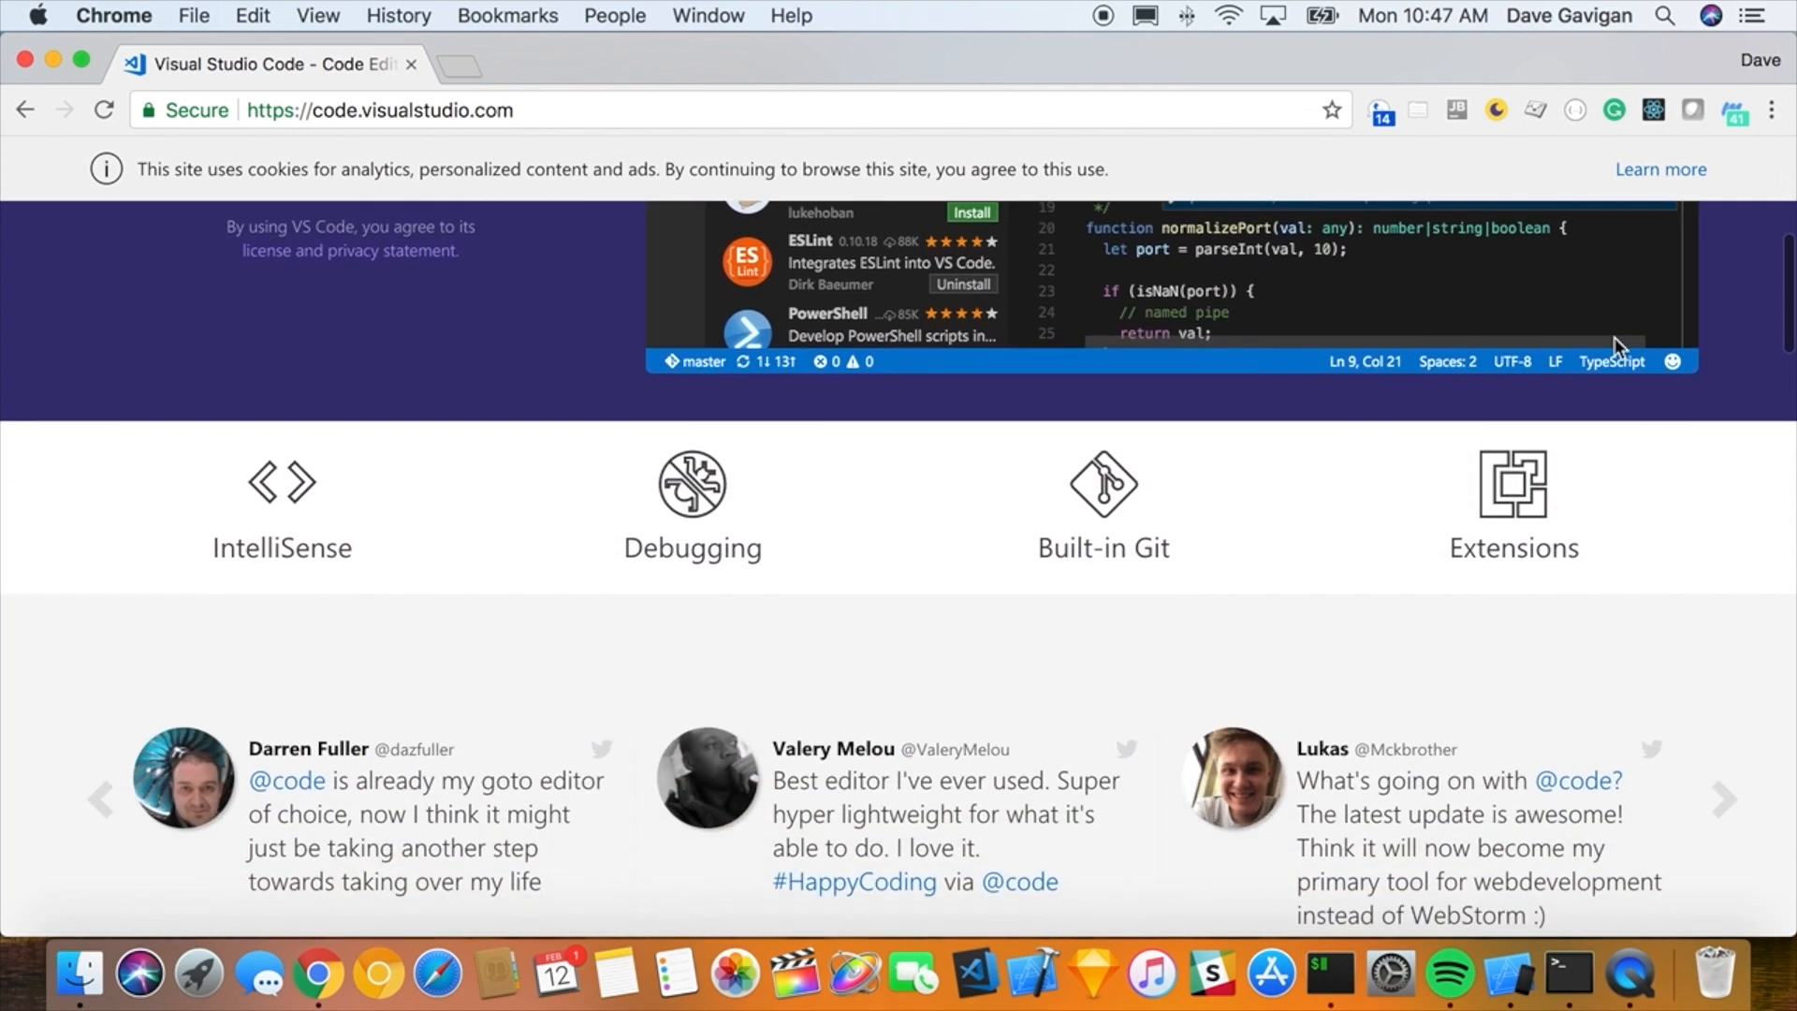
scroll("down", 3)
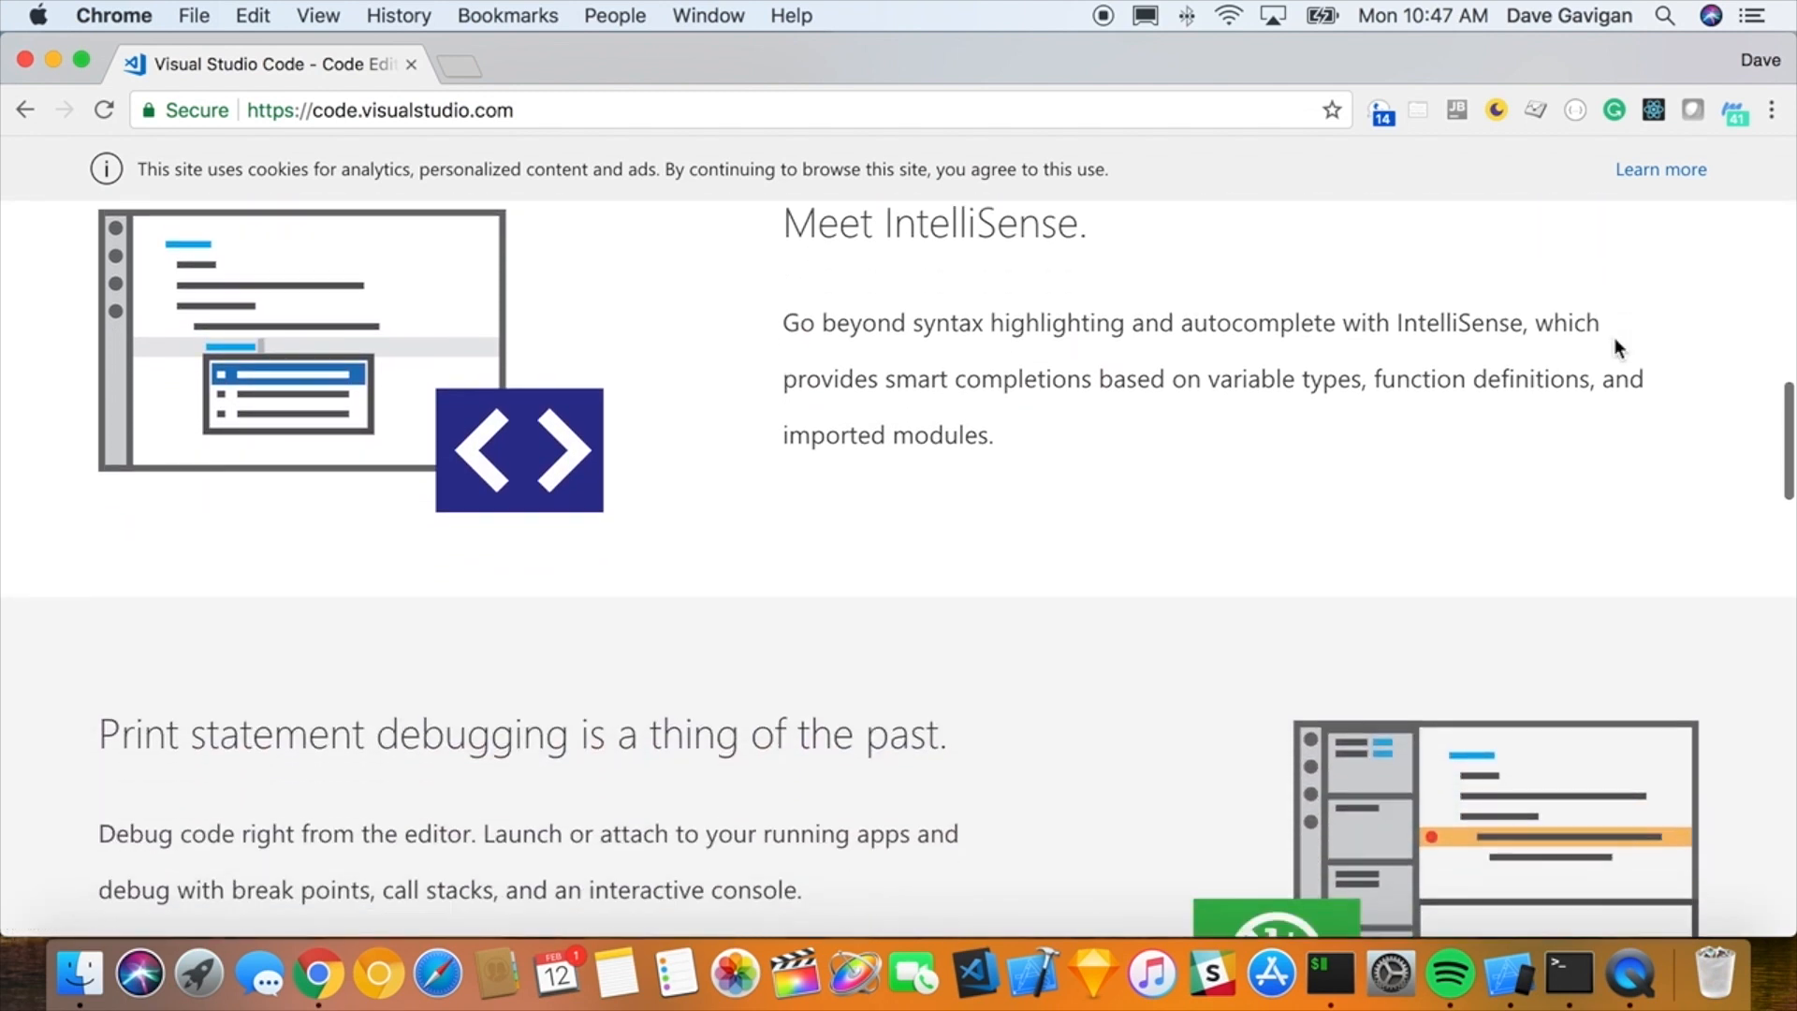
scroll("down", 3)
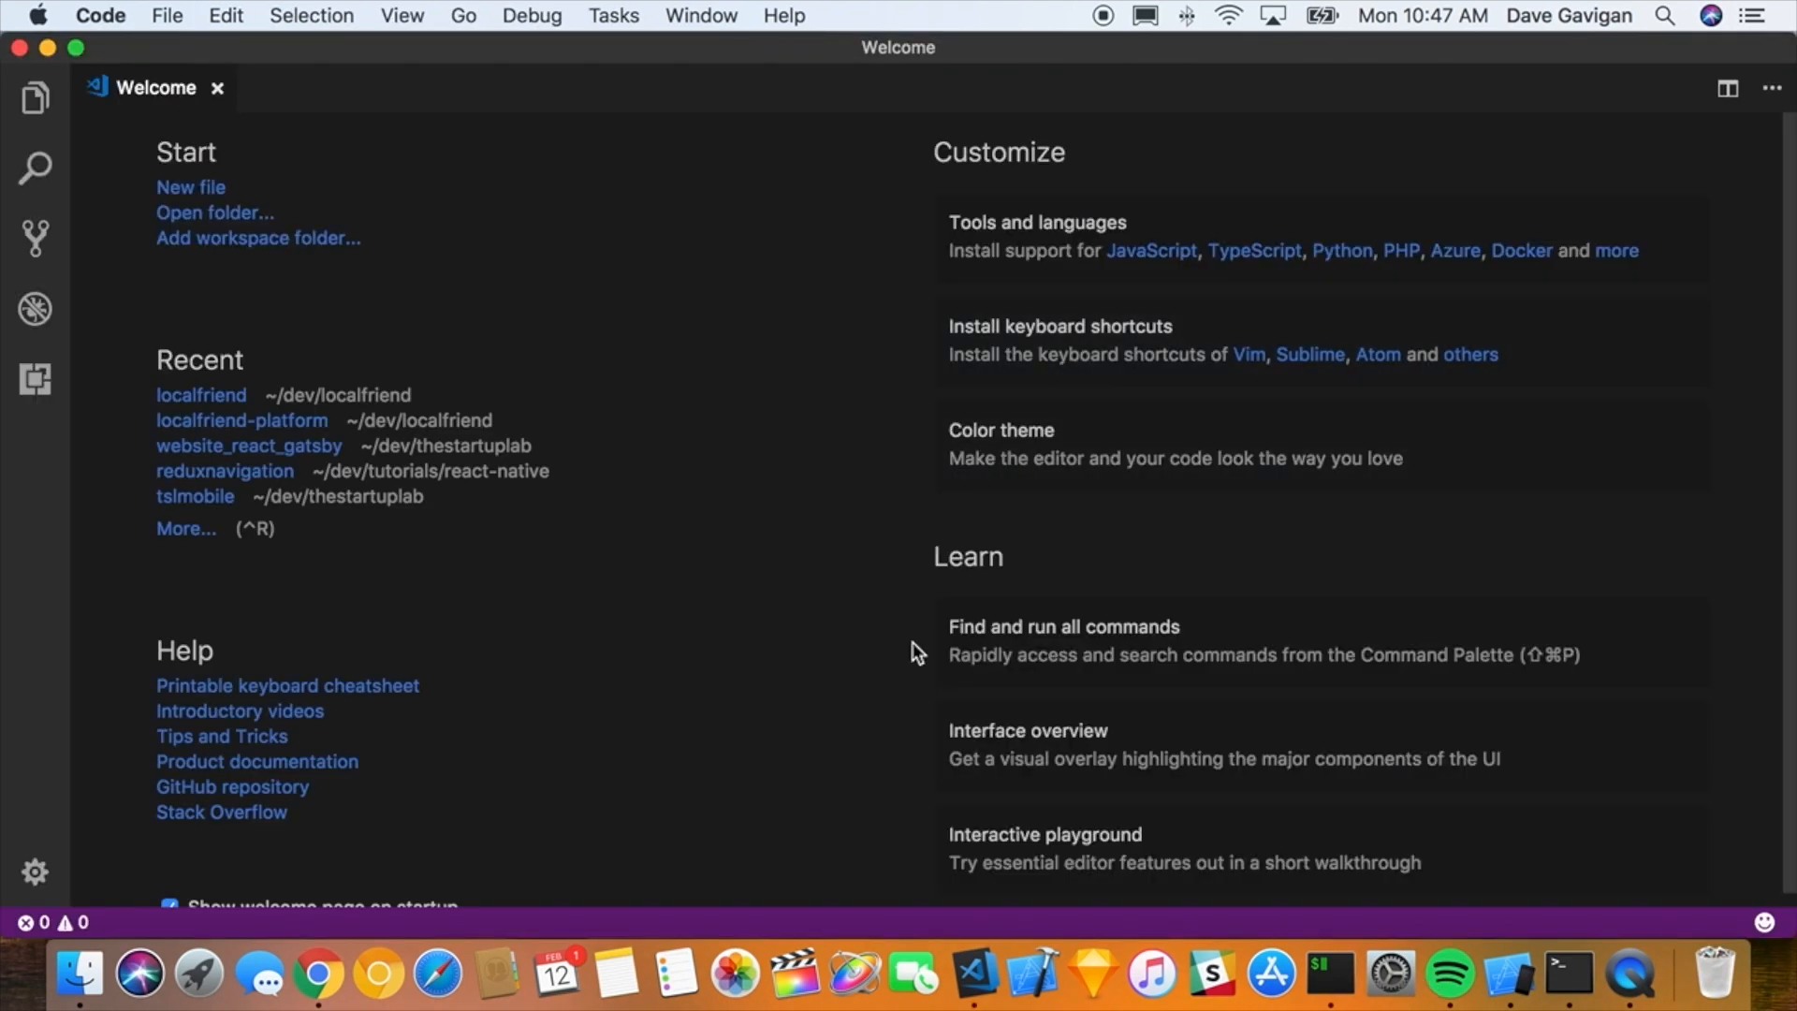
mouse_move(762, 412)
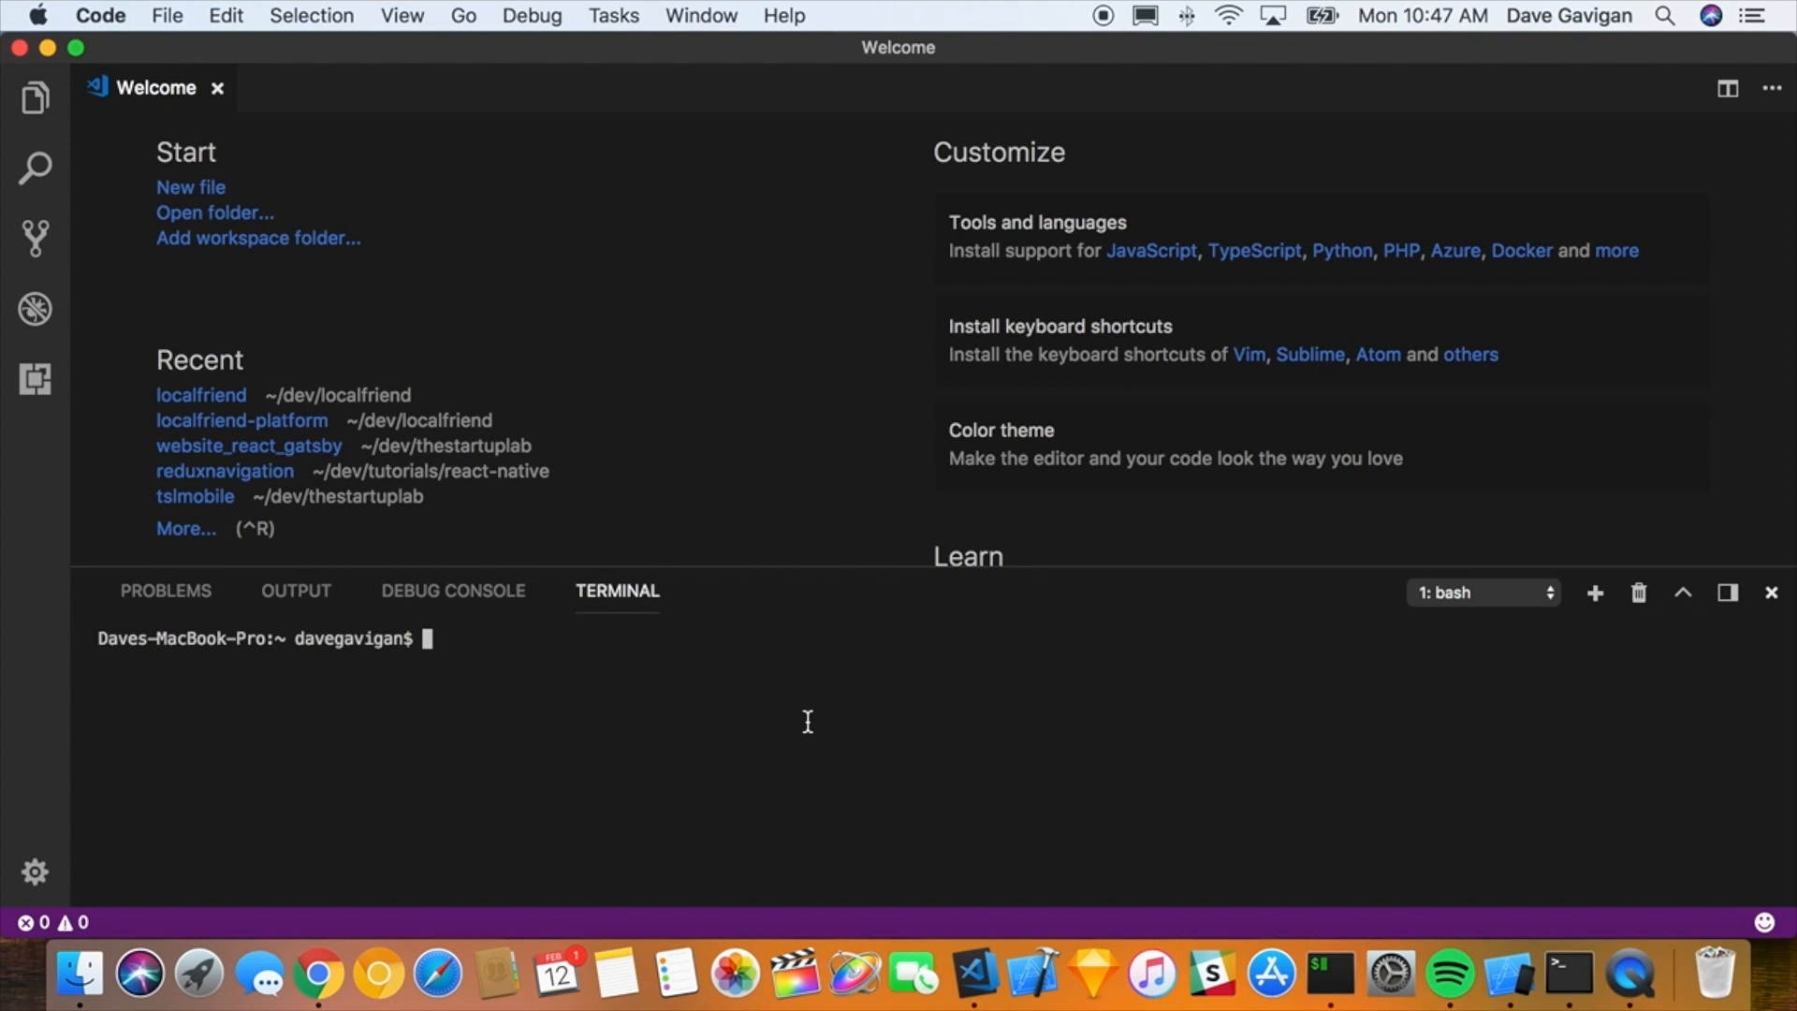
left_click(1769, 594)
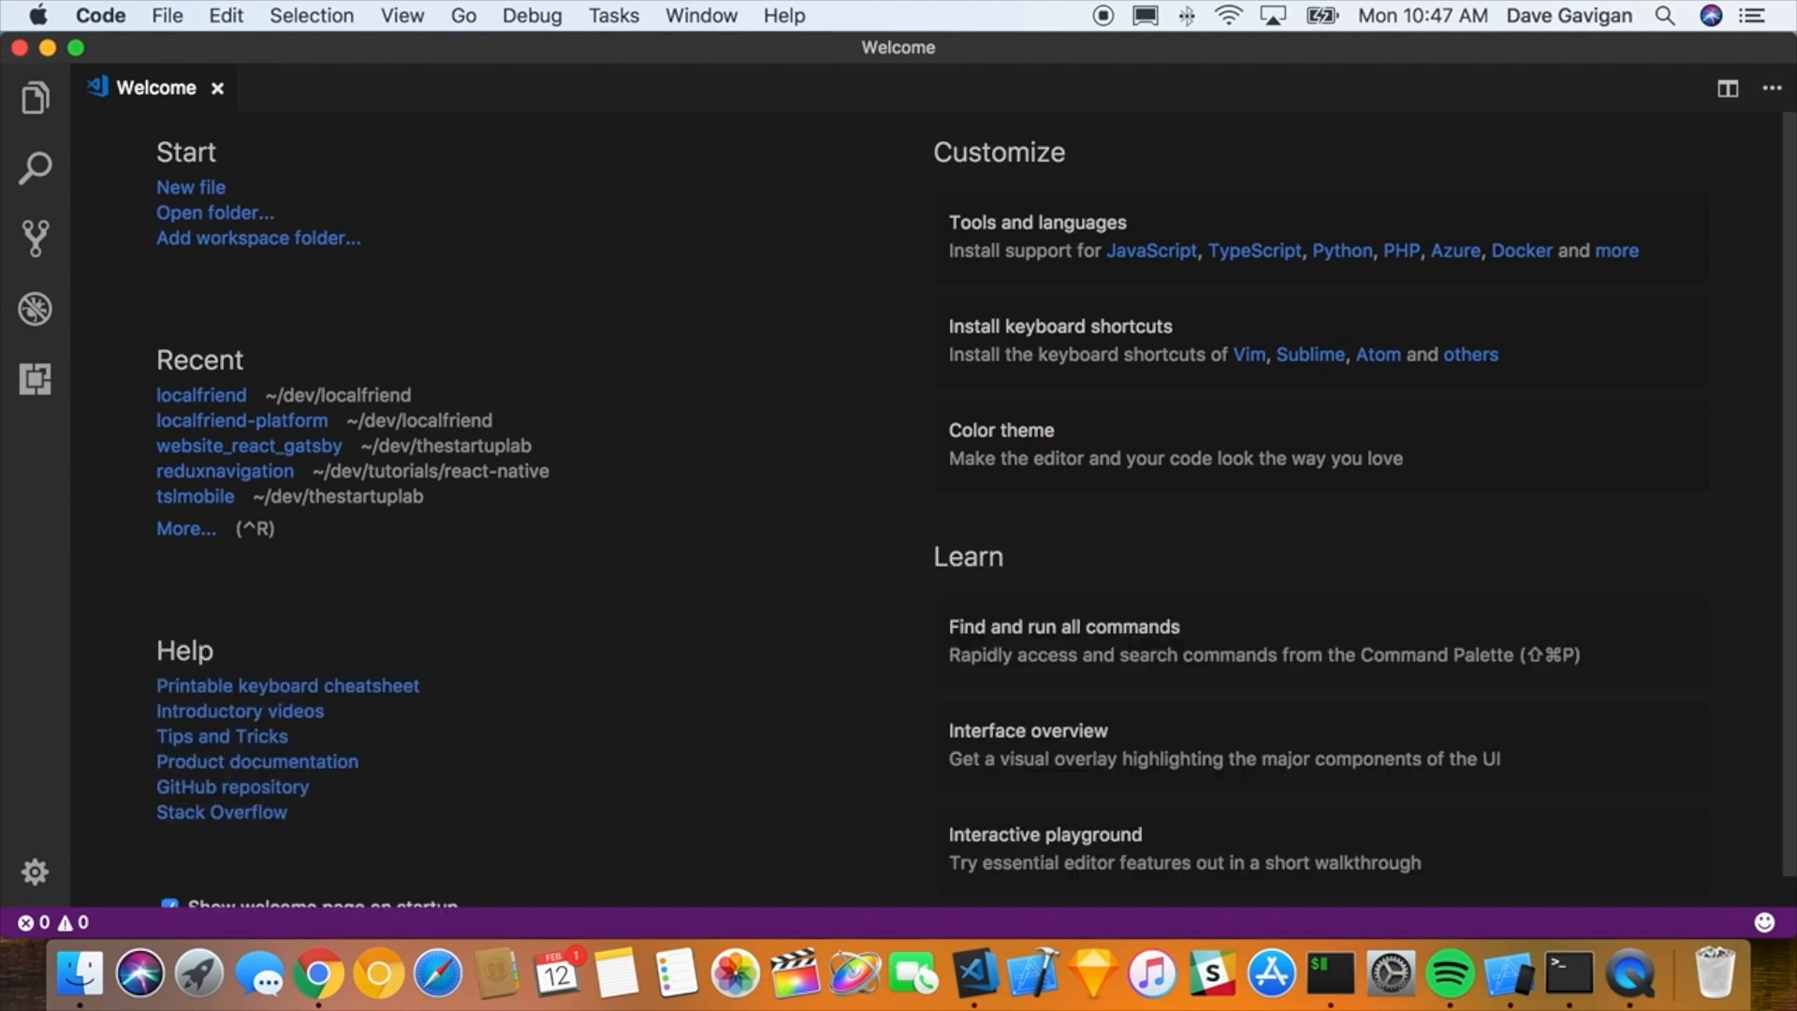
mouse_move(813, 730)
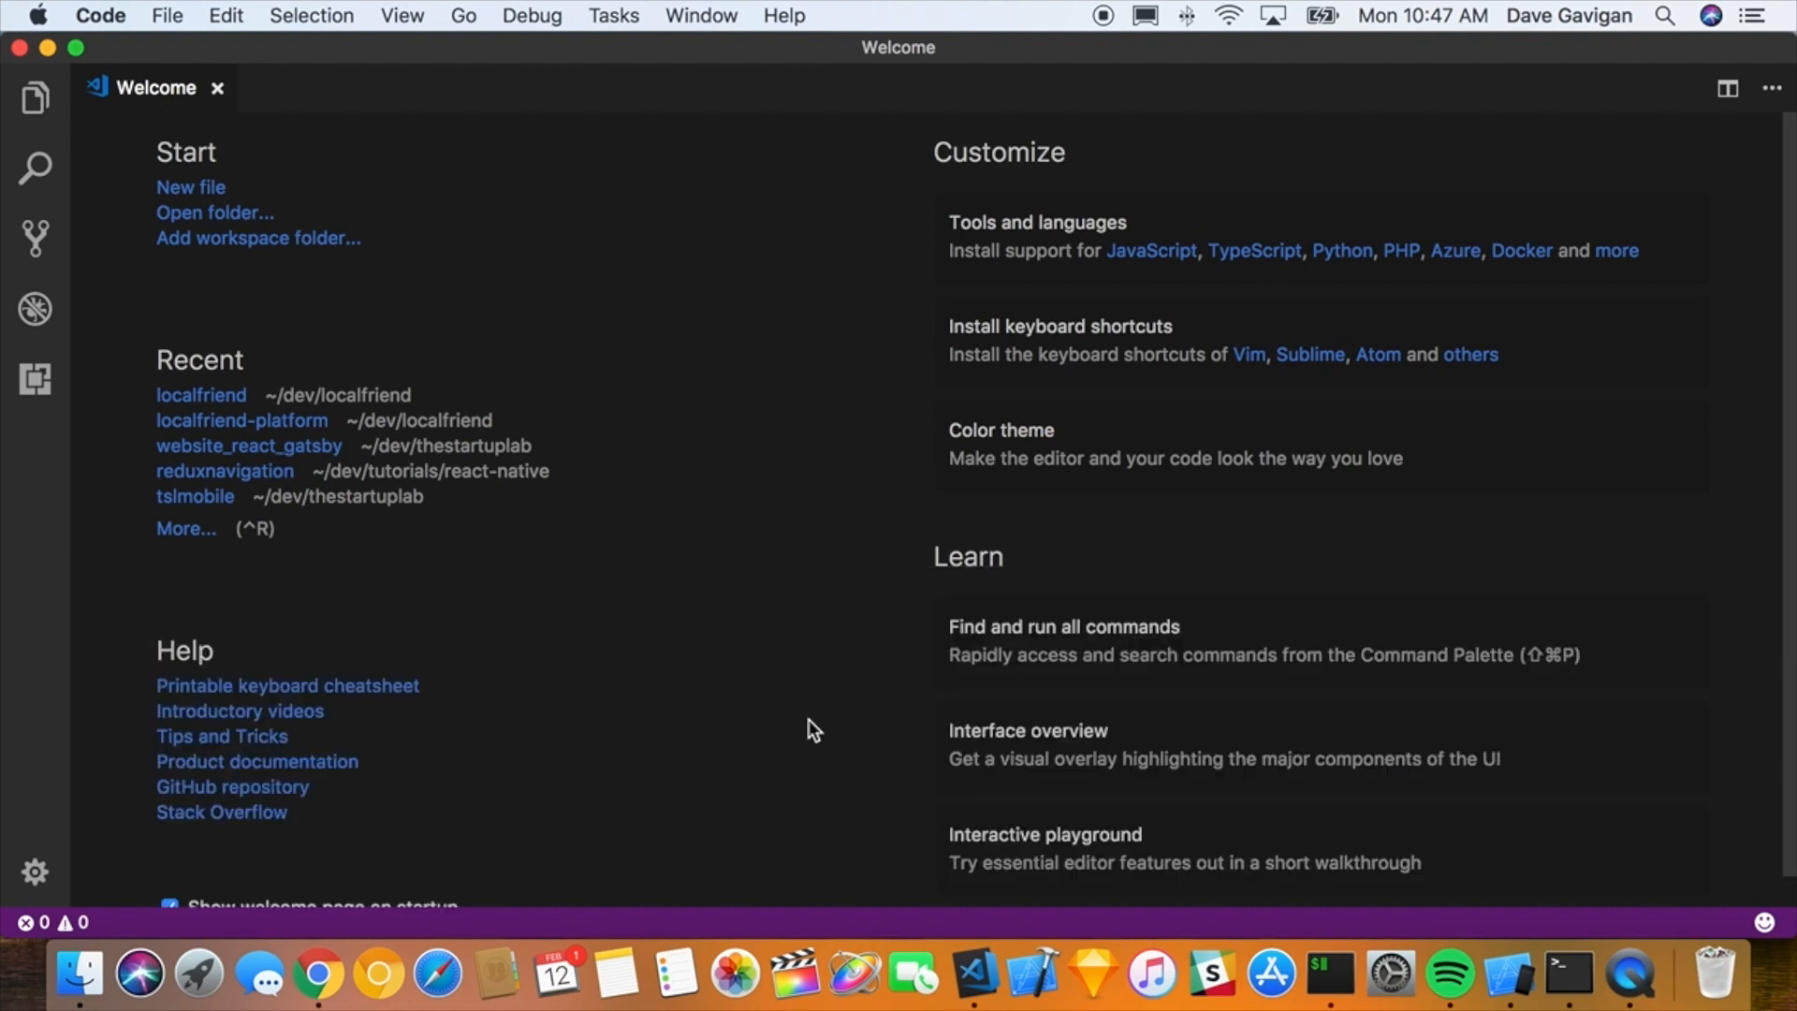